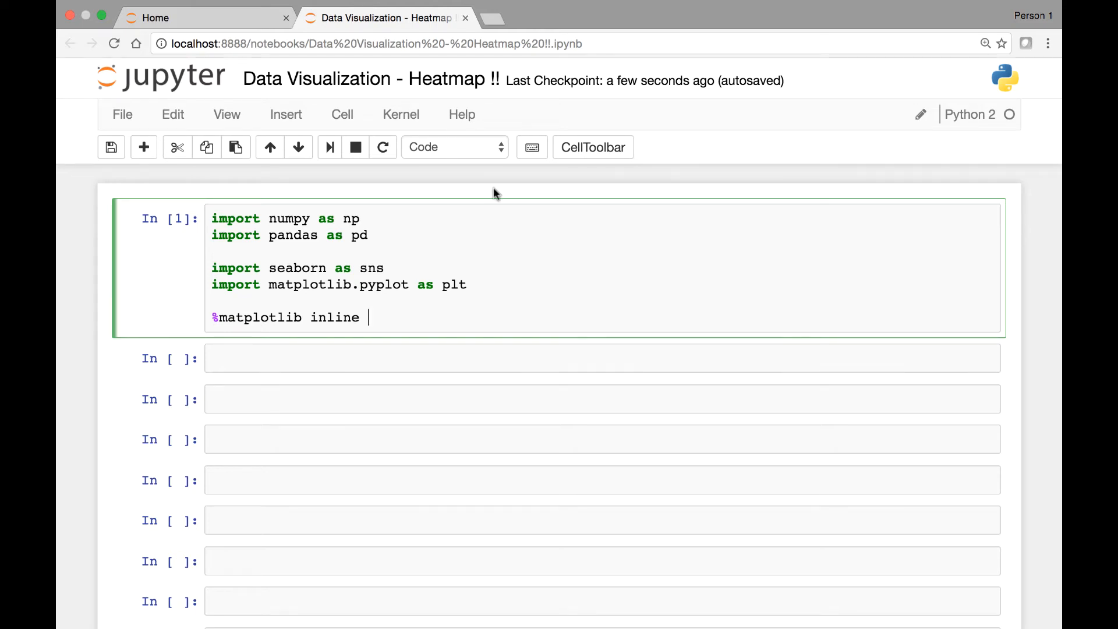
pyautogui.moveTo(307, 218)
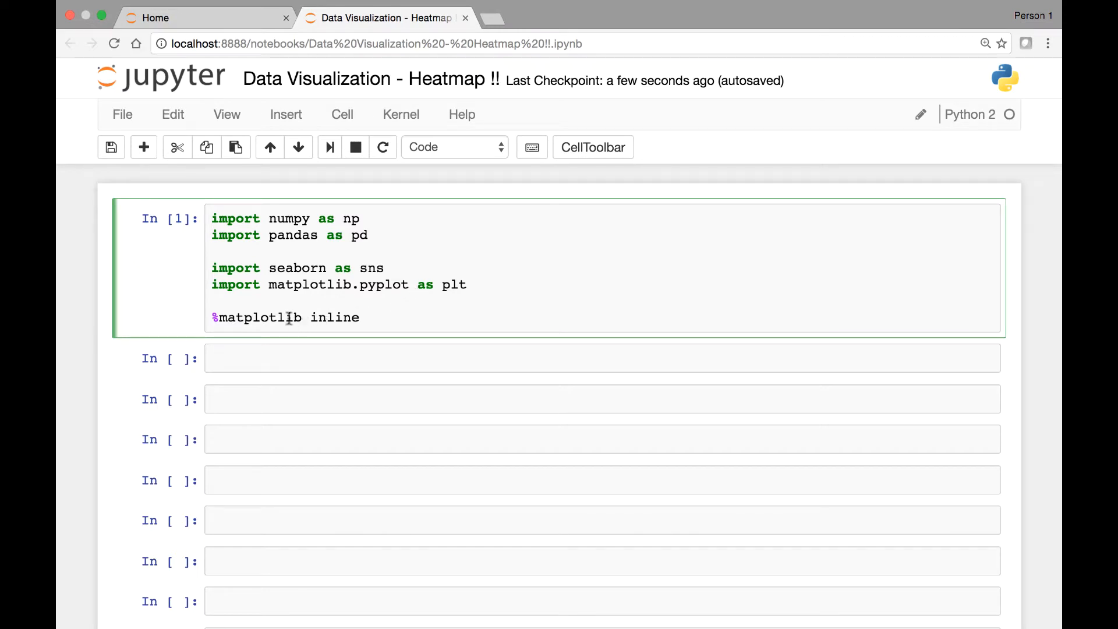
# - Enter normal = np.random.rand(12,15) and sns.heatmap(normal) in the empty cell
pyautogui.click(374, 317)
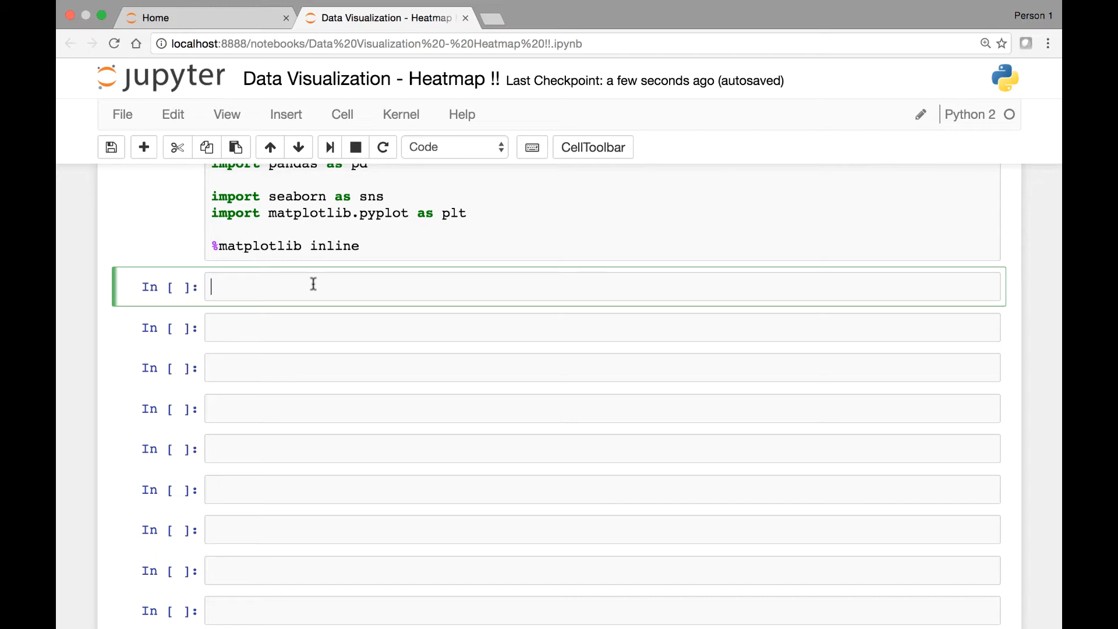
pyautogui.moveTo(321, 307)
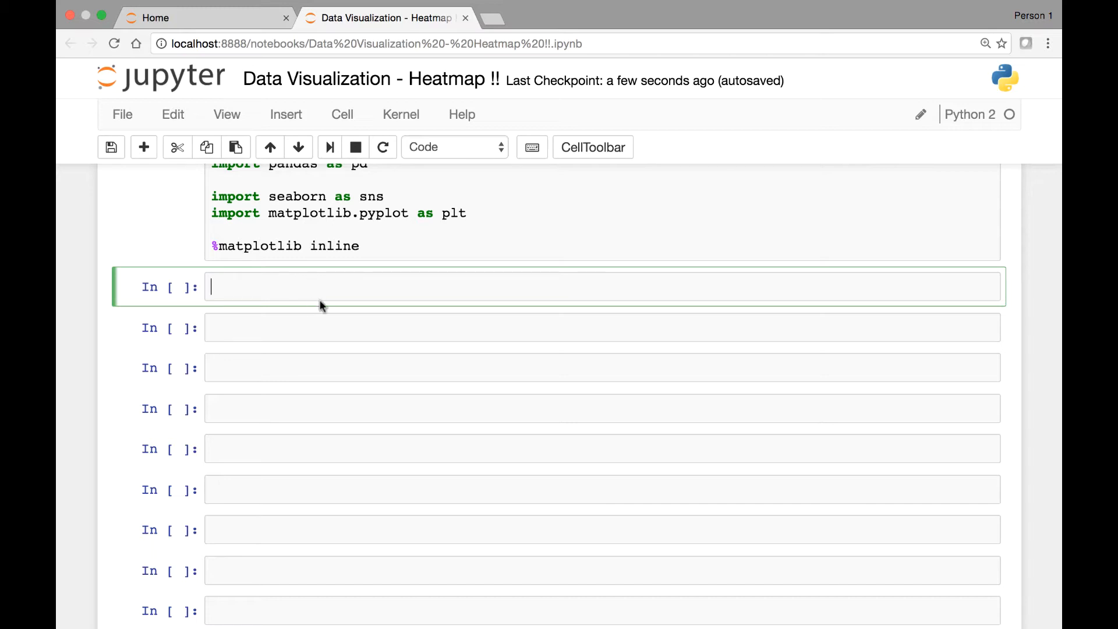
pyautogui.moveTo(342, 305)
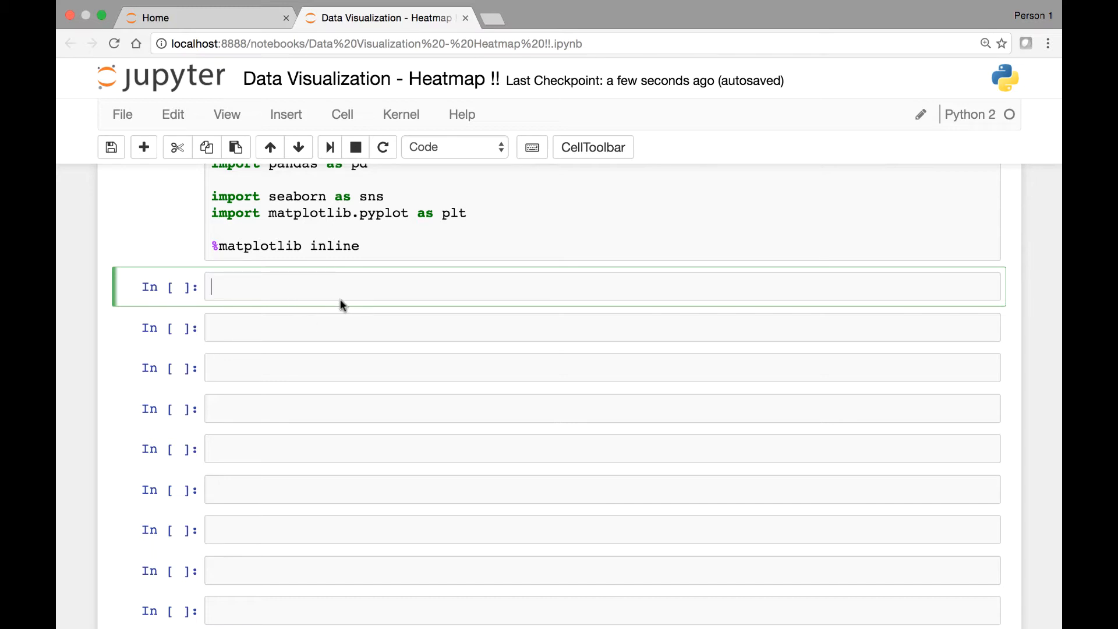
pyautogui.moveTo(288, 288)
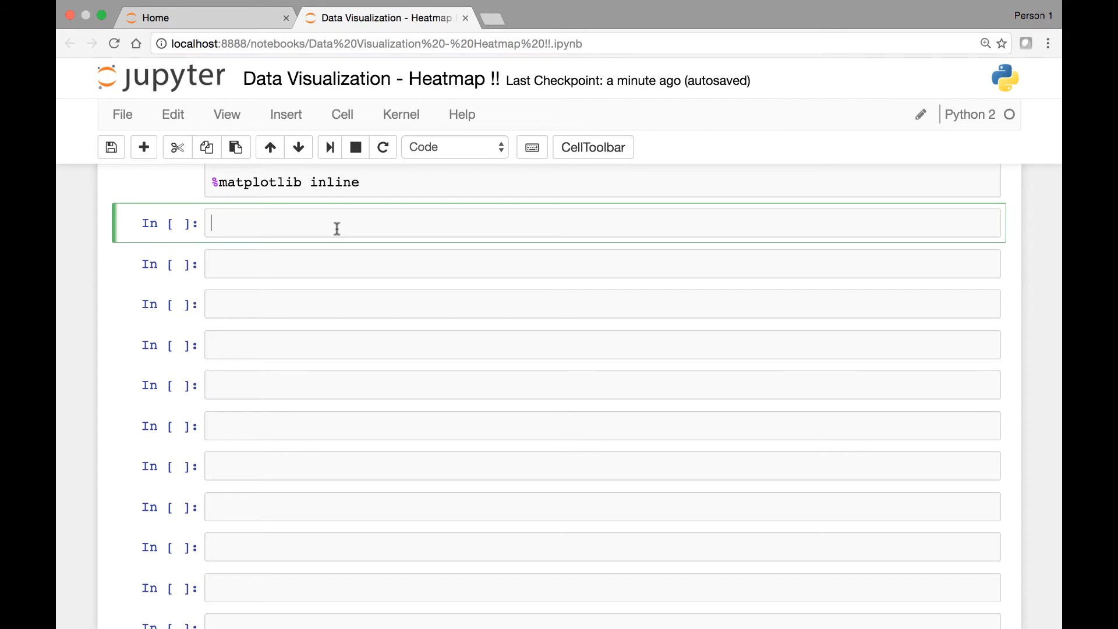
pyautogui.write('normal =')
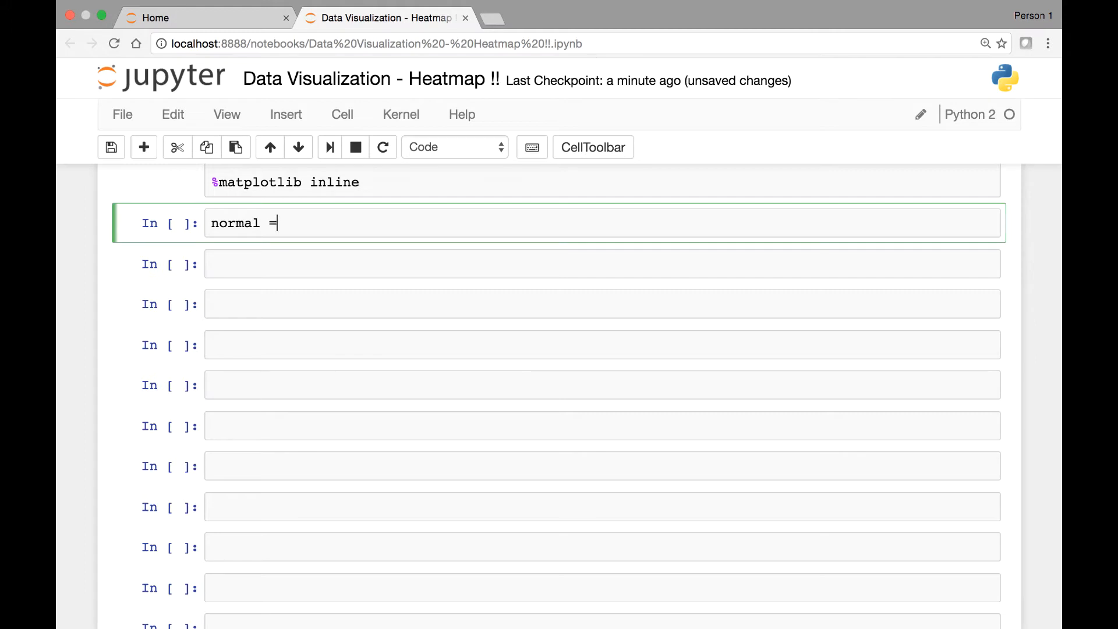
pyautogui.write('np.ra')
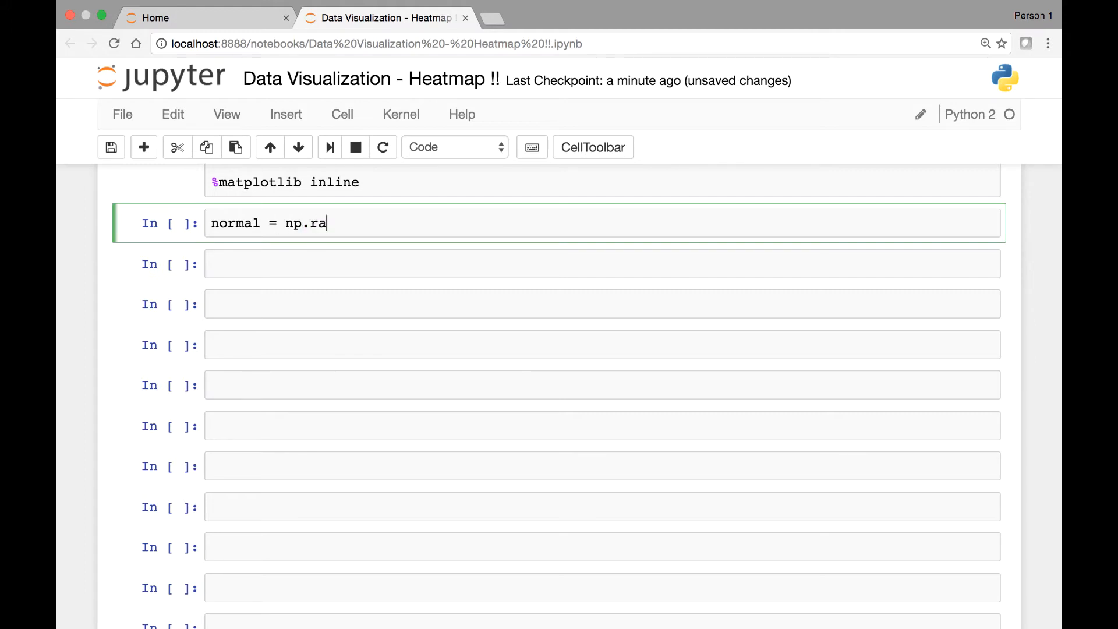
pyautogui.write('ndom.')
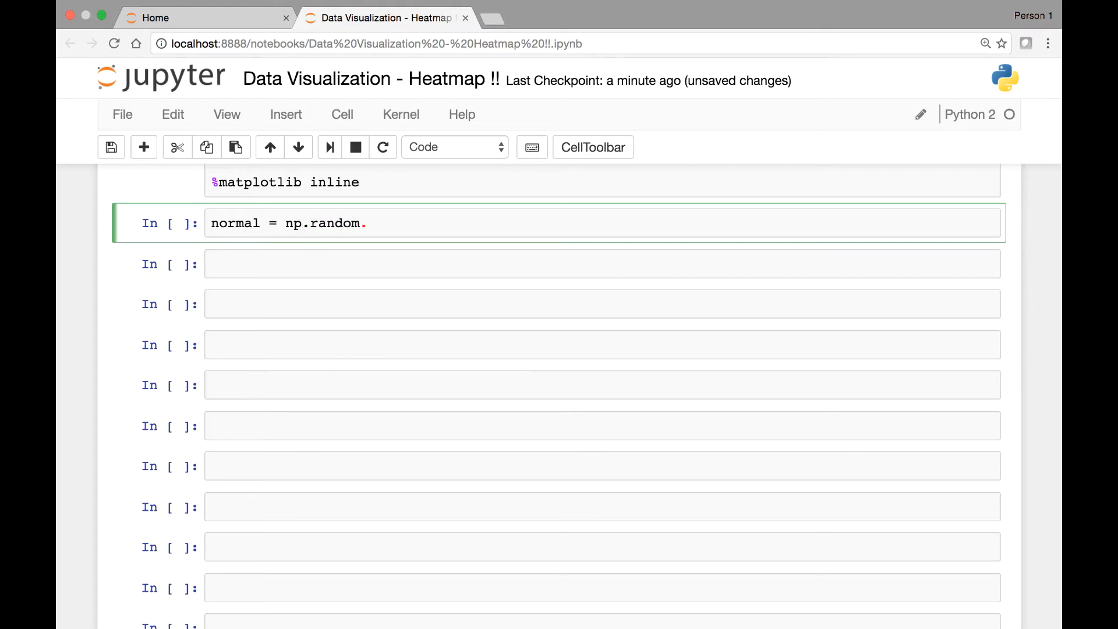
pyautogui.write('ran')
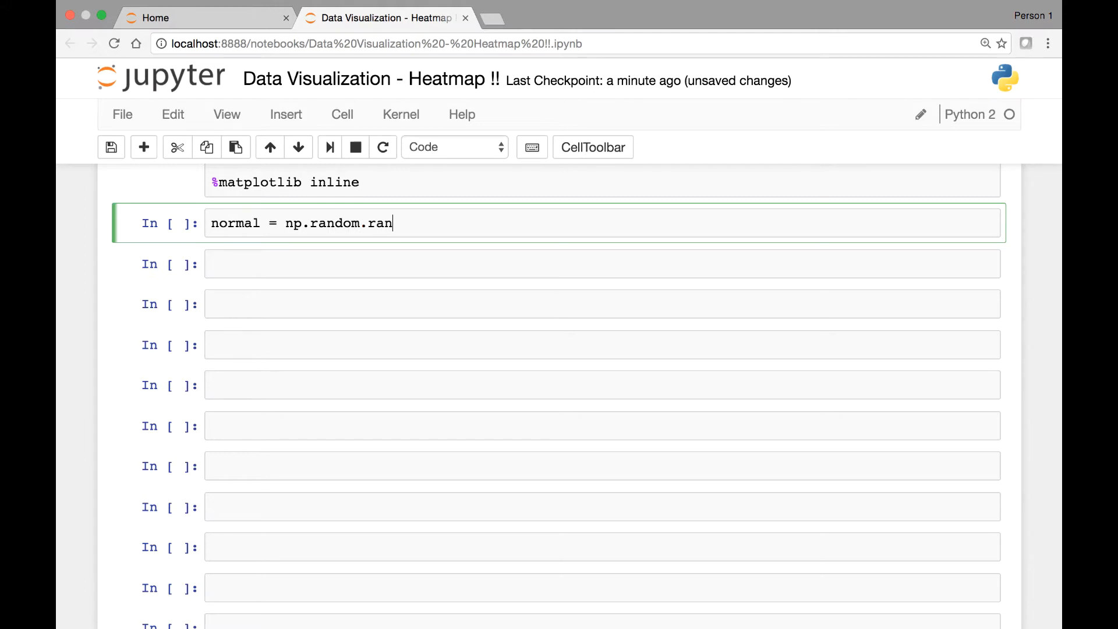
pyautogui.write('d()')
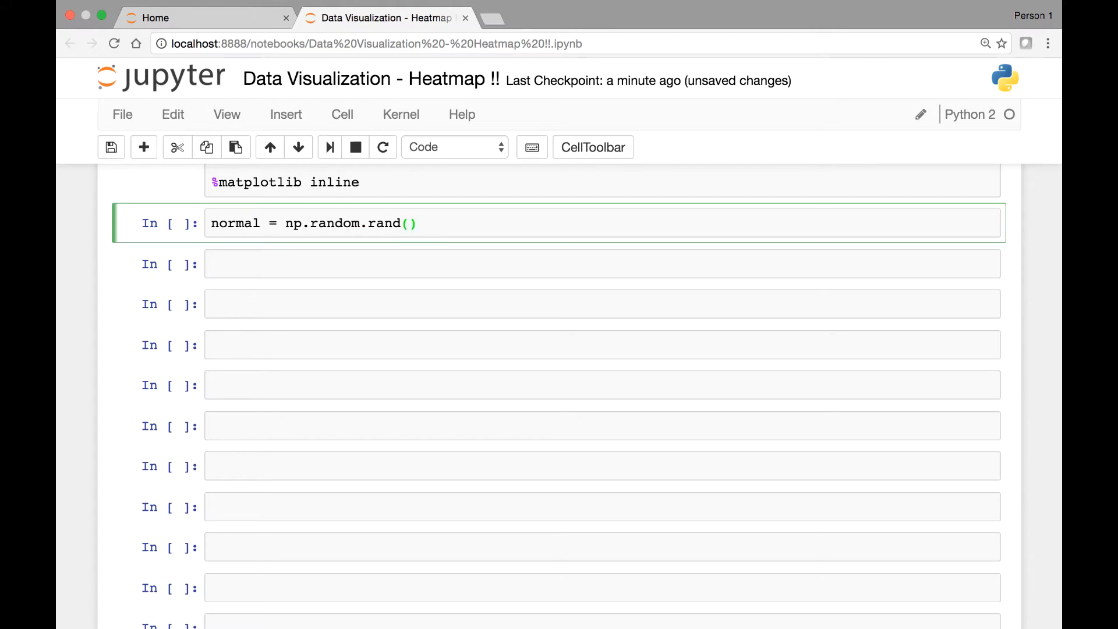
pyautogui.write('12,1')
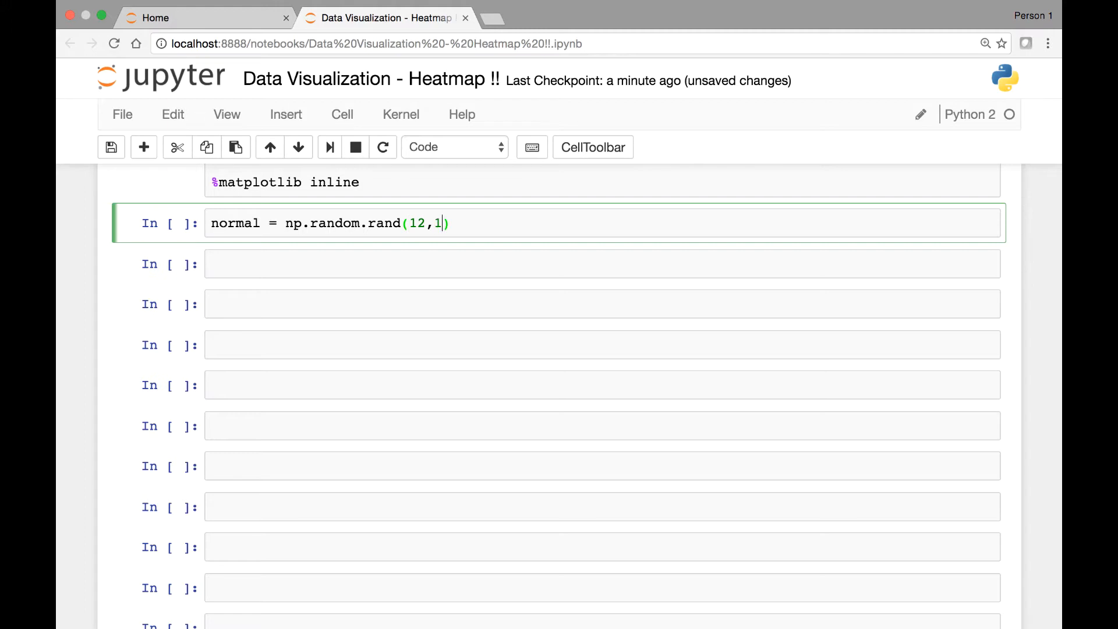
pyautogui.write('5)')
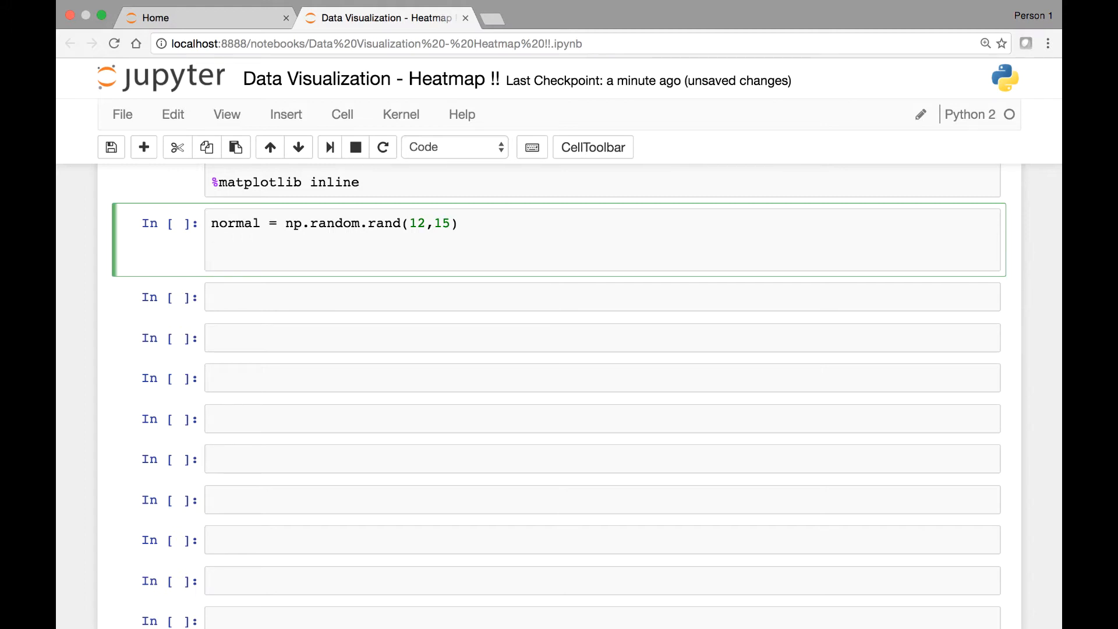
pyautogui.write('sns.h')
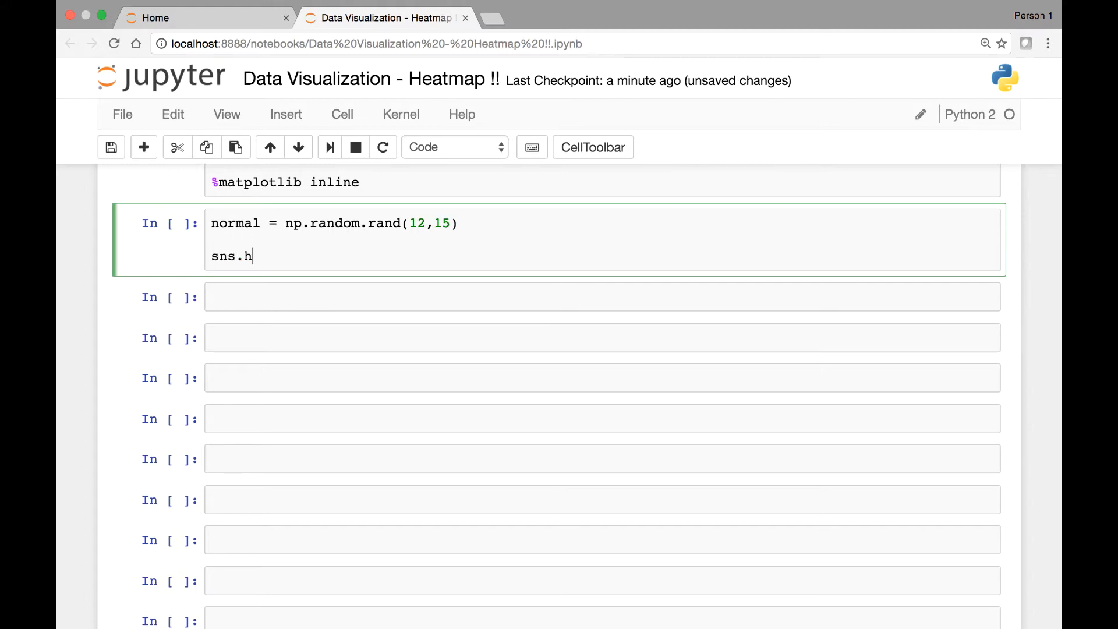
pyautogui.write('eatmap()')
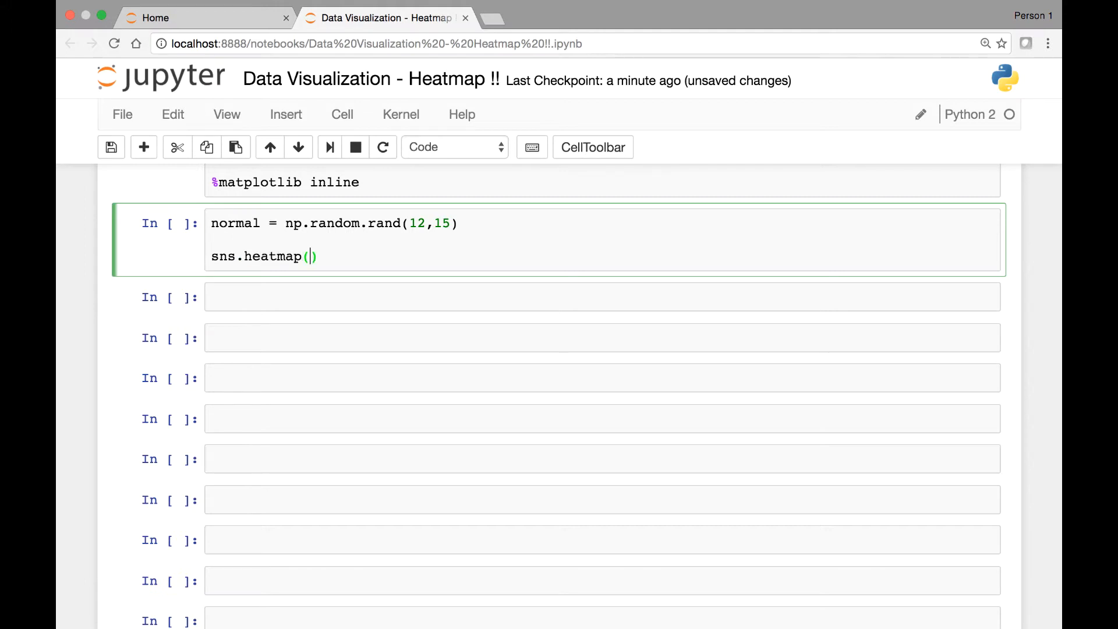
pyautogui.write('normal')
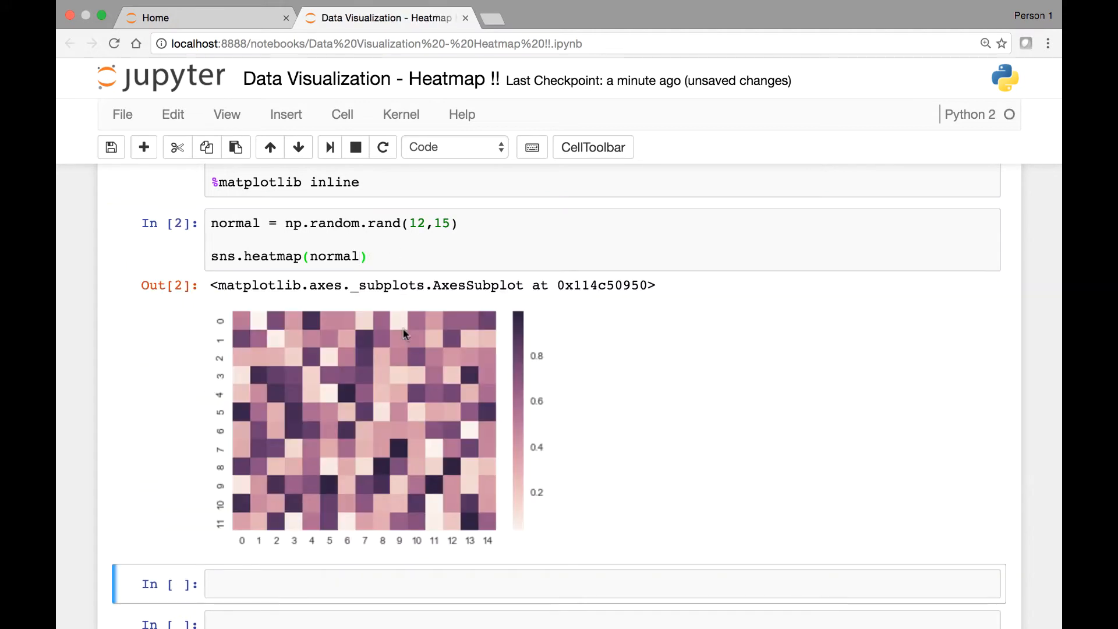
pyautogui.scroll(-3)
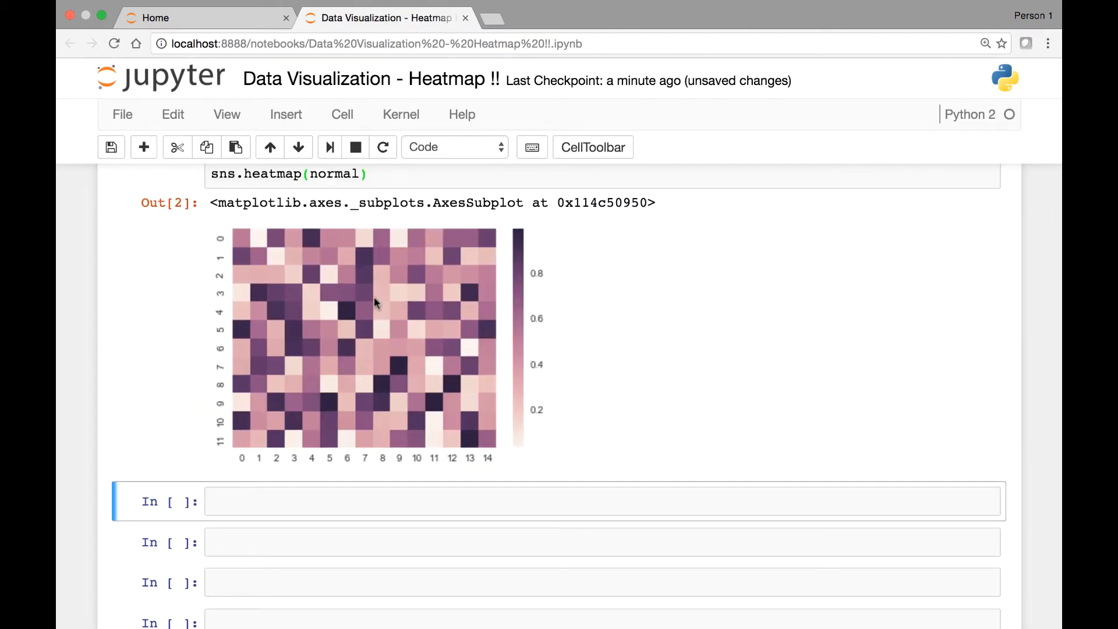
pyautogui.moveTo(362, 273)
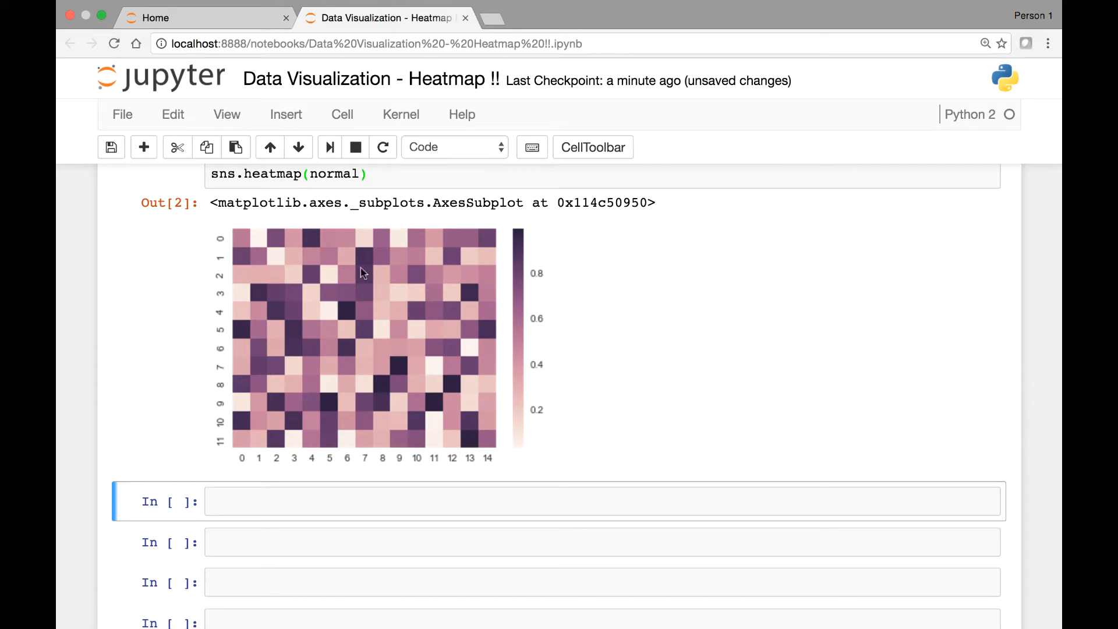
pyautogui.moveTo(230, 237)
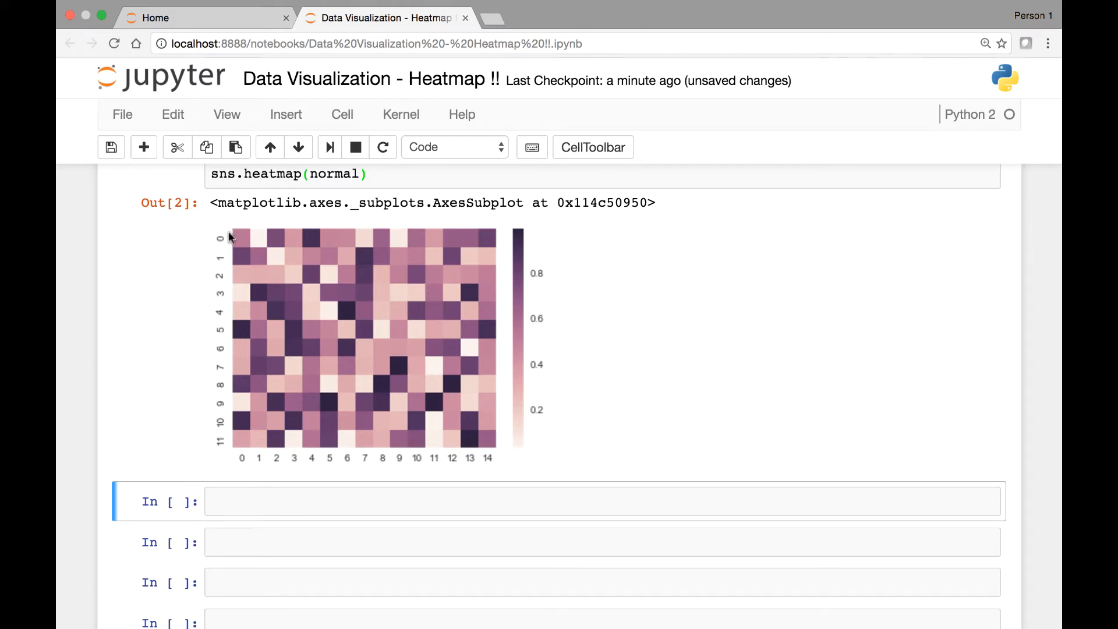
pyautogui.moveTo(251, 241)
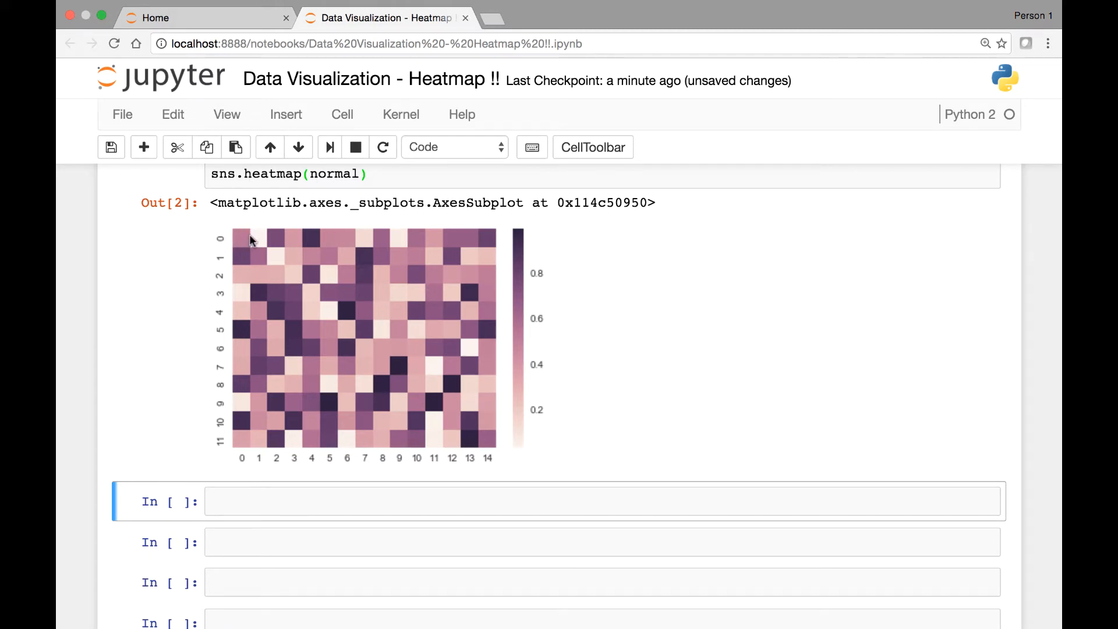
pyautogui.click(111, 147)
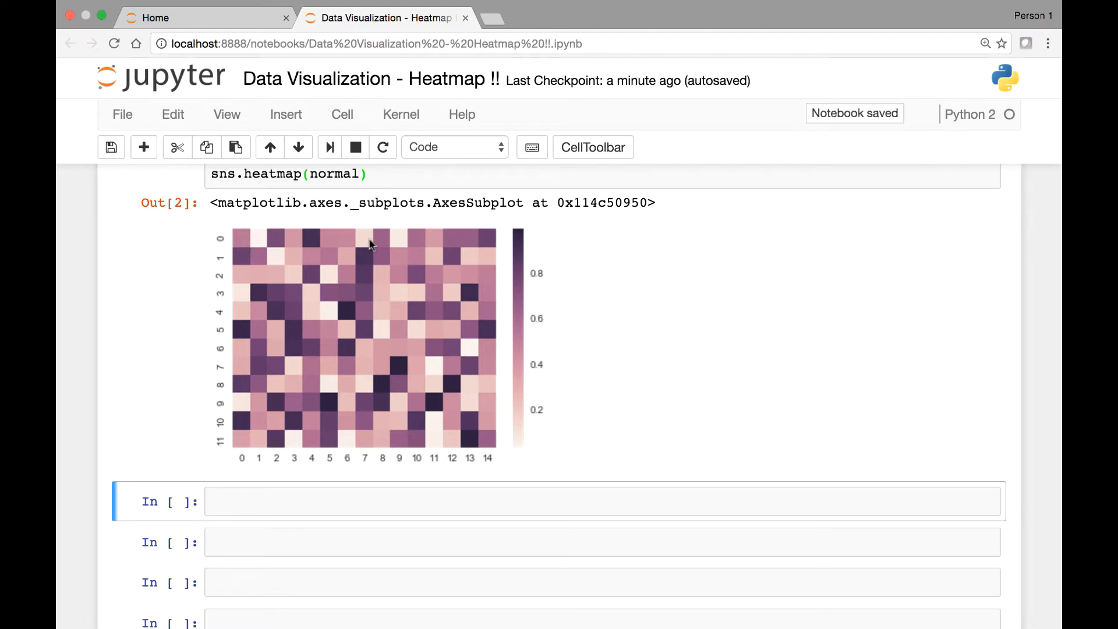
pyautogui.moveTo(442, 333)
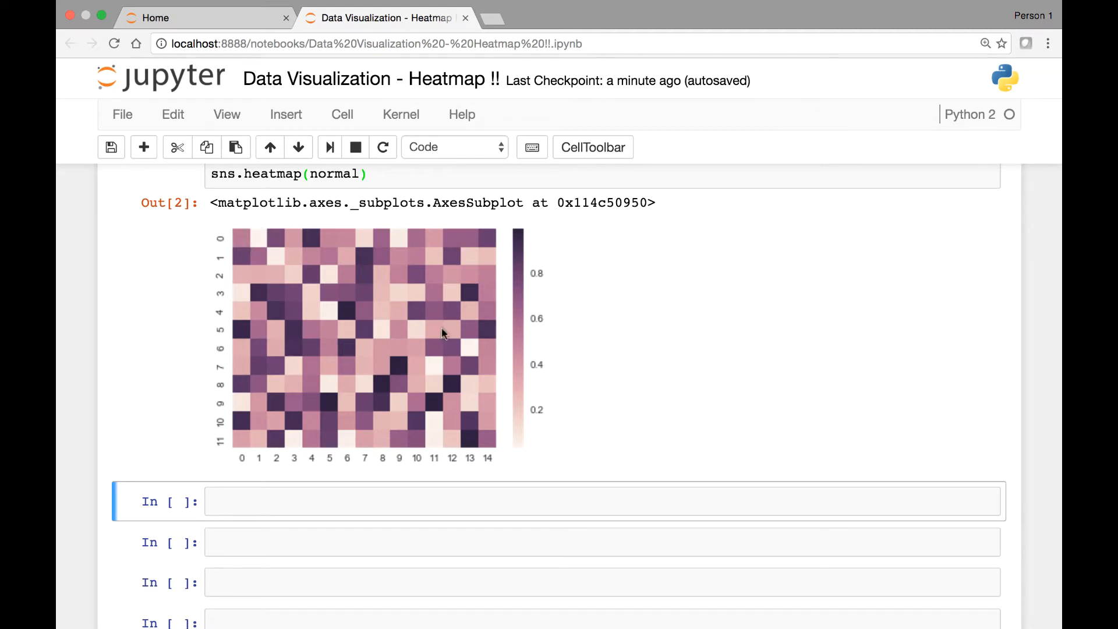
pyautogui.moveTo(464, 309)
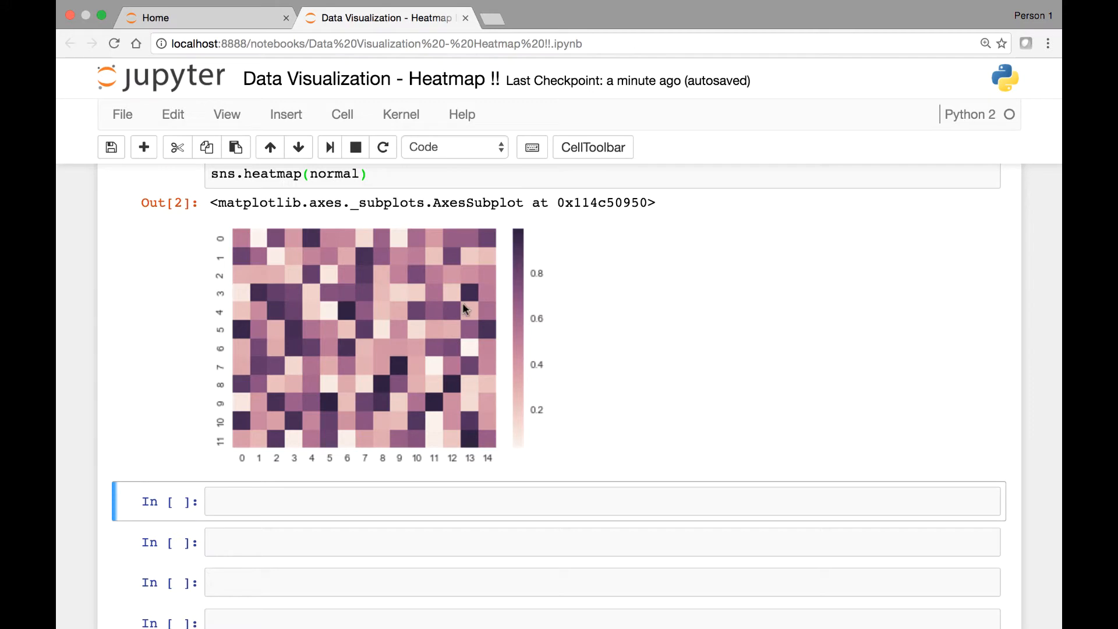
pyautogui.moveTo(449, 309)
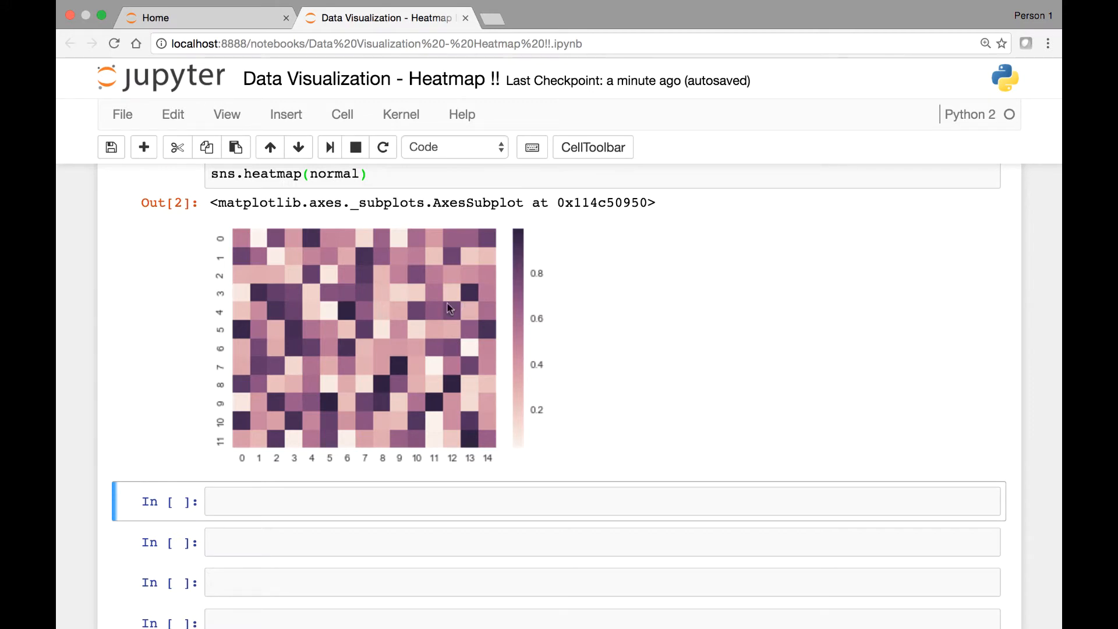
pyautogui.moveTo(490, 381)
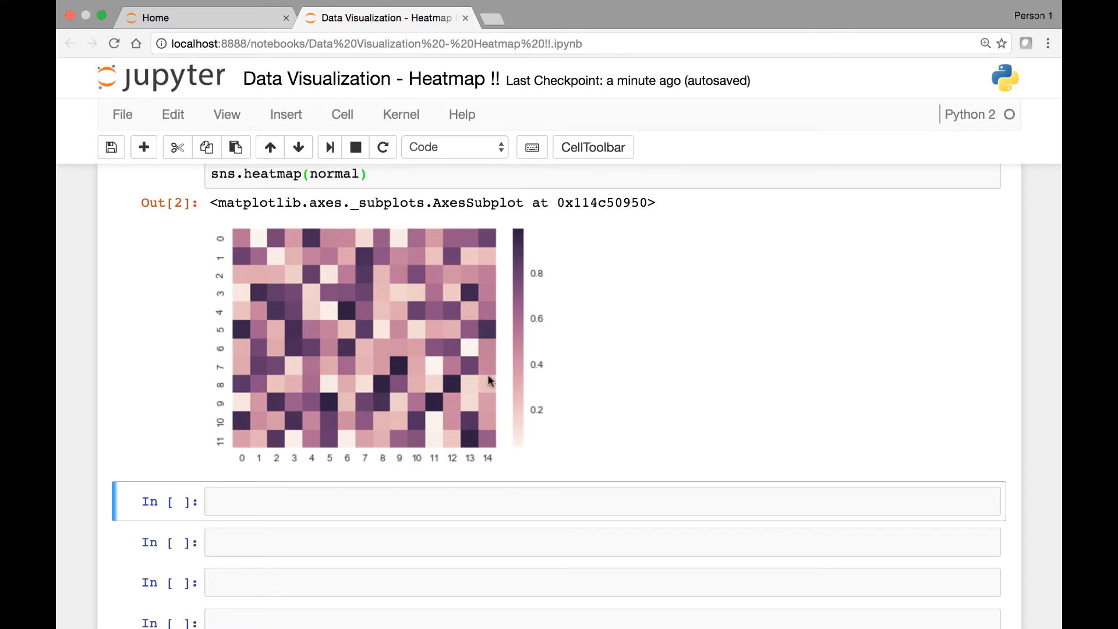
pyautogui.moveTo(527, 260)
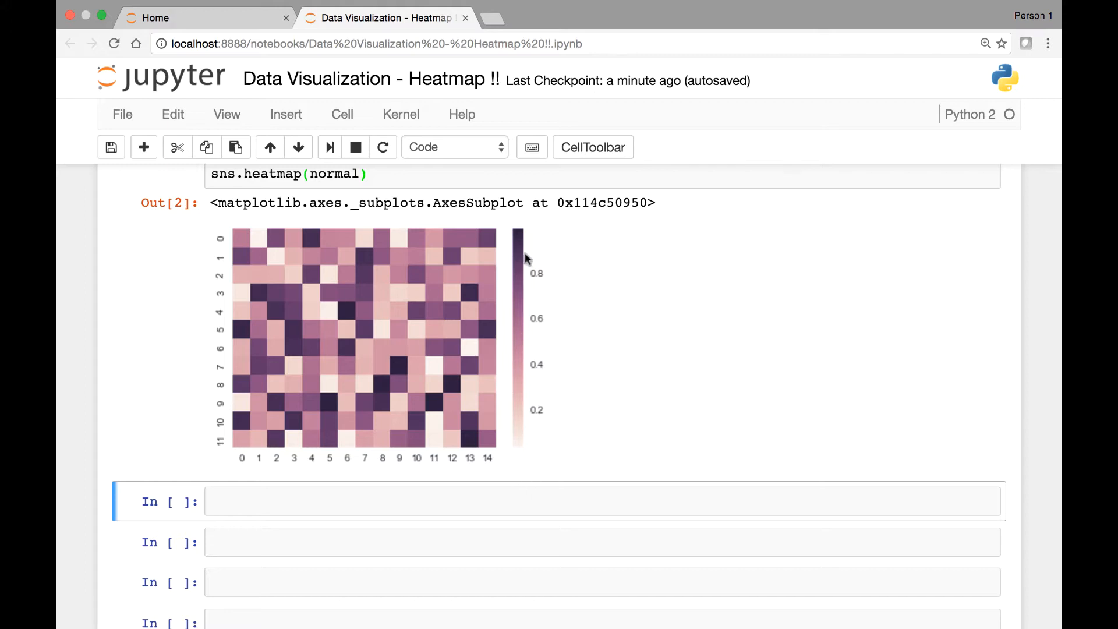
pyautogui.moveTo(537, 341)
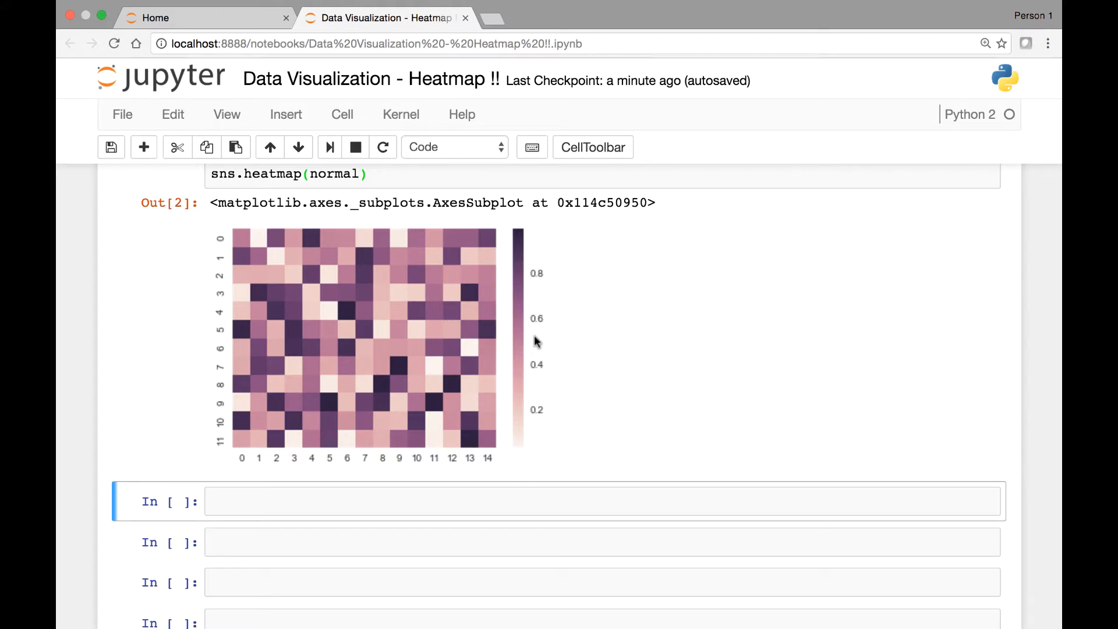
pyautogui.moveTo(519, 237)
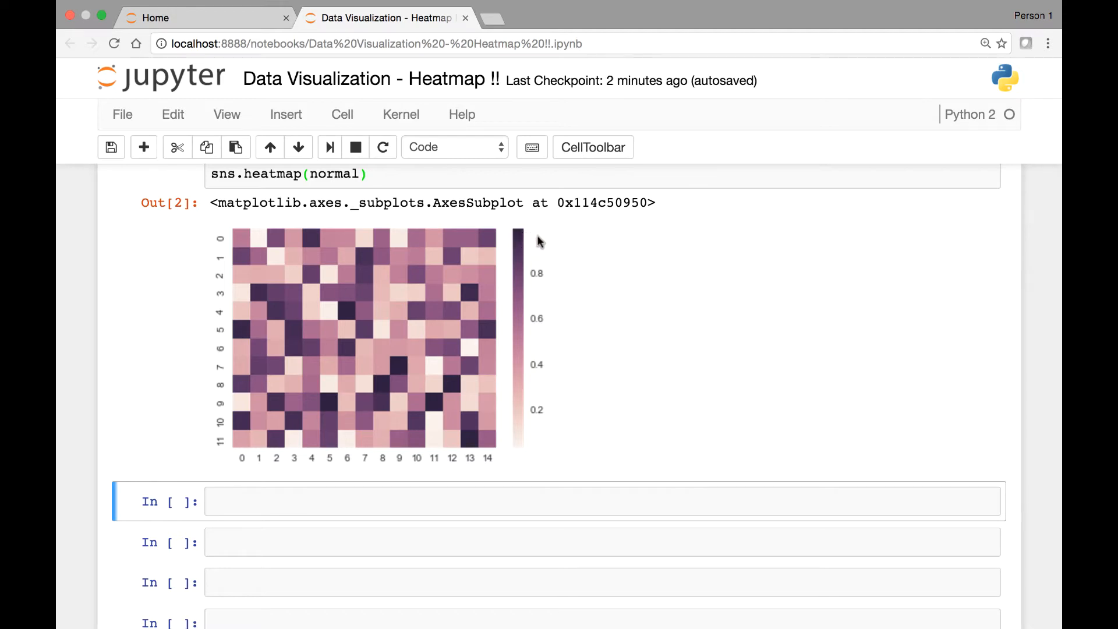
pyautogui.moveTo(444, 363)
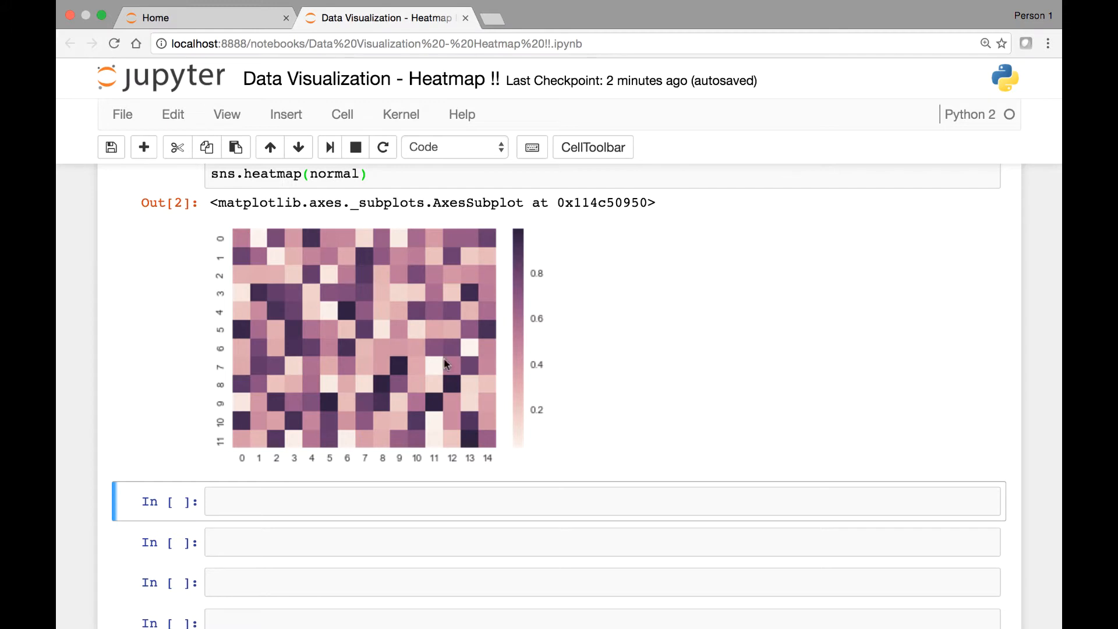
pyautogui.moveTo(524, 257)
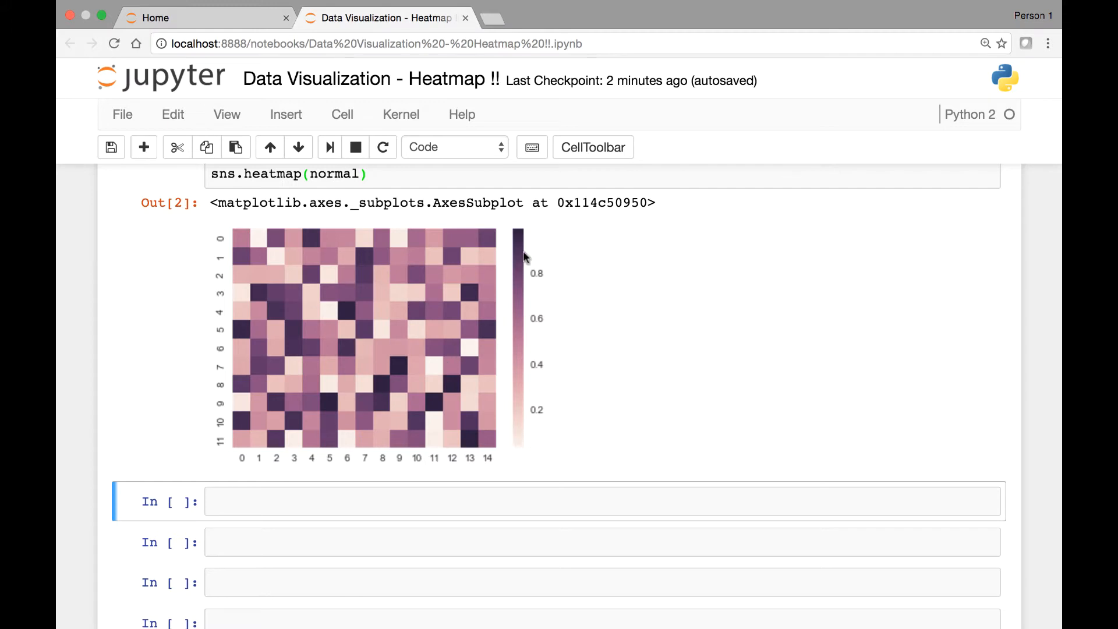
pyautogui.moveTo(476, 289)
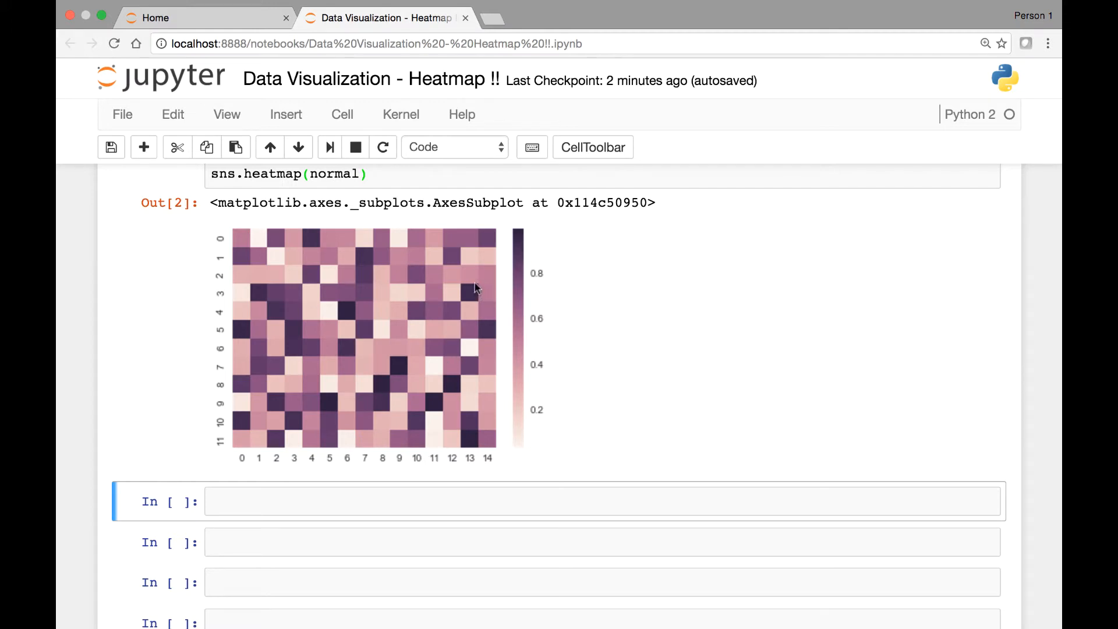
pyautogui.moveTo(471, 297)
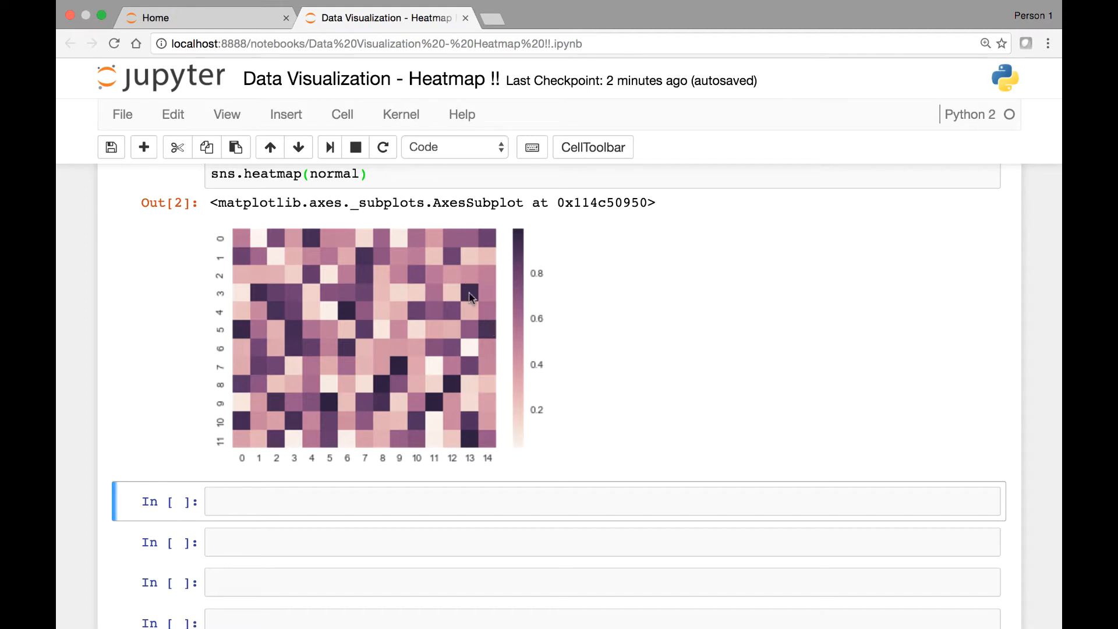
pyautogui.moveTo(449, 308)
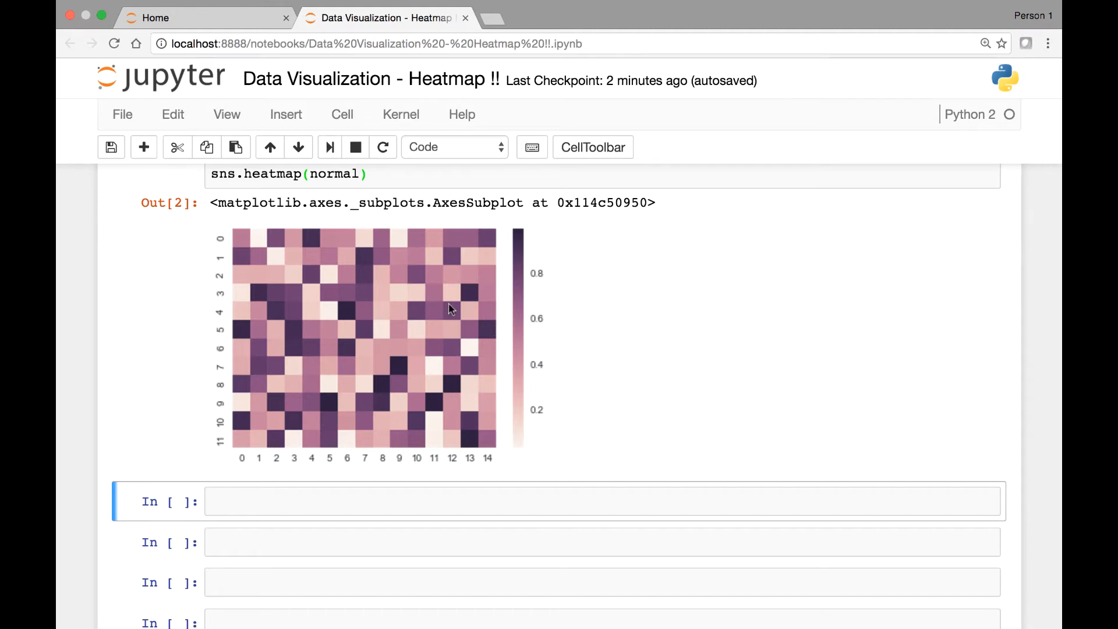
pyautogui.moveTo(299, 432)
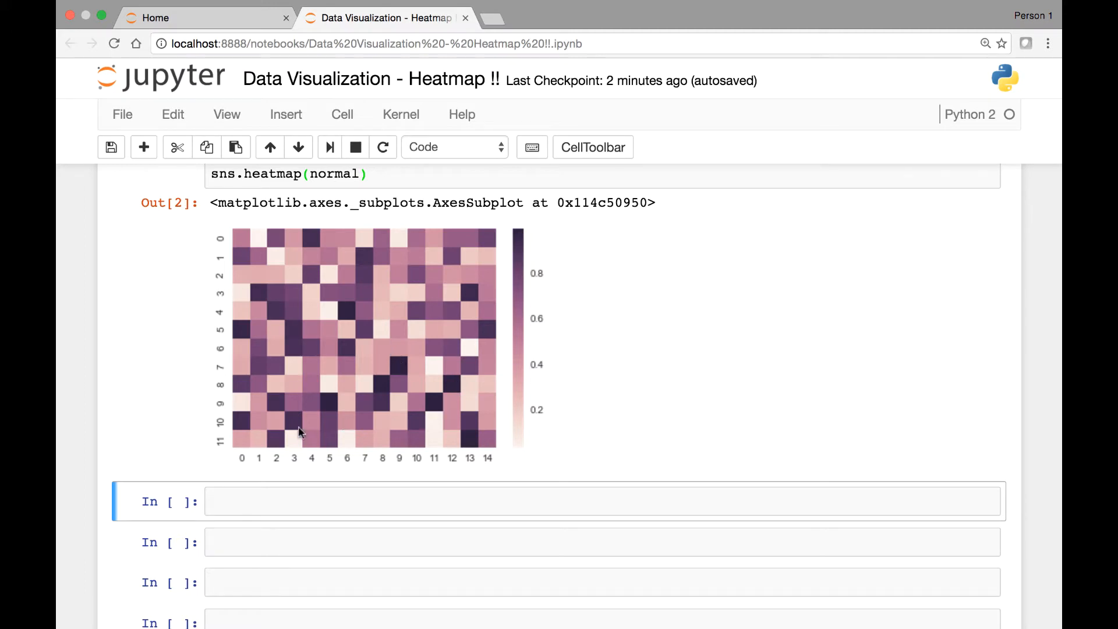
pyautogui.moveTo(460, 279)
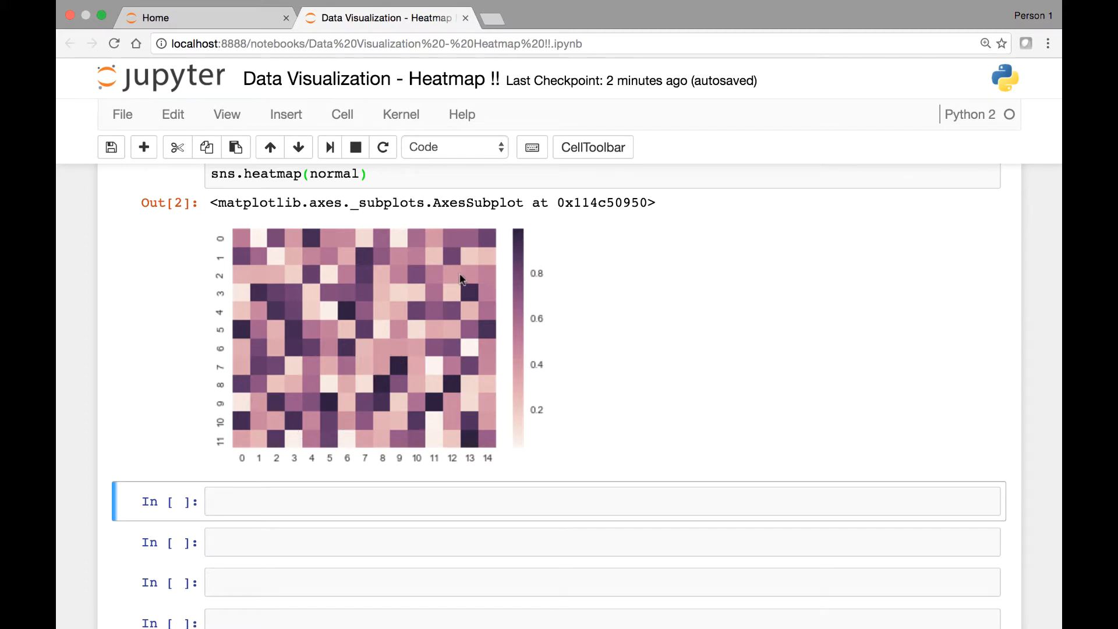
pyautogui.moveTo(462, 385)
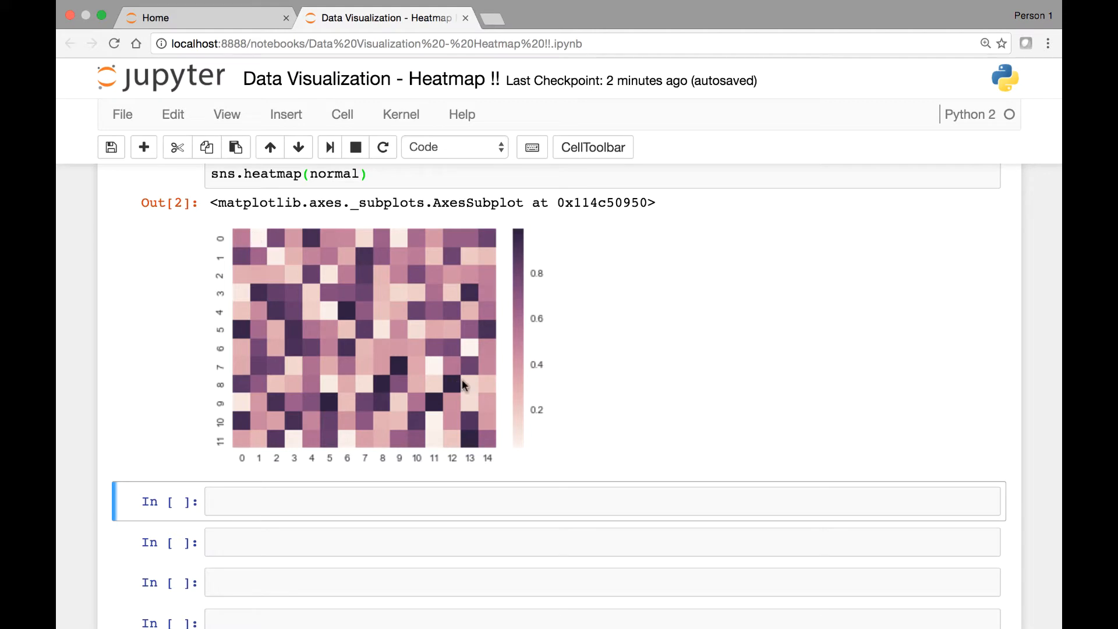
pyautogui.moveTo(527, 438)
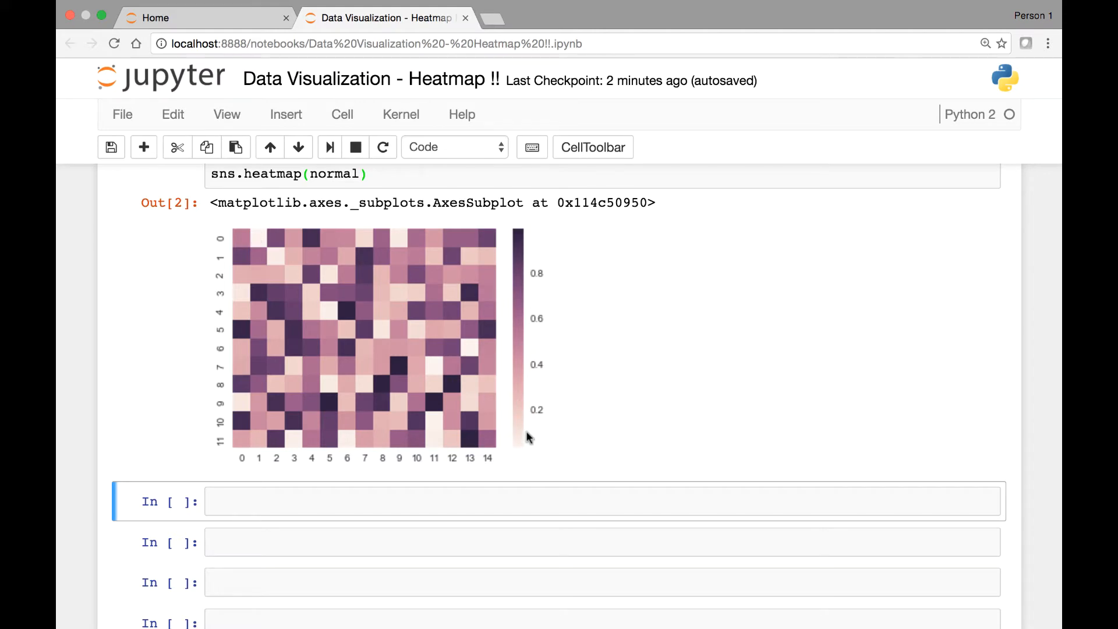
pyautogui.moveTo(432, 370)
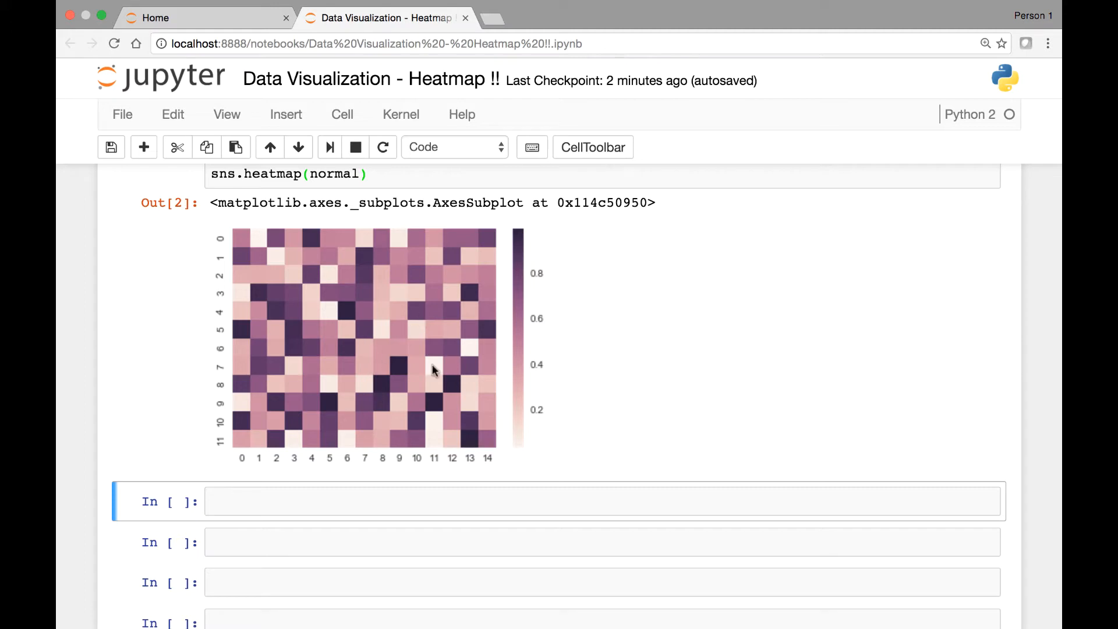
pyautogui.scroll(-3)
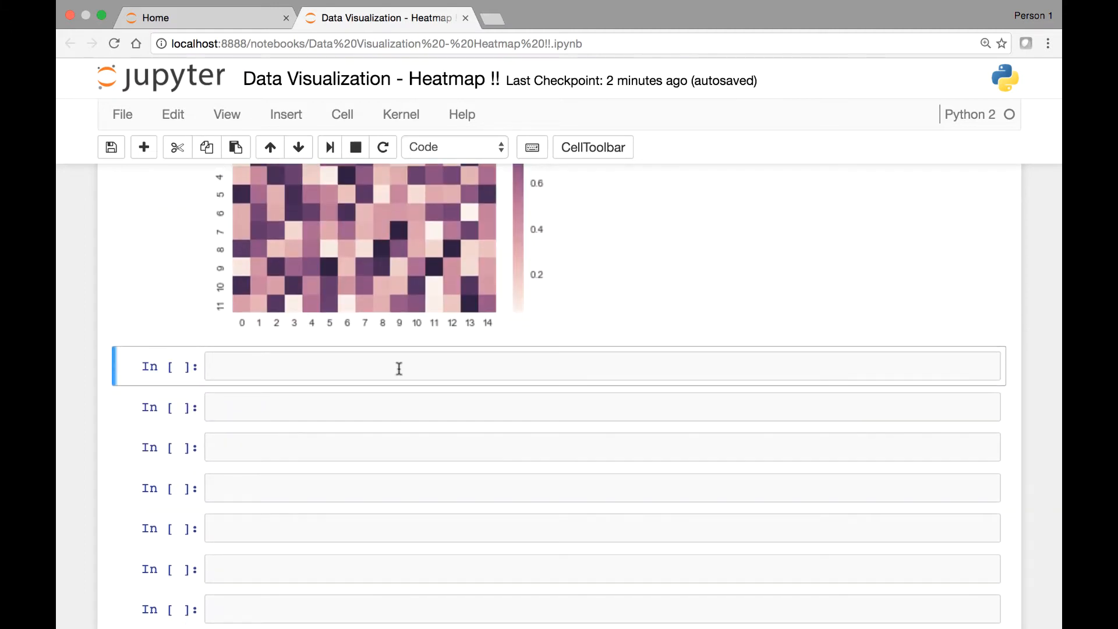
pyautogui.scroll(3)
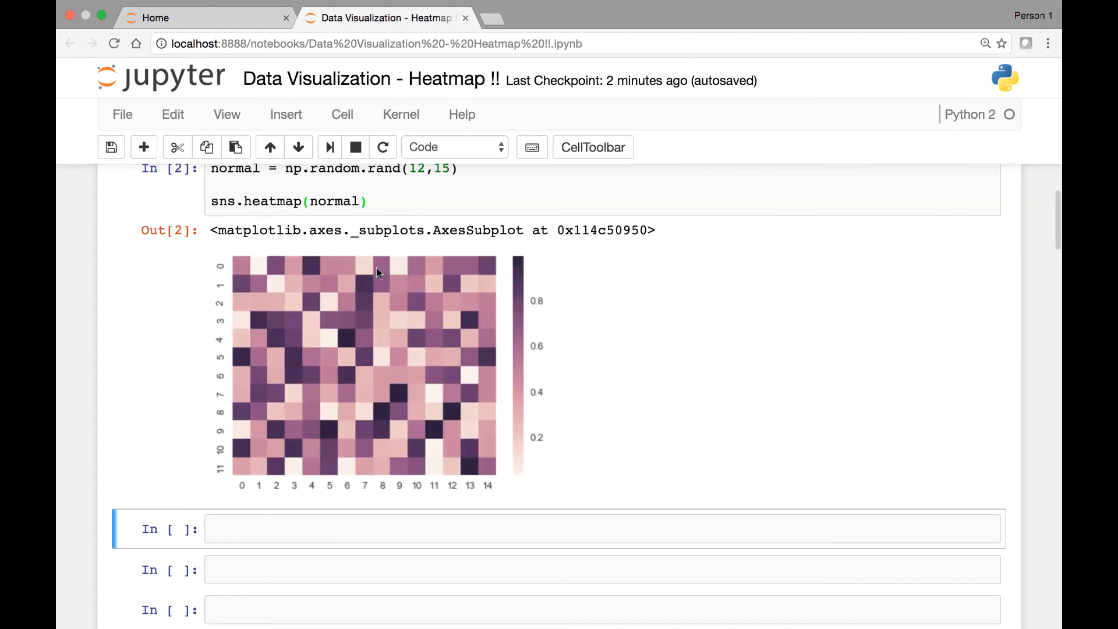
pyautogui.moveTo(365, 283)
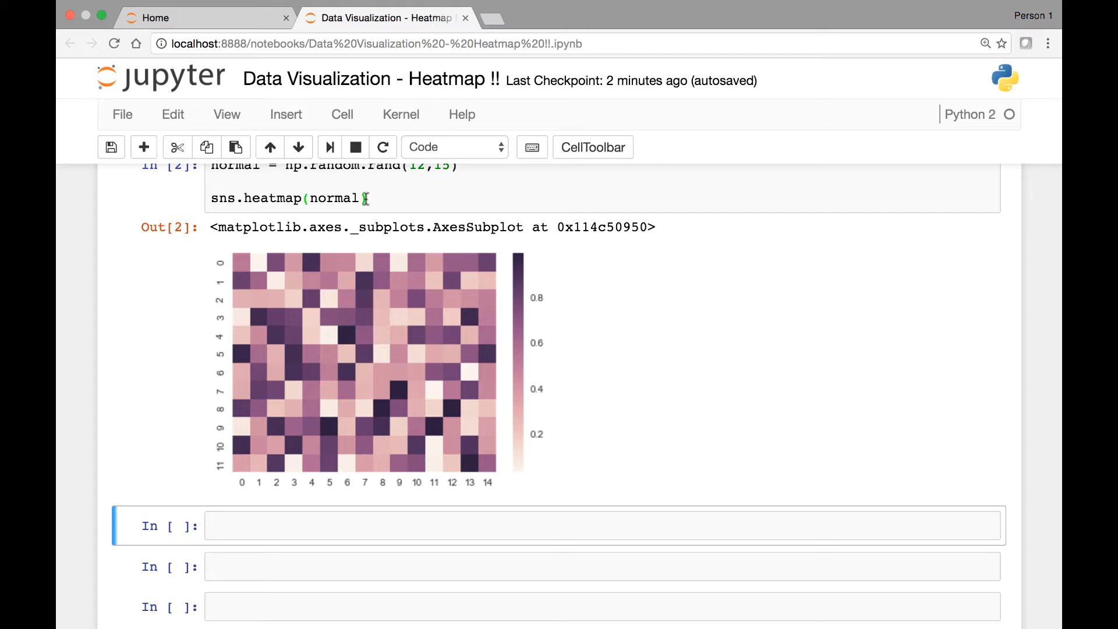
# - Start typing sns.heatmap(normal, annot= in the empty cell below
pyautogui.scroll(-3)
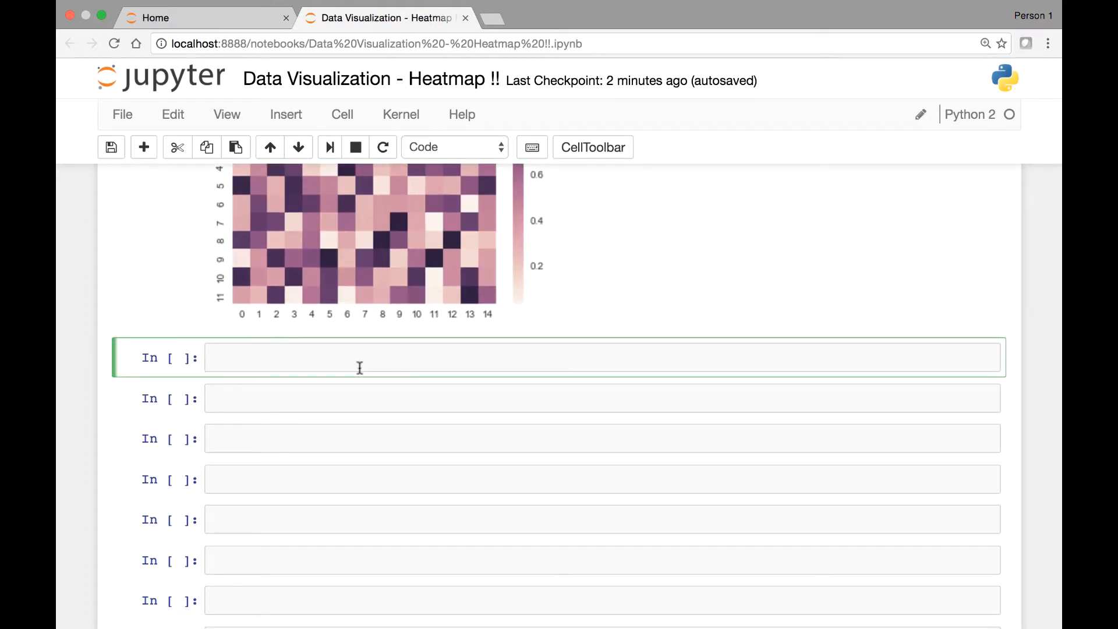
pyautogui.write('sns')
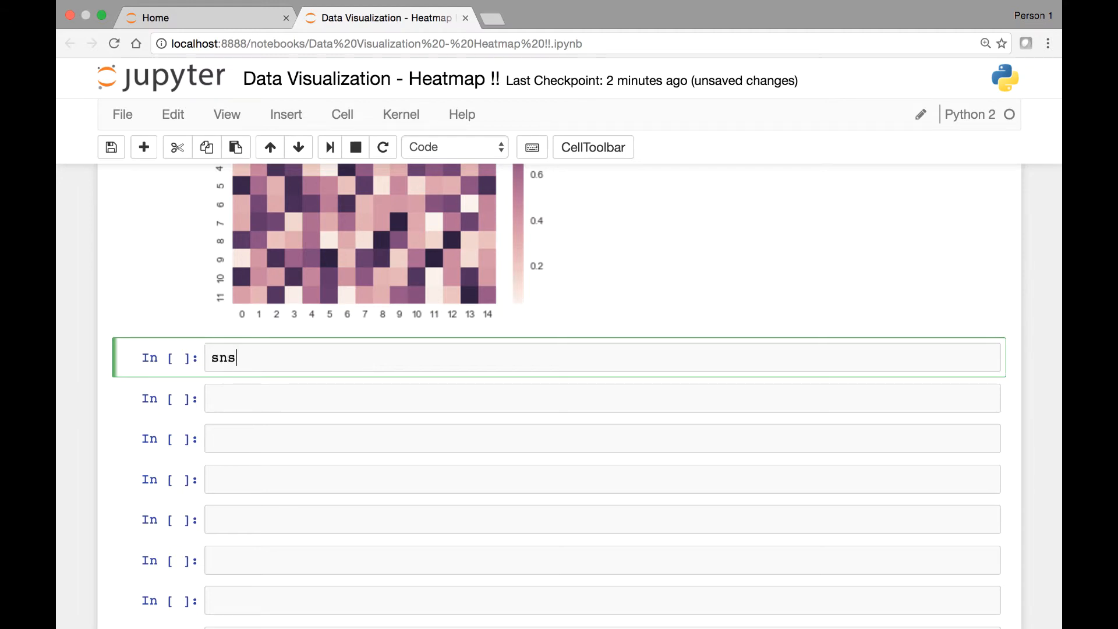
pyautogui.write('.heatm')
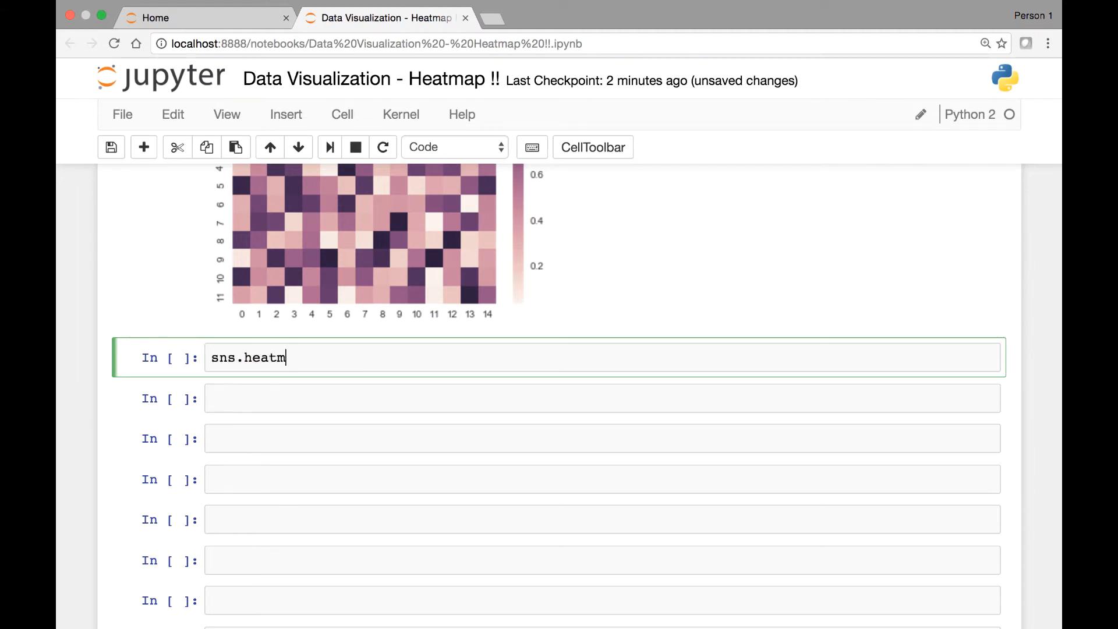
pyautogui.write('ap()')
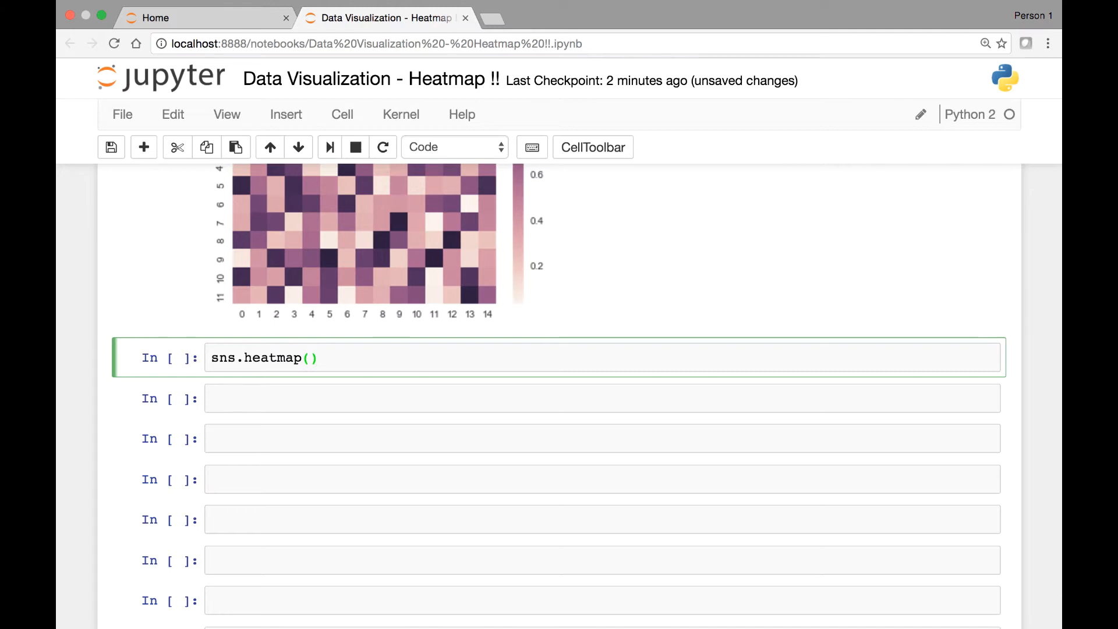
pyautogui.write('normal,')
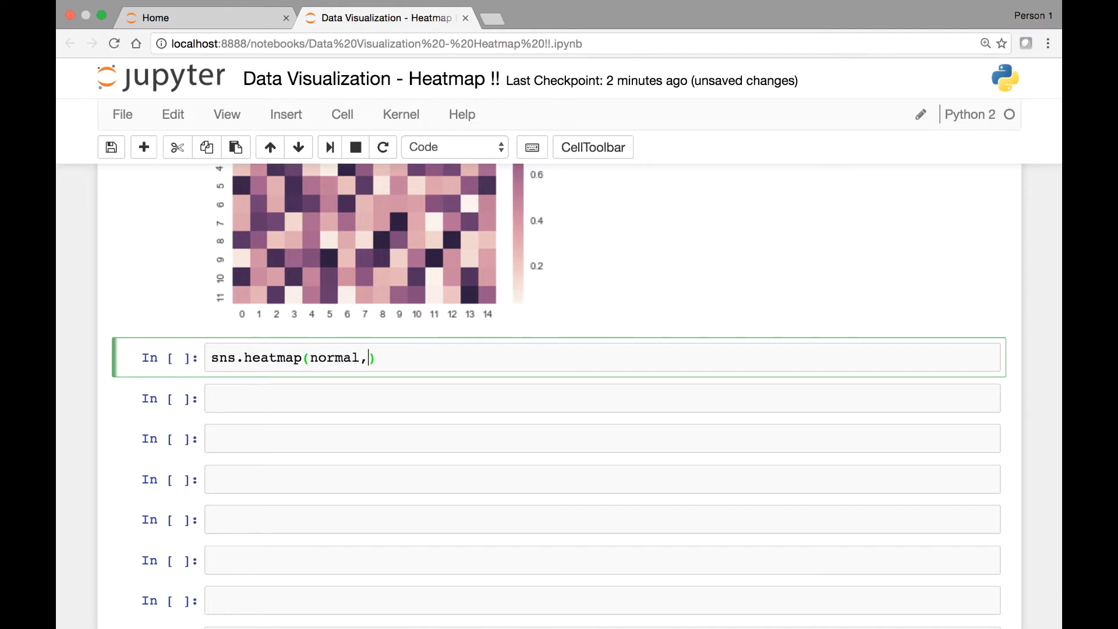
pyautogui.write('anoo')
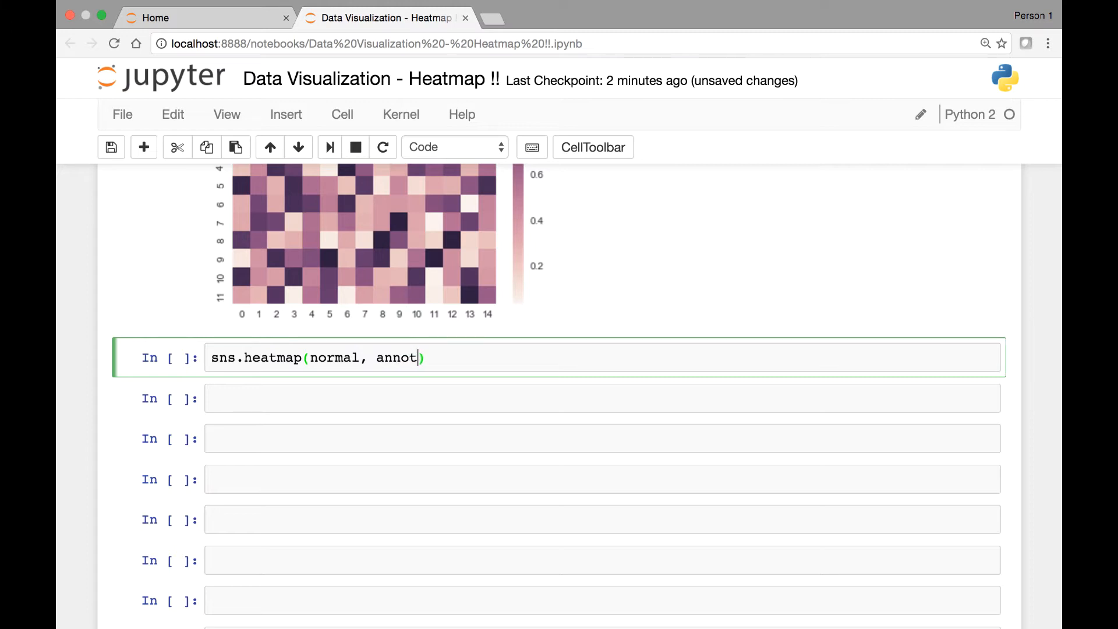
pyautogui.write('=')
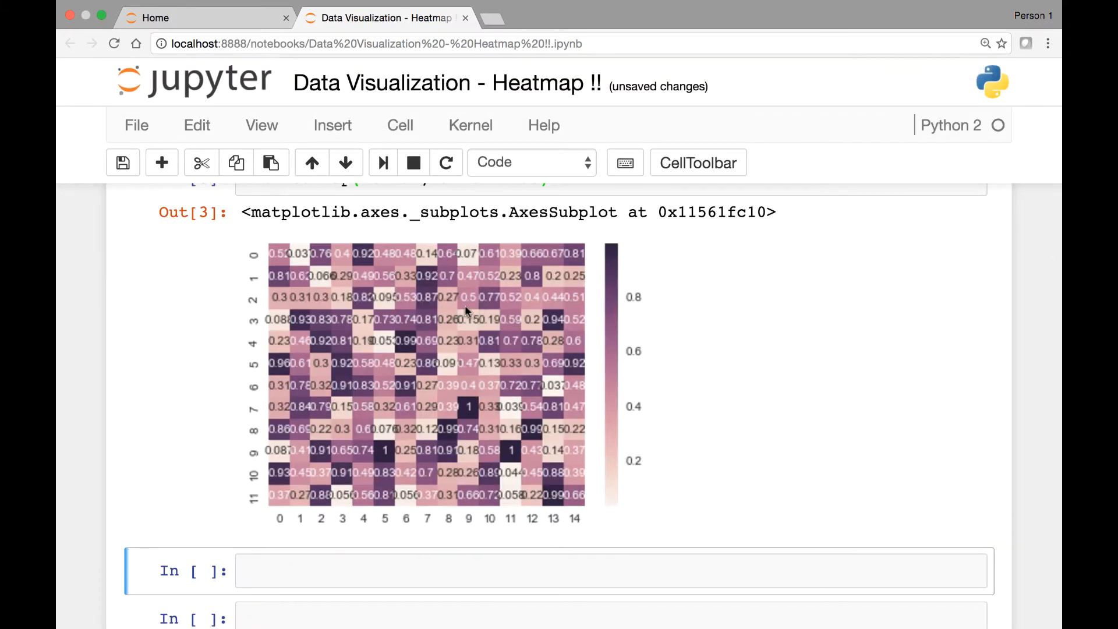
pyautogui.moveTo(556, 326)
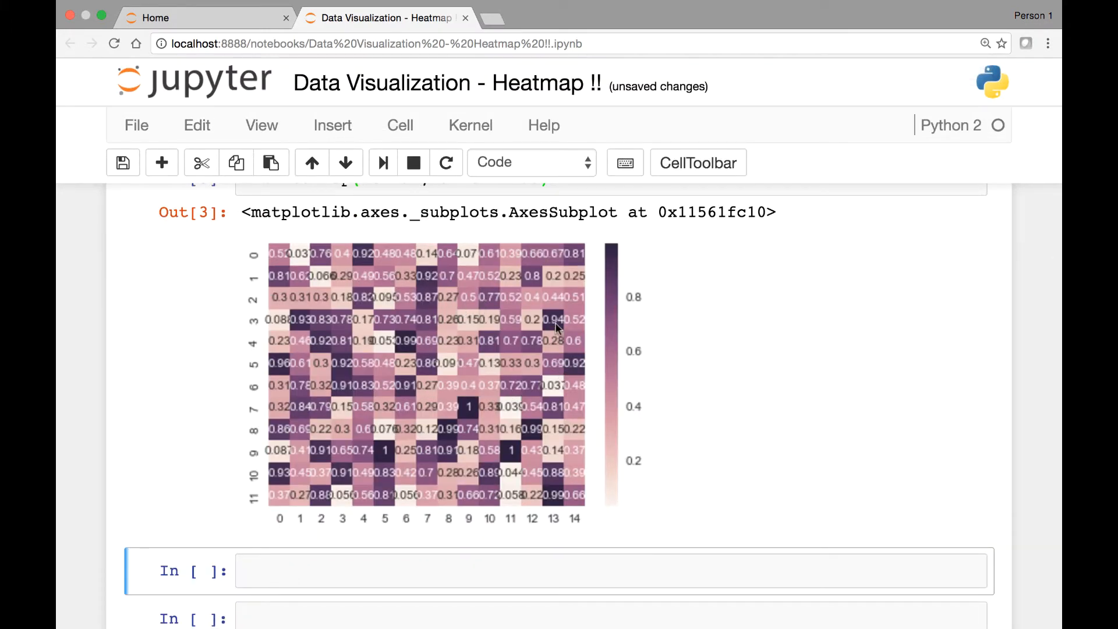
pyautogui.moveTo(549, 337)
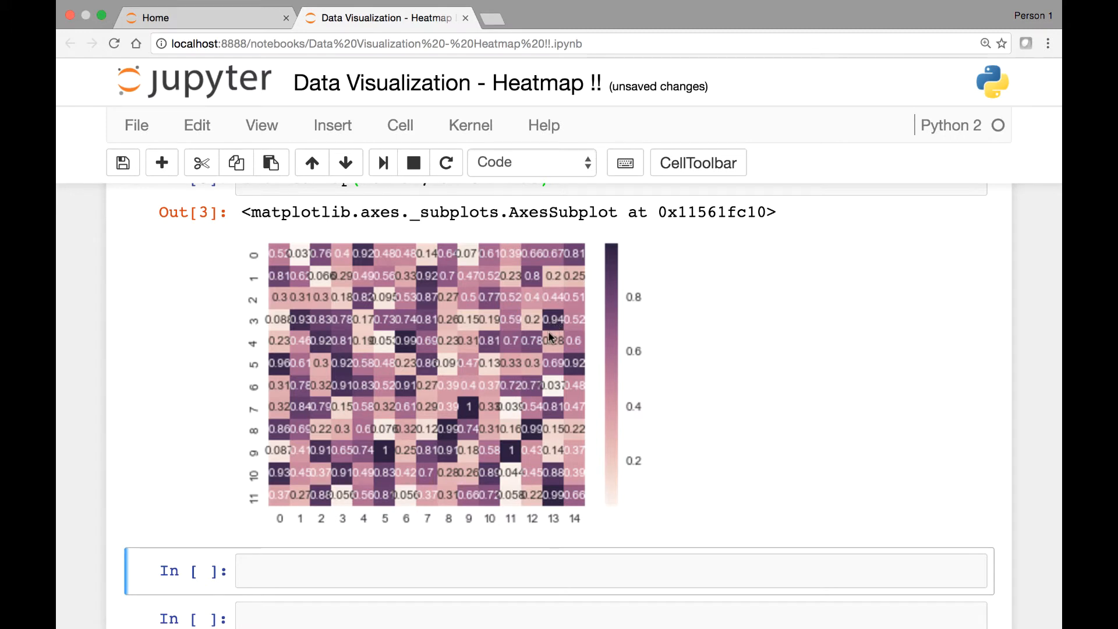
pyautogui.moveTo(560, 326)
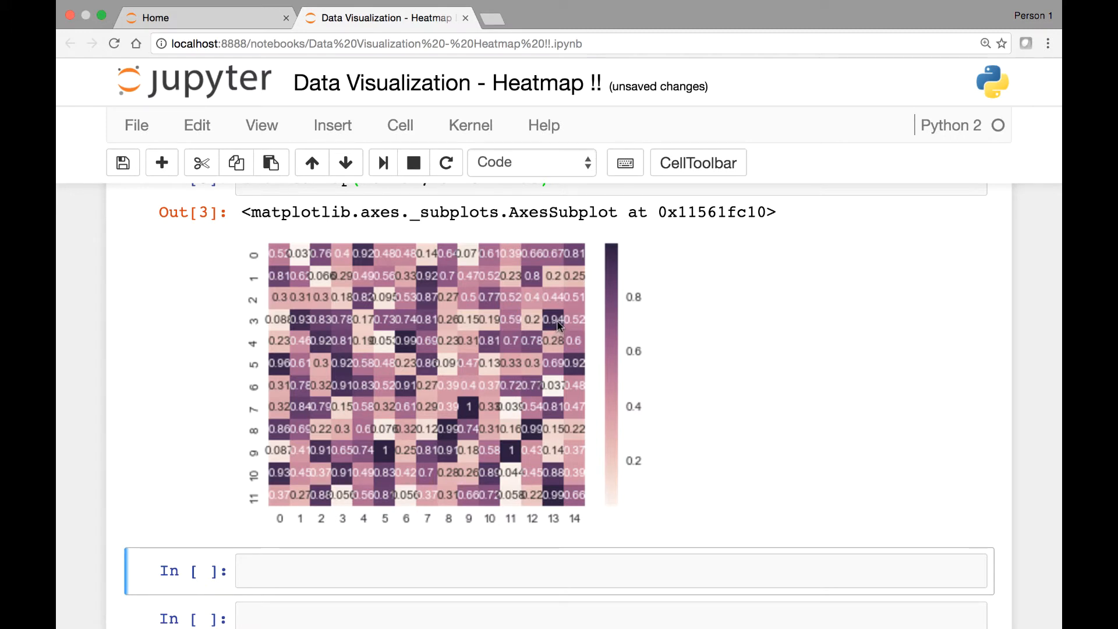
pyautogui.moveTo(536, 435)
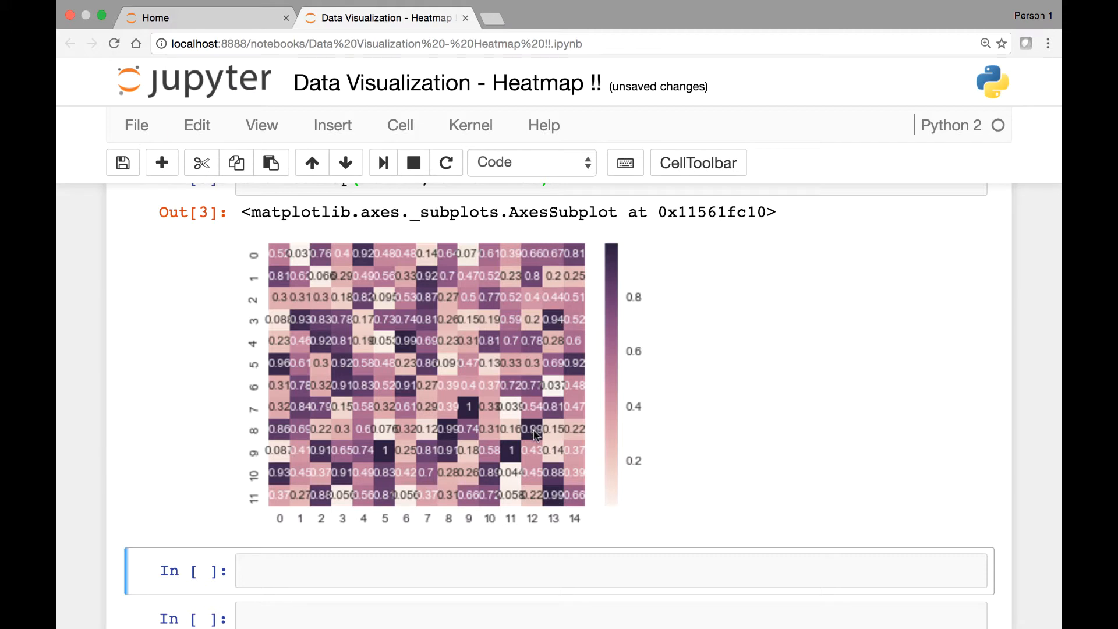
pyautogui.moveTo(323, 505)
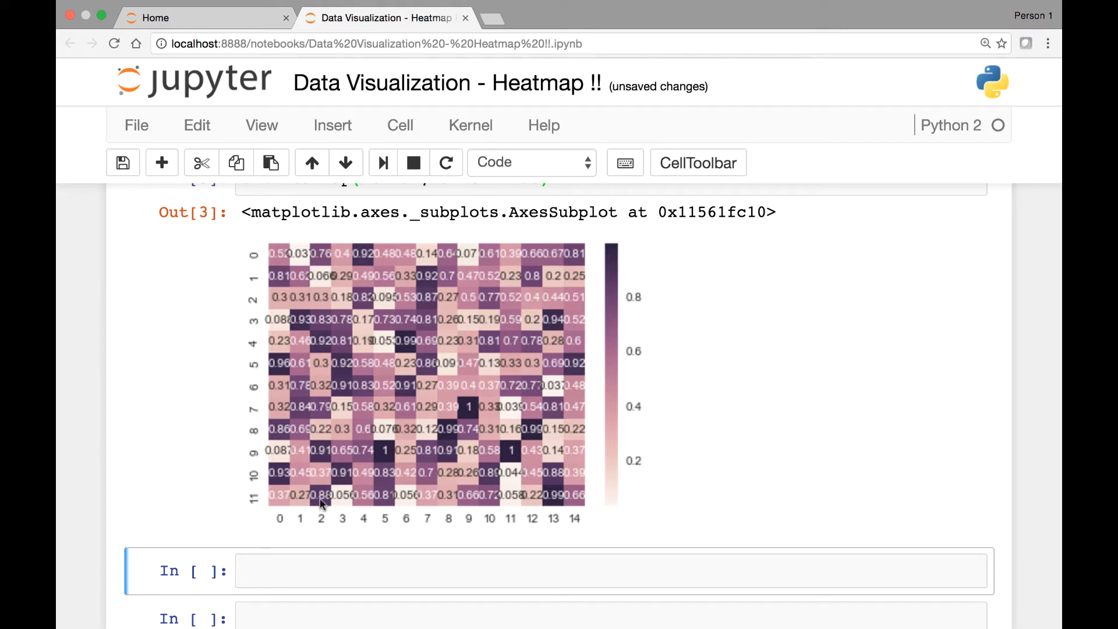
pyautogui.moveTo(418, 328)
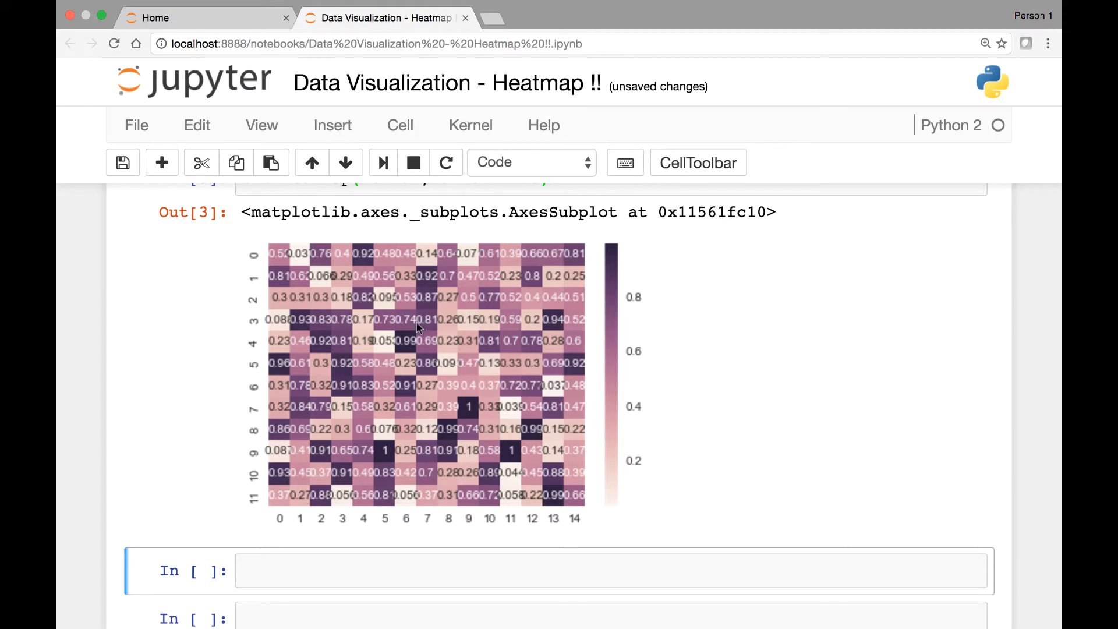
pyautogui.moveTo(576, 259)
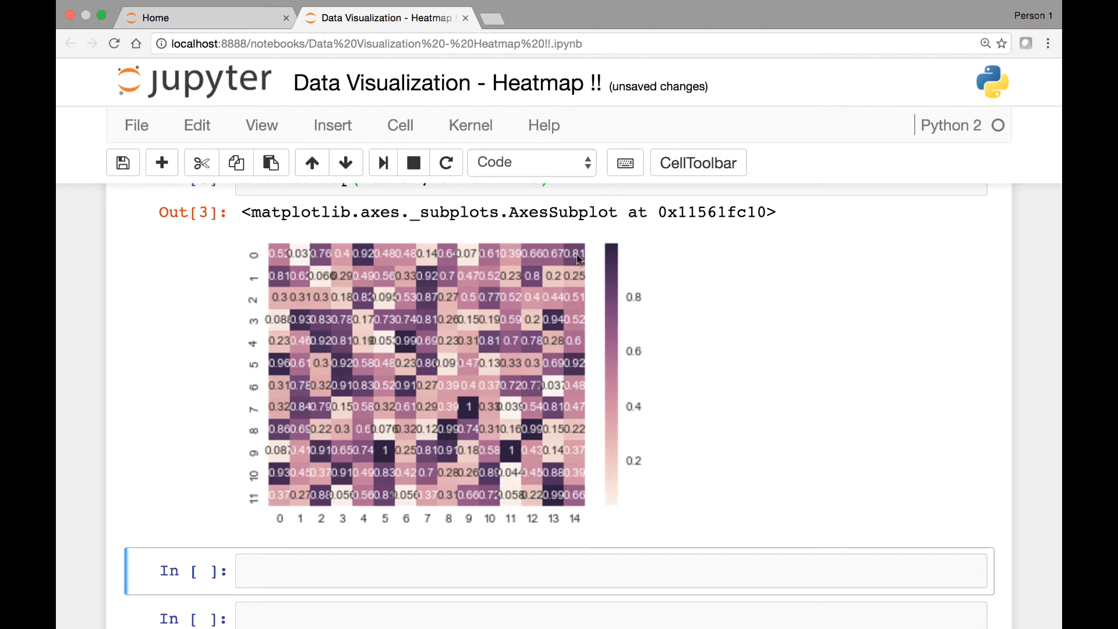
pyautogui.moveTo(302, 244)
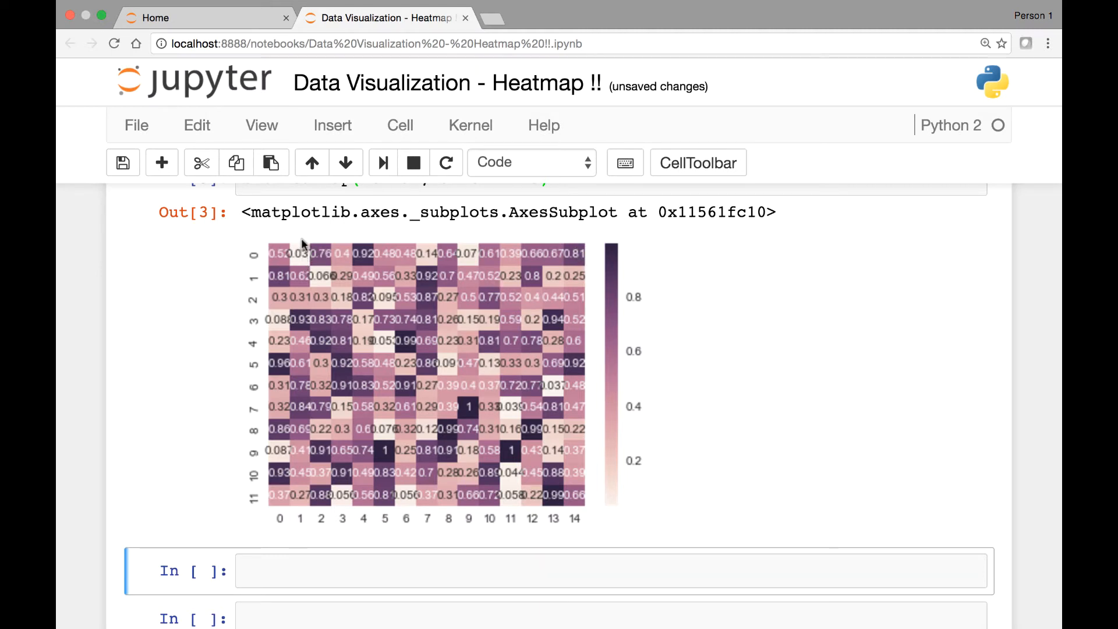
pyautogui.moveTo(305, 260)
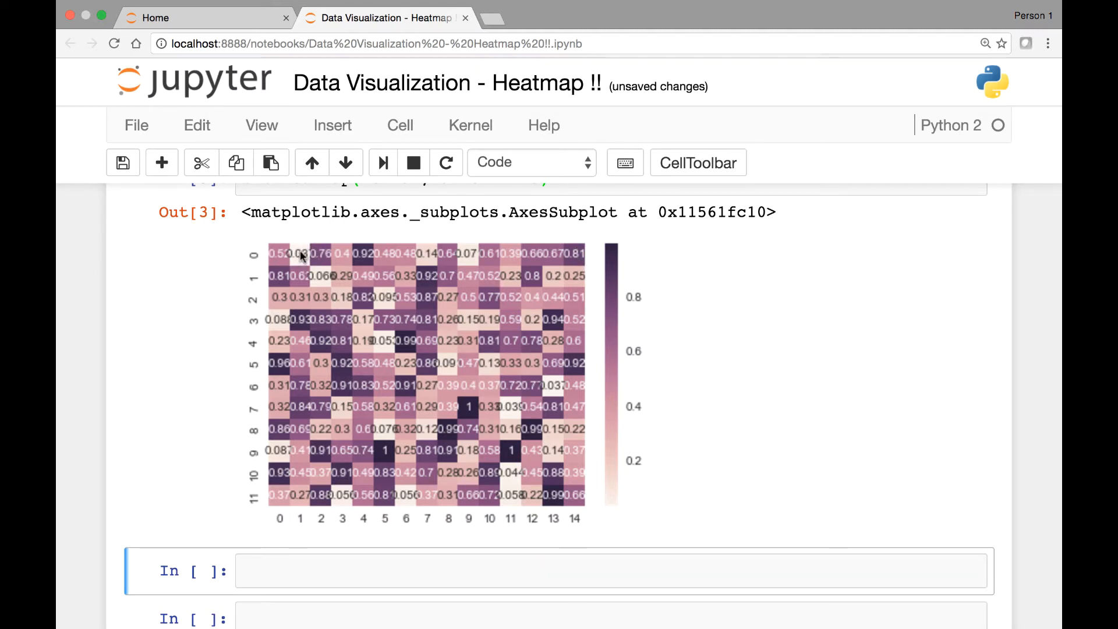
pyautogui.moveTo(355, 290)
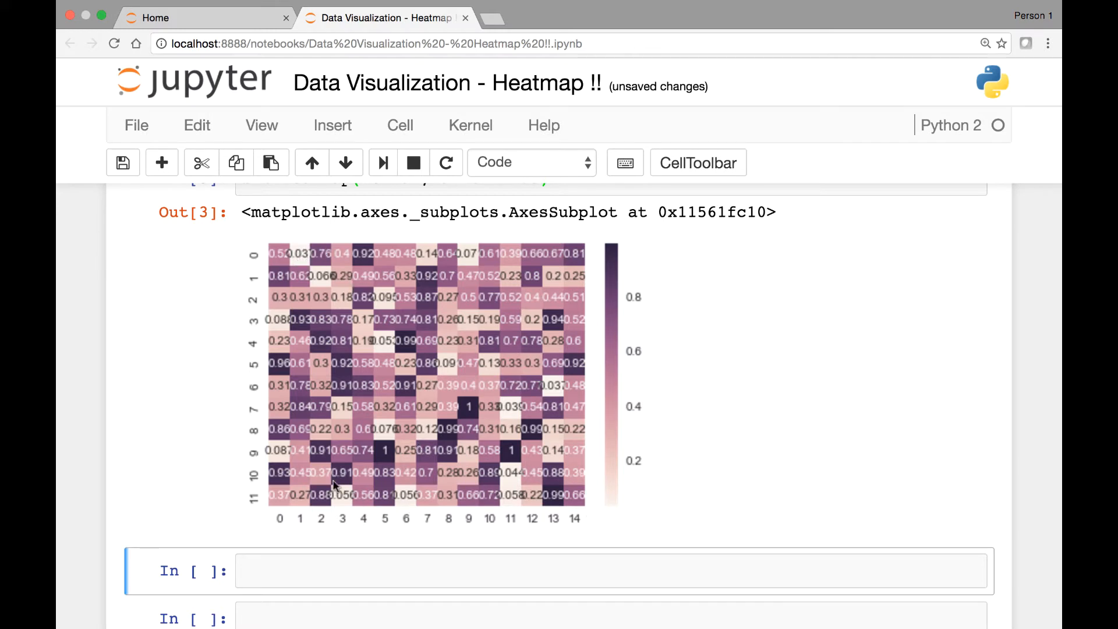
pyautogui.moveTo(298, 299)
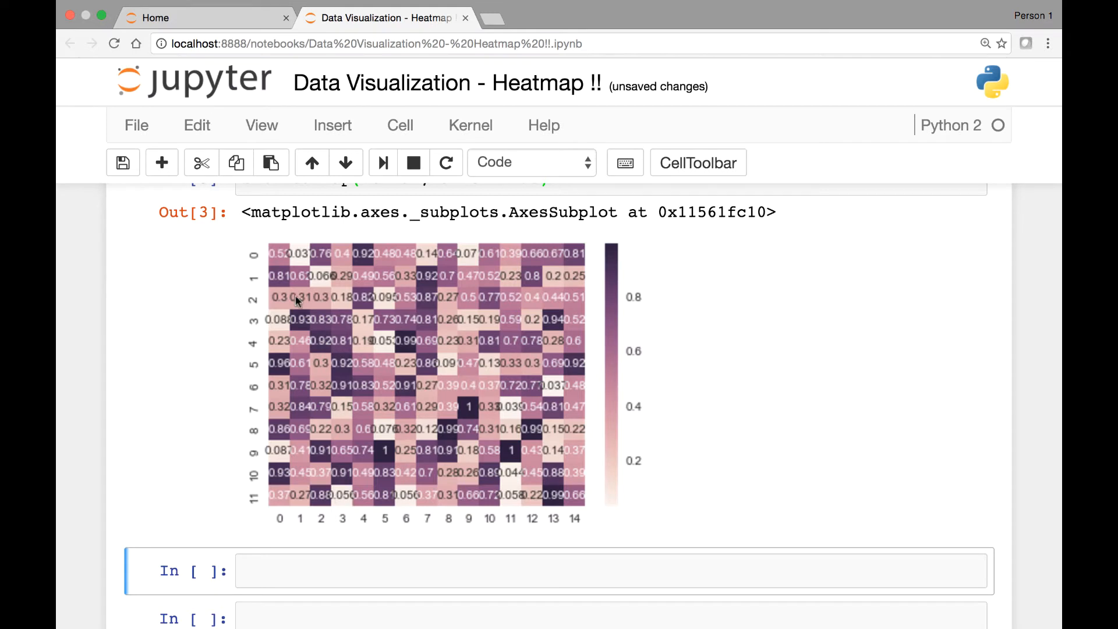
pyautogui.moveTo(495, 355)
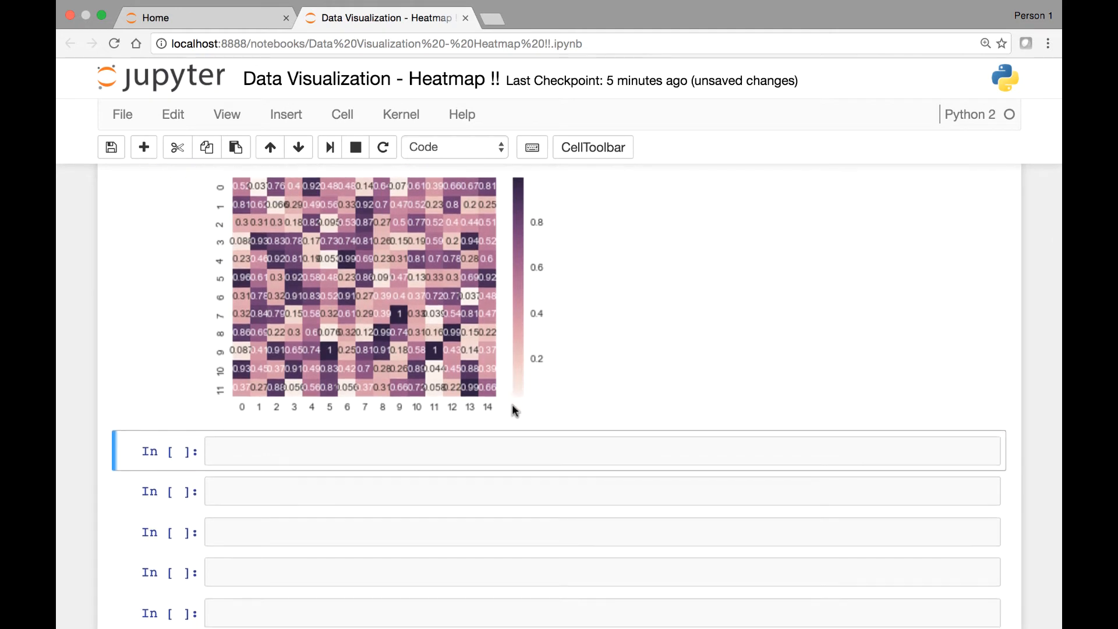
pyautogui.moveTo(521, 400)
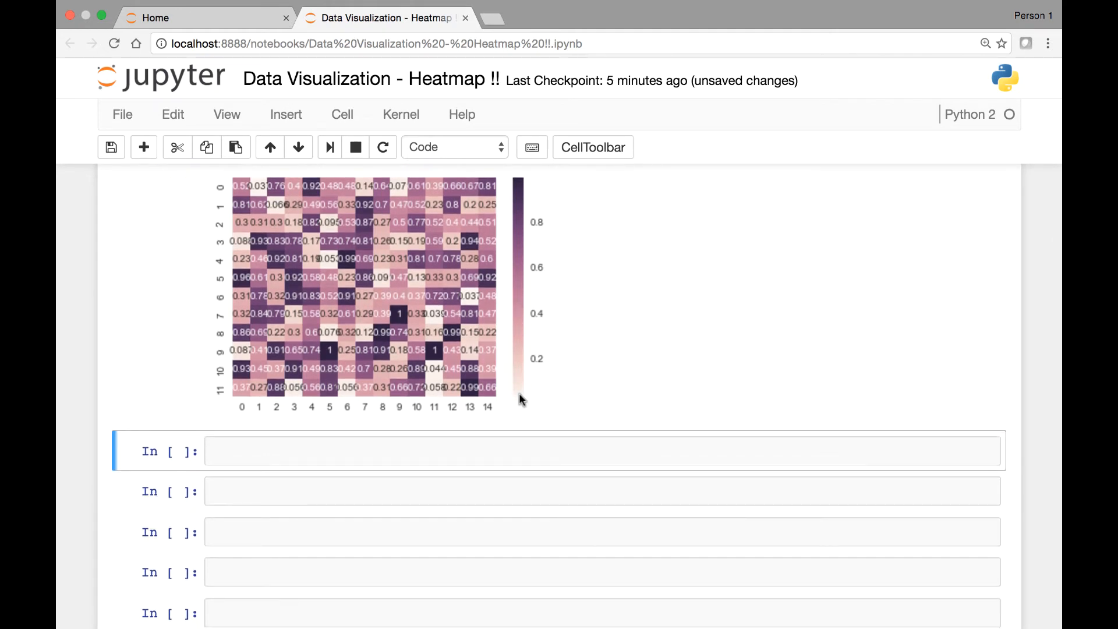
pyautogui.moveTo(511, 243)
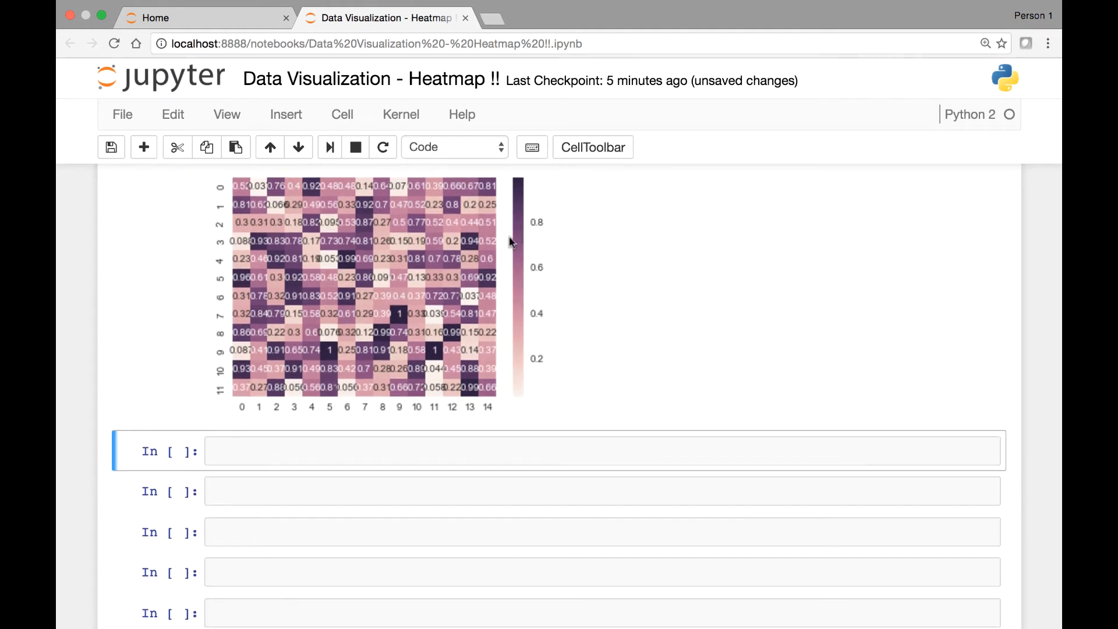
pyautogui.moveTo(562, 283)
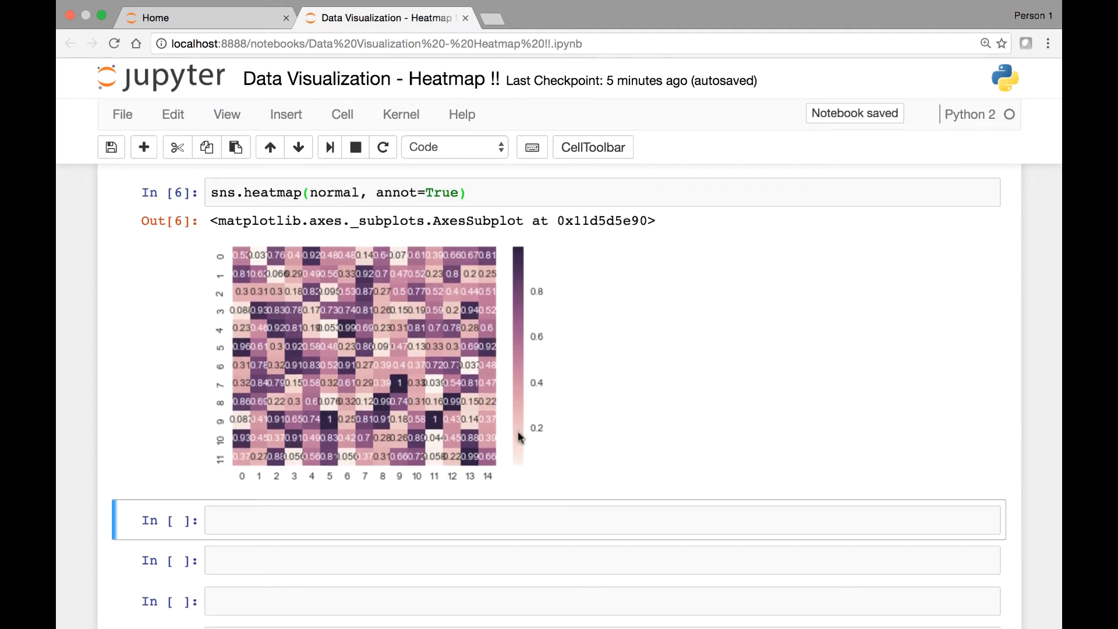
pyautogui.moveTo(524, 468)
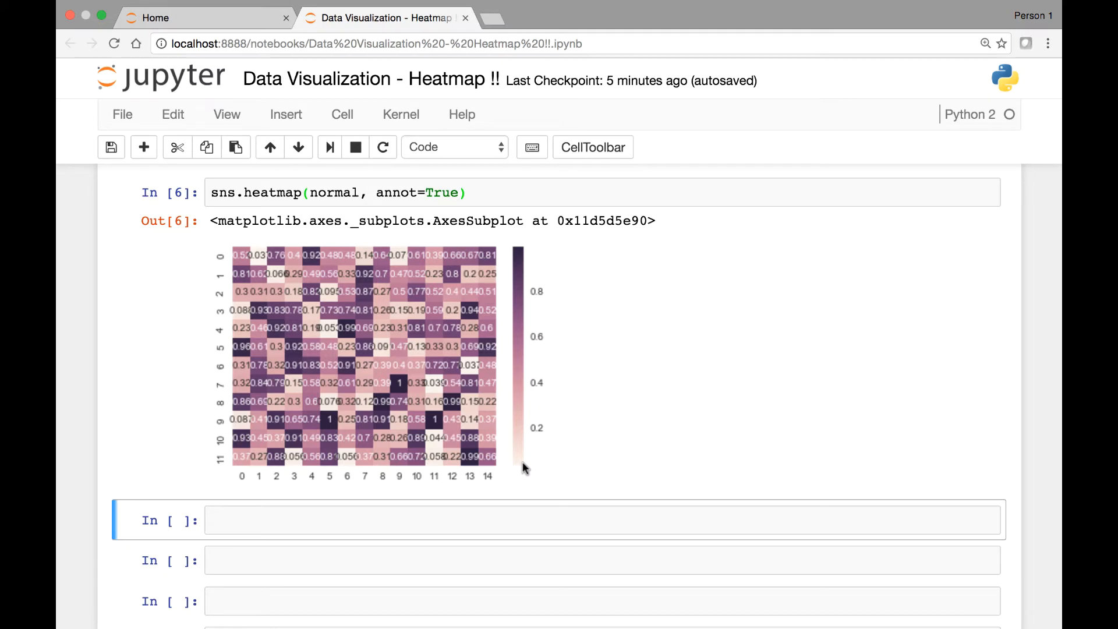
pyautogui.moveTo(518, 366)
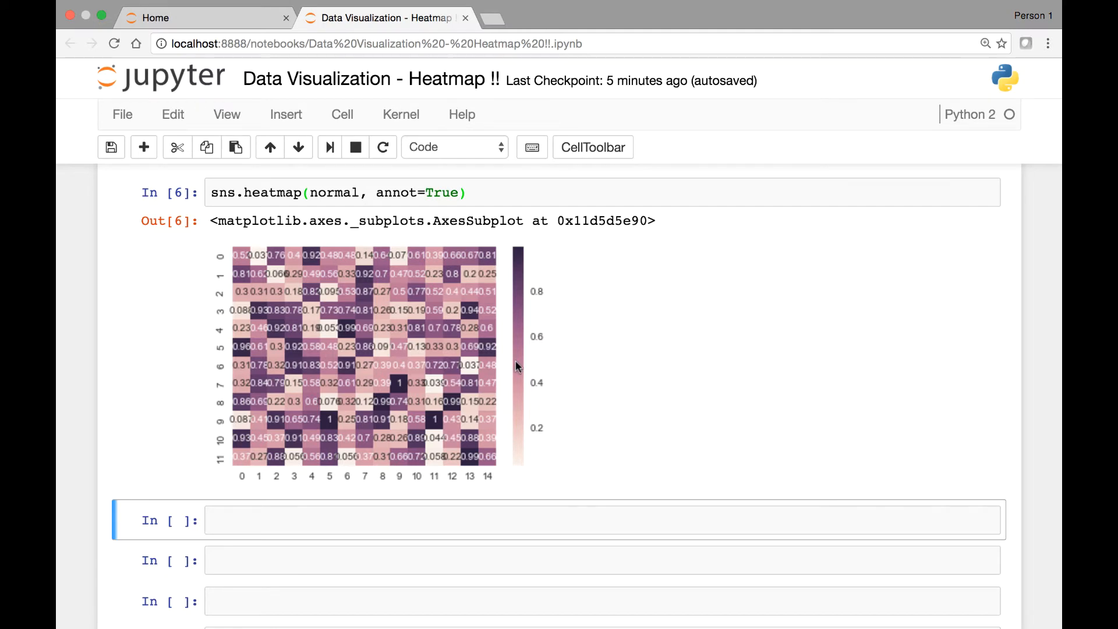
# - Scroll down past the annotated heatmap of normal
pyautogui.scroll(-3)
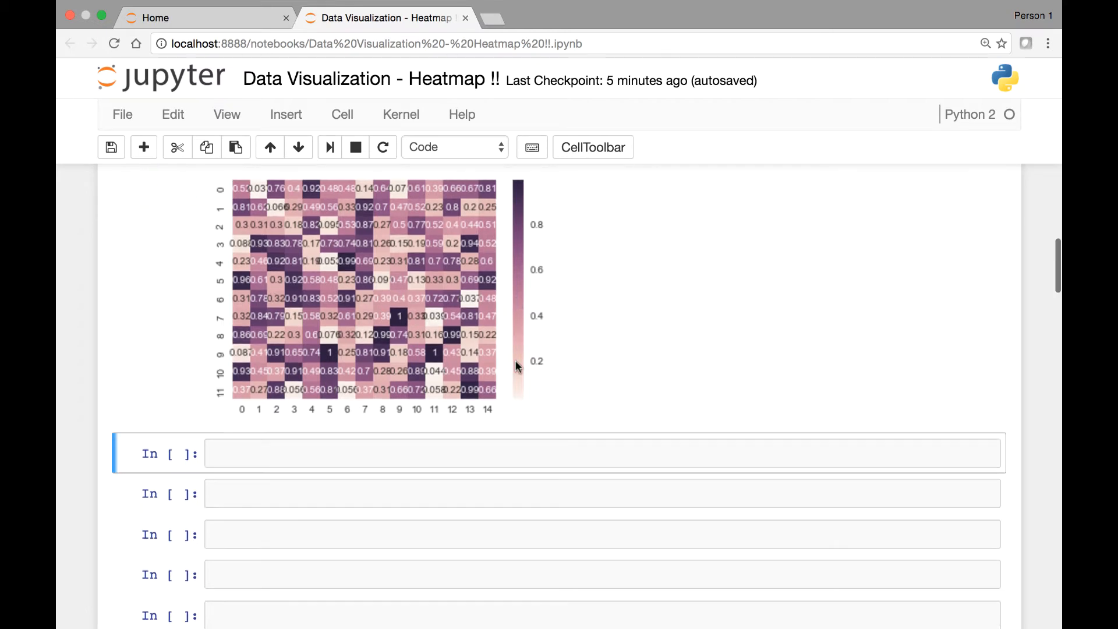
# - Type sns.heatmap(normal, vmin=0, vmax=1) in the next empty cell
pyautogui.scroll(-3)
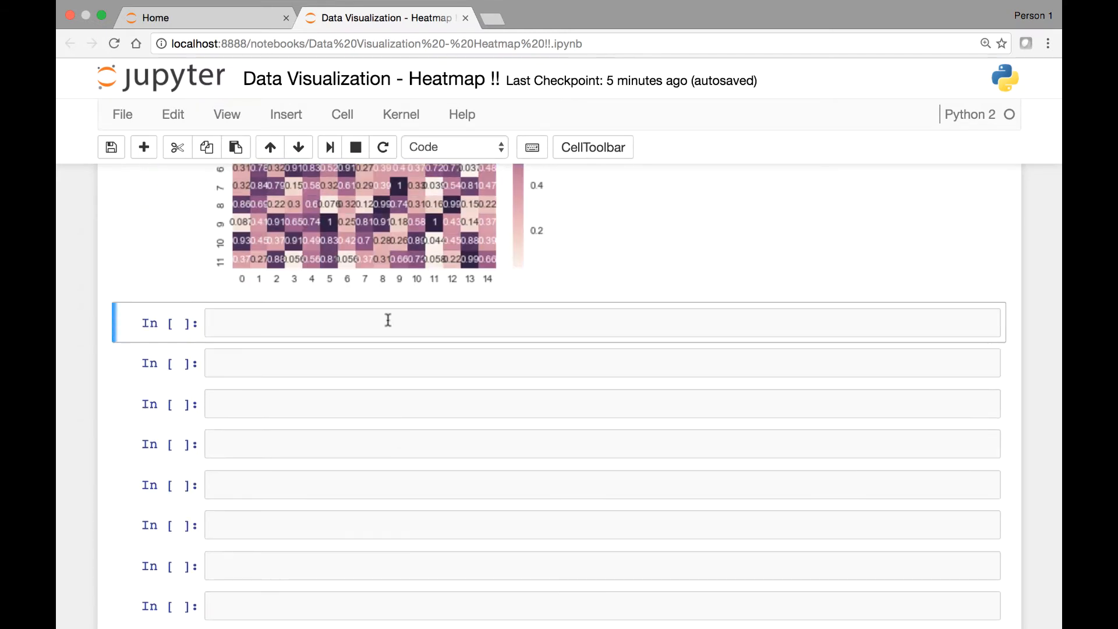
pyautogui.write('sns.')
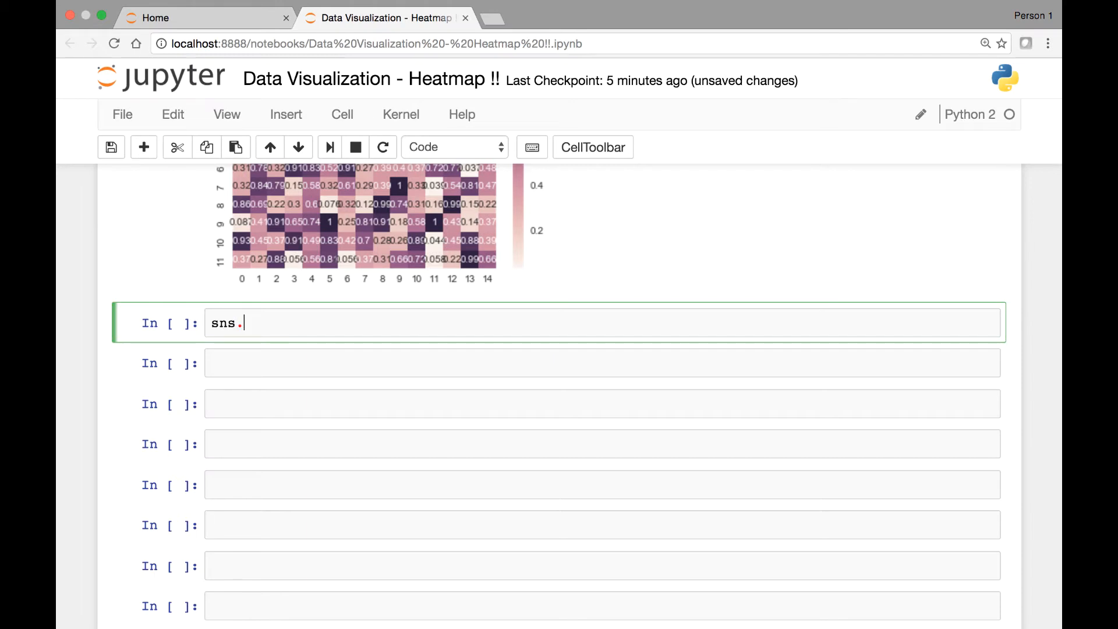
pyautogui.write('heatmap()')
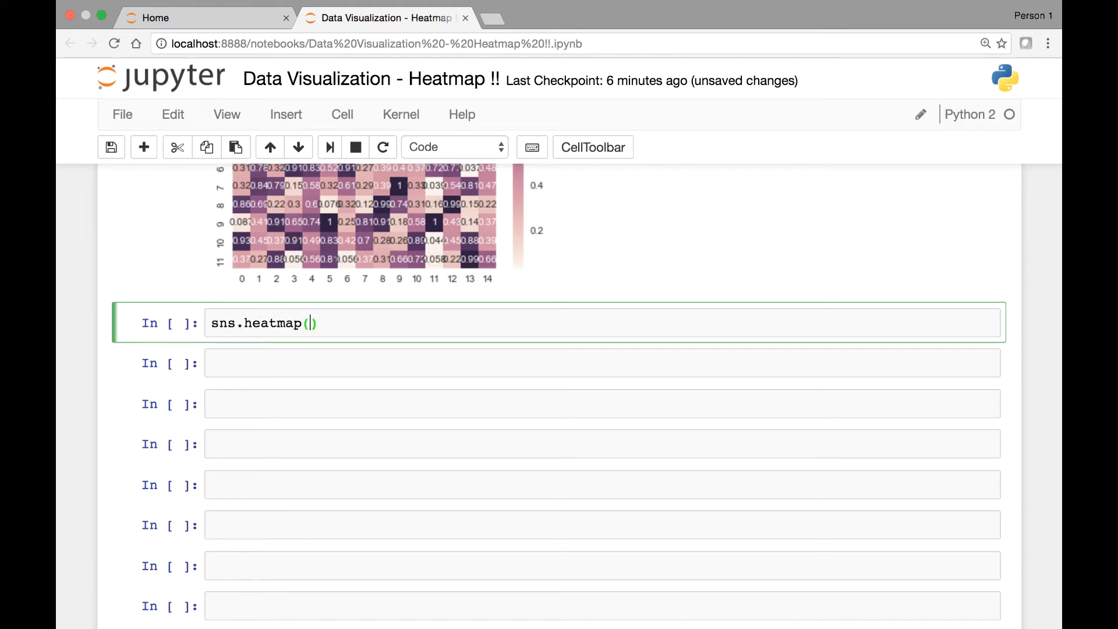
pyautogui.write('normal')
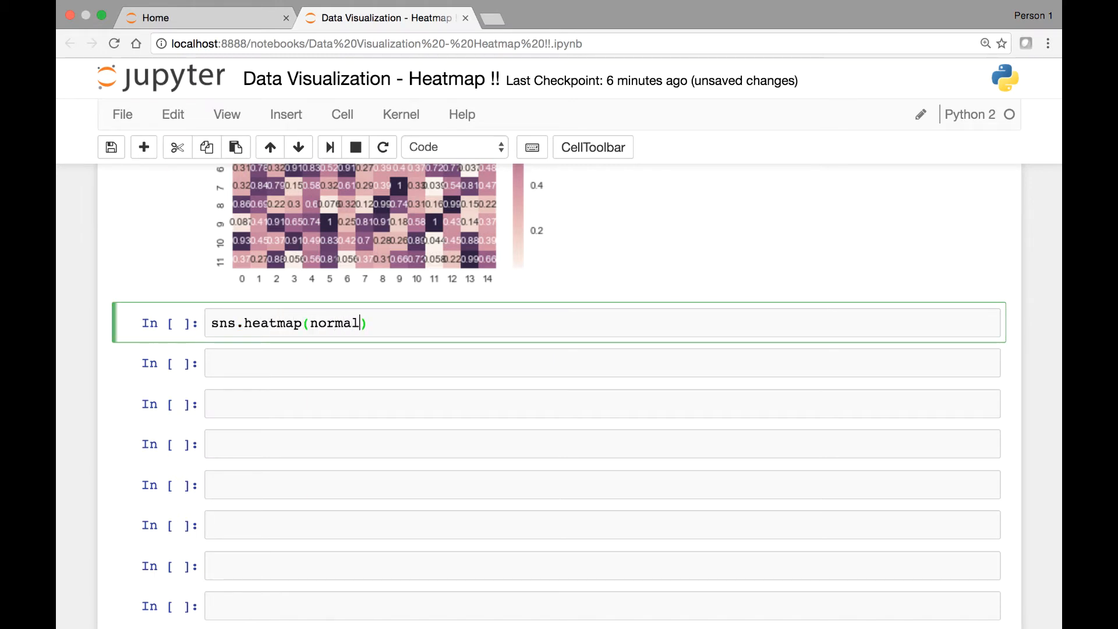
pyautogui.write(', vimi')
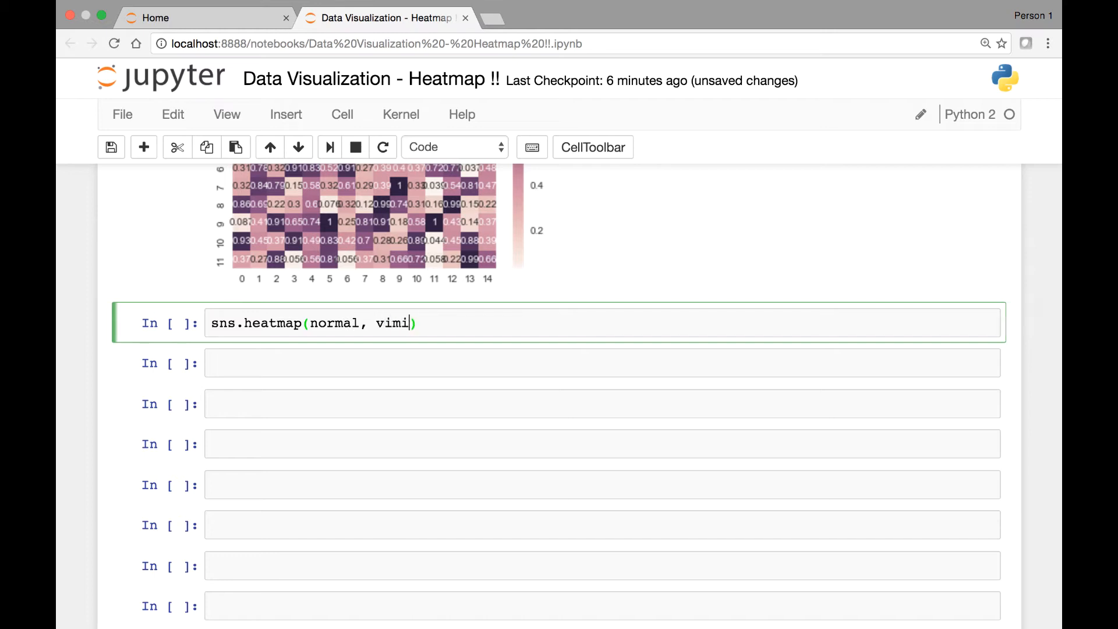
pyautogui.write('n')
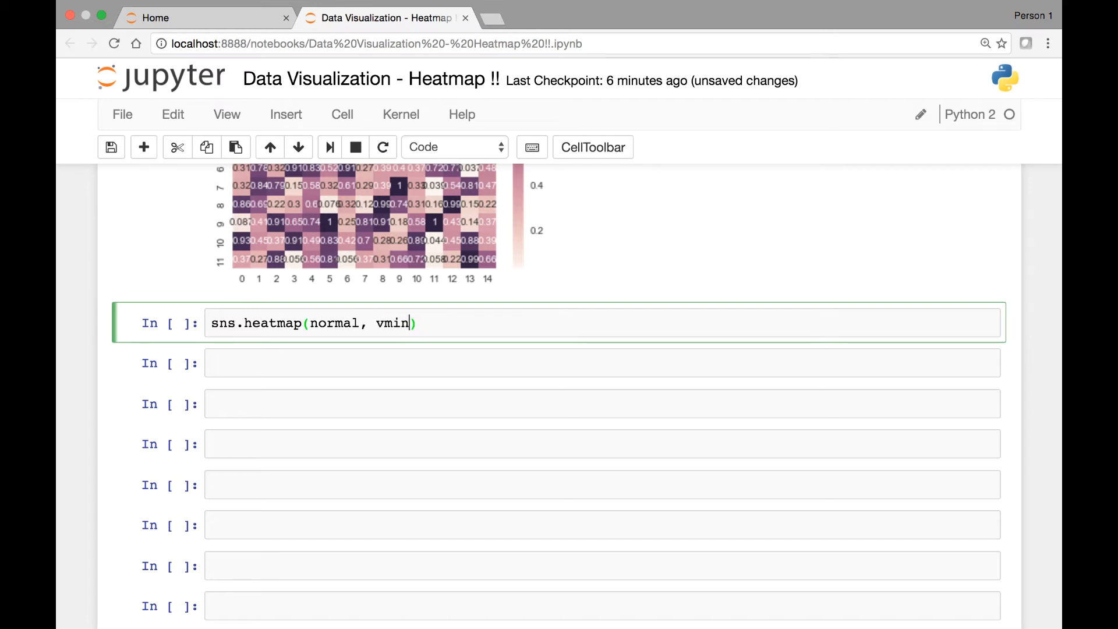
pyautogui.write('=0,')
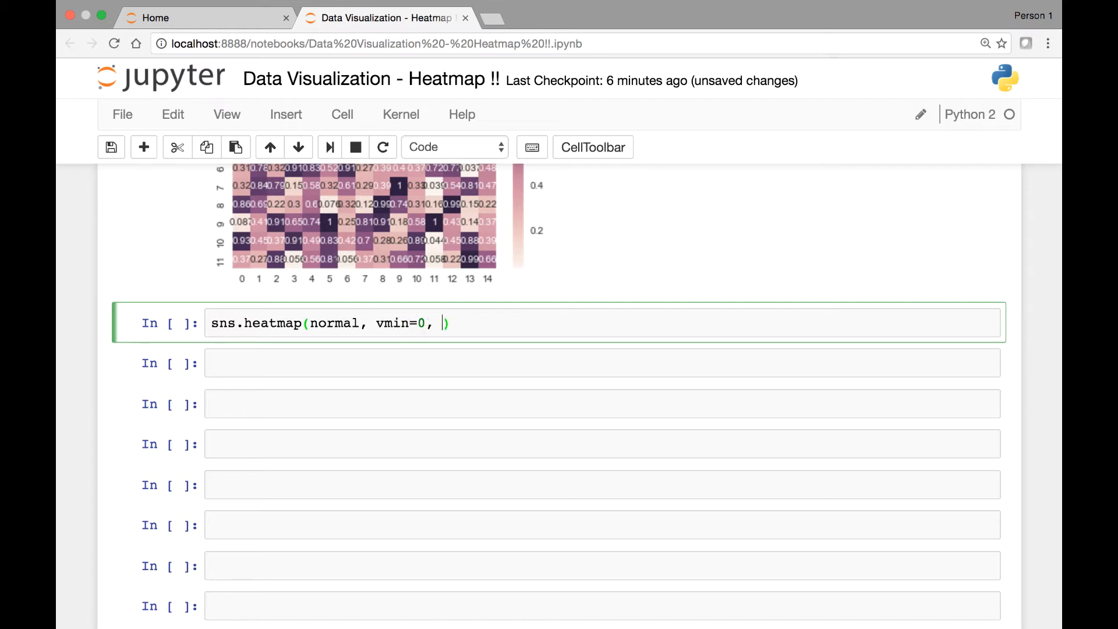
pyautogui.write('vmax=')
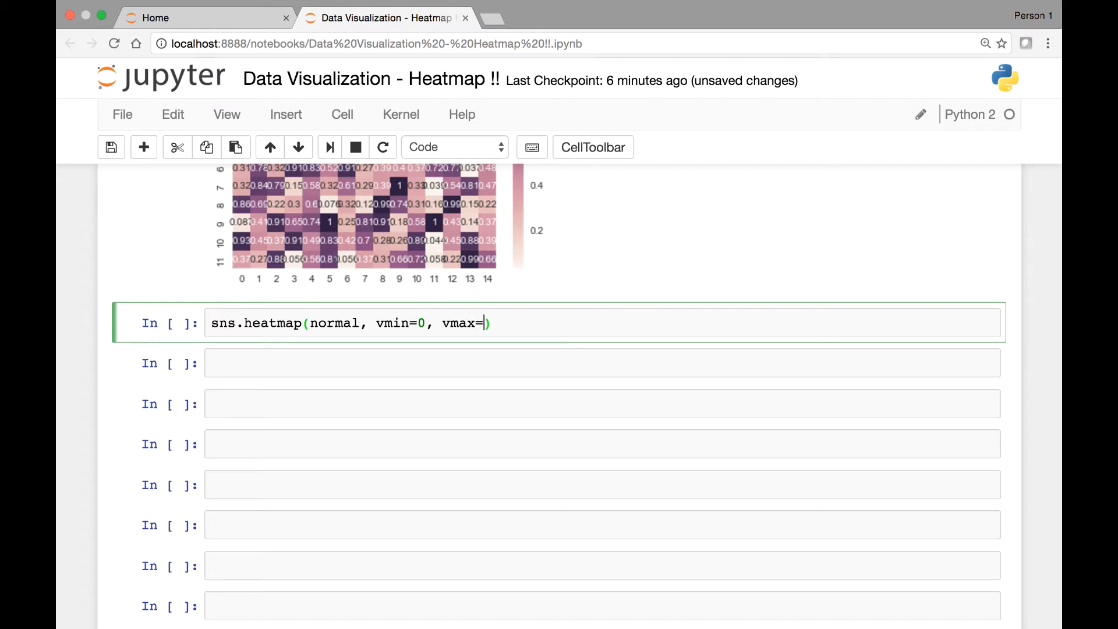
pyautogui.write('1')
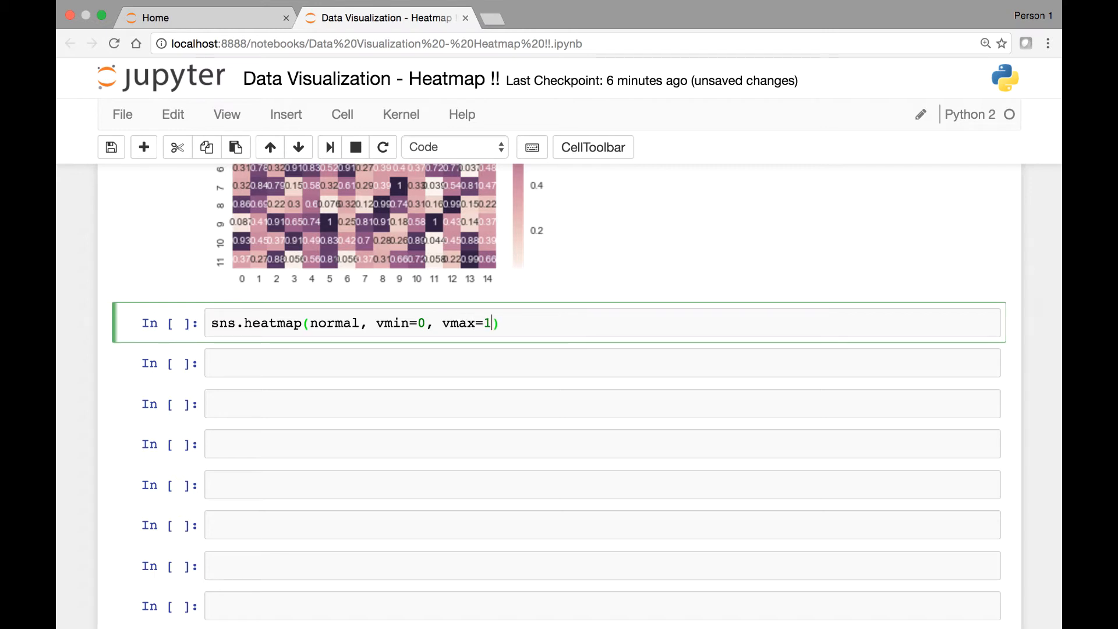
pyautogui.moveTo(502, 322)
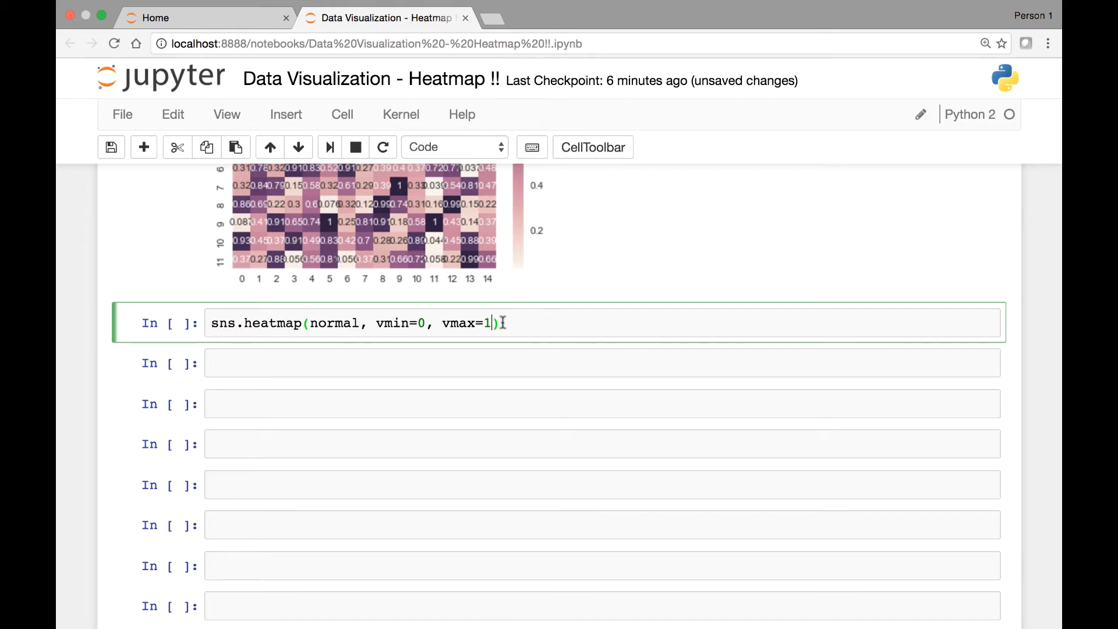
# - Change the upper colour limit from vmax=1 to vmax=2
pyautogui.press('Backspace')
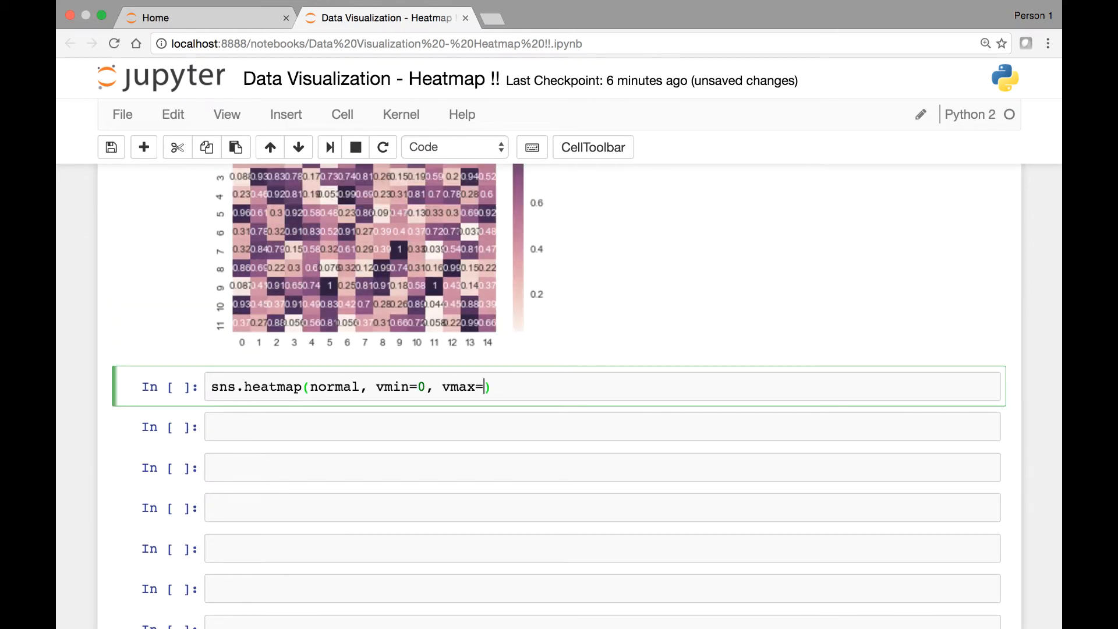
pyautogui.write('2')
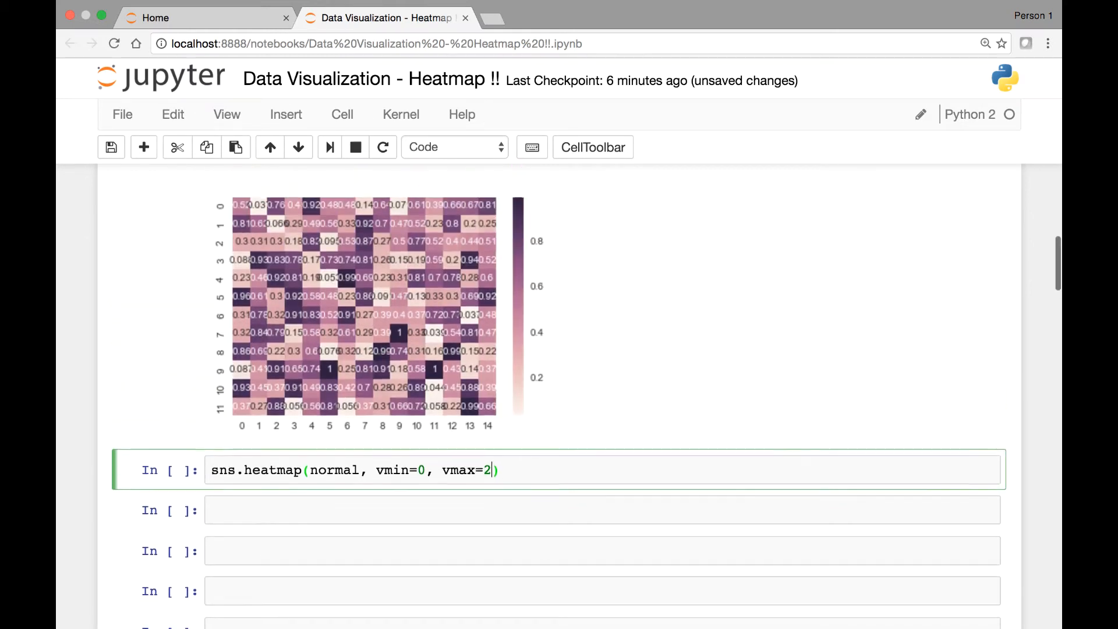
pyautogui.scroll(3)
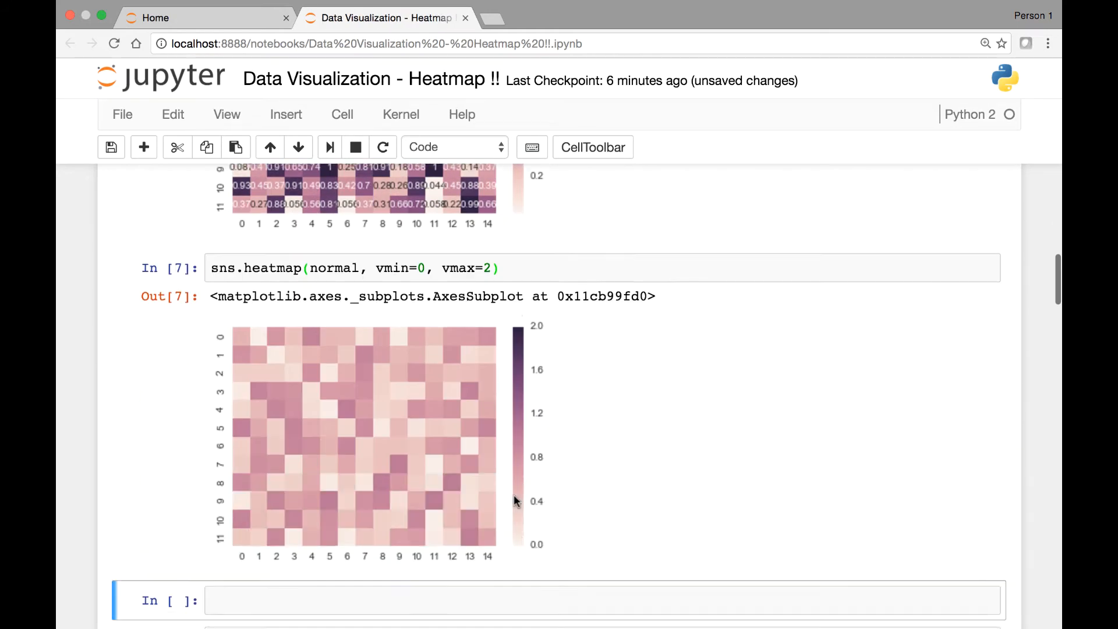
# - Scroll through the notebook to review the vmin=0, vmax=2 heatmap output
pyautogui.scroll(-3)
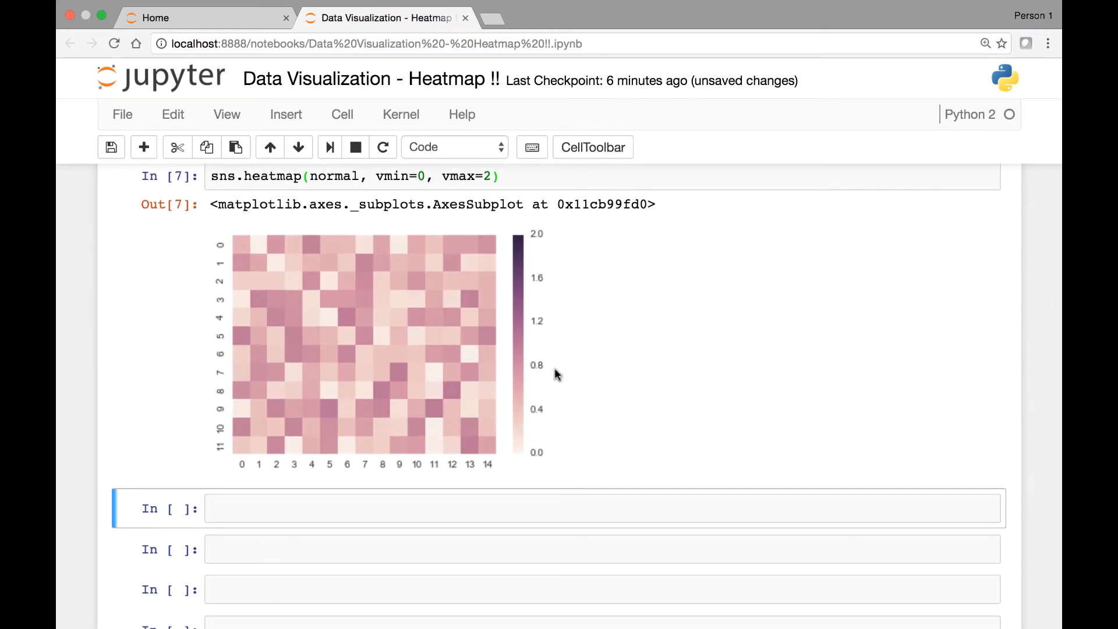
pyautogui.scroll(-3)
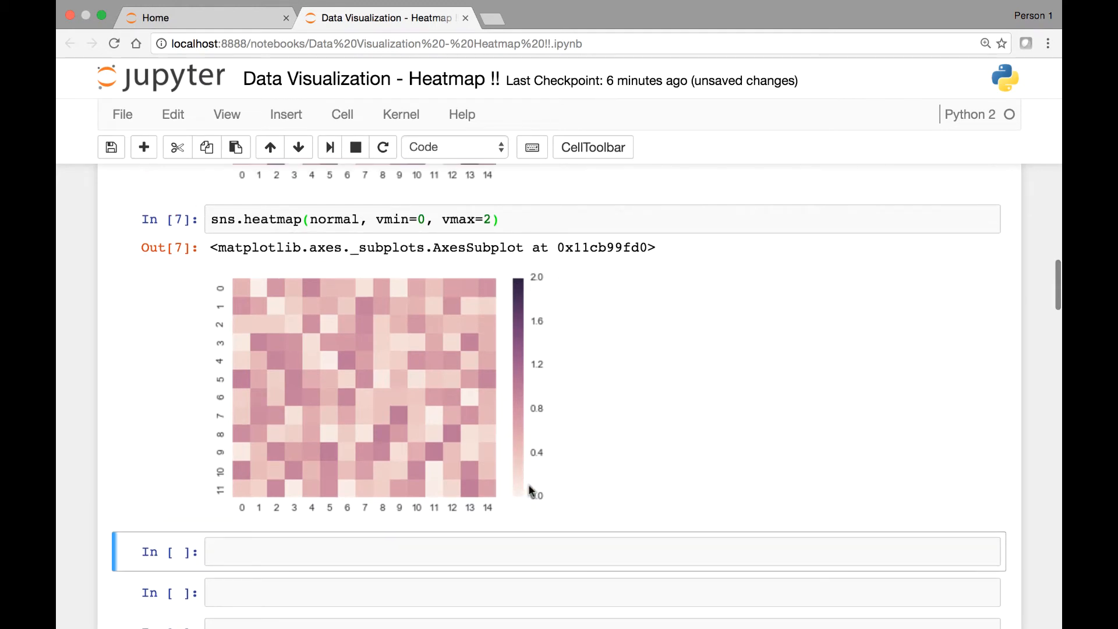
pyautogui.moveTo(538, 280)
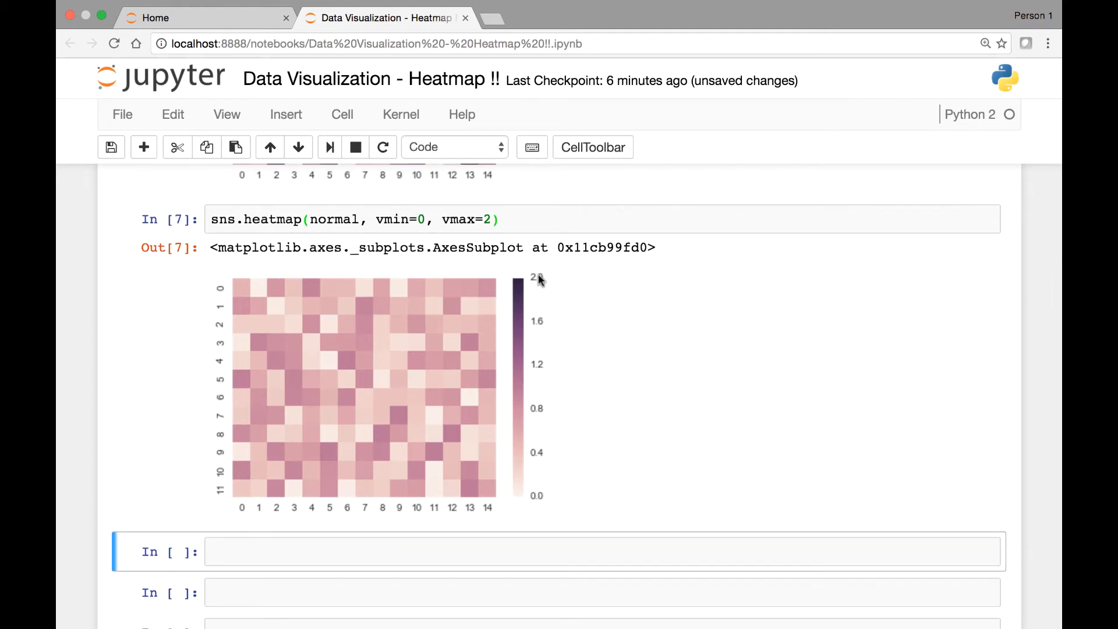
pyautogui.scroll(-3)
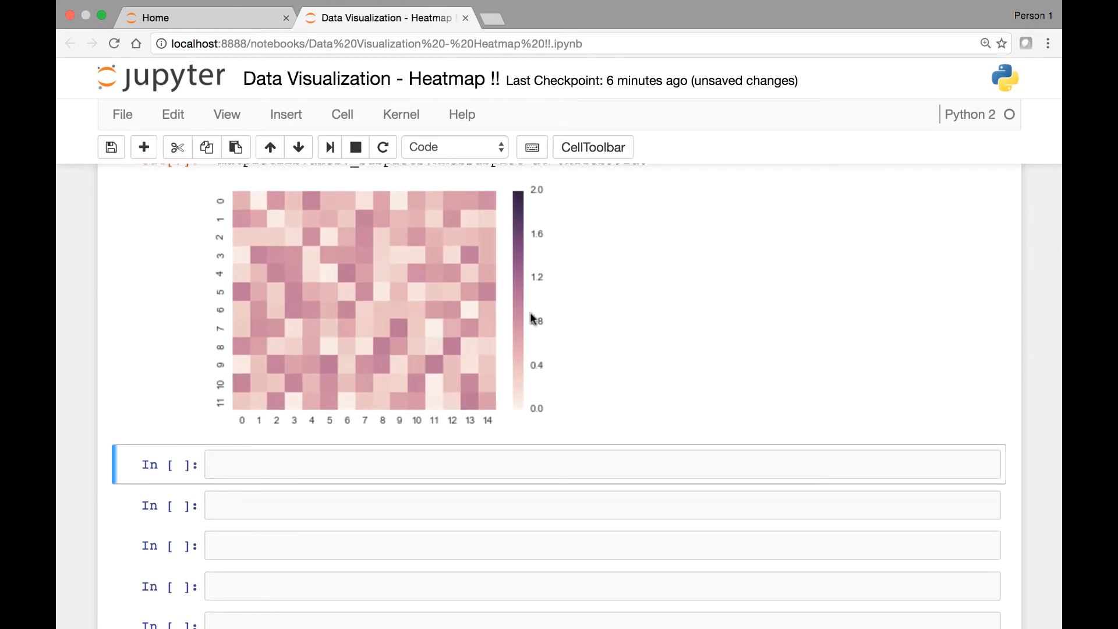
pyautogui.moveTo(531, 197)
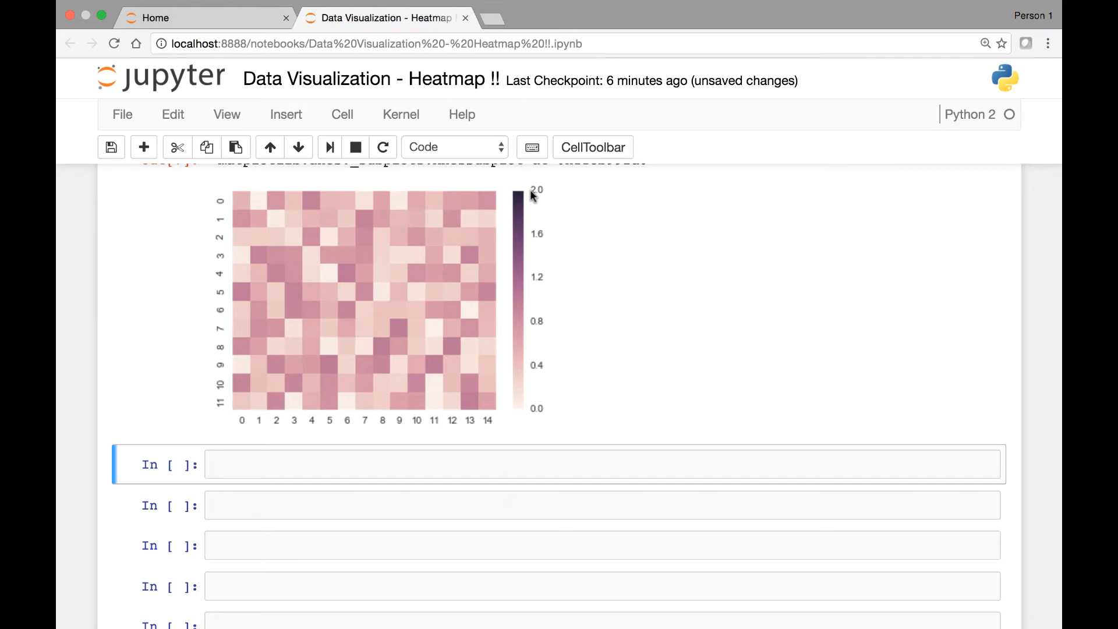
pyautogui.moveTo(530, 208)
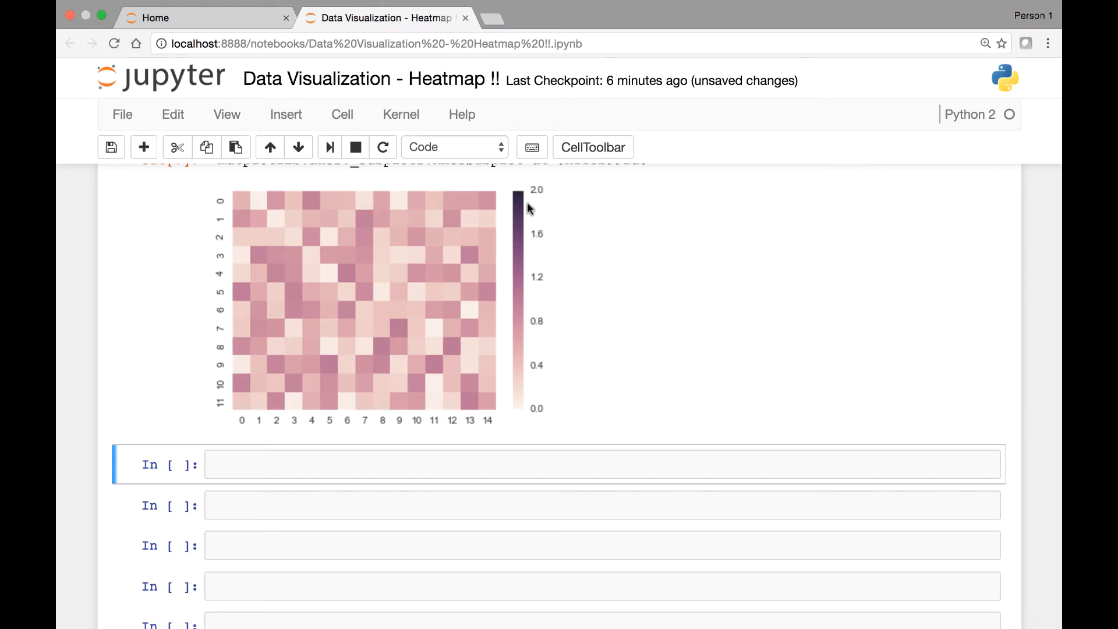
pyautogui.moveTo(523, 205)
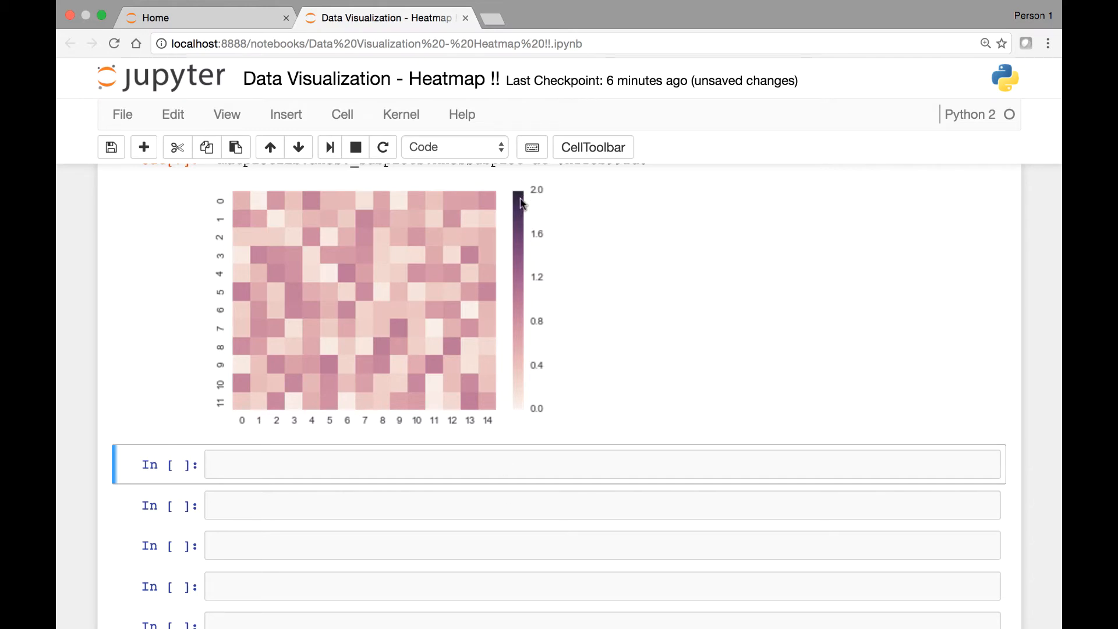
pyautogui.moveTo(526, 410)
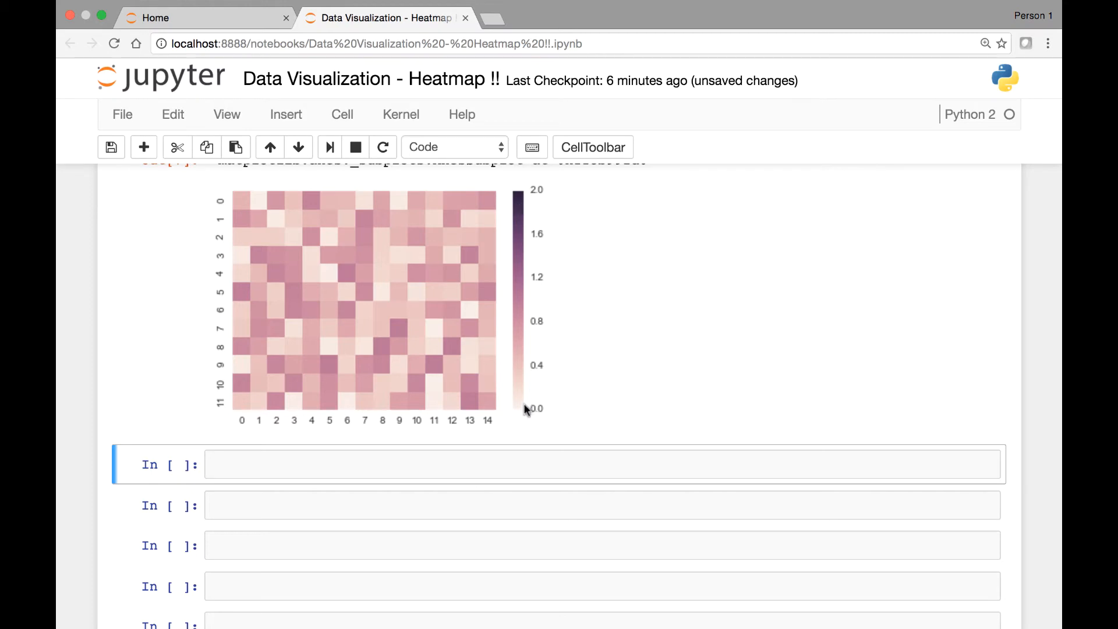
pyautogui.moveTo(470, 420)
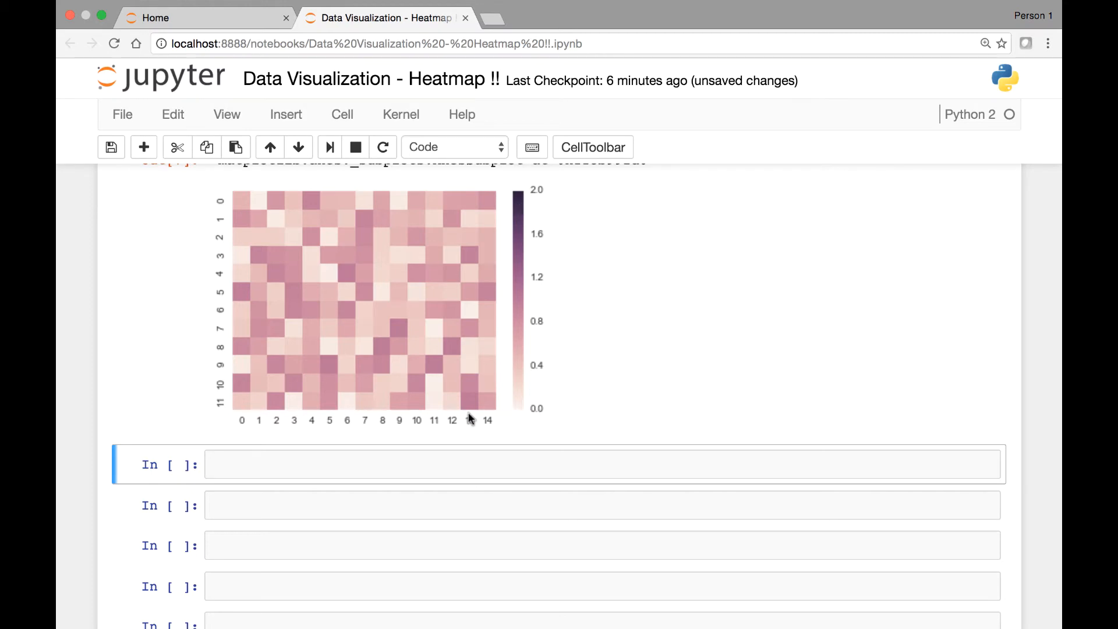
pyautogui.moveTo(568, 346)
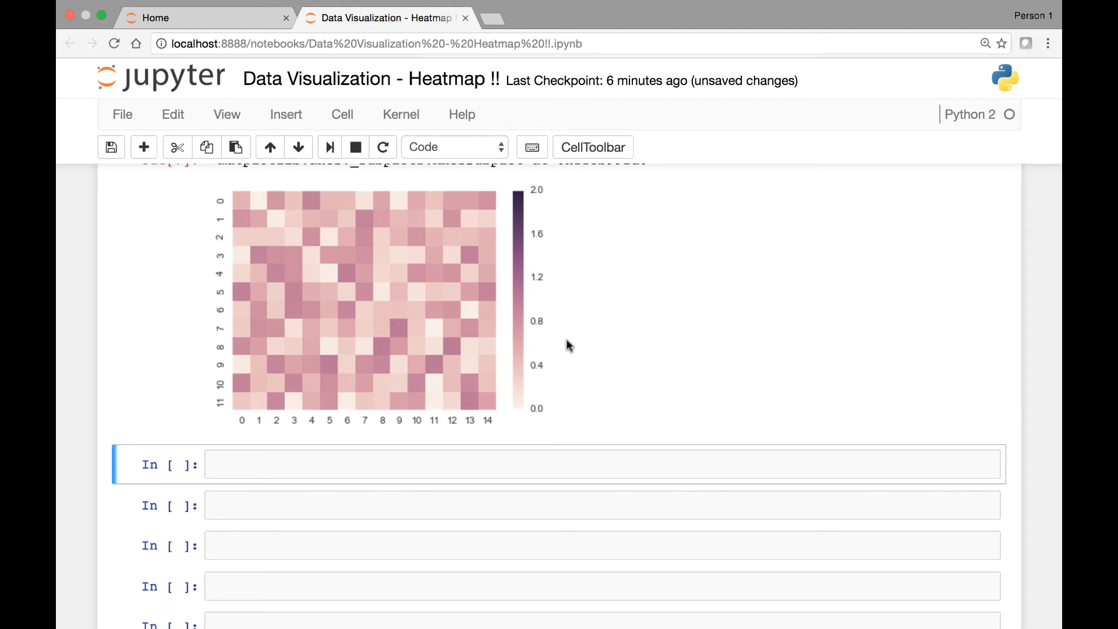
pyautogui.moveTo(529, 340)
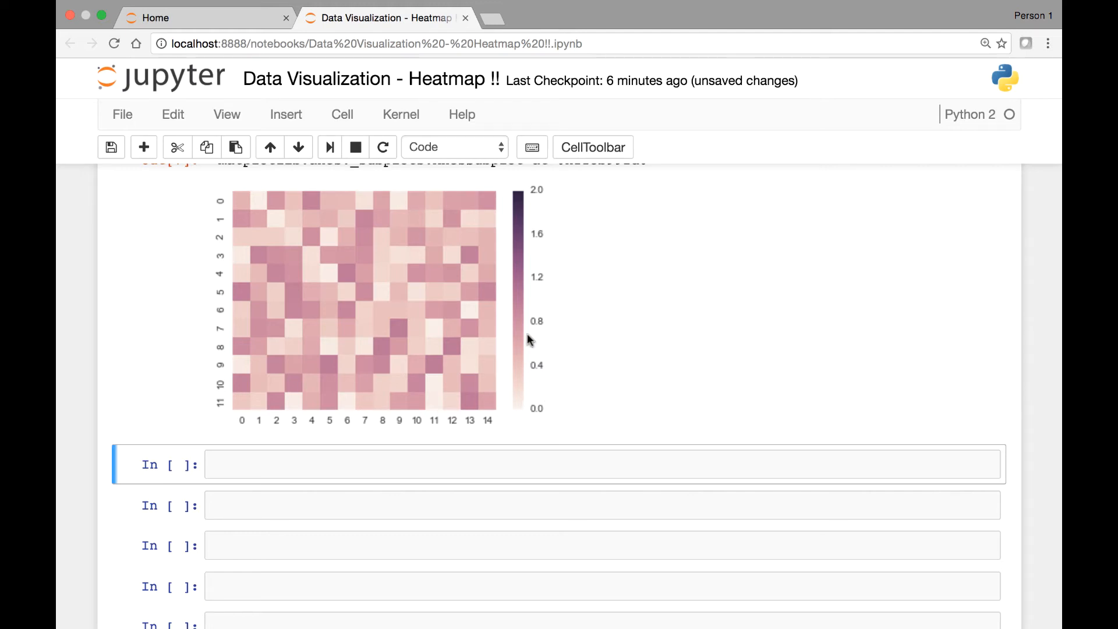
pyautogui.scroll(3)
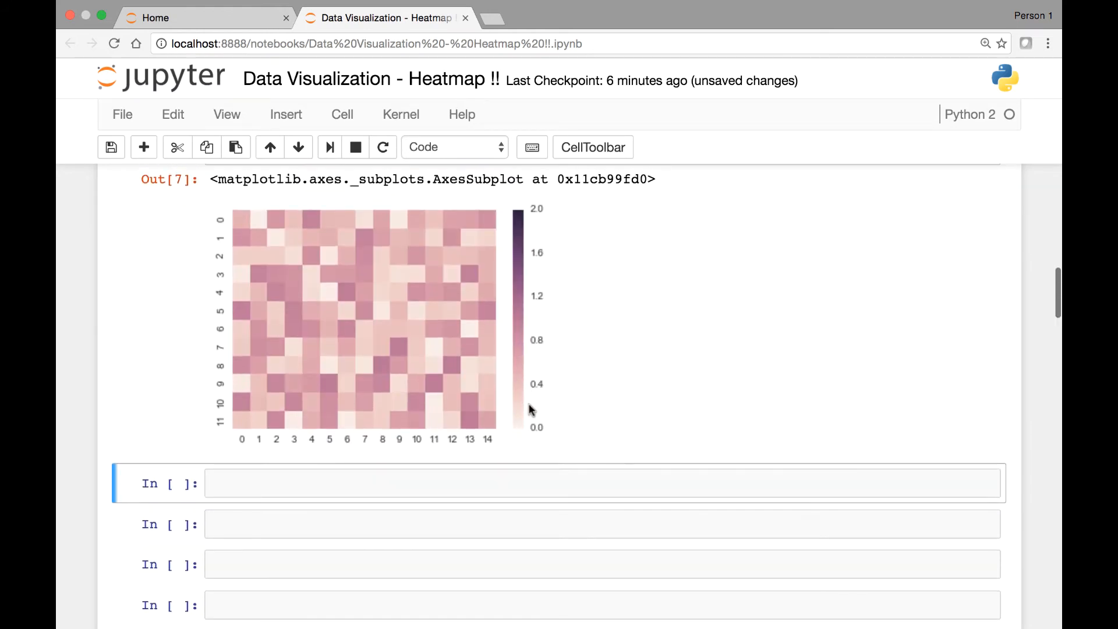
pyautogui.moveTo(522, 302)
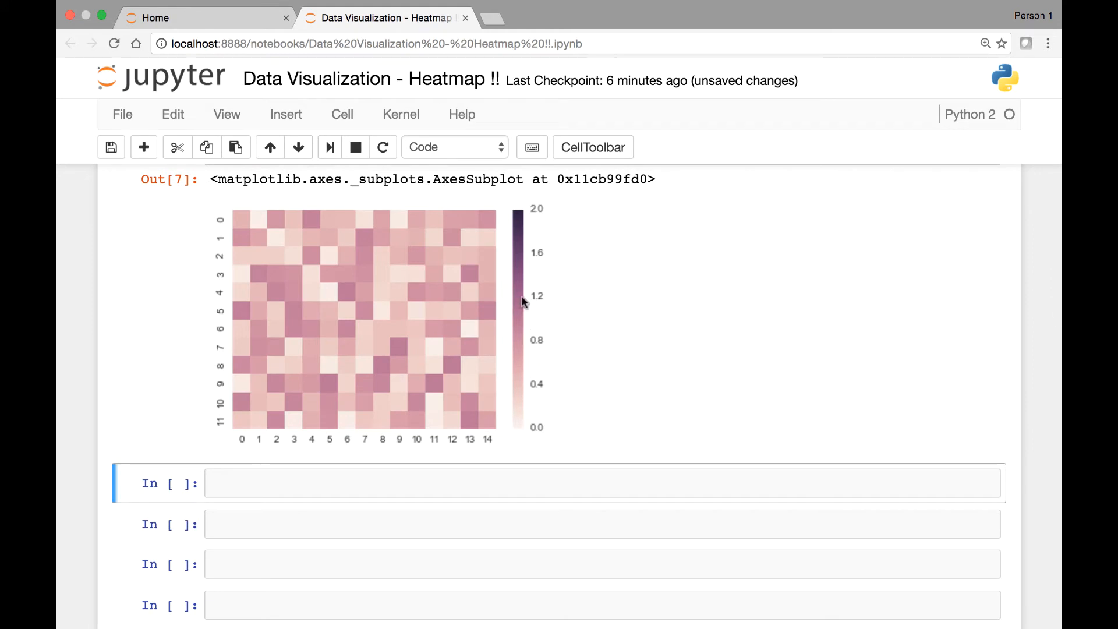
pyautogui.moveTo(401, 330)
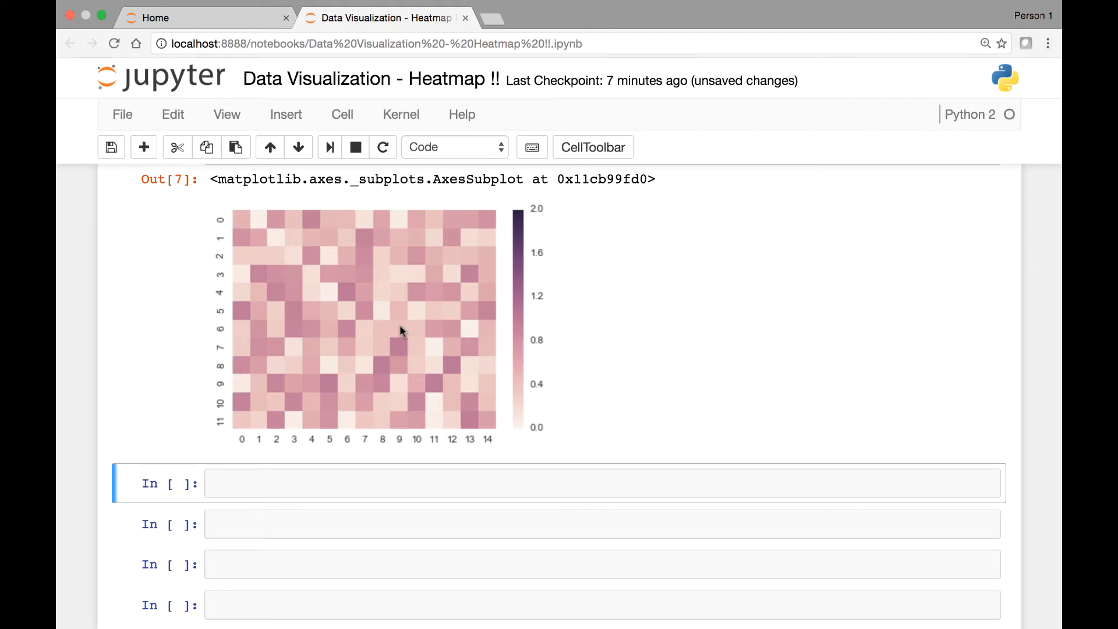
pyautogui.scroll(3)
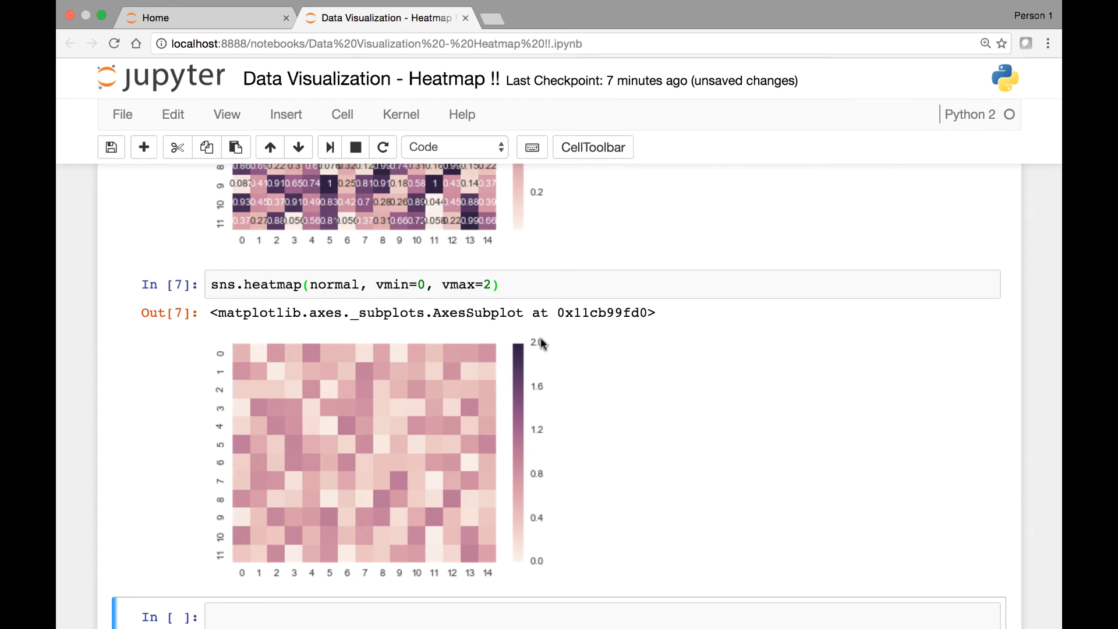
pyautogui.scroll(-3)
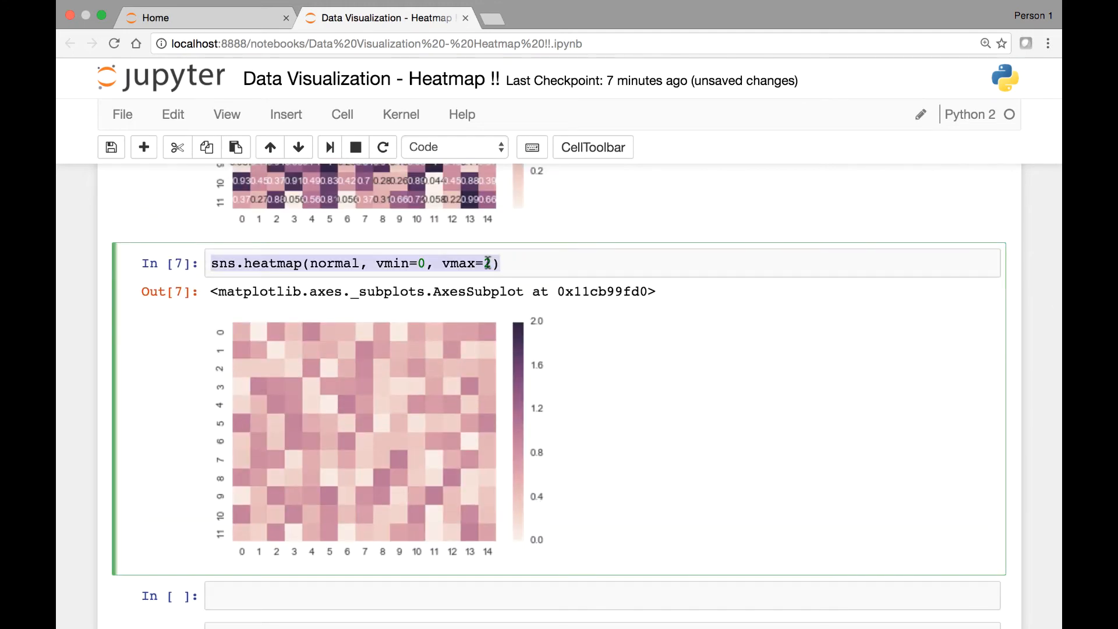
# - Add a cell with sns.heatmap(normal, vmin=0, vmax=3), adapted from the vmax=2 code
pyautogui.scroll(-3)
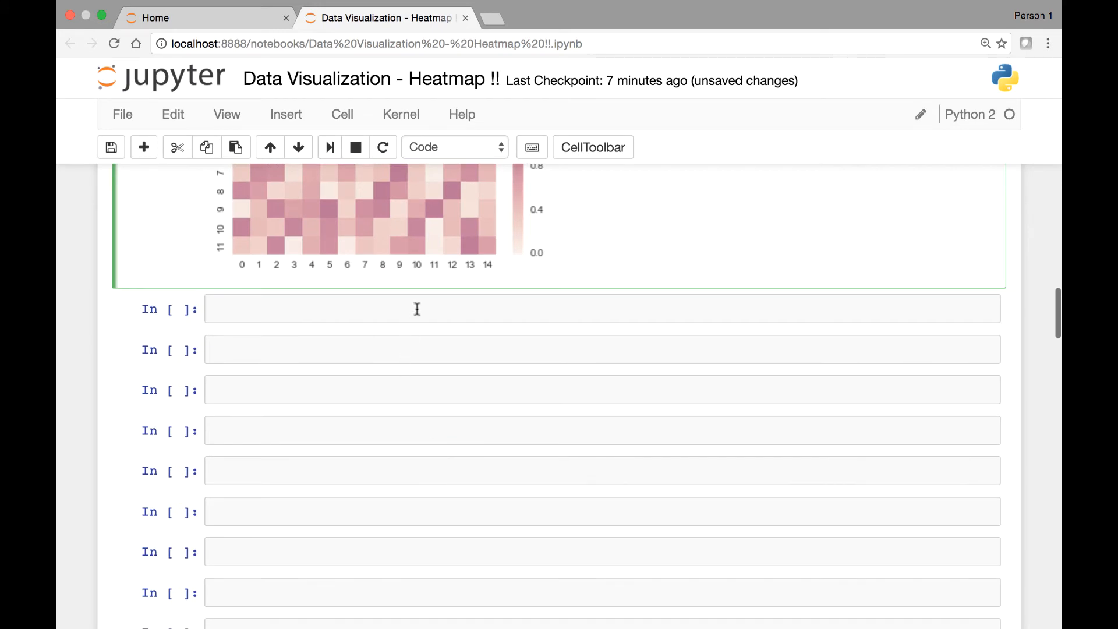
pyautogui.write('sns.heatmap(normal, vmin=0, vmax=2)')
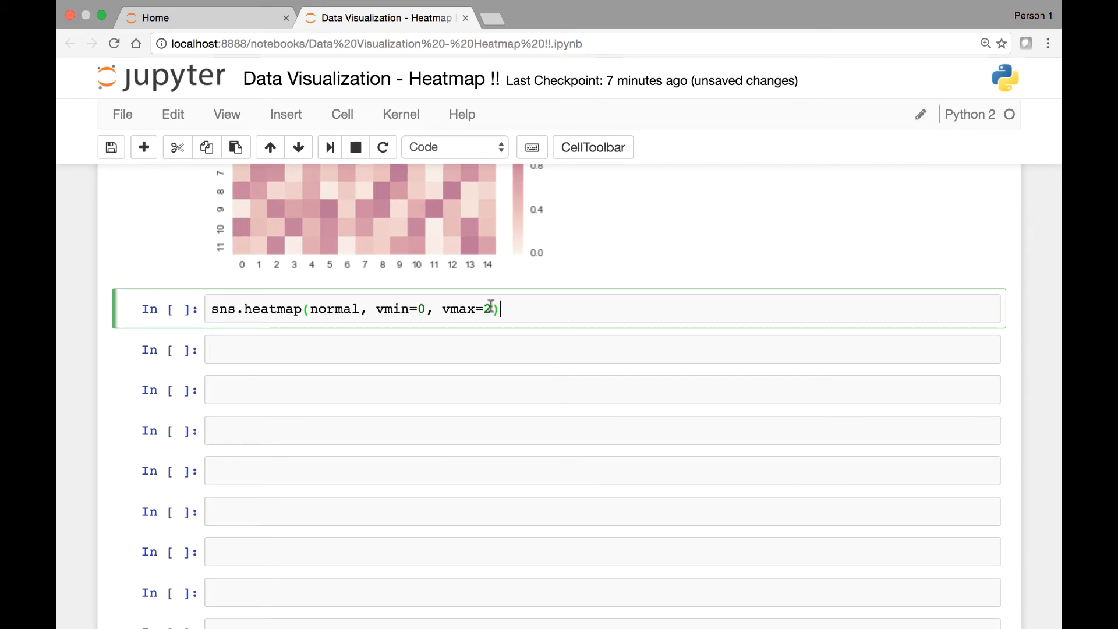
pyautogui.press('Backspace')
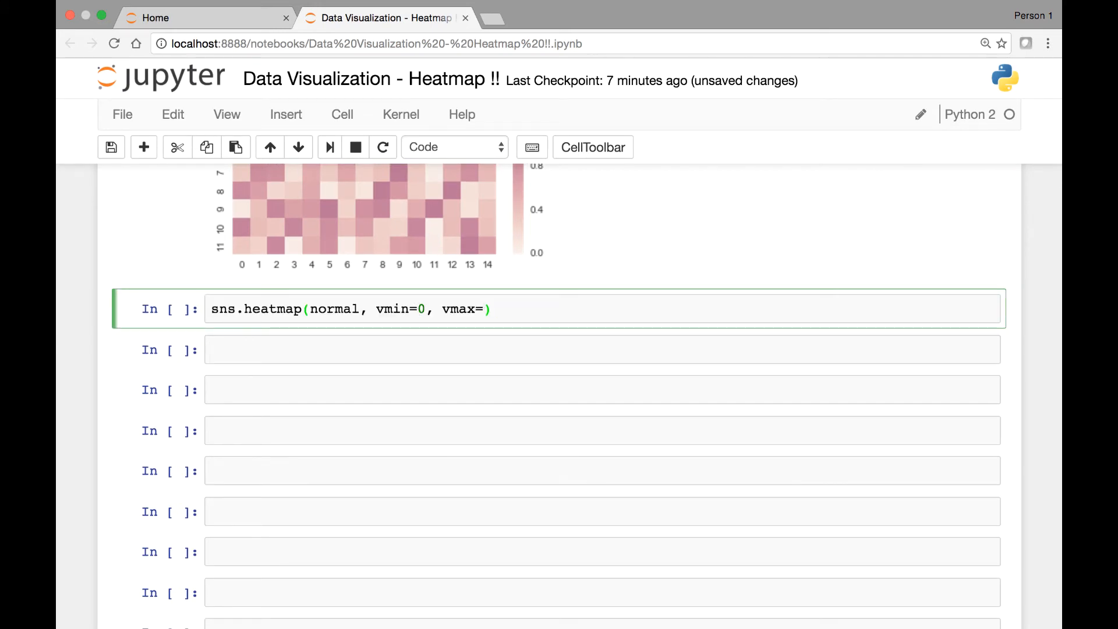
pyautogui.write('3')
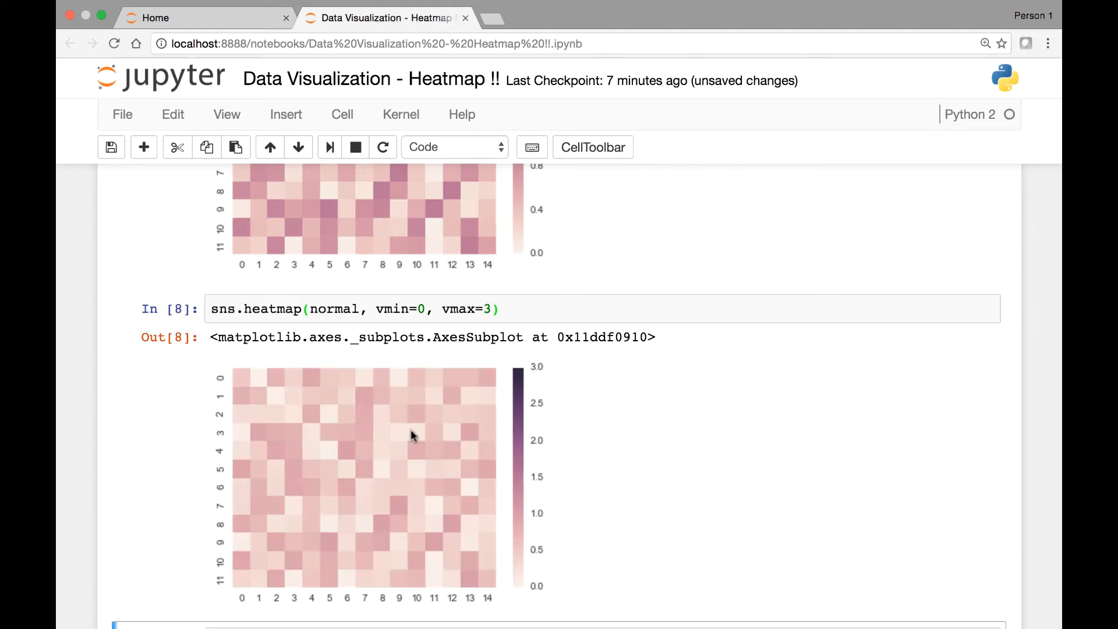
pyautogui.scroll(3)
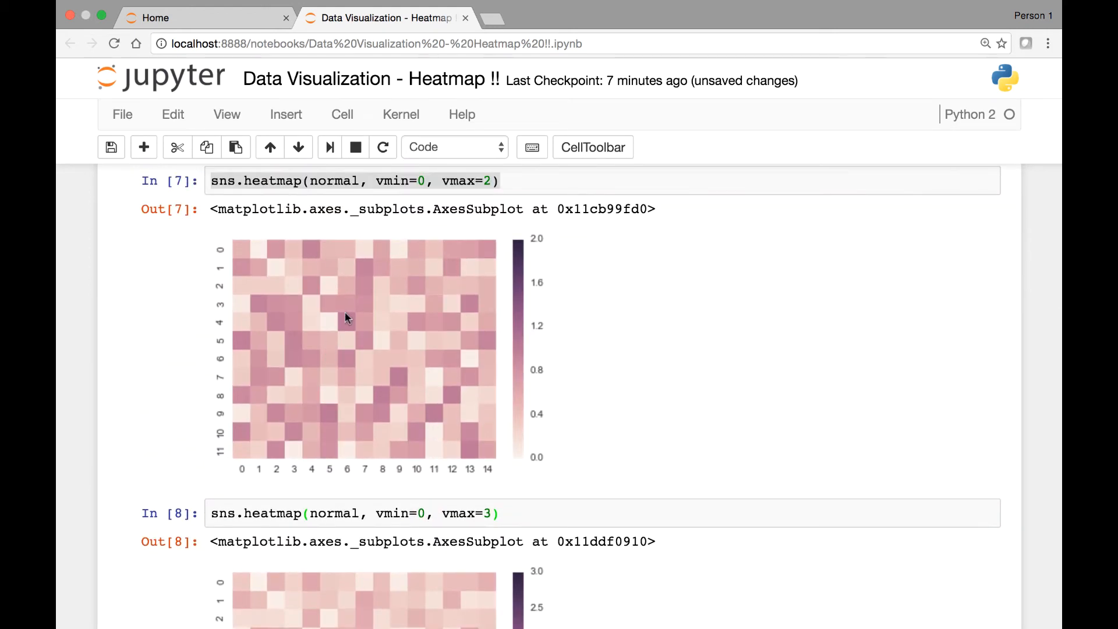
pyautogui.scroll(-3)
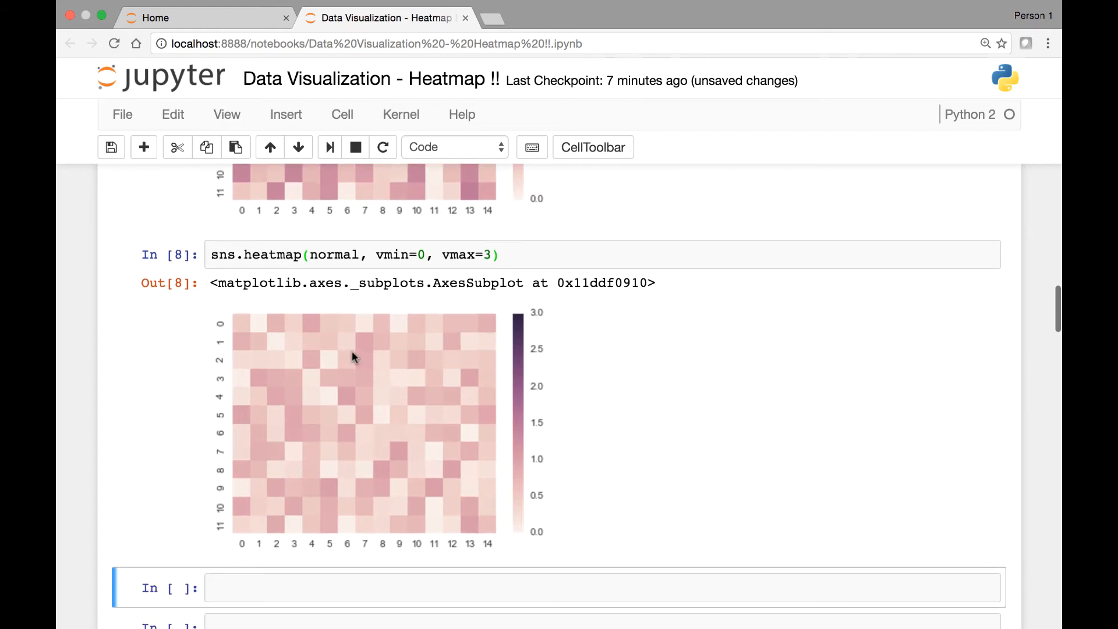
pyautogui.moveTo(493, 245)
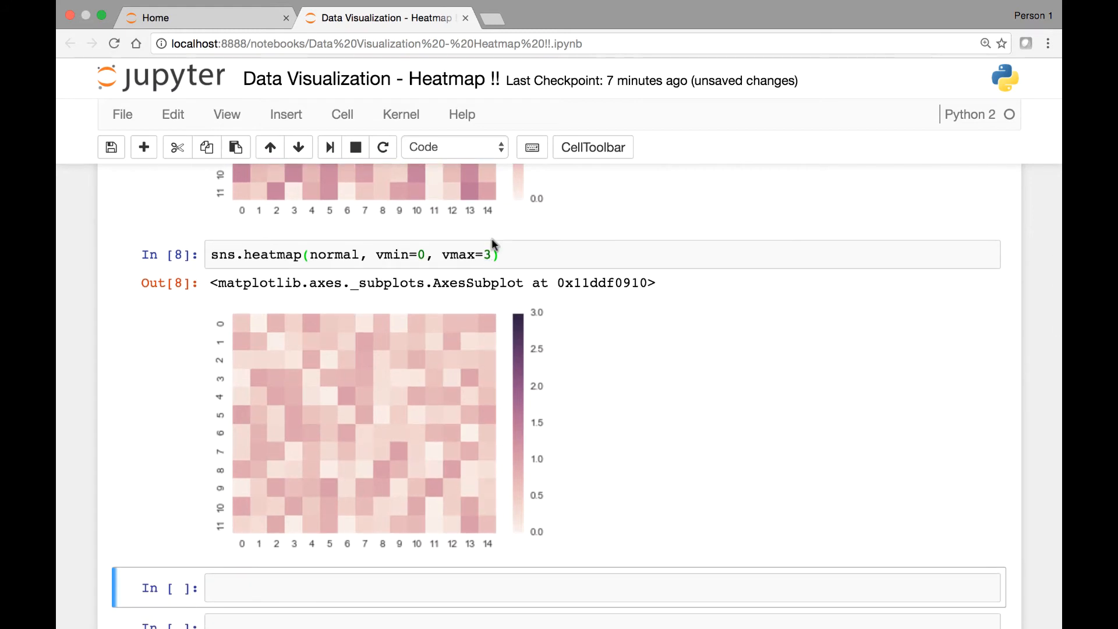
# - Change vmax from 3 to 0.5 in the In[8] cell, rerun, and review the darker heatmap
pyautogui.click(493, 254)
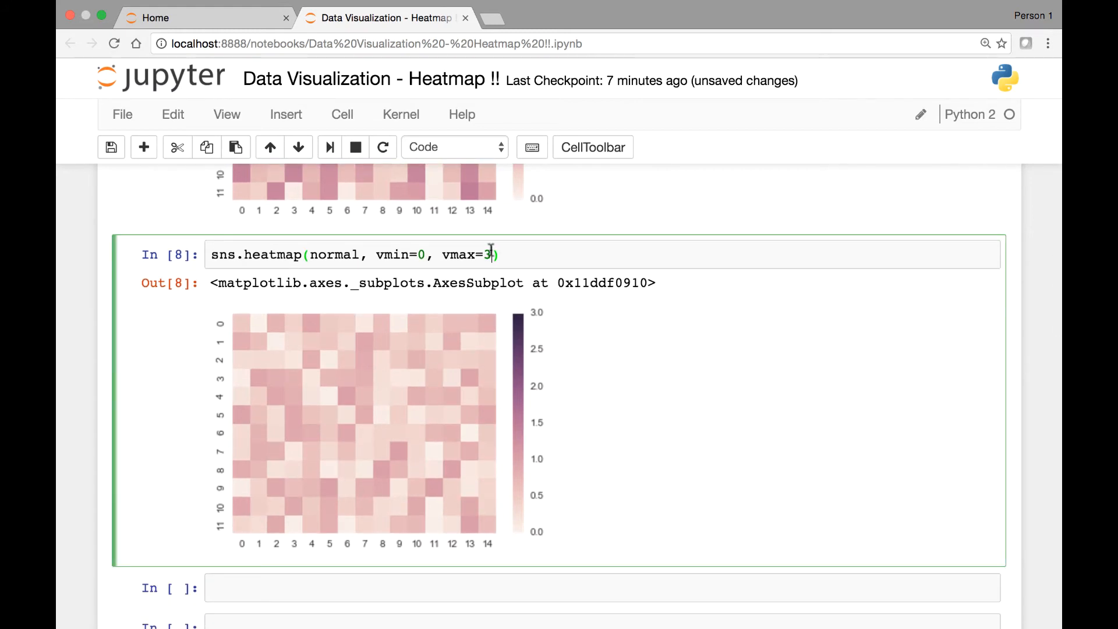
pyautogui.press('Backspace')
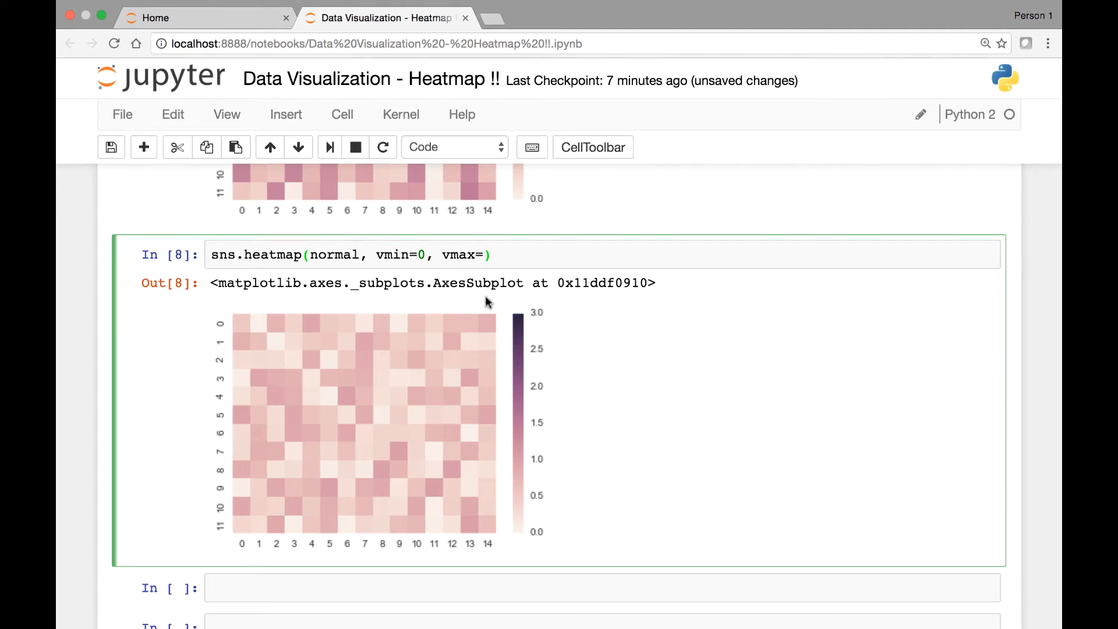
pyautogui.moveTo(575, 346)
pyautogui.write('0')
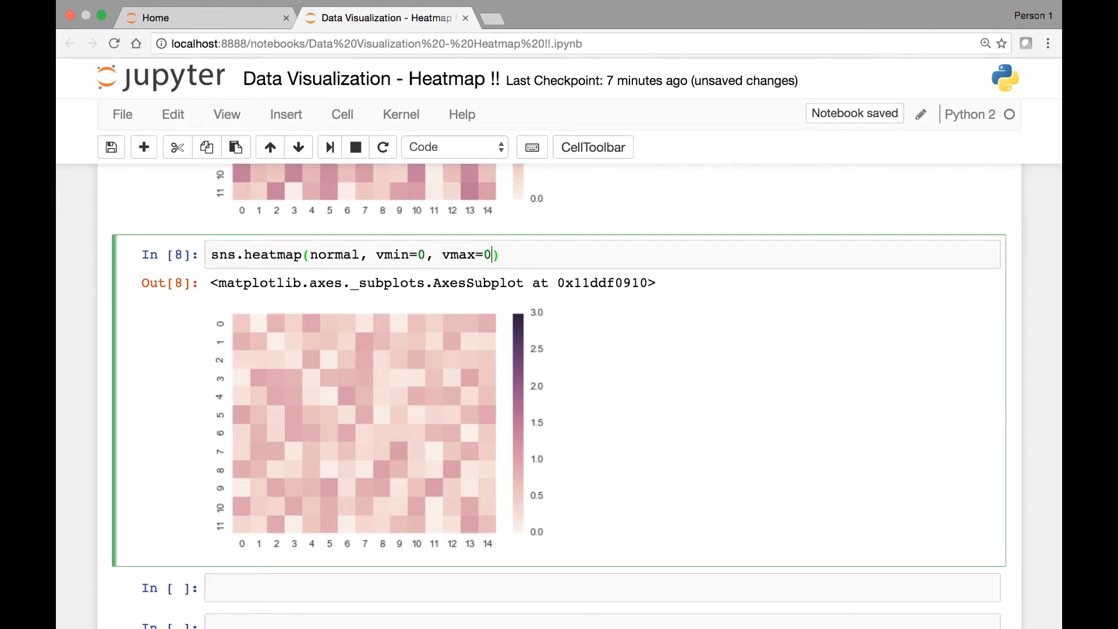
pyautogui.press('shift+enter')
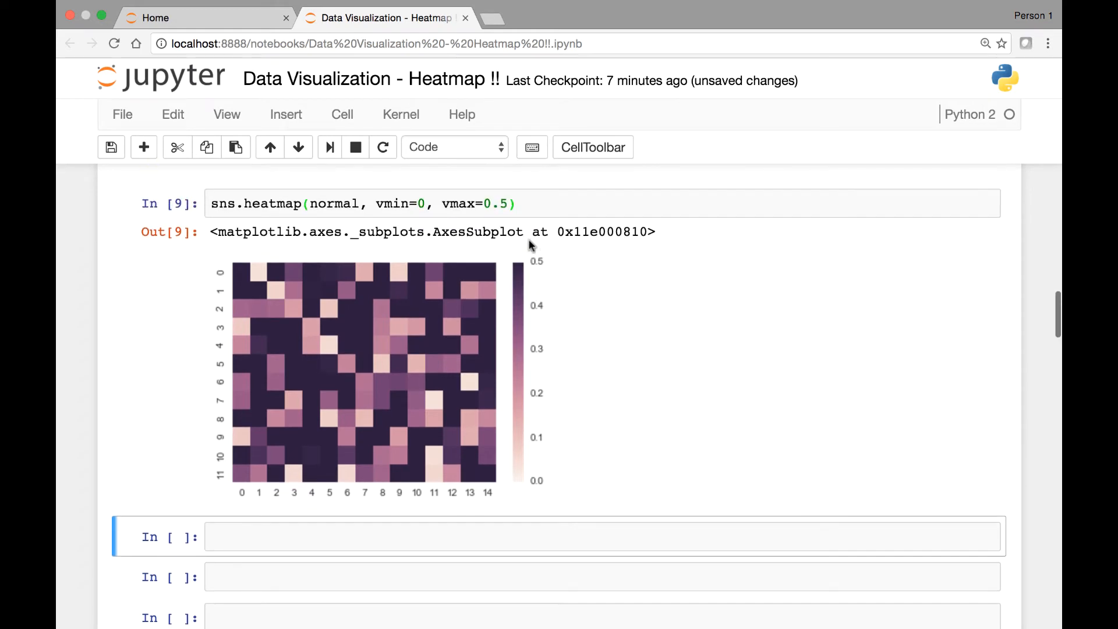
pyautogui.moveTo(528, 451)
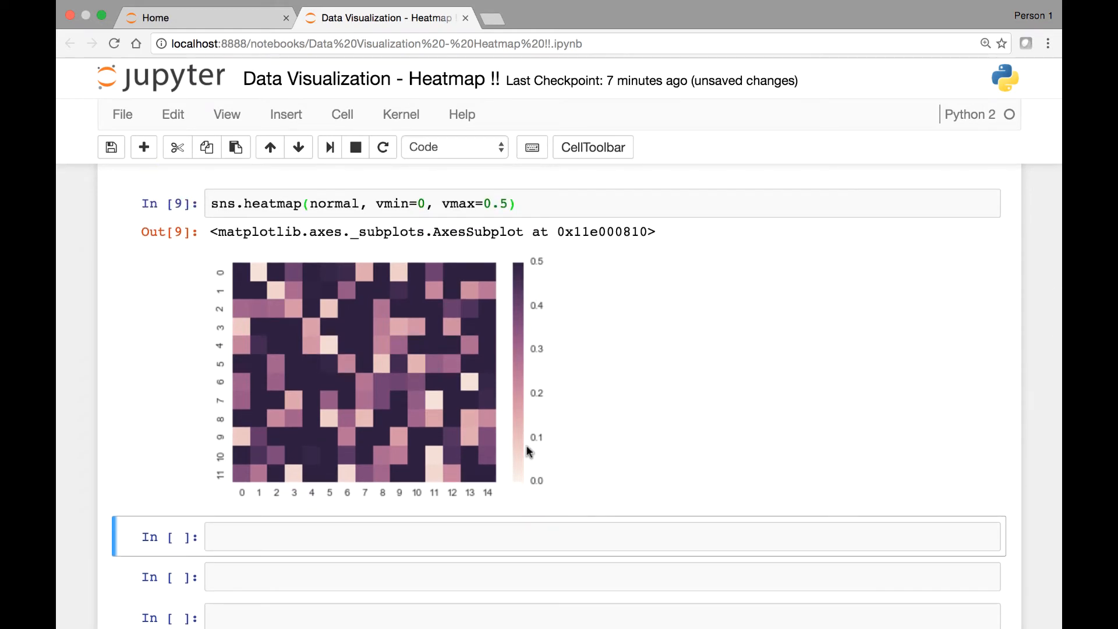
pyautogui.moveTo(540, 275)
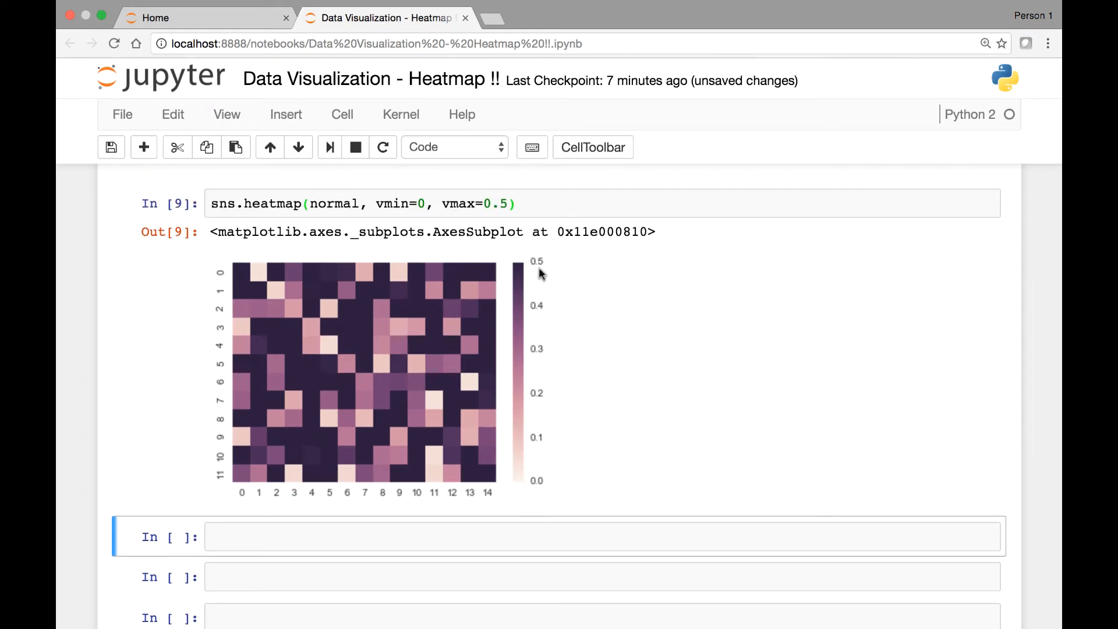
pyautogui.scroll(-3)
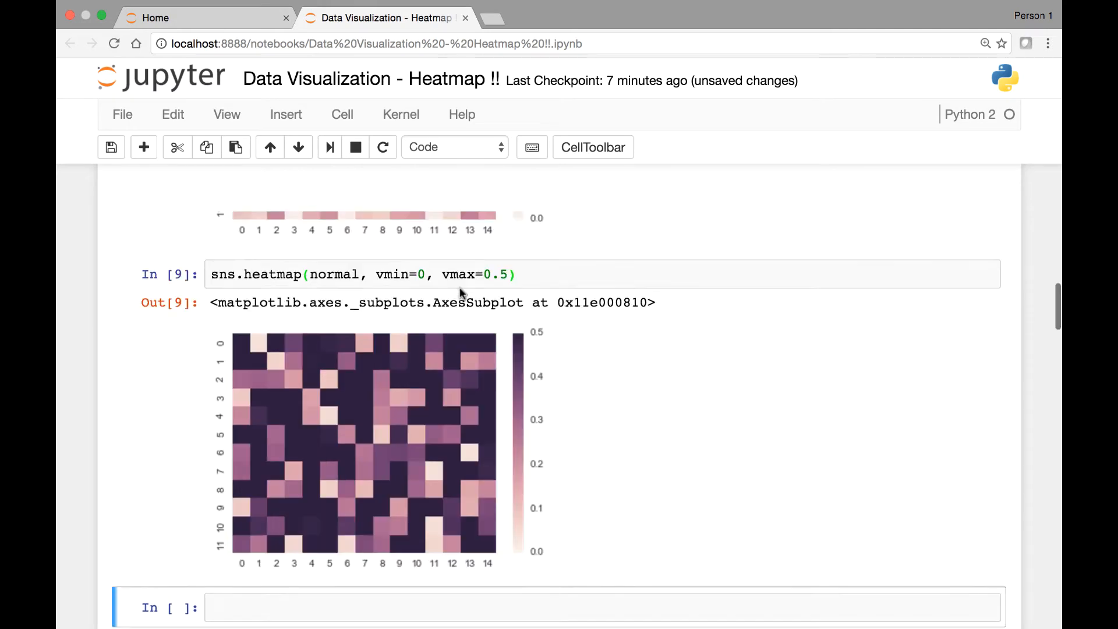
pyautogui.scroll(3)
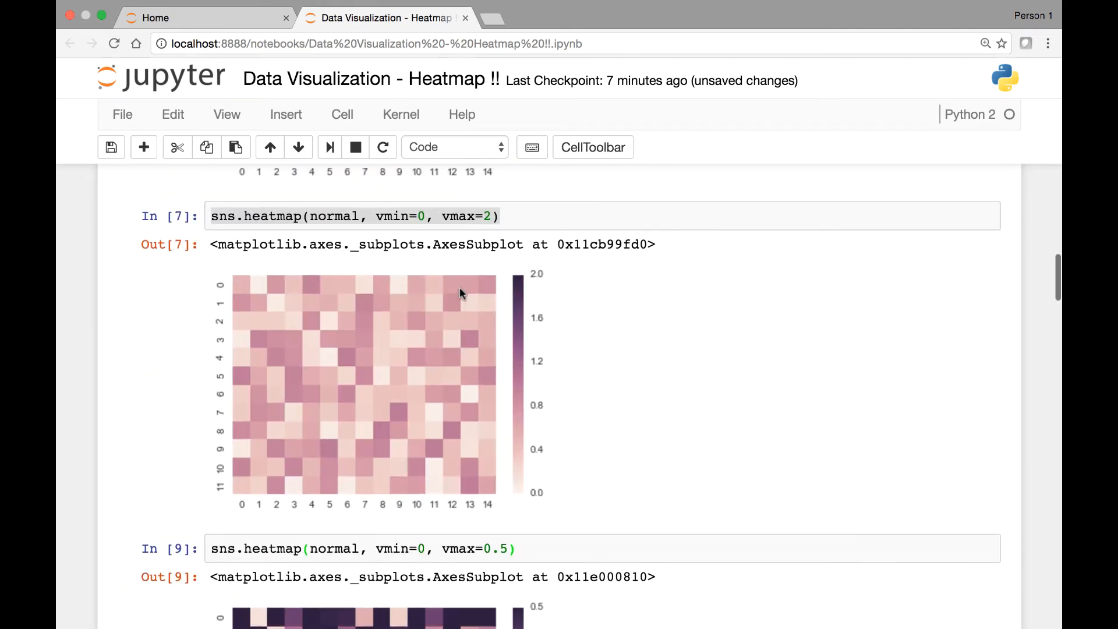
pyautogui.scroll(-3)
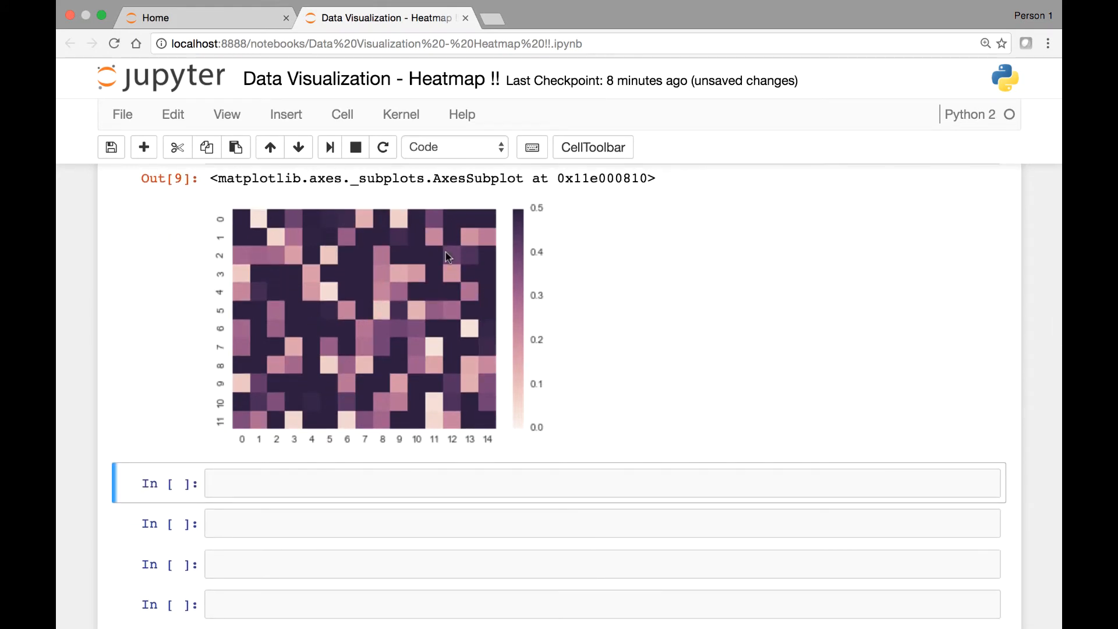
pyautogui.scroll(3)
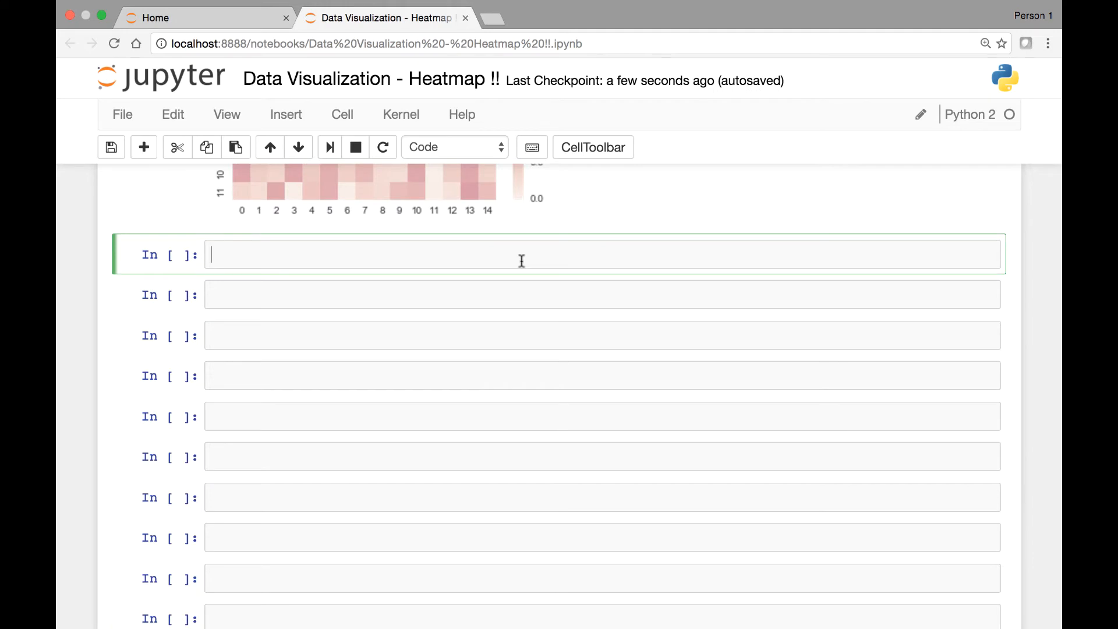
pyautogui.moveTo(474, 266)
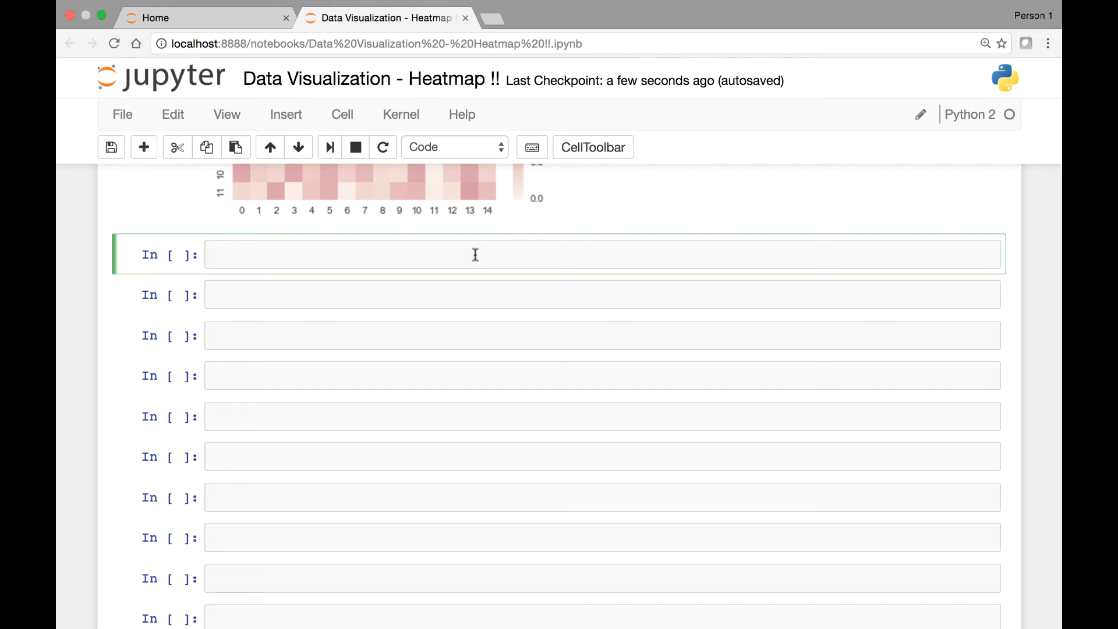
# - Load flights = sns.load_dataset('flights') and begin typing flights in the next cell
pyautogui.write('sns.')
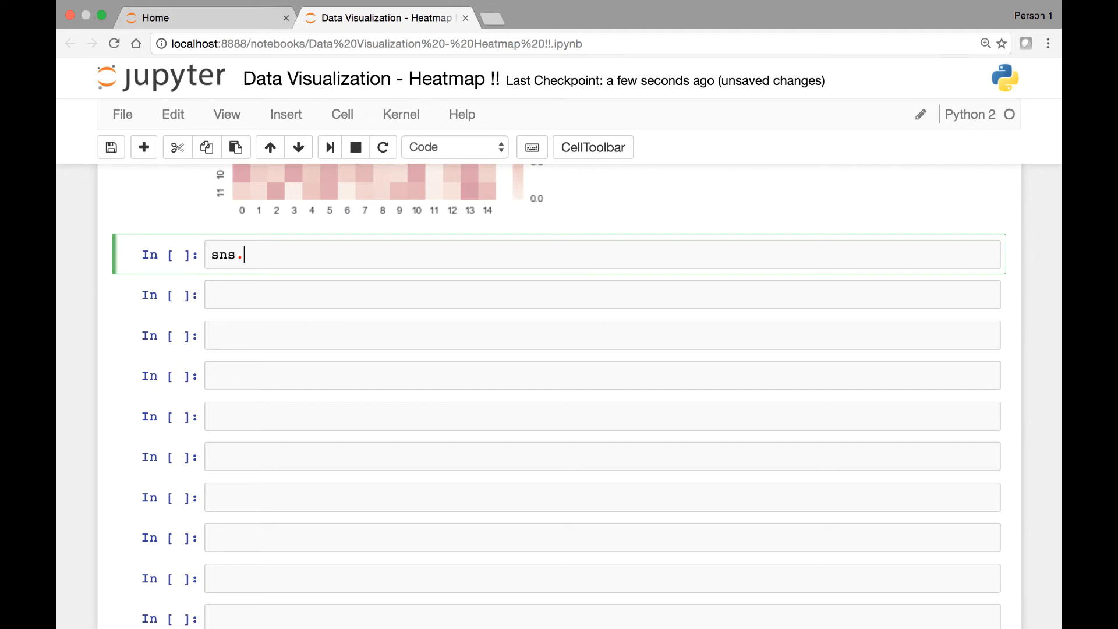
pyautogui.write('load')
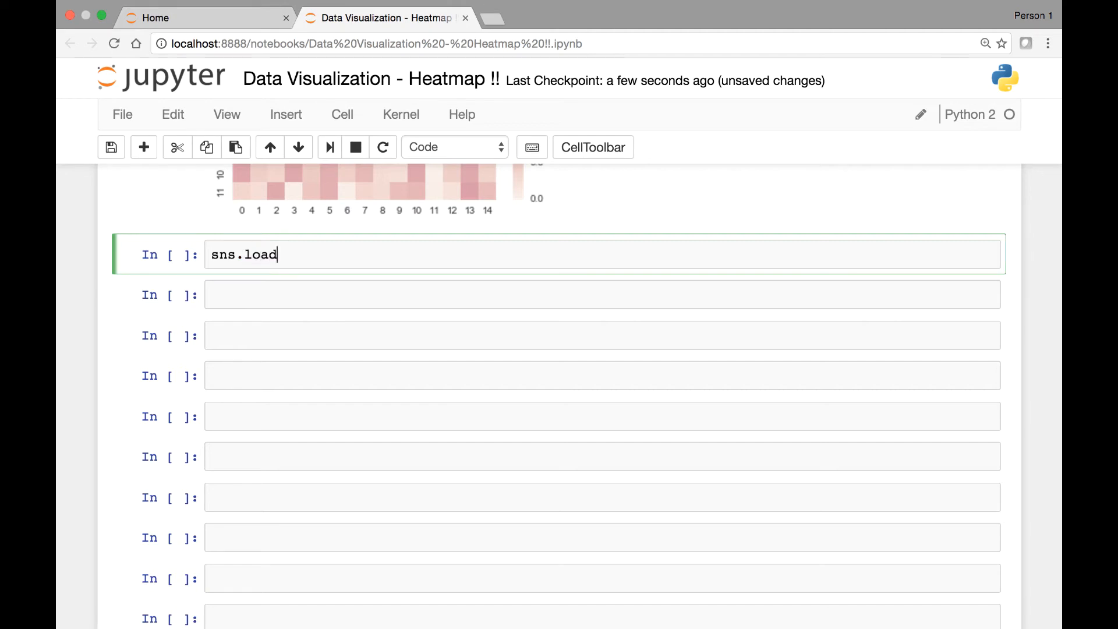
pyautogui.write('_dataset')
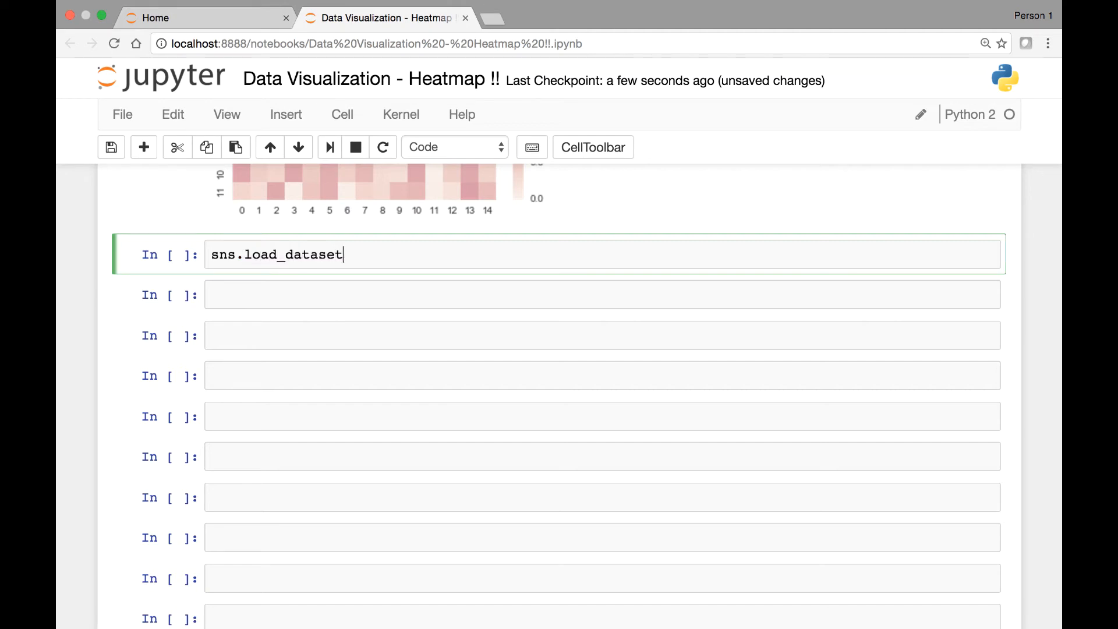
pyautogui.write('()')
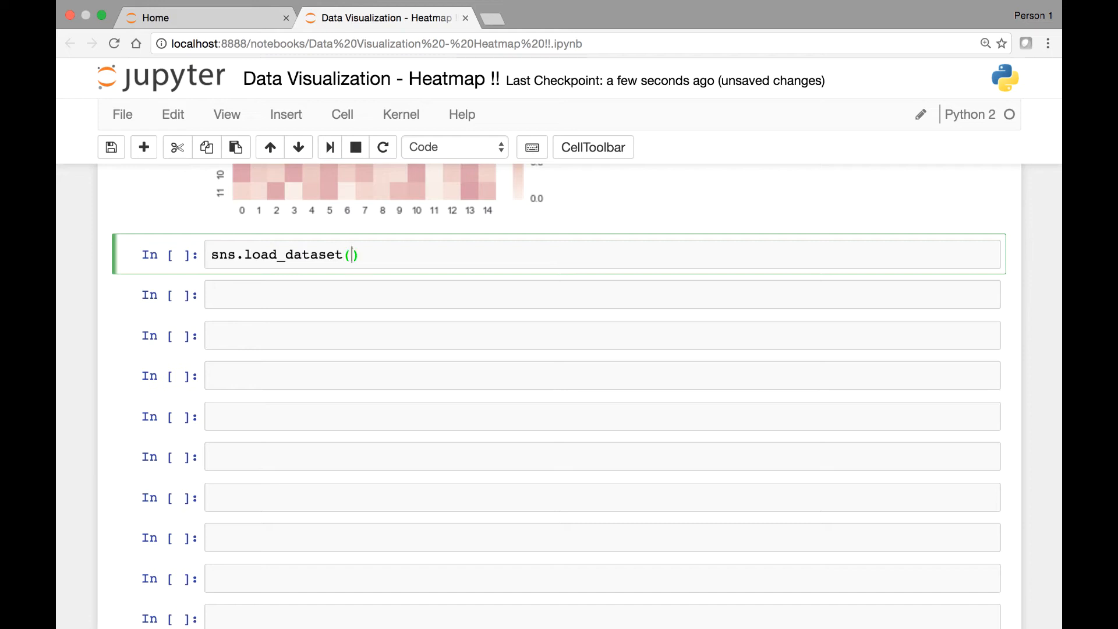
pyautogui.write("'fligt'")
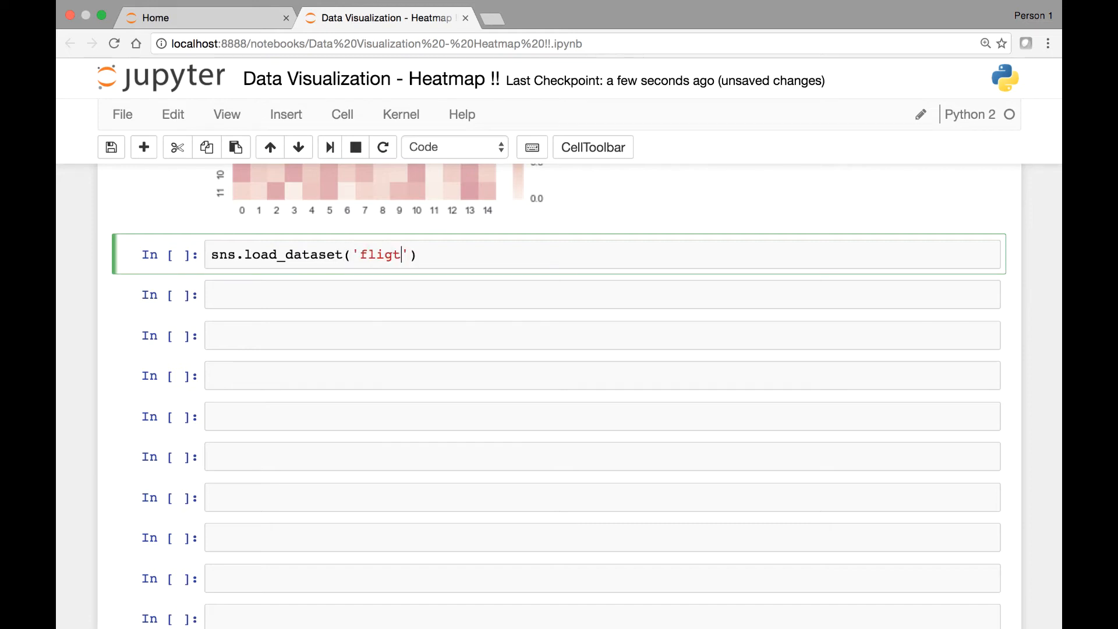
pyautogui.write('s')
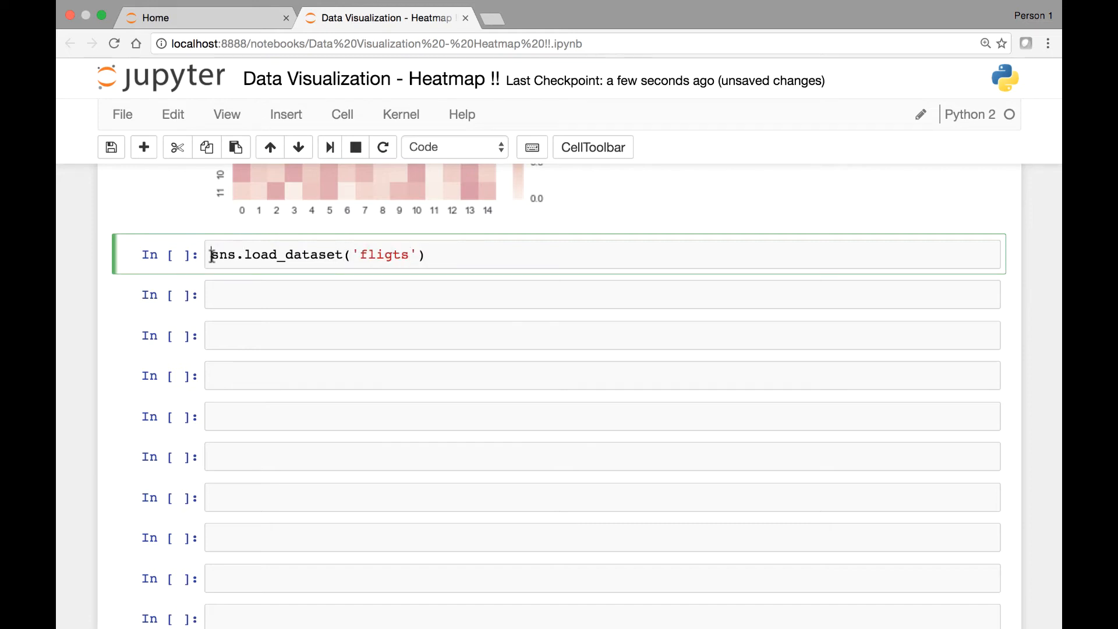
pyautogui.write('flights =')
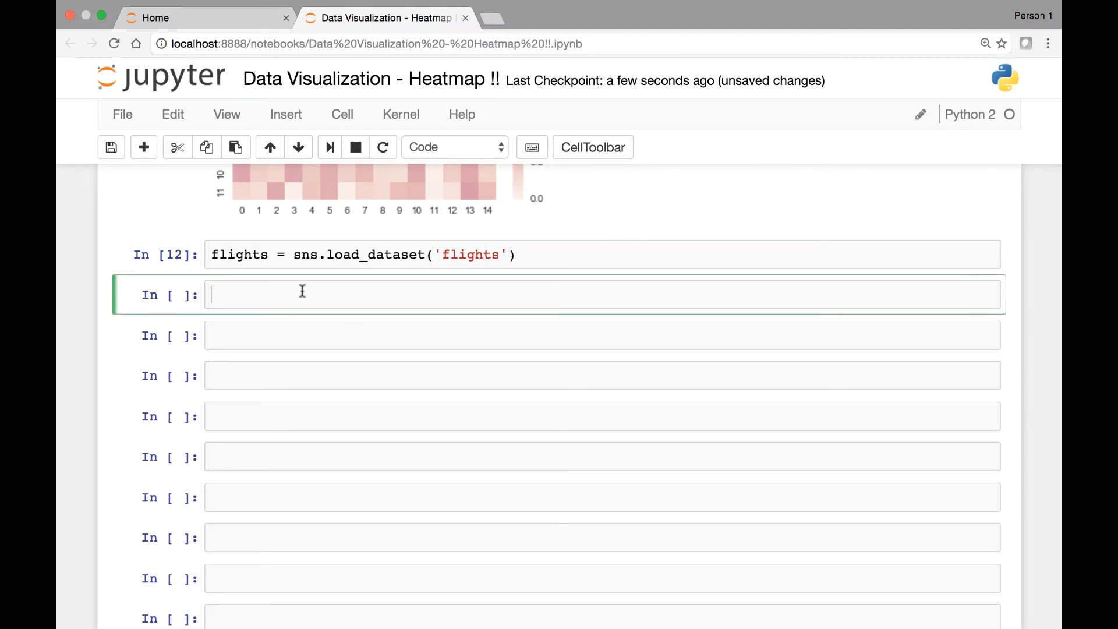
pyautogui.moveTo(327, 303)
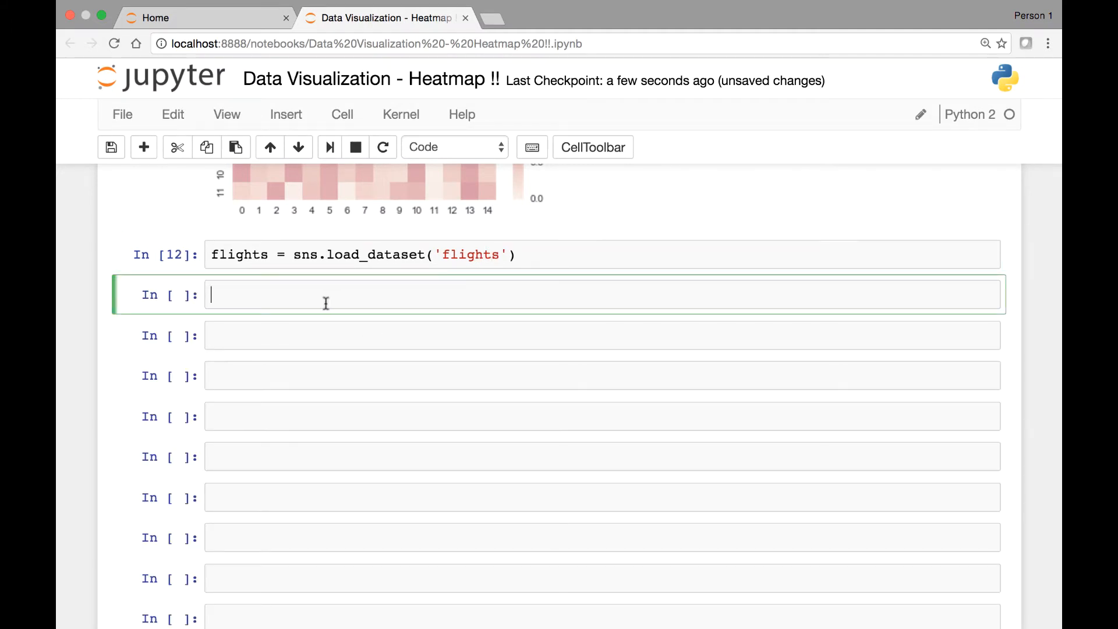
pyautogui.write('flights')
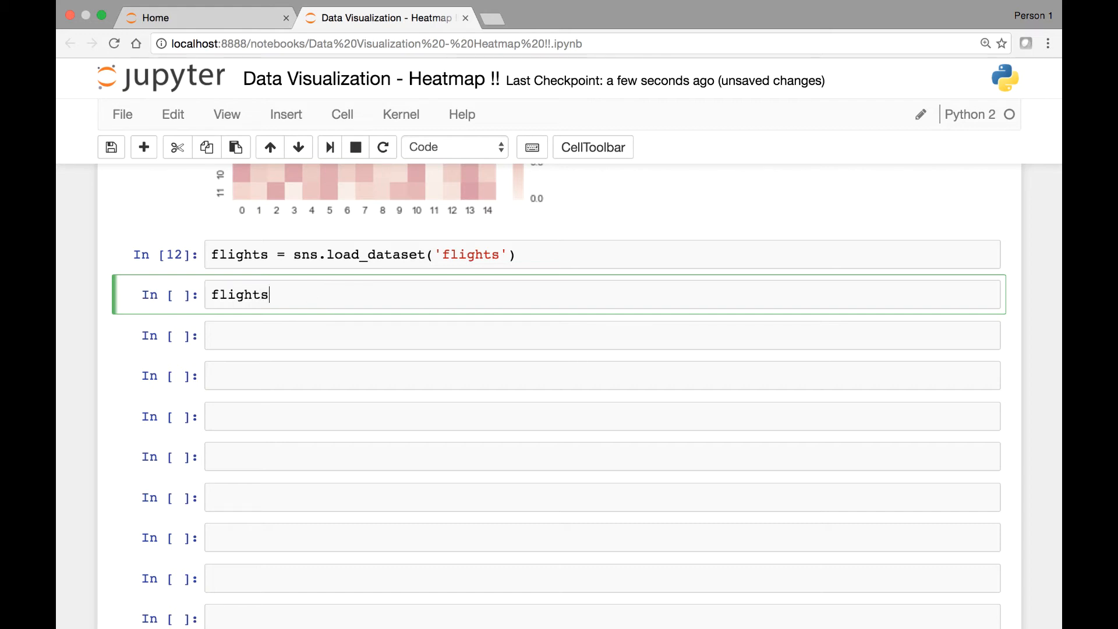
# - Complete flights.head() and scroll to its first five rows
pyautogui.write('.head()')
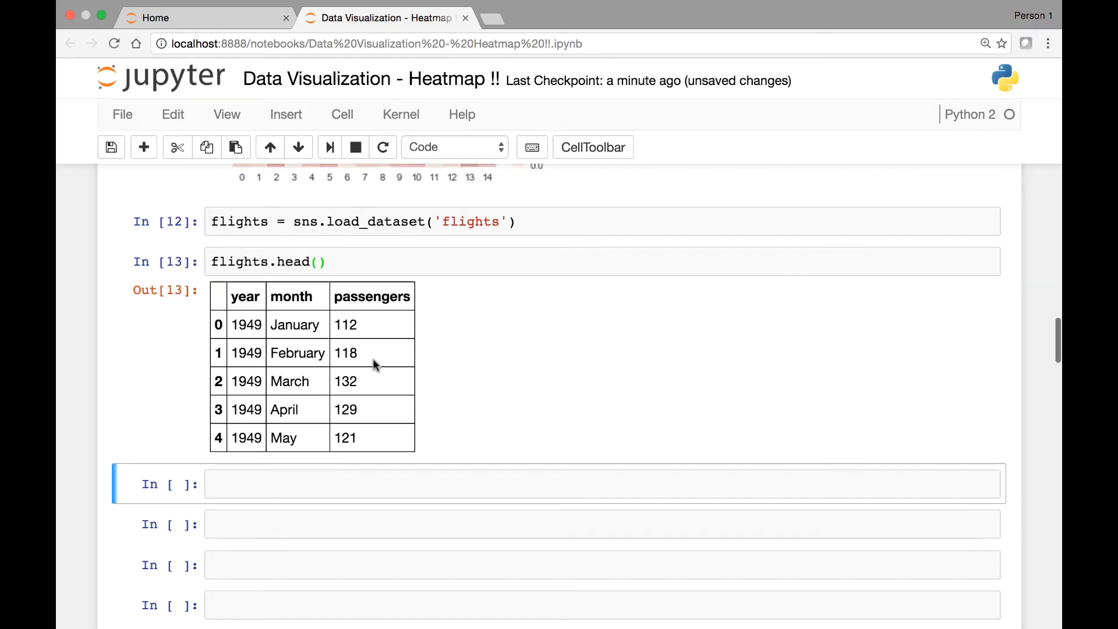
pyautogui.scroll(-3)
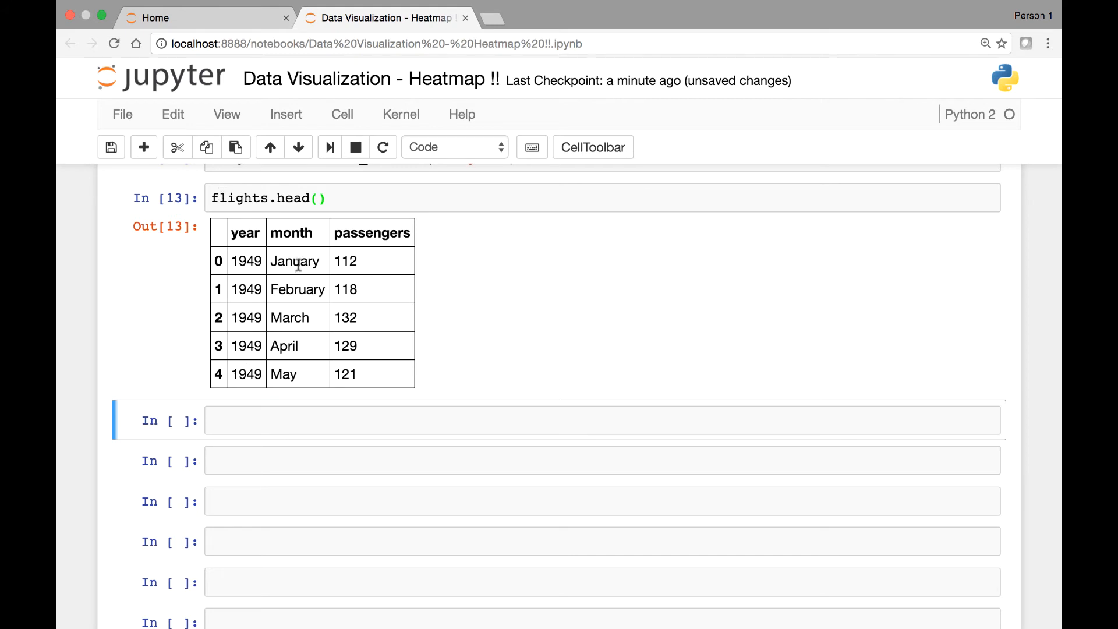
pyautogui.moveTo(292, 209)
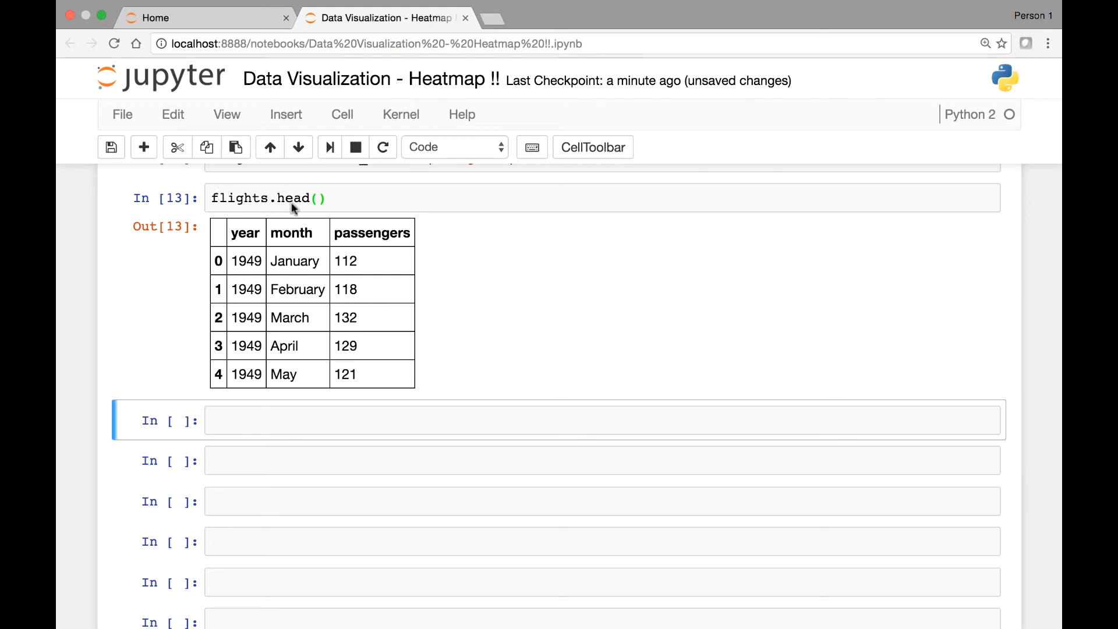
pyautogui.moveTo(247, 236)
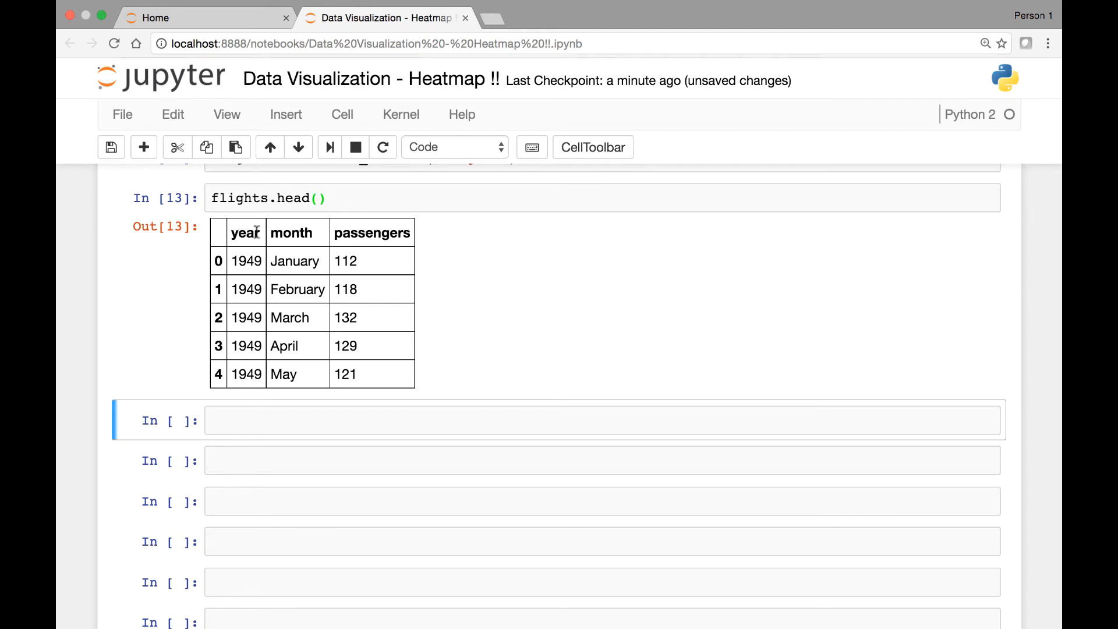
pyautogui.moveTo(355, 241)
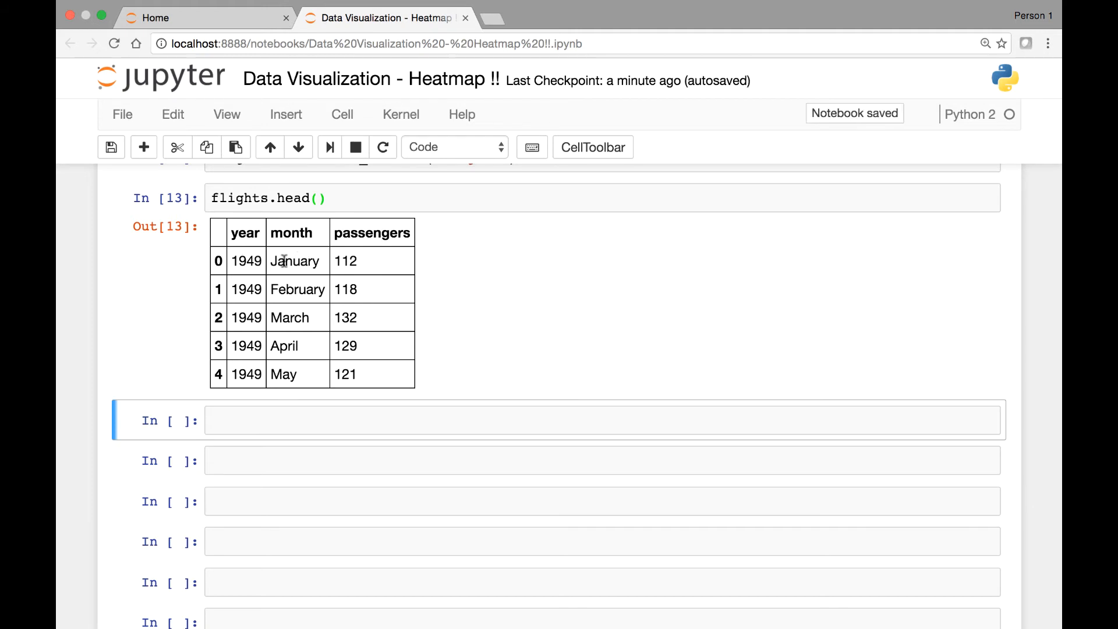
pyautogui.moveTo(264, 269)
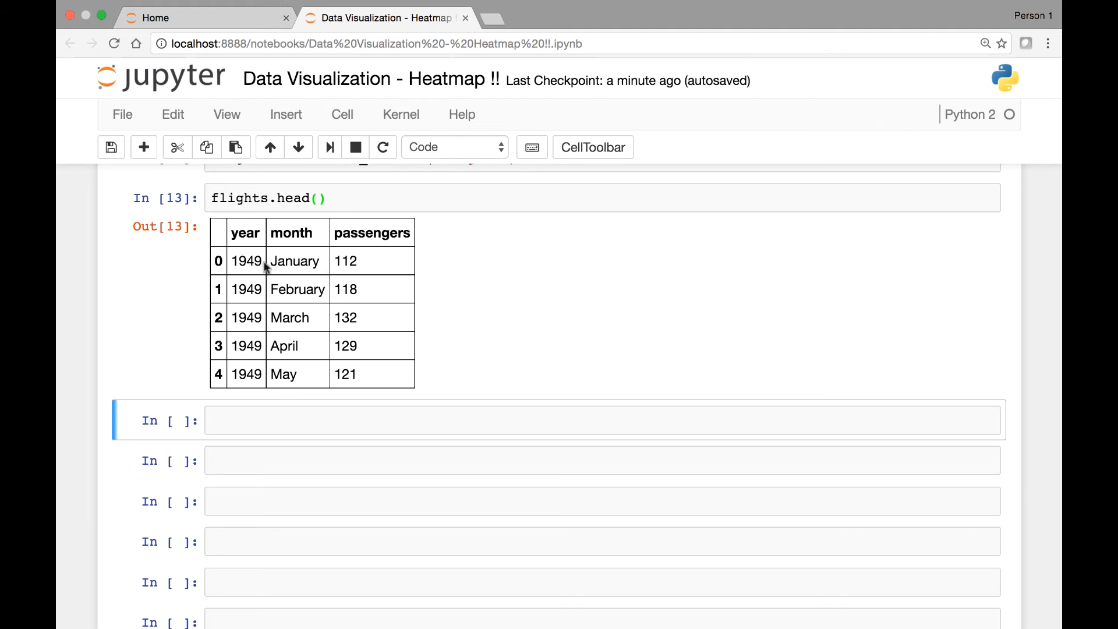
pyautogui.moveTo(360, 260)
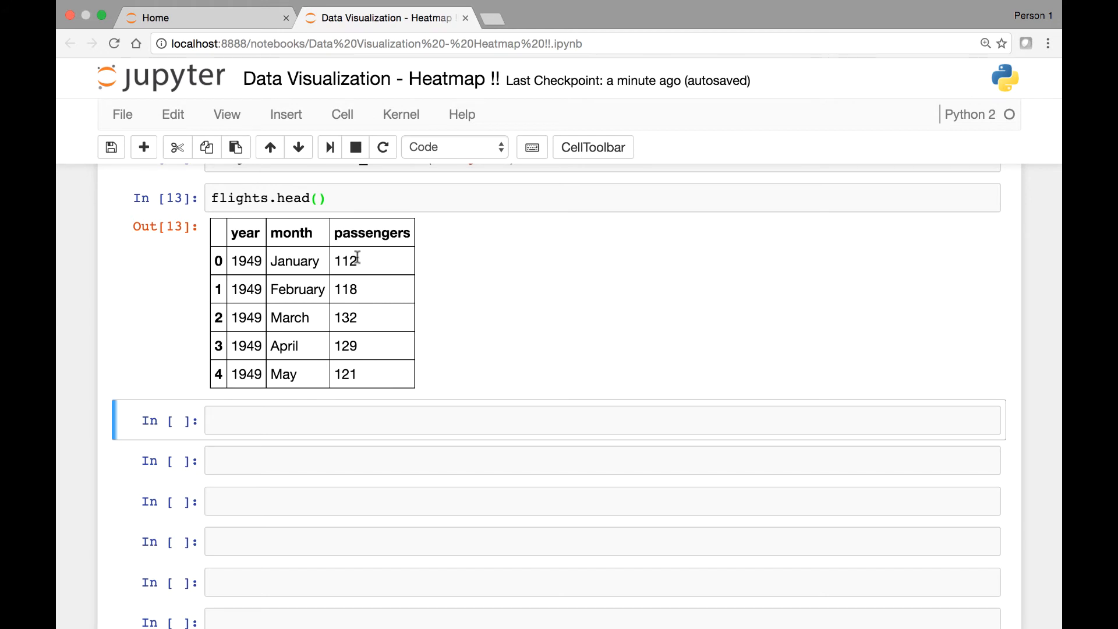
pyautogui.moveTo(319, 216)
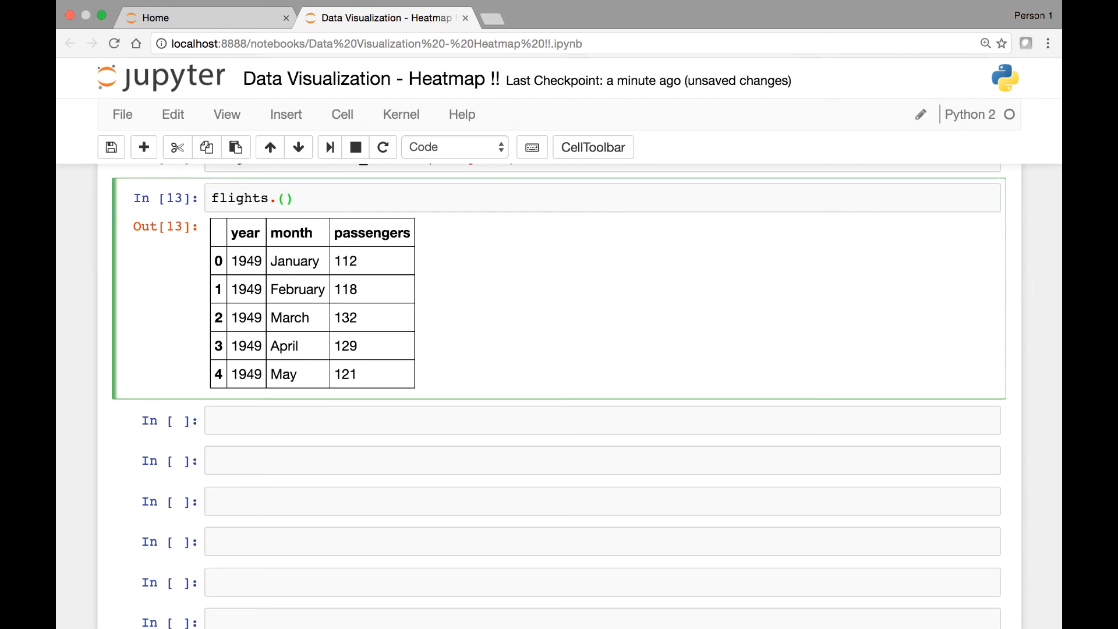
# - Run flights.tail() in a new cell and review the August–December 1960 rows
pyautogui.write('head')
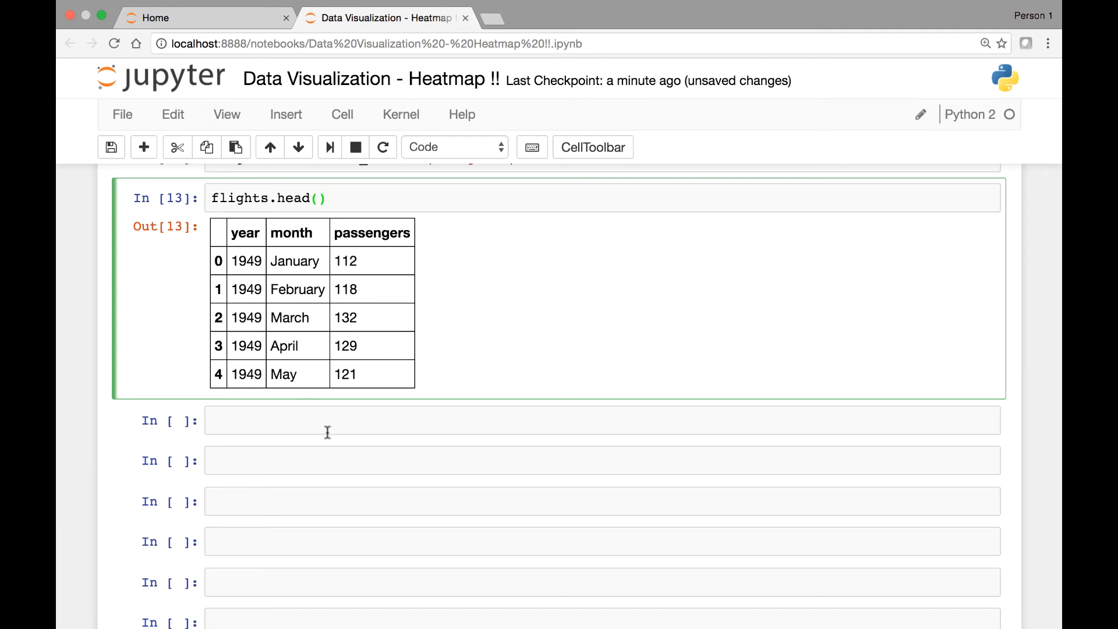
pyautogui.write('flights.hea')
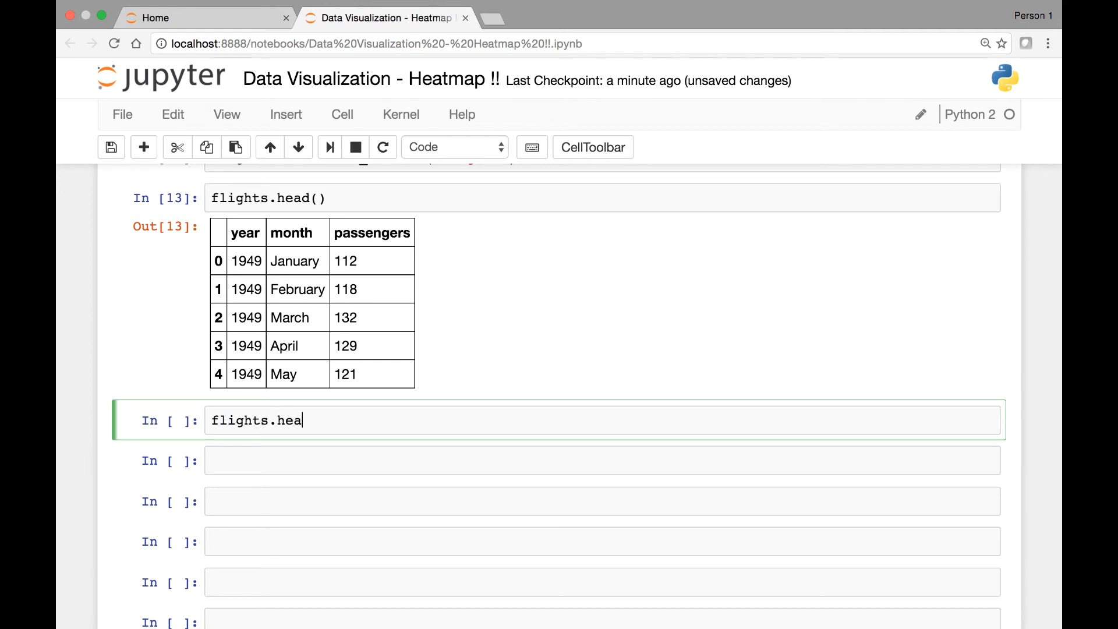
pyautogui.write('d()')
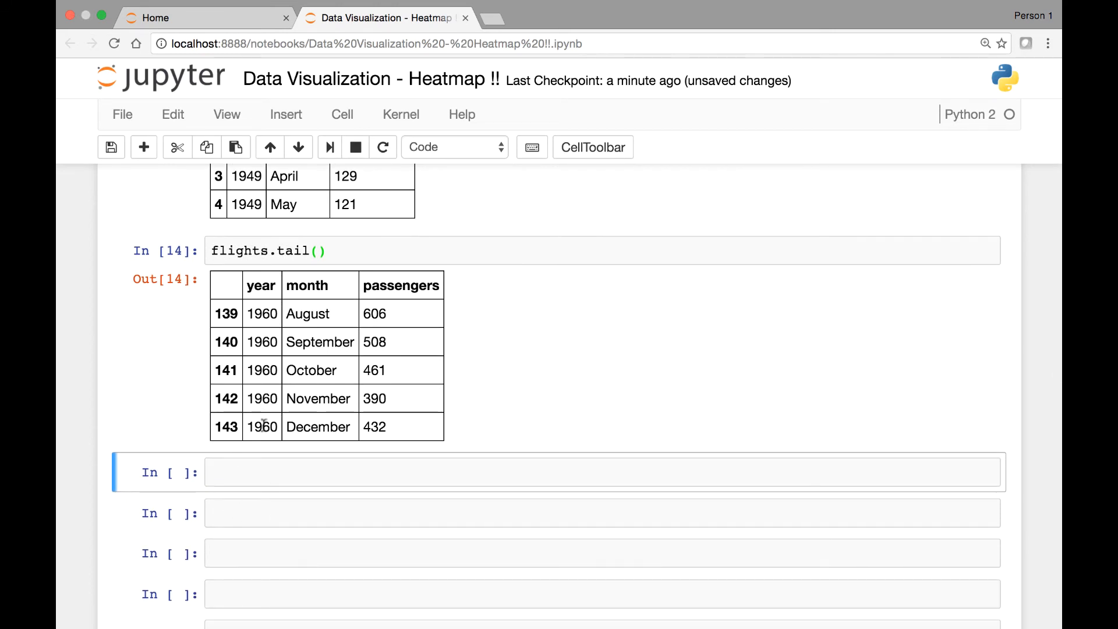
pyautogui.scroll(-3)
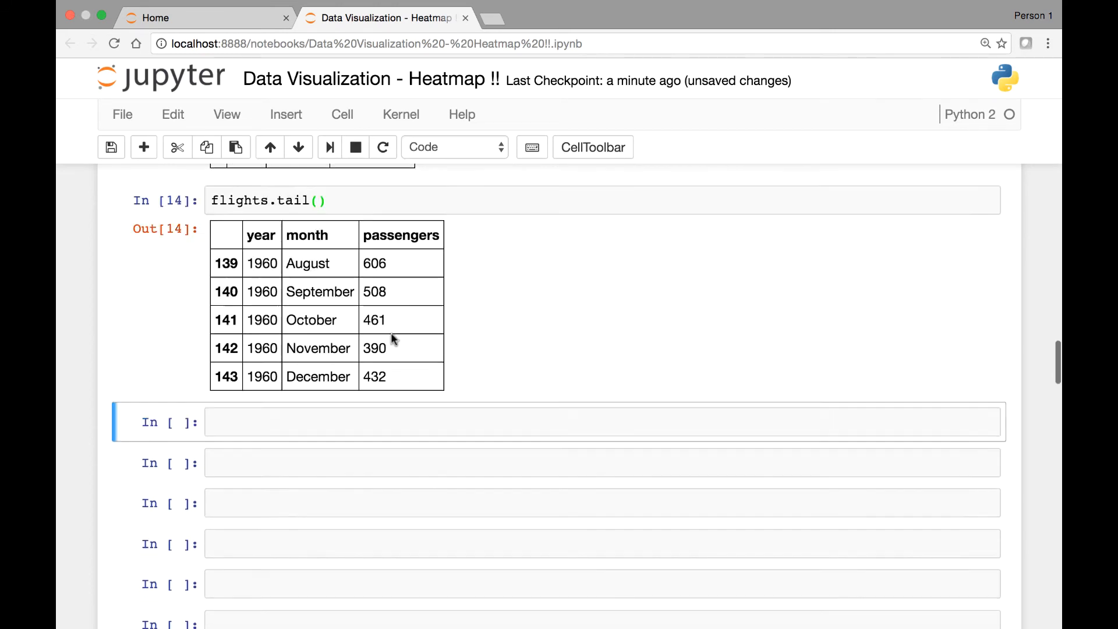
pyautogui.scroll(3)
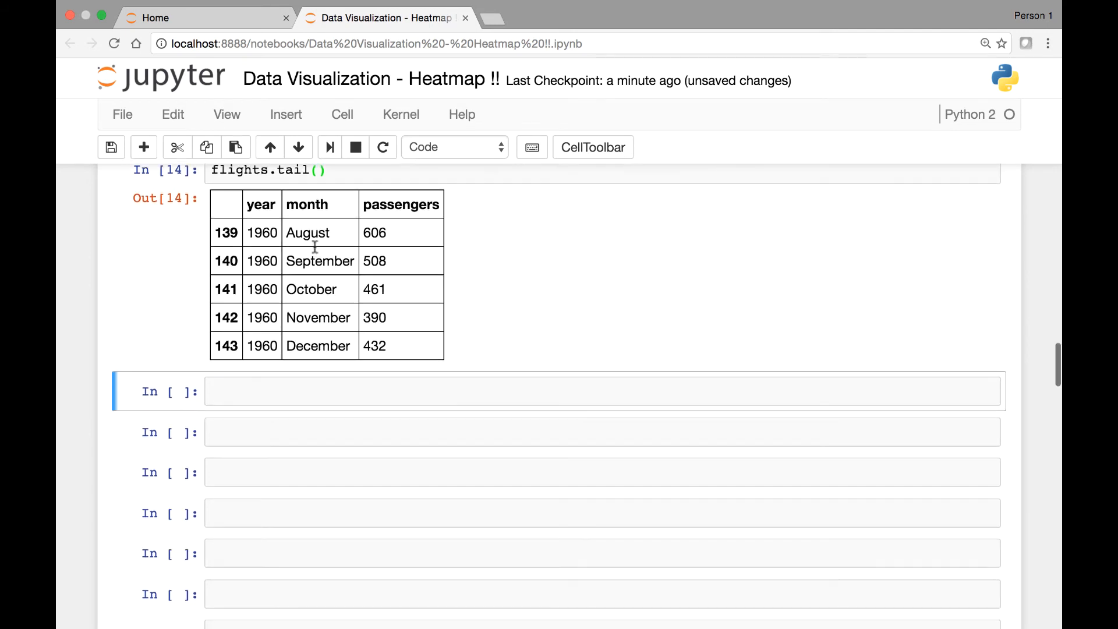
pyautogui.scroll(3)
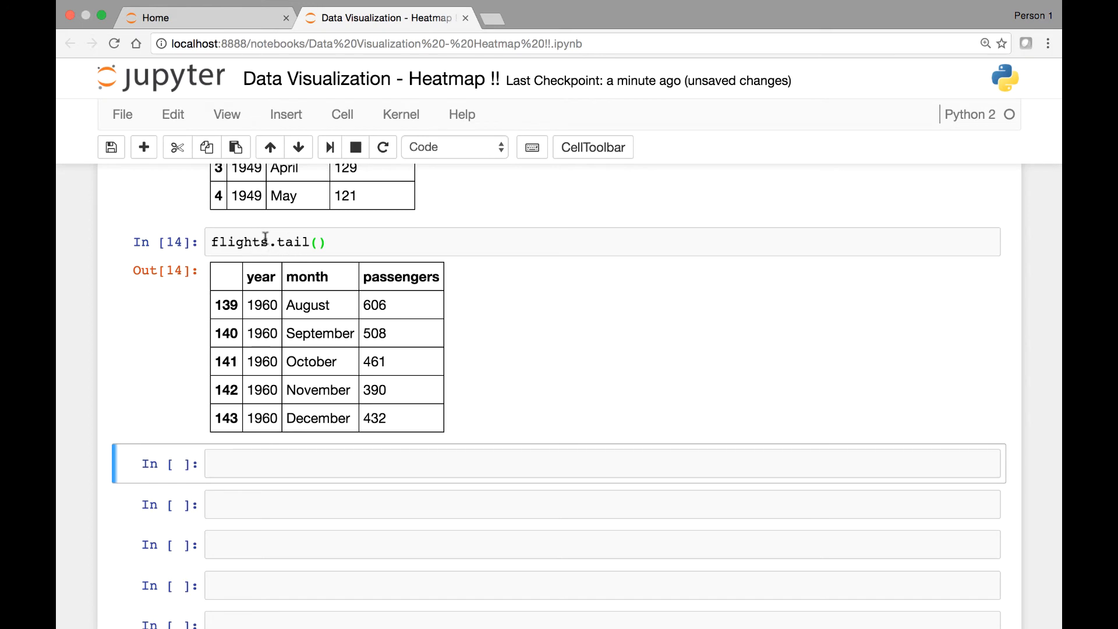
pyautogui.moveTo(312, 326)
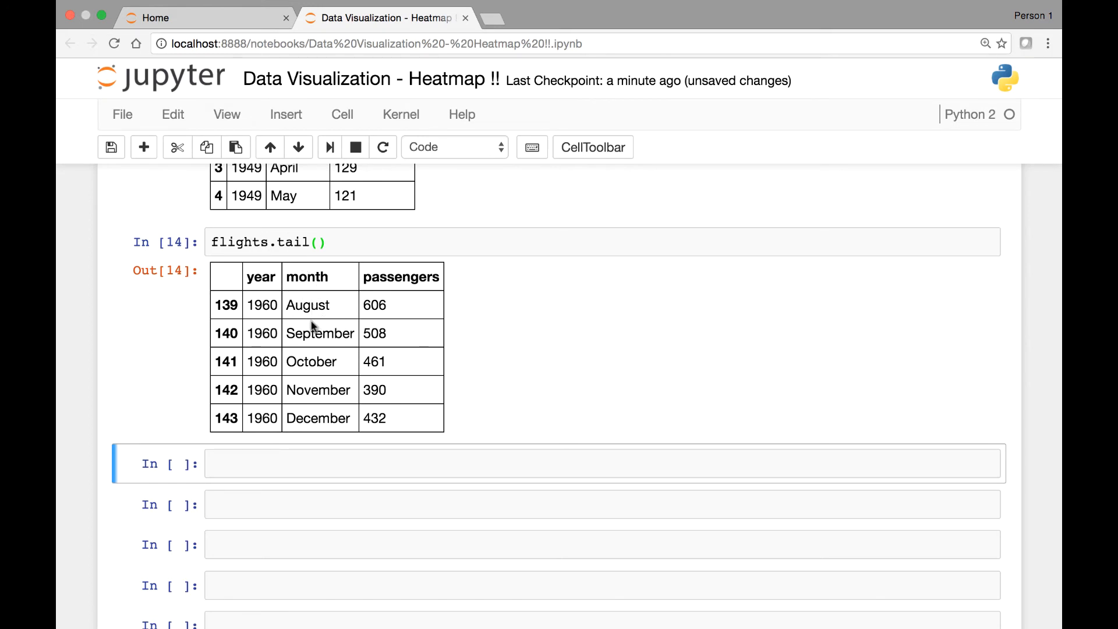
pyautogui.moveTo(334, 305)
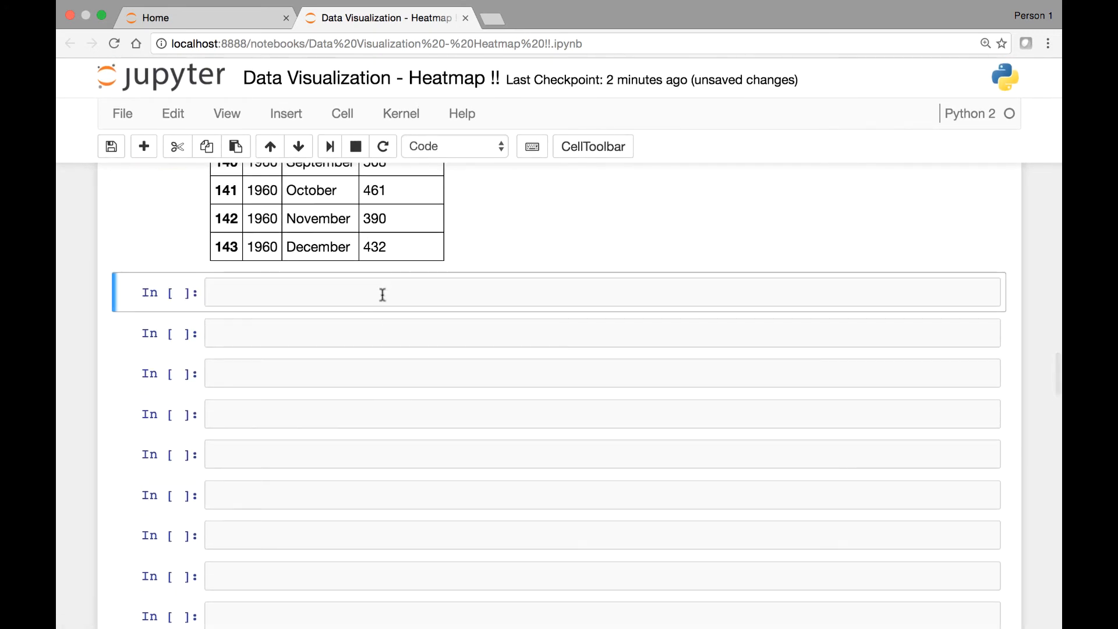
# - Enter flights = flights.pivot('month', 'year', 'passengers') in the new cell, unrun
pyautogui.write('flight')
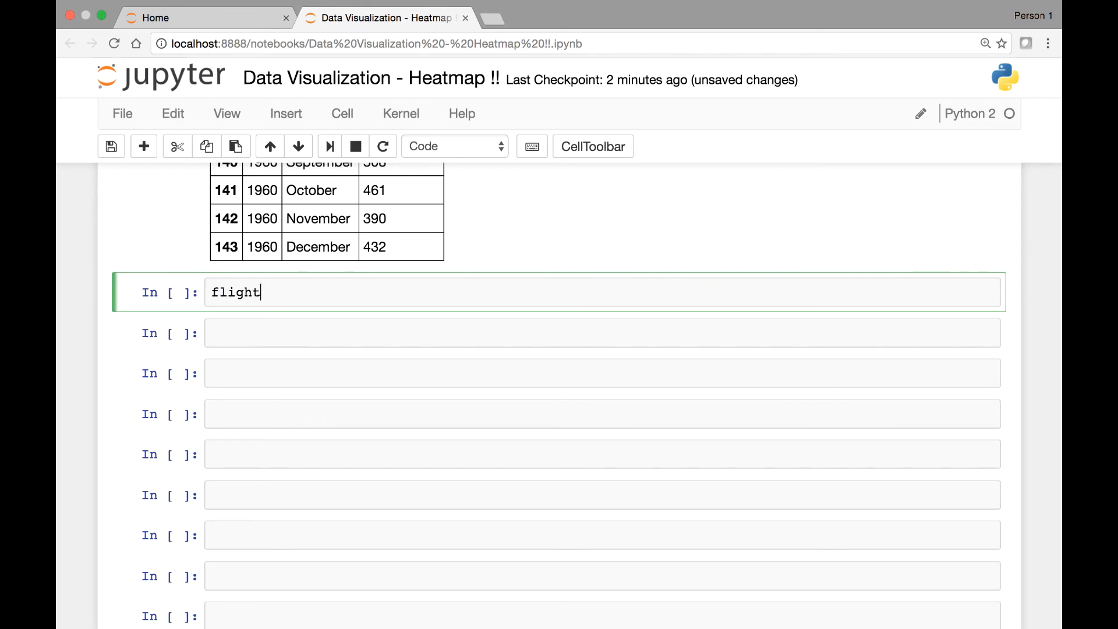
pyautogui.write('s.pivot')
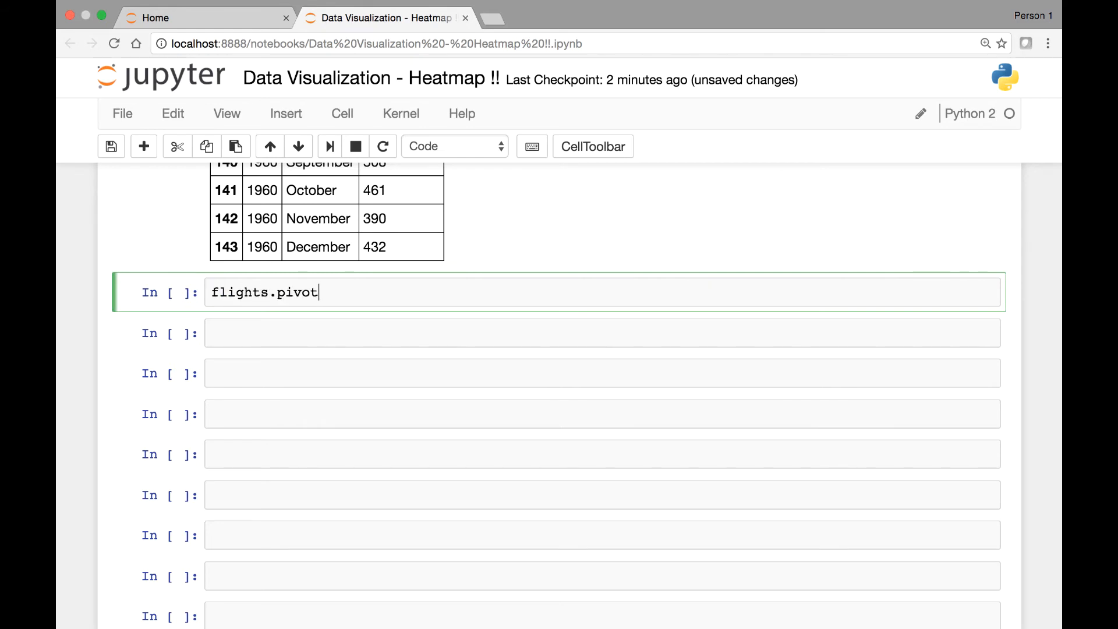
pyautogui.write("('')")
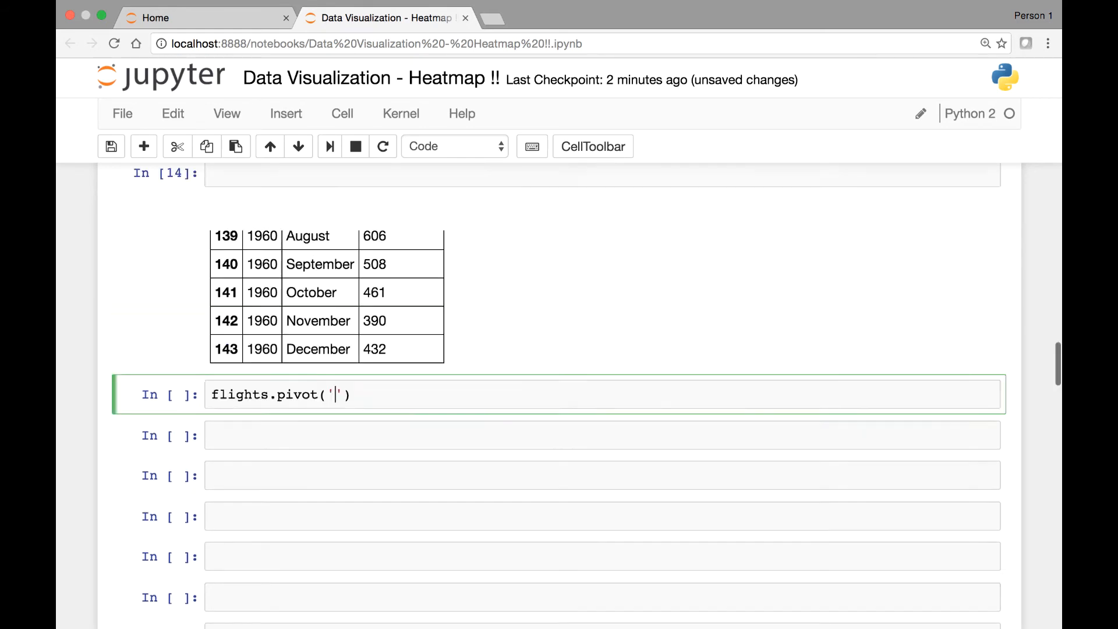
pyautogui.scroll(3)
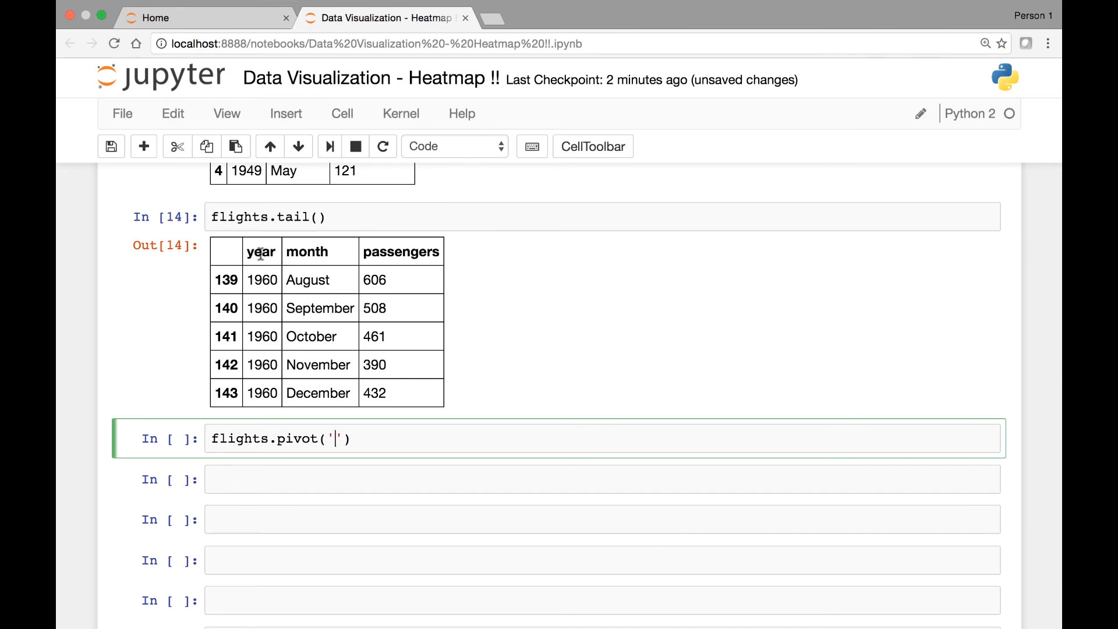
pyautogui.scroll(-3)
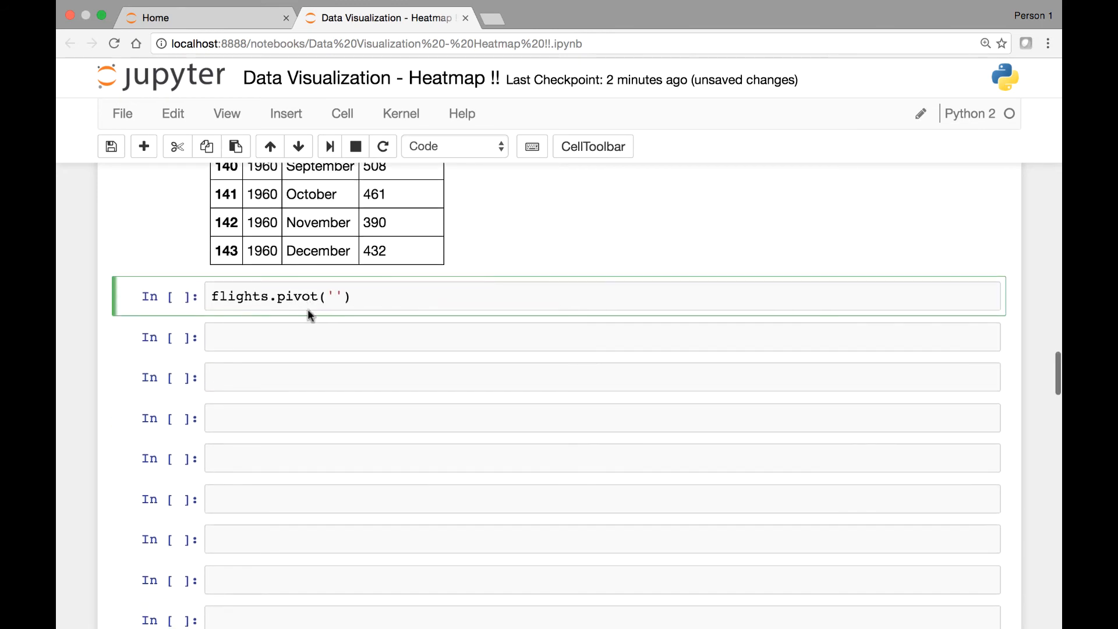
pyautogui.write('month')
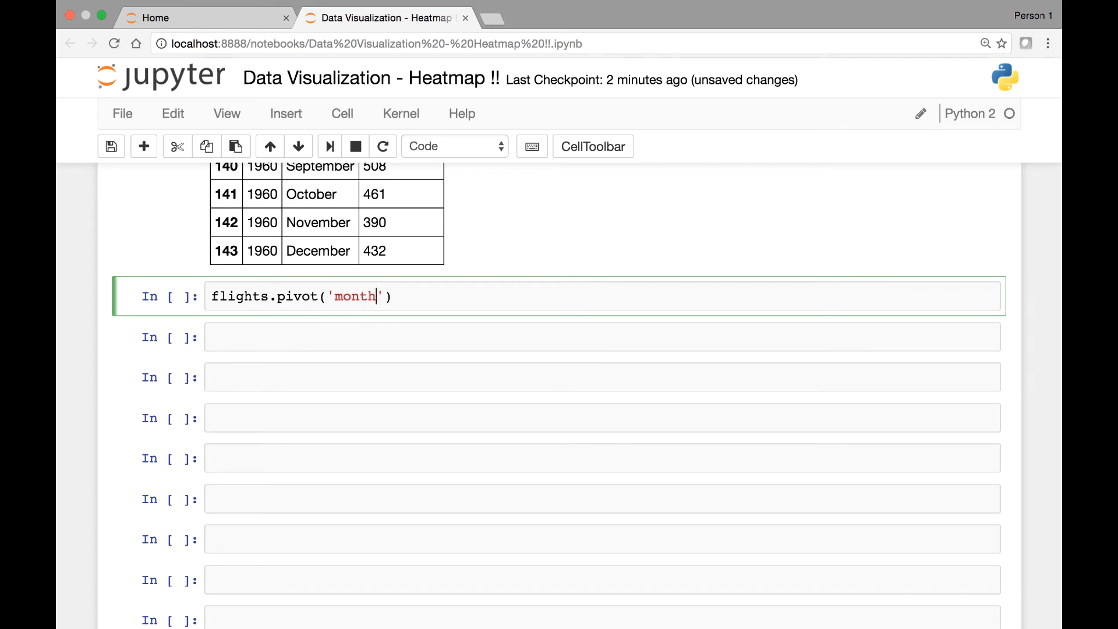
pyautogui.write(", '")
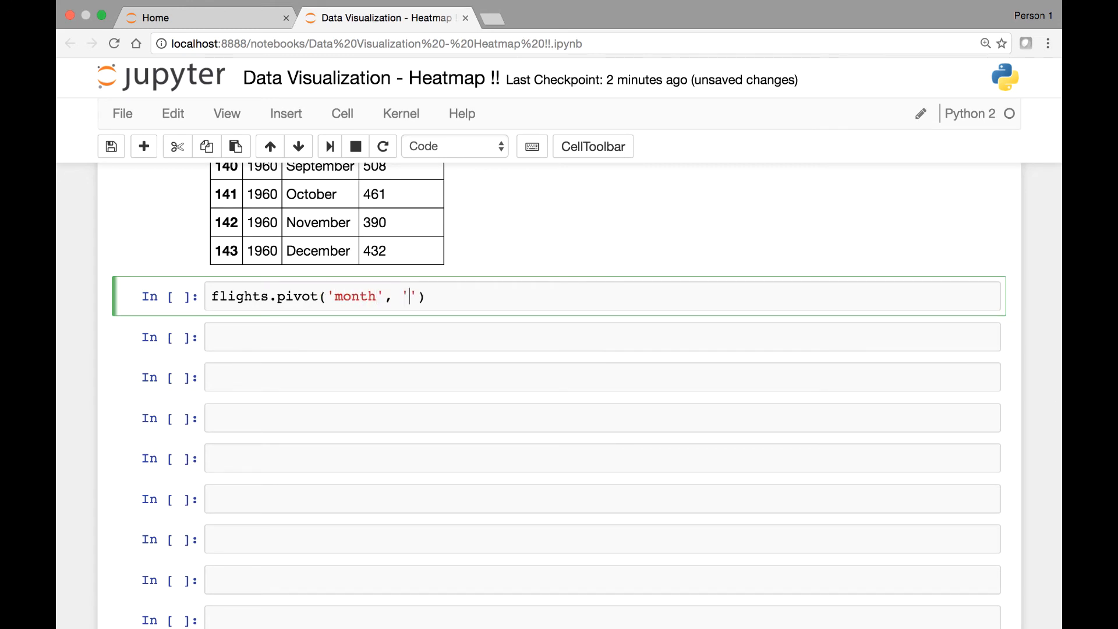
pyautogui.write('year')
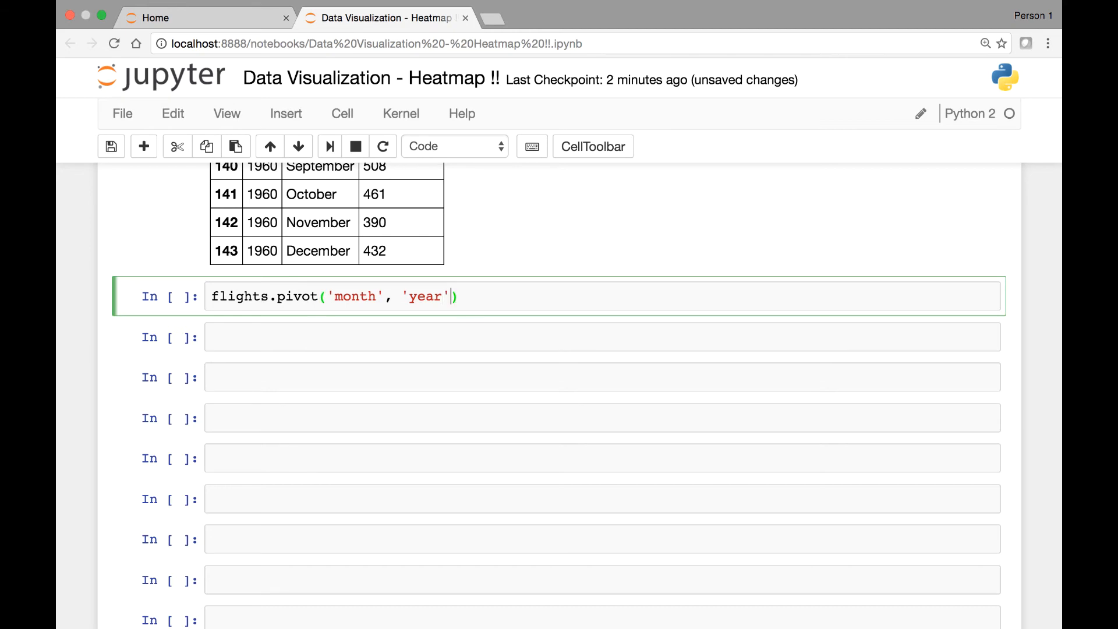
pyautogui.write(', [')
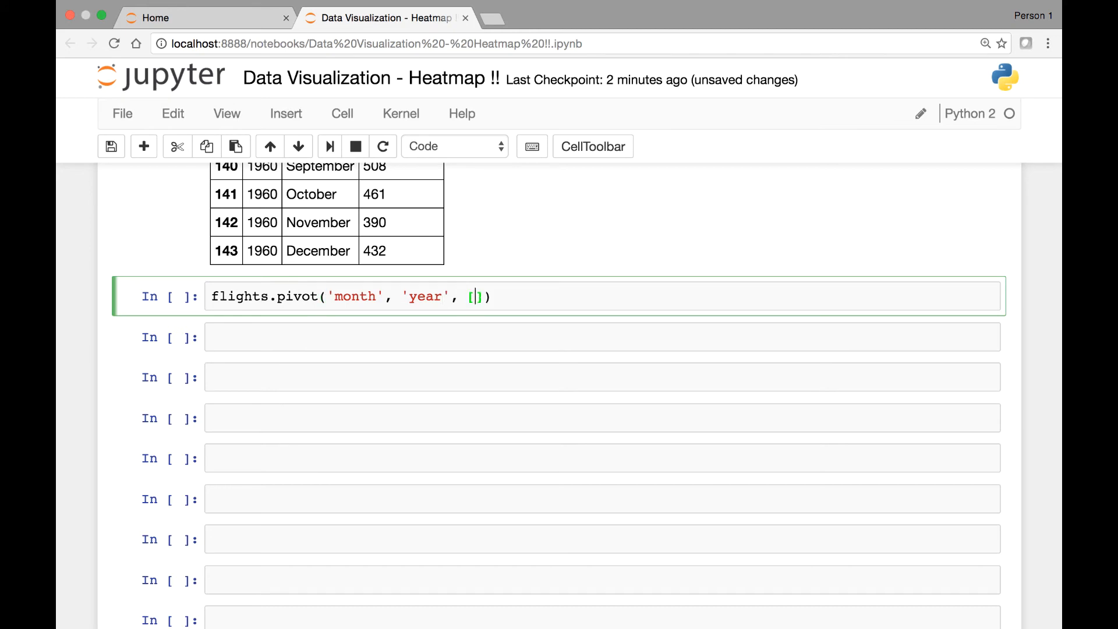
pyautogui.write("'p'")
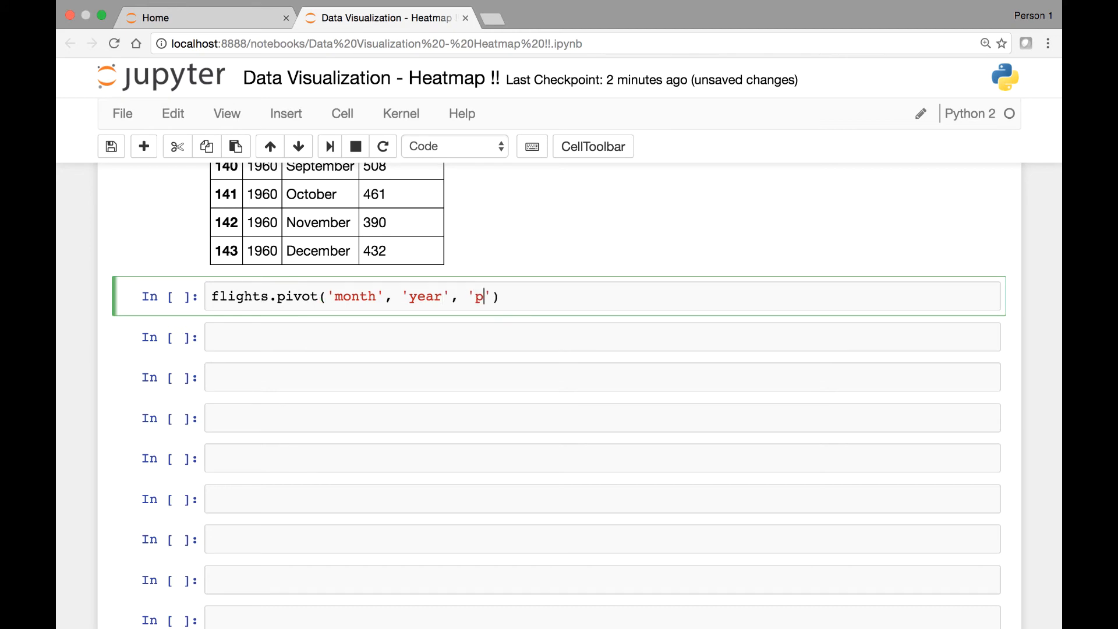
pyautogui.write('assengers')
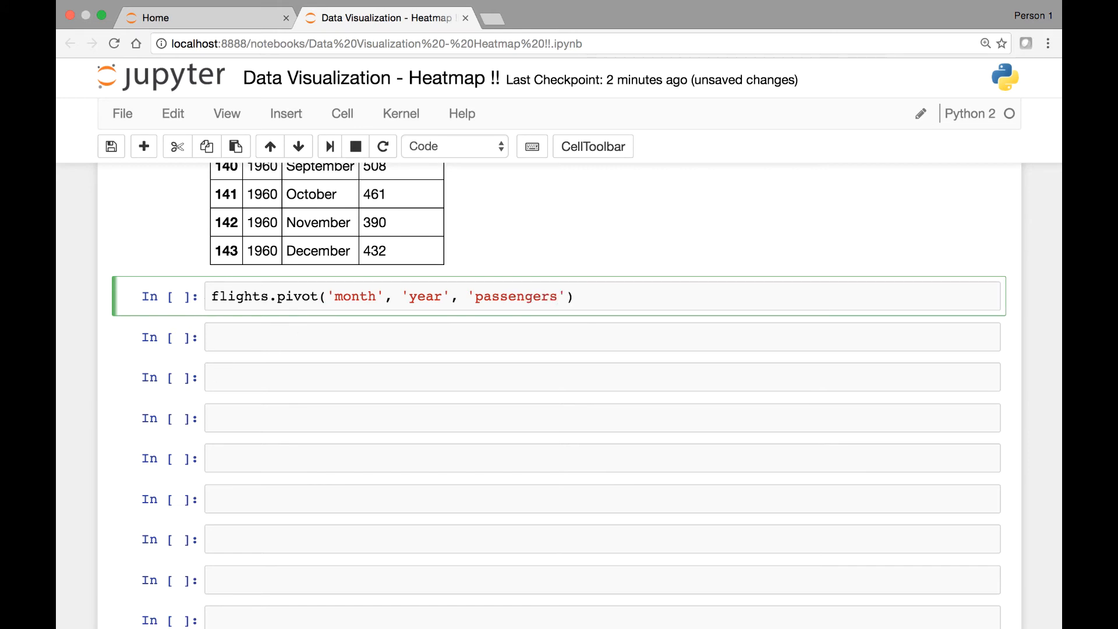
pyautogui.write('flights =')
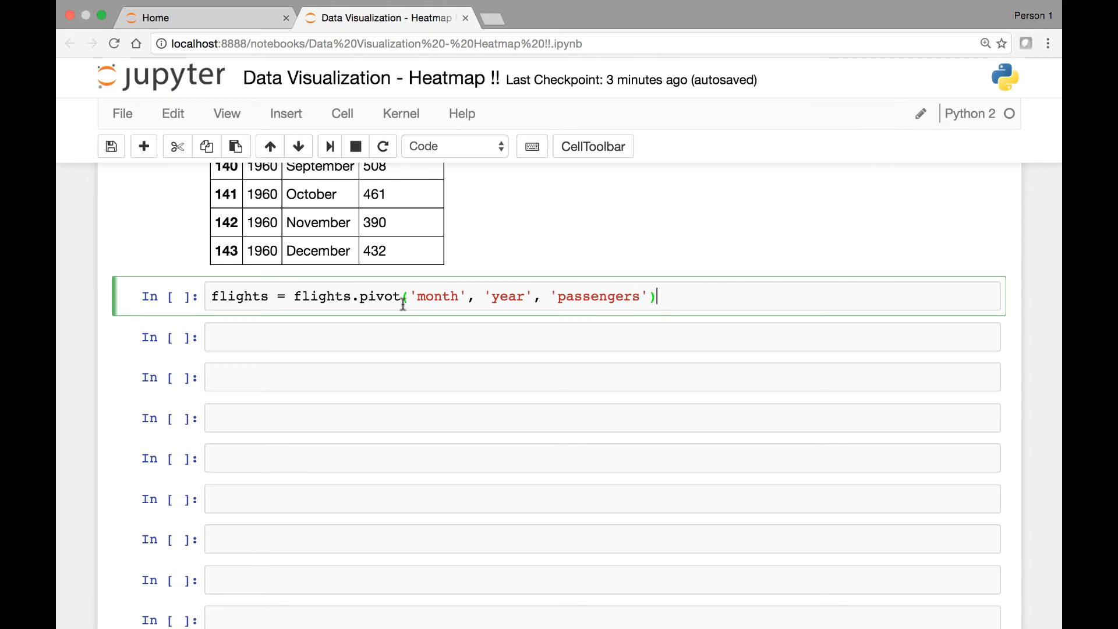
pyautogui.moveTo(363, 366)
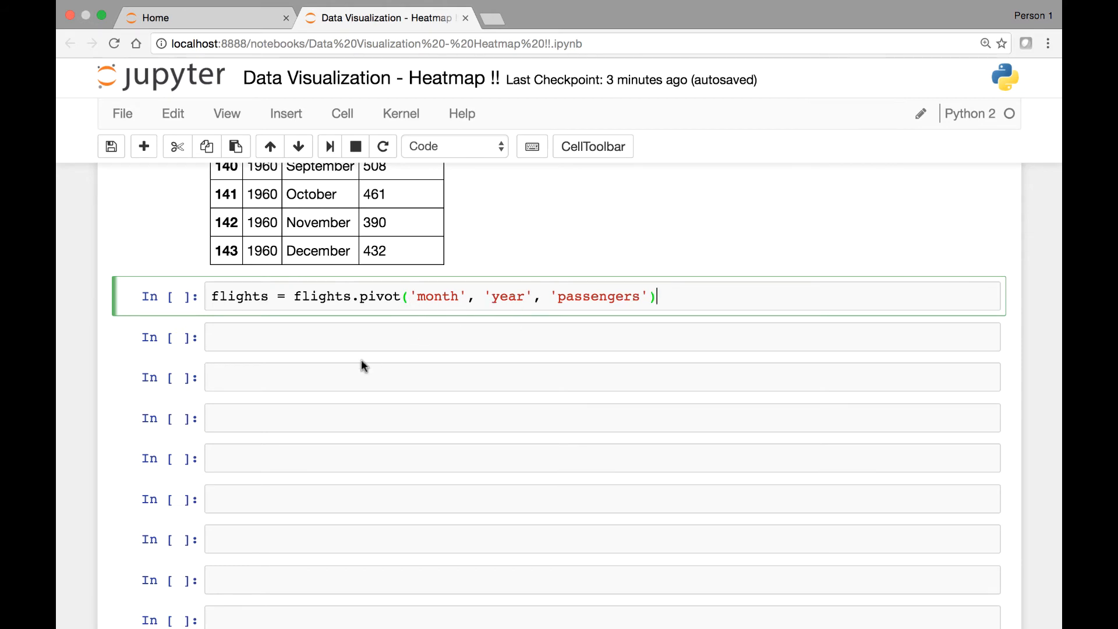
pyautogui.moveTo(536, 519)
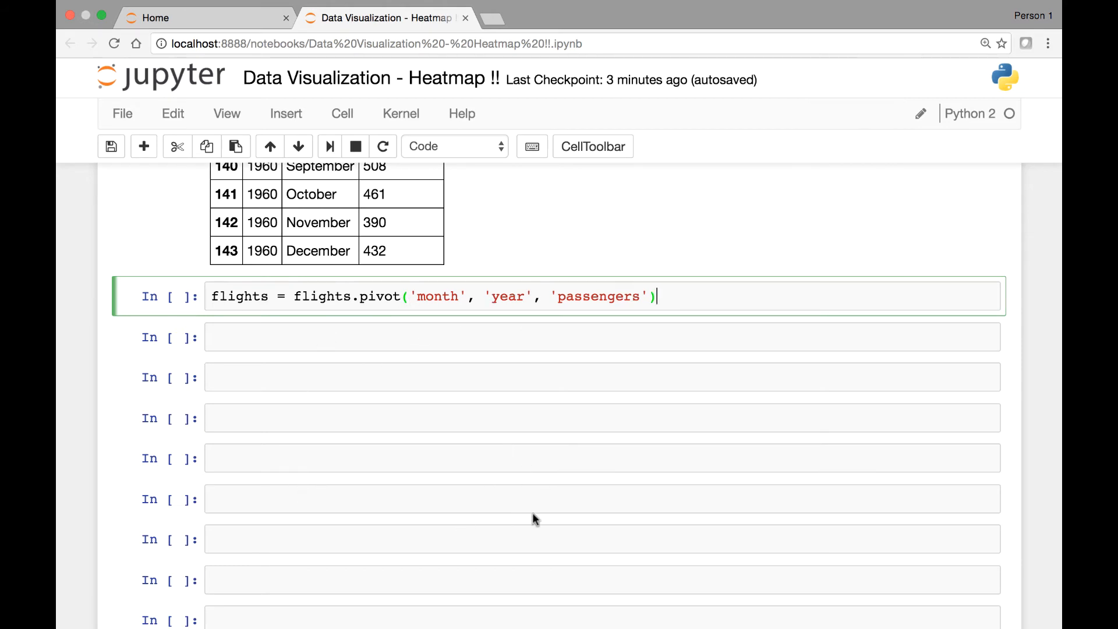
pyautogui.moveTo(580, 366)
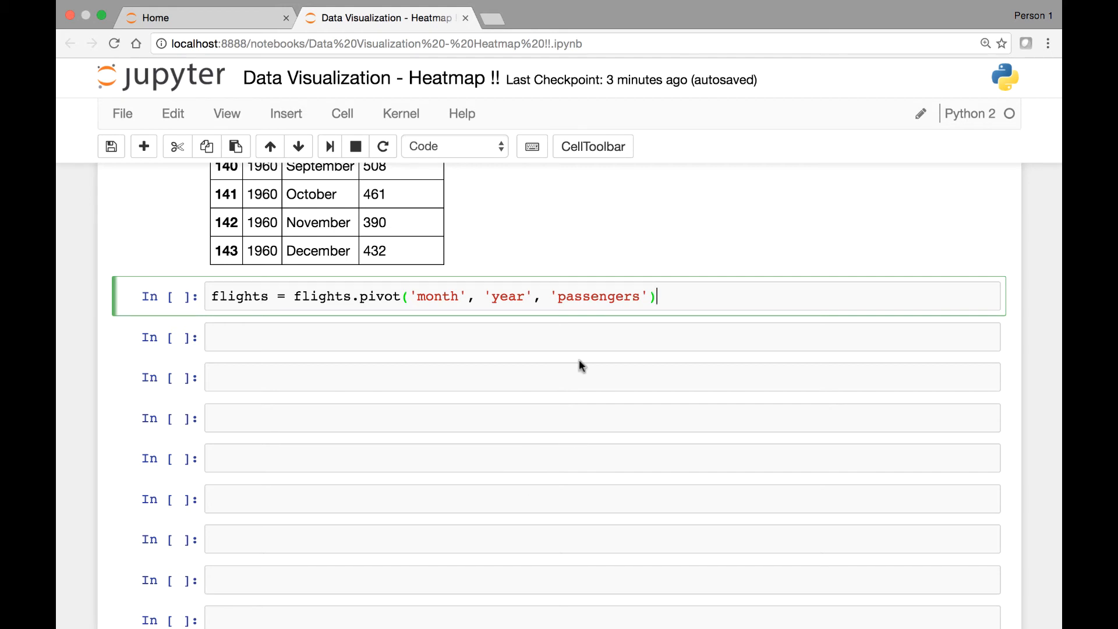
pyautogui.moveTo(578, 250)
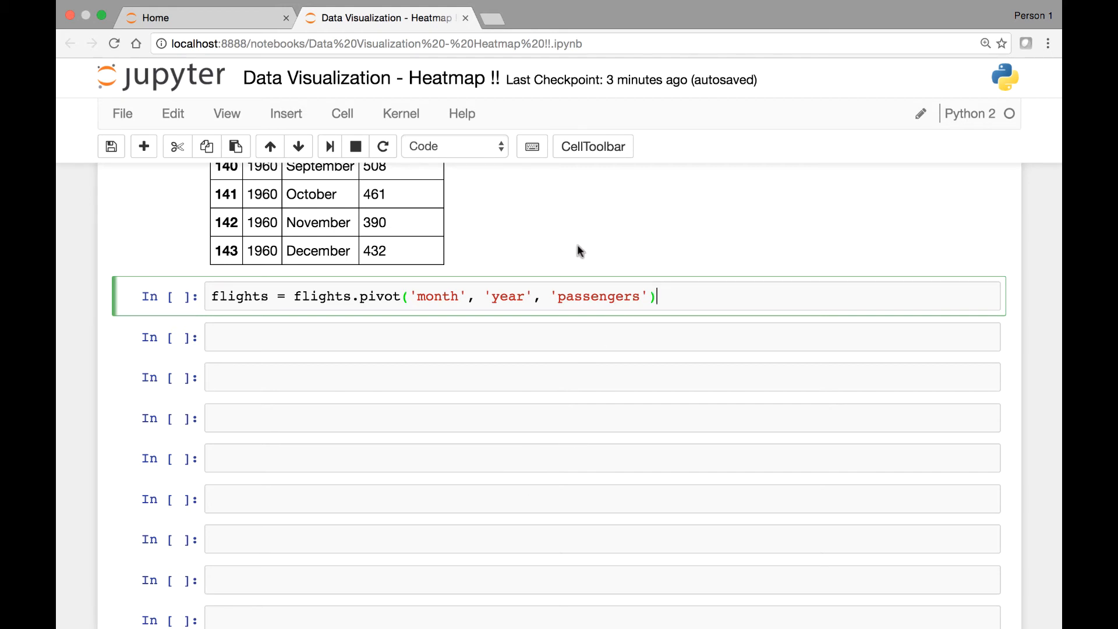
pyautogui.moveTo(598, 256)
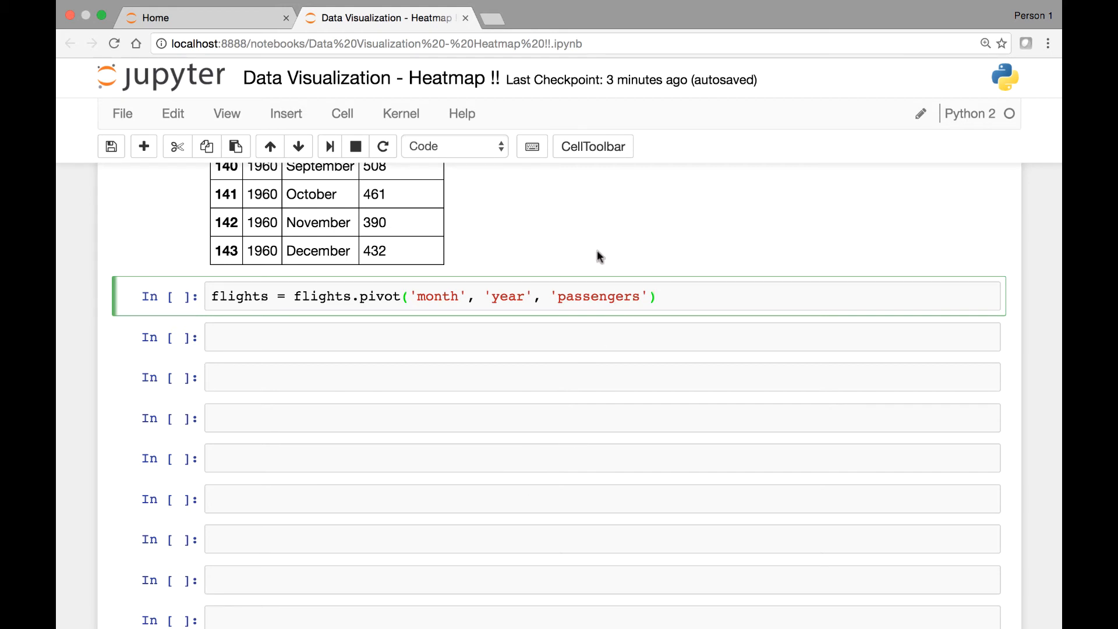
pyautogui.moveTo(698, 308)
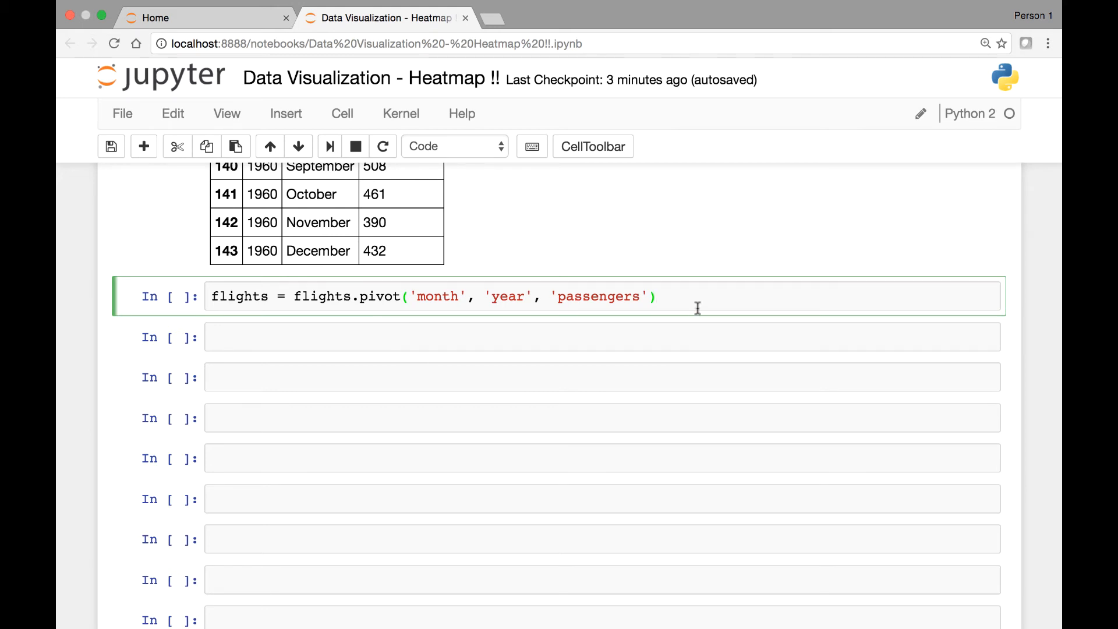
# - Add sns.heatmap(flights) on a new line below the pivot and run the cell
pyautogui.press('Return')
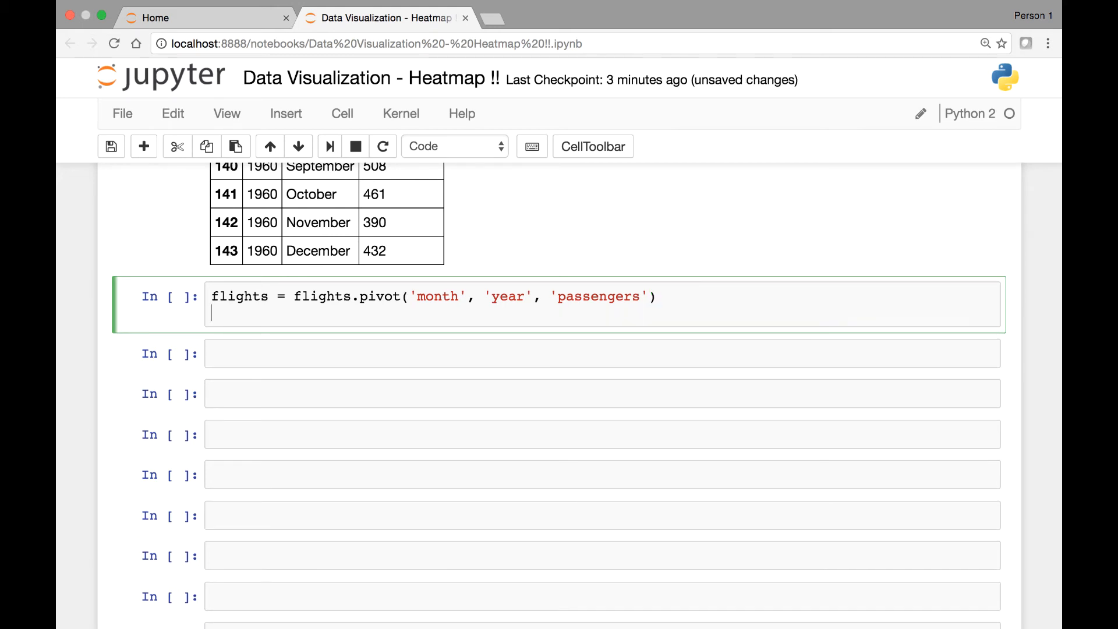
pyautogui.write('sns.')
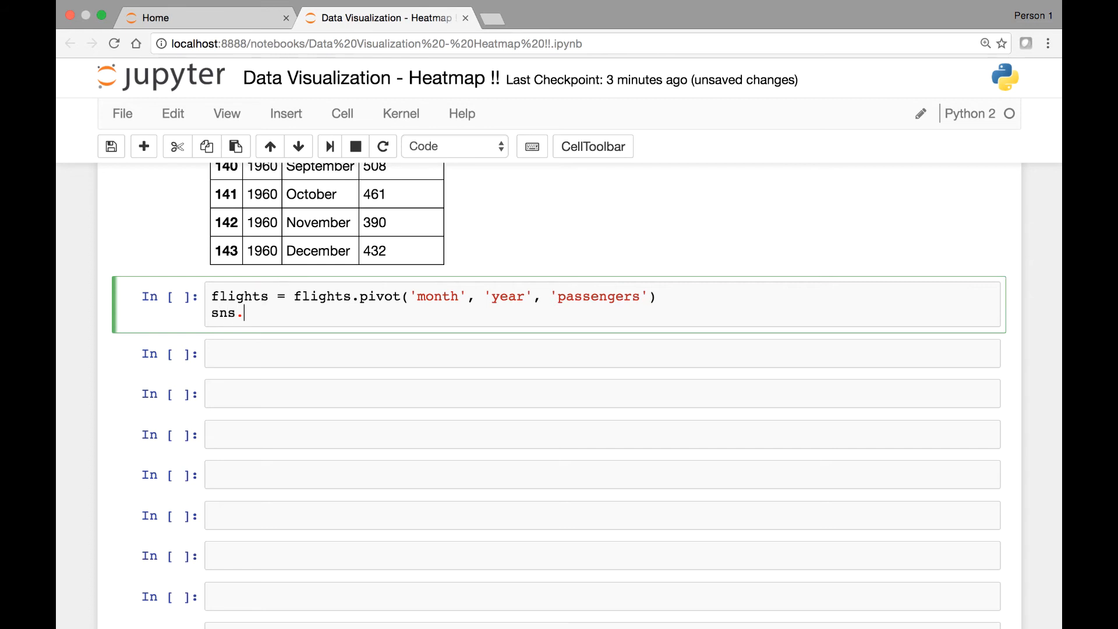
pyautogui.write('heatmap')
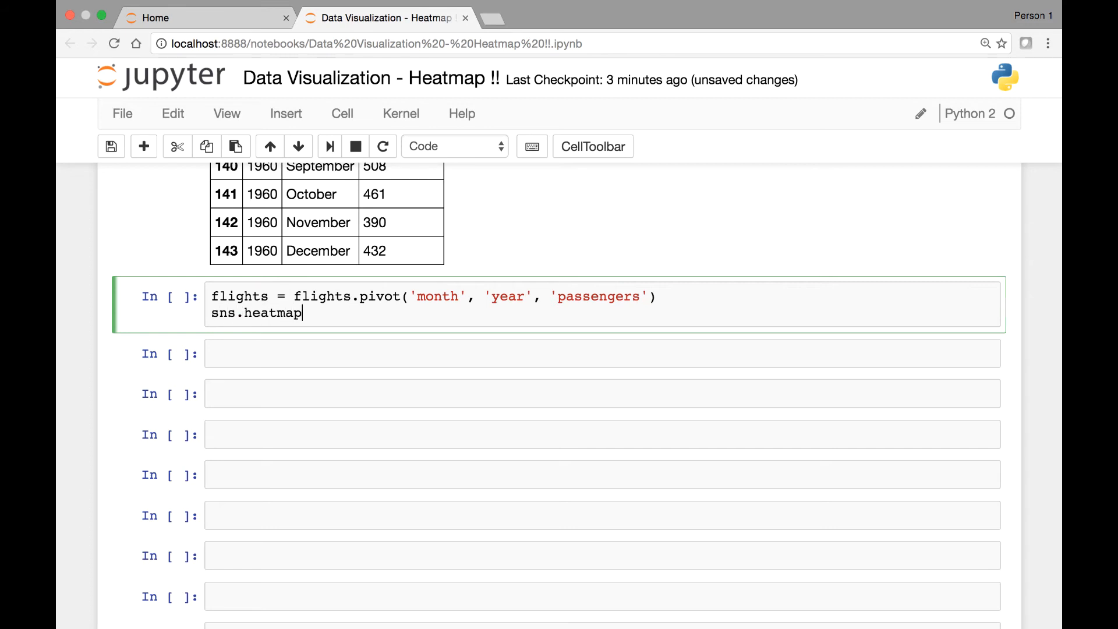
pyautogui.write('(fli')
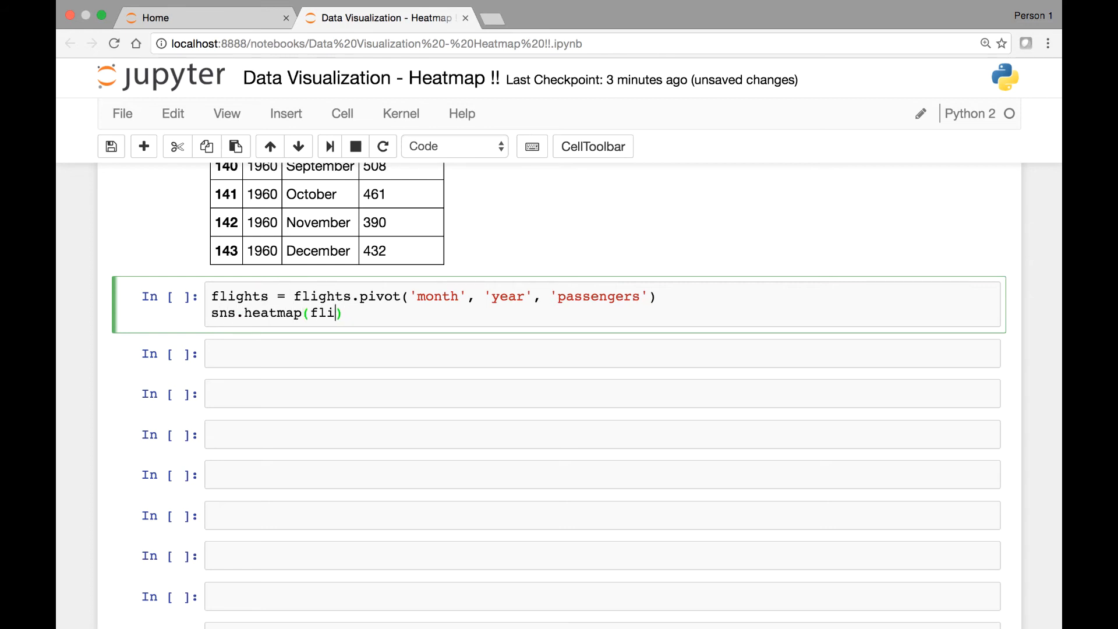
pyautogui.press('shift+enter')
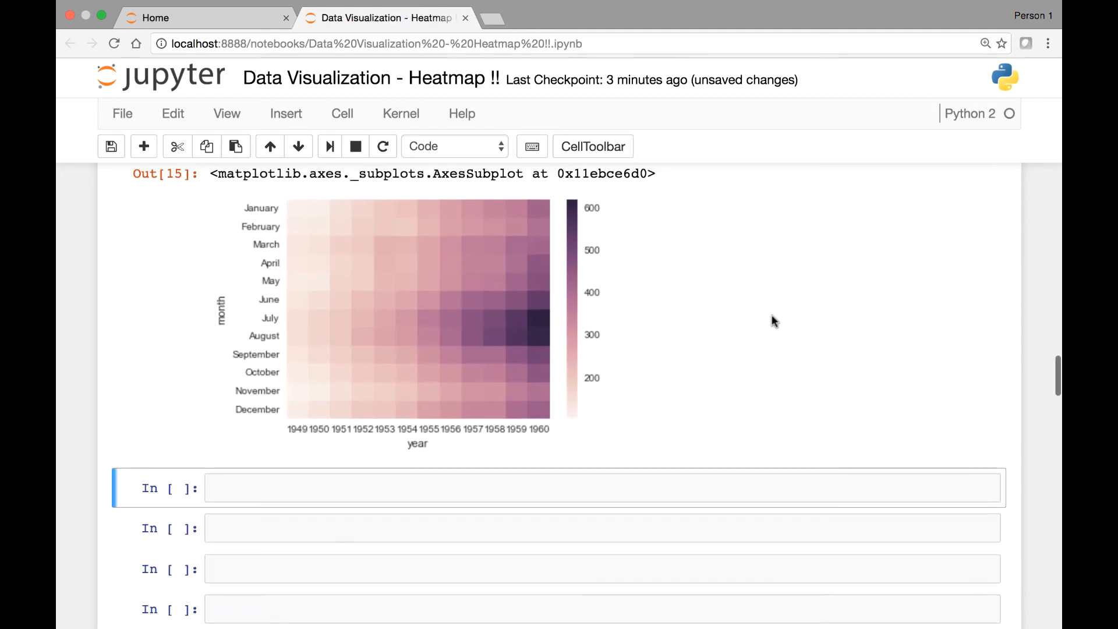
# - Scroll through the rendered month-by-year passenger heatmap output
pyautogui.scroll(3)
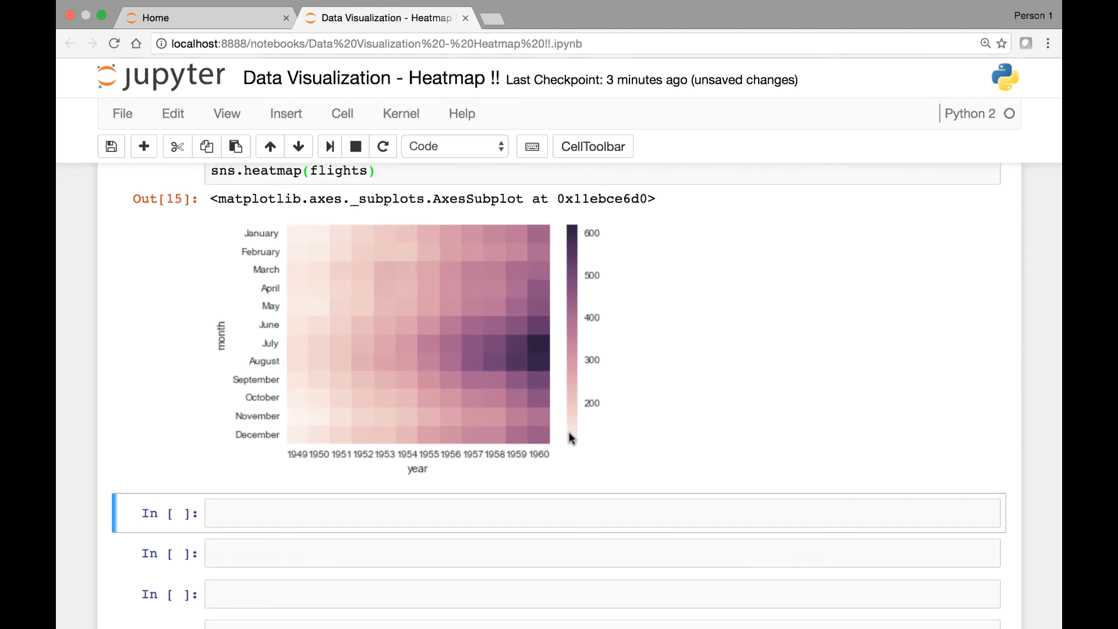
pyautogui.moveTo(457, 460)
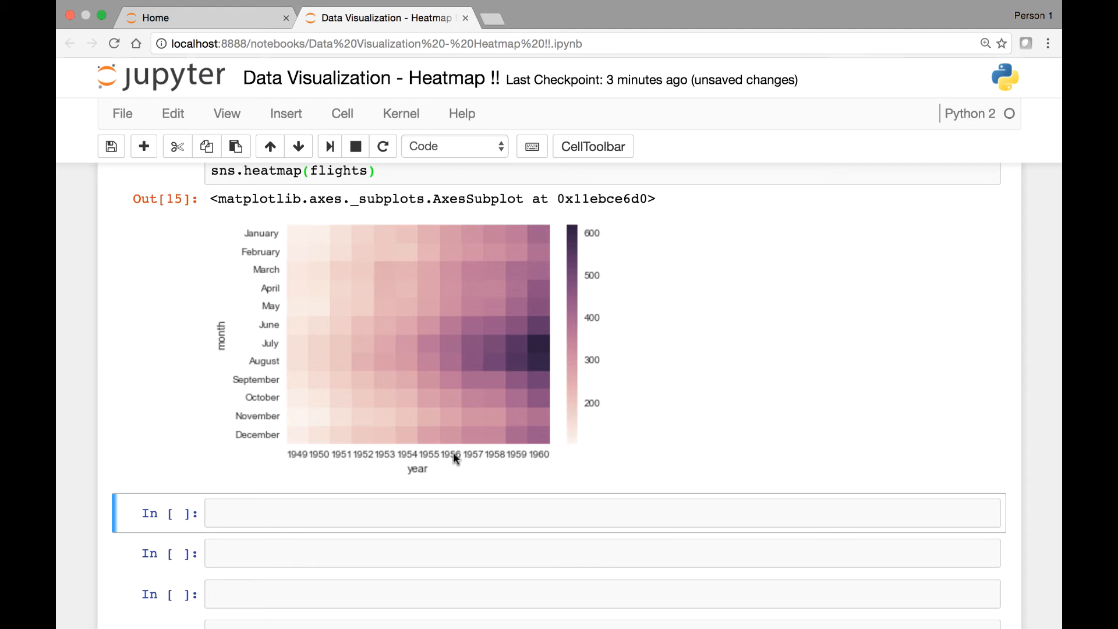
pyautogui.moveTo(318, 380)
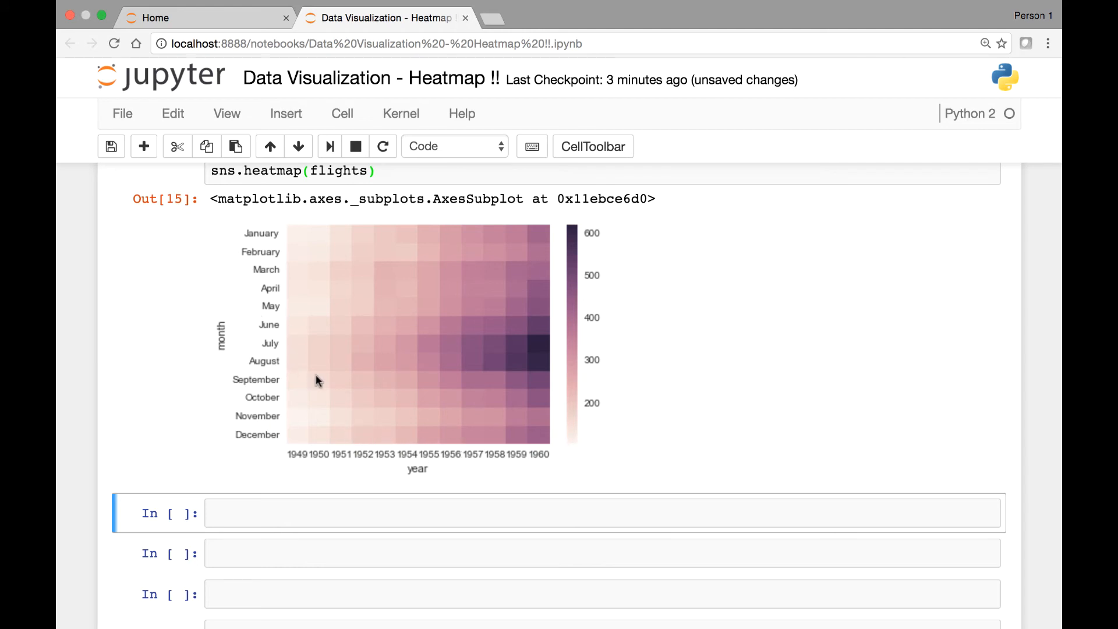
pyautogui.moveTo(292, 408)
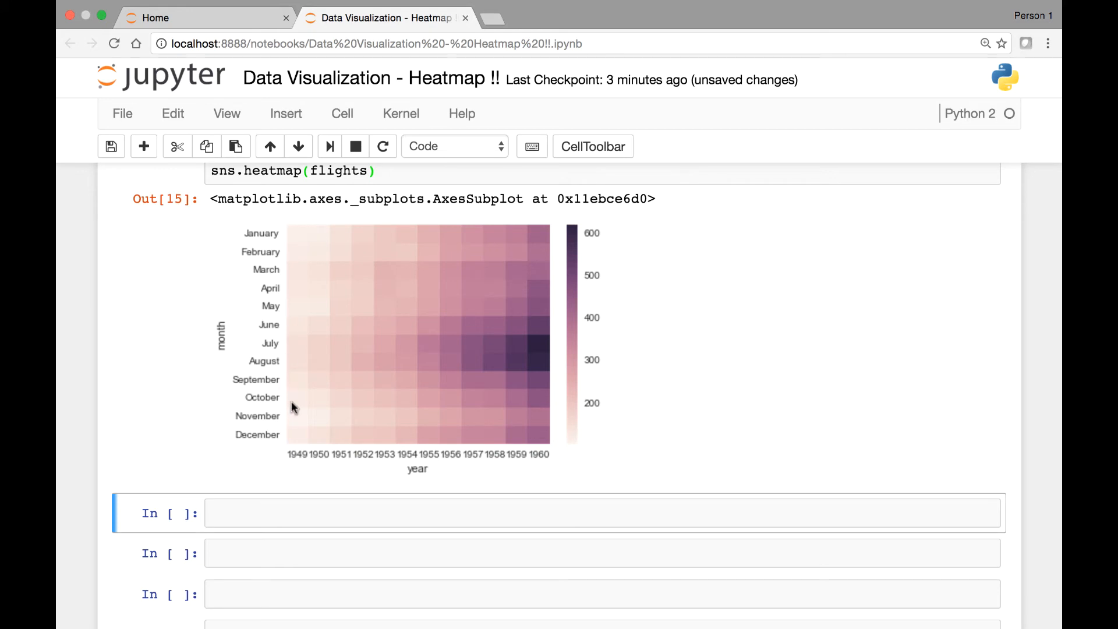
pyautogui.moveTo(578, 408)
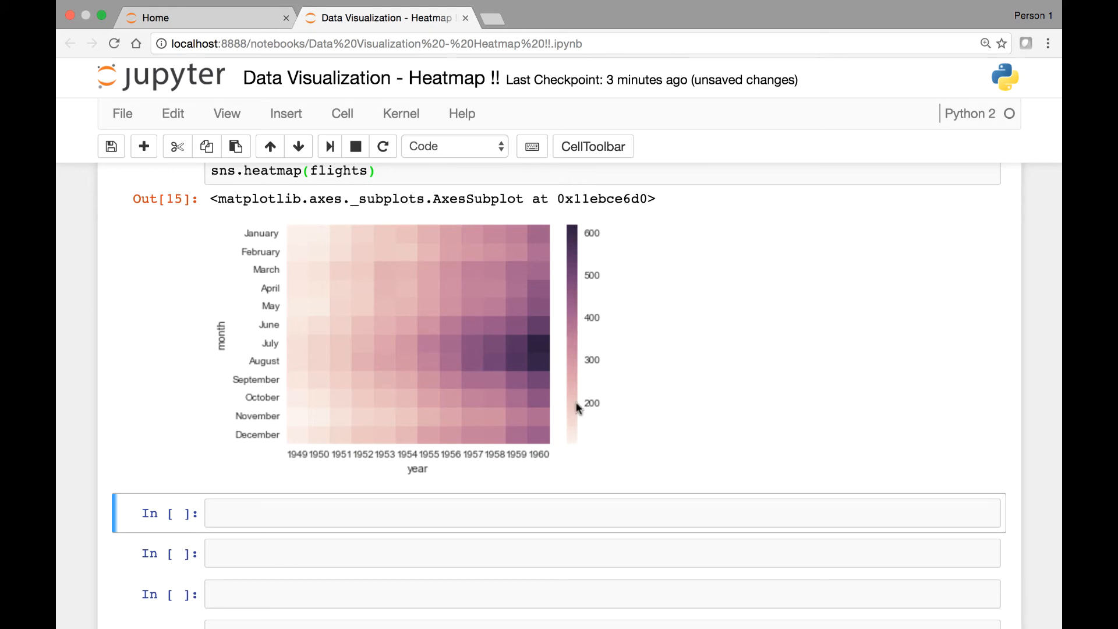
pyautogui.moveTo(576, 451)
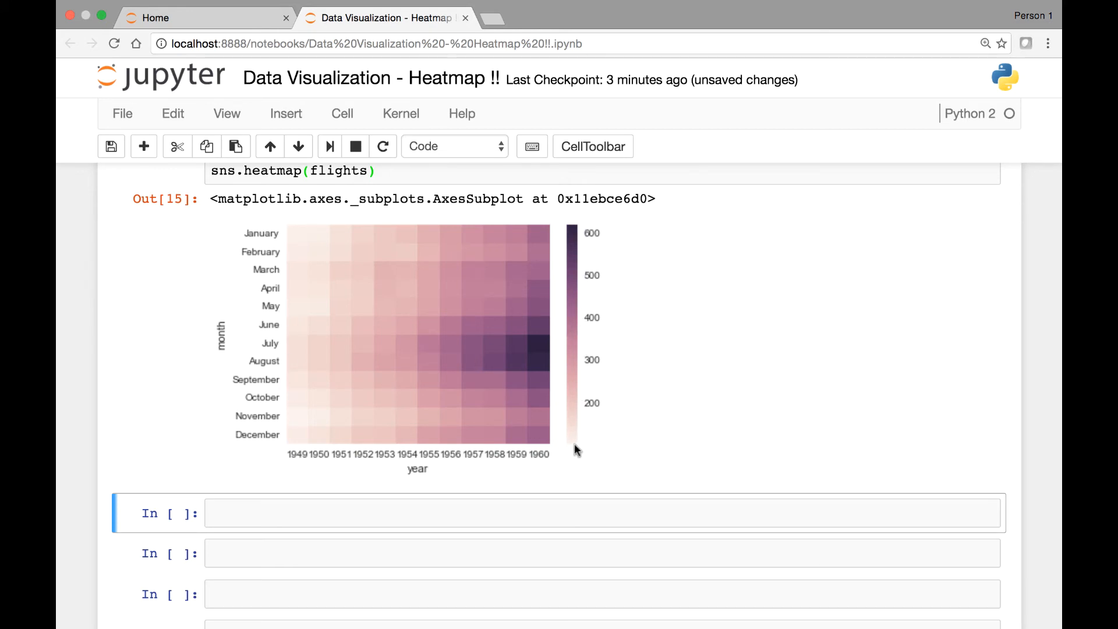
pyautogui.moveTo(576, 238)
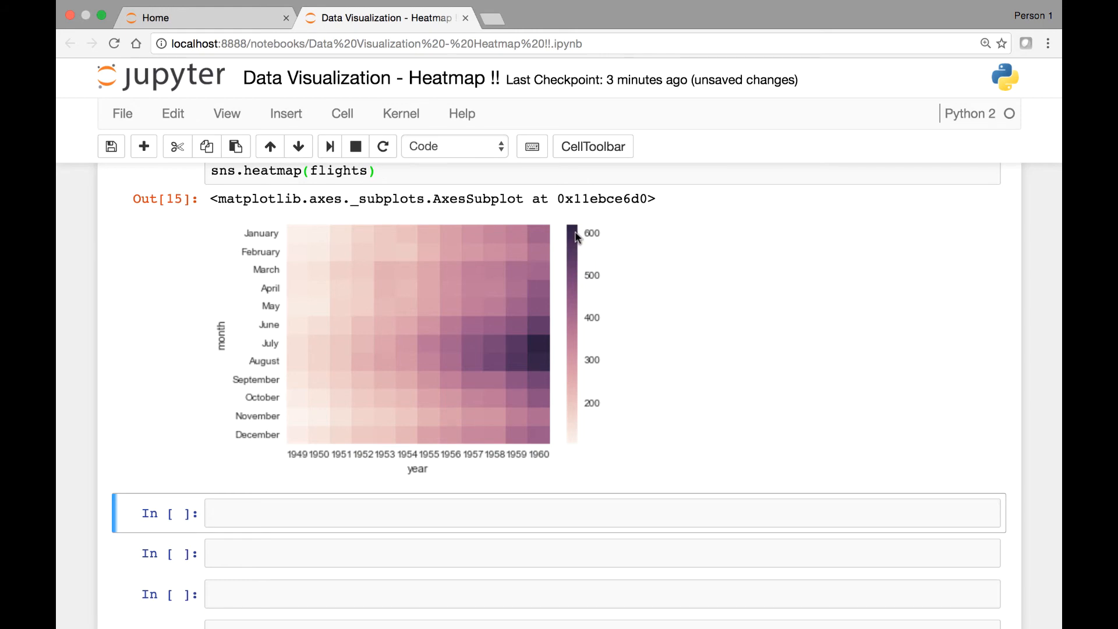
pyautogui.moveTo(512, 356)
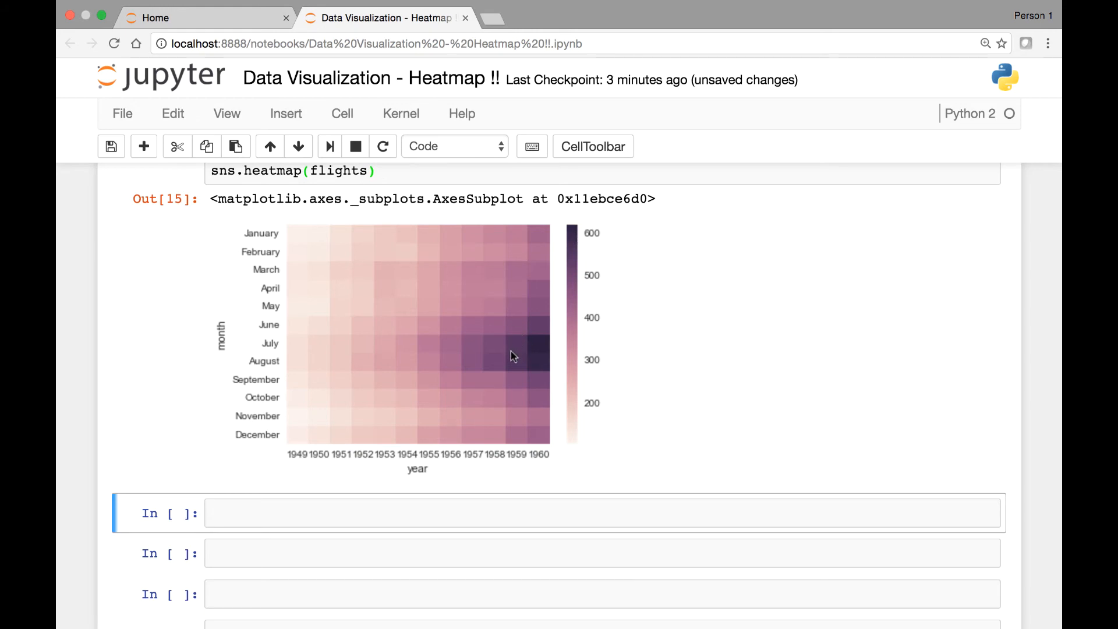
pyautogui.moveTo(540, 355)
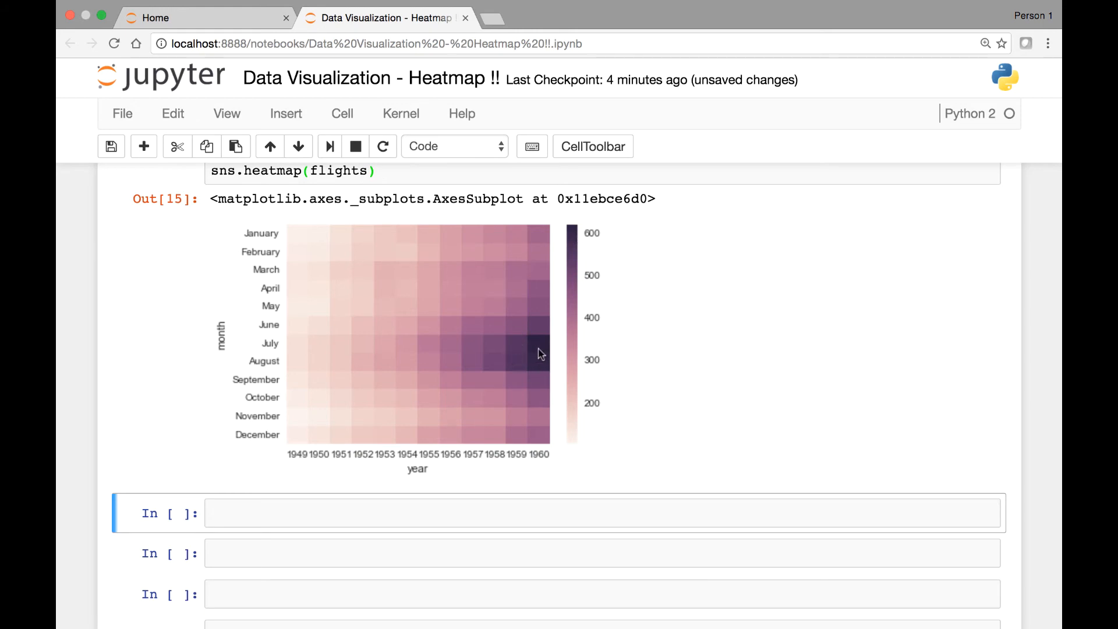
pyautogui.moveTo(583, 234)
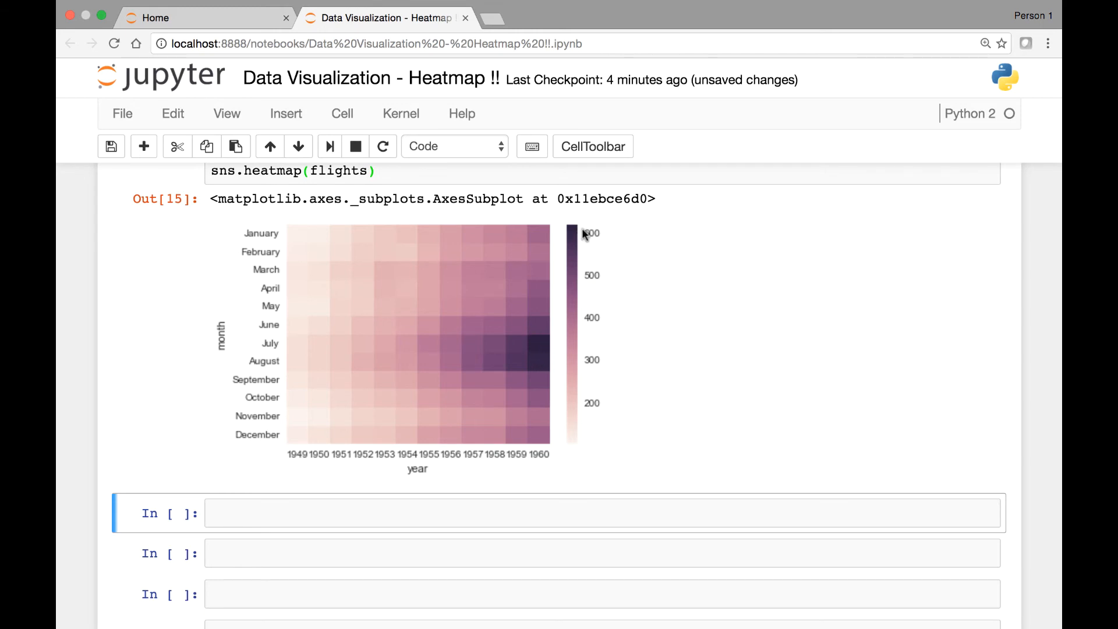
pyautogui.moveTo(585, 235)
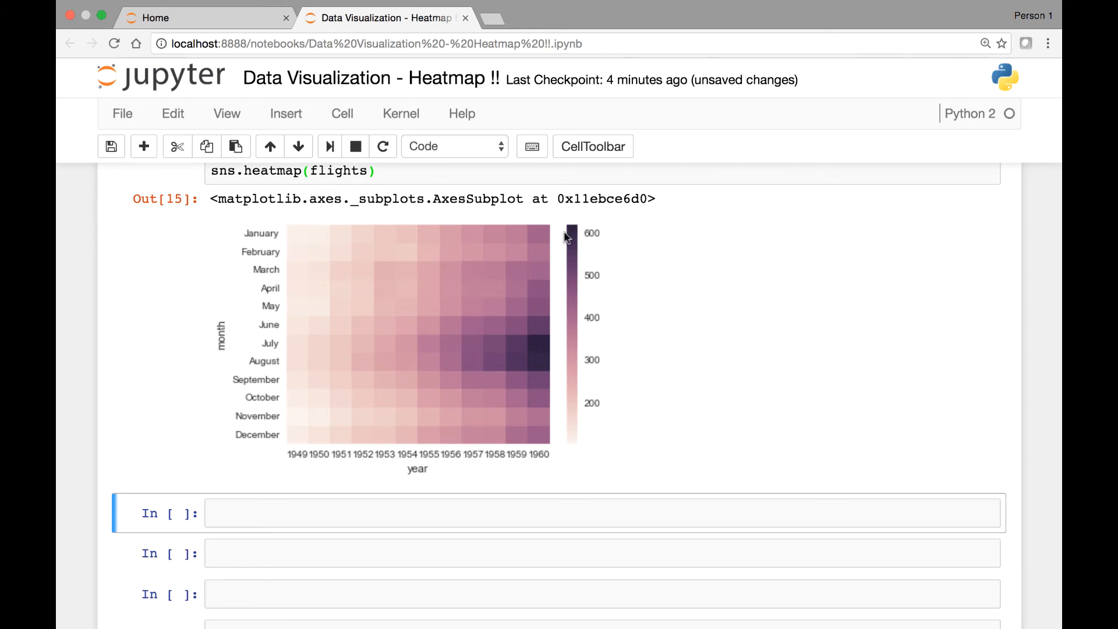
pyautogui.moveTo(518, 350)
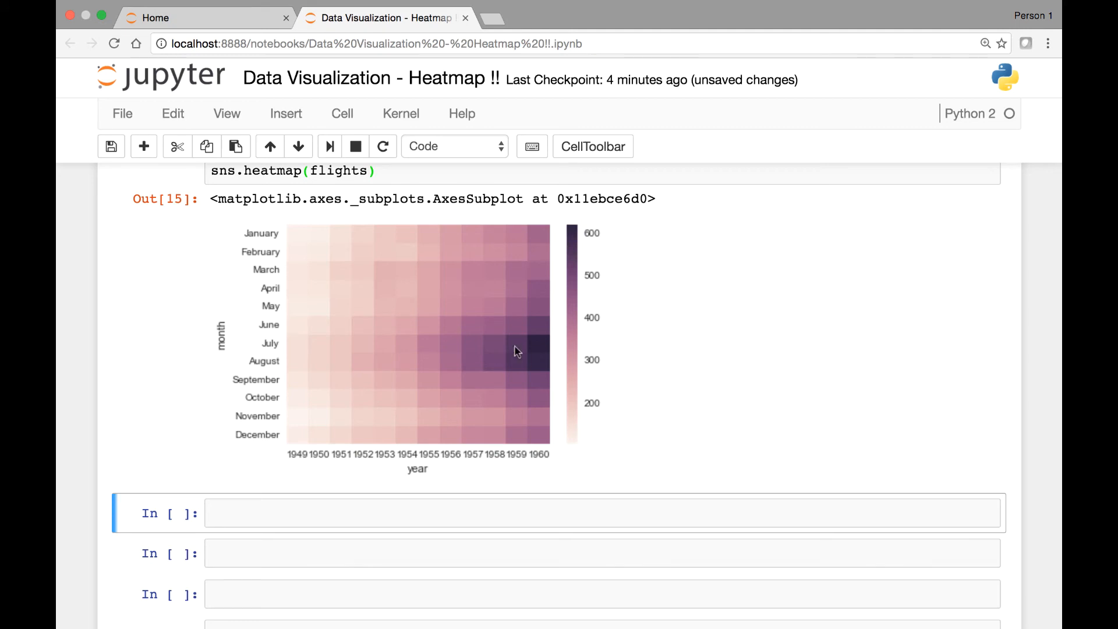
pyautogui.moveTo(531, 348)
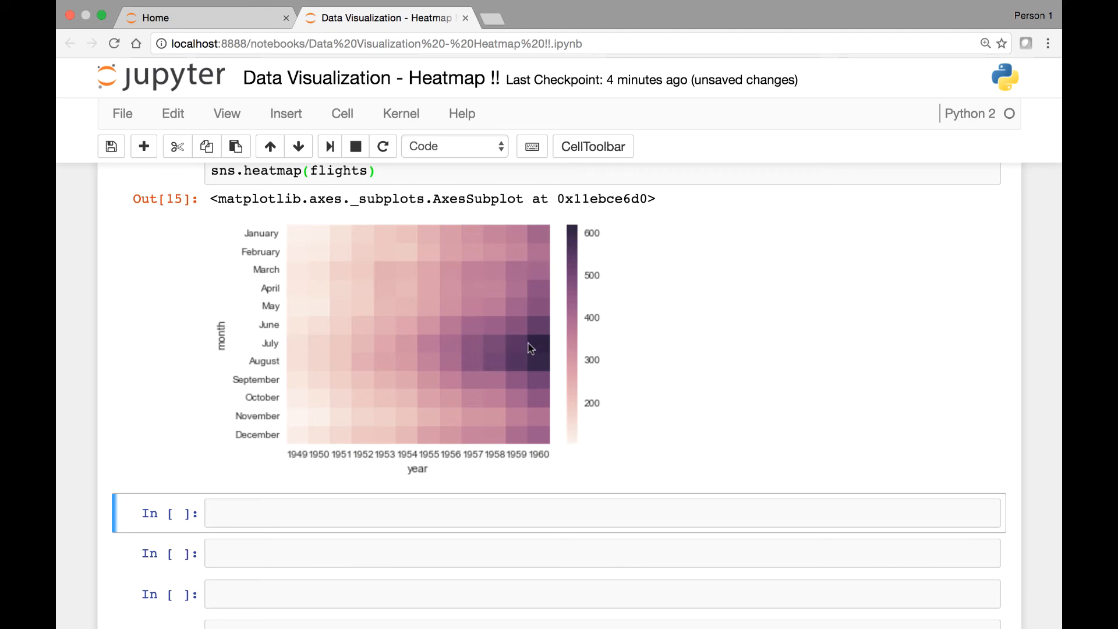
pyautogui.moveTo(496, 362)
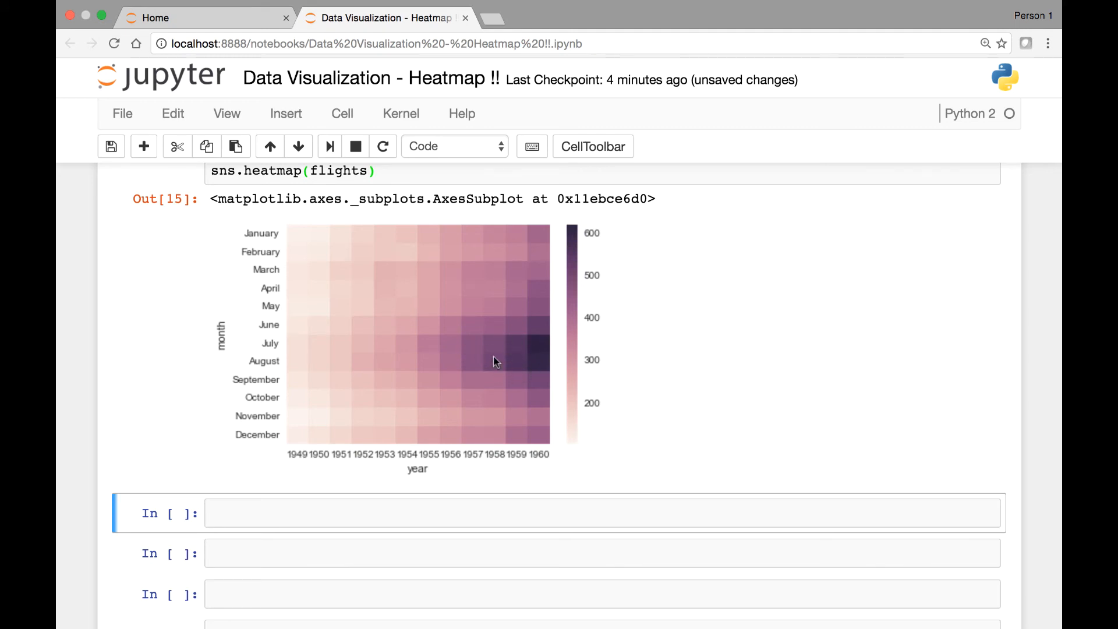
pyautogui.moveTo(521, 350)
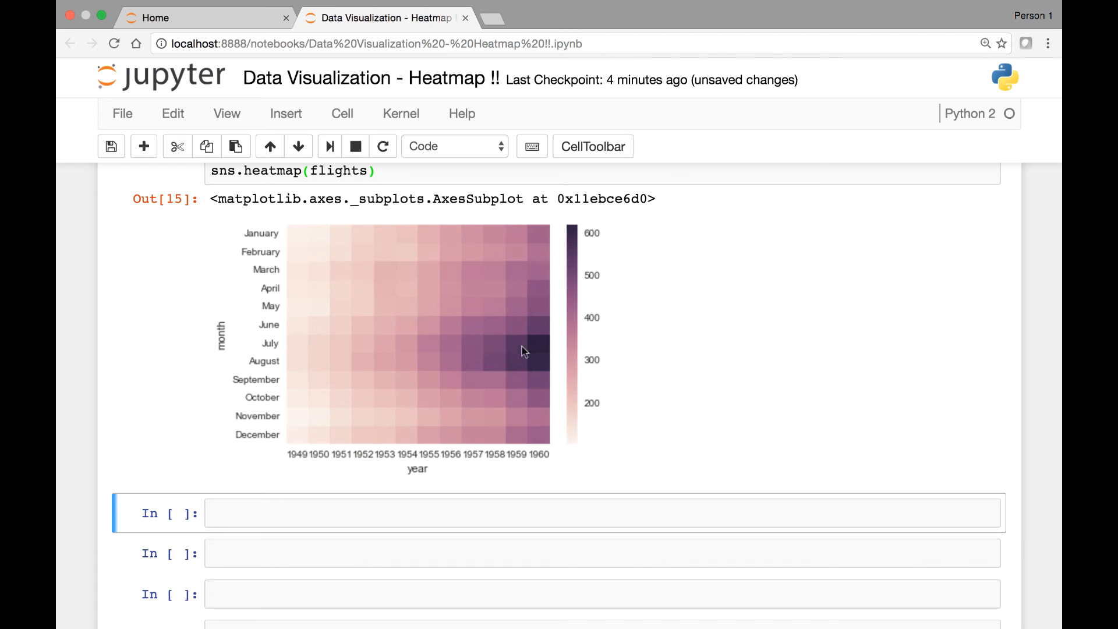
pyautogui.moveTo(545, 361)
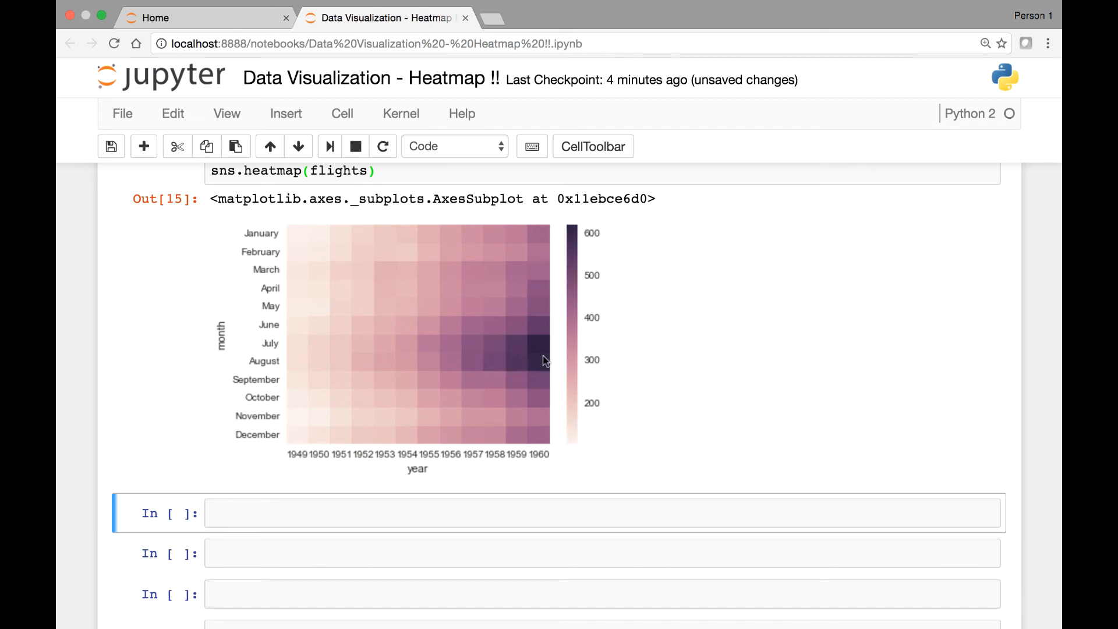
pyautogui.moveTo(590, 241)
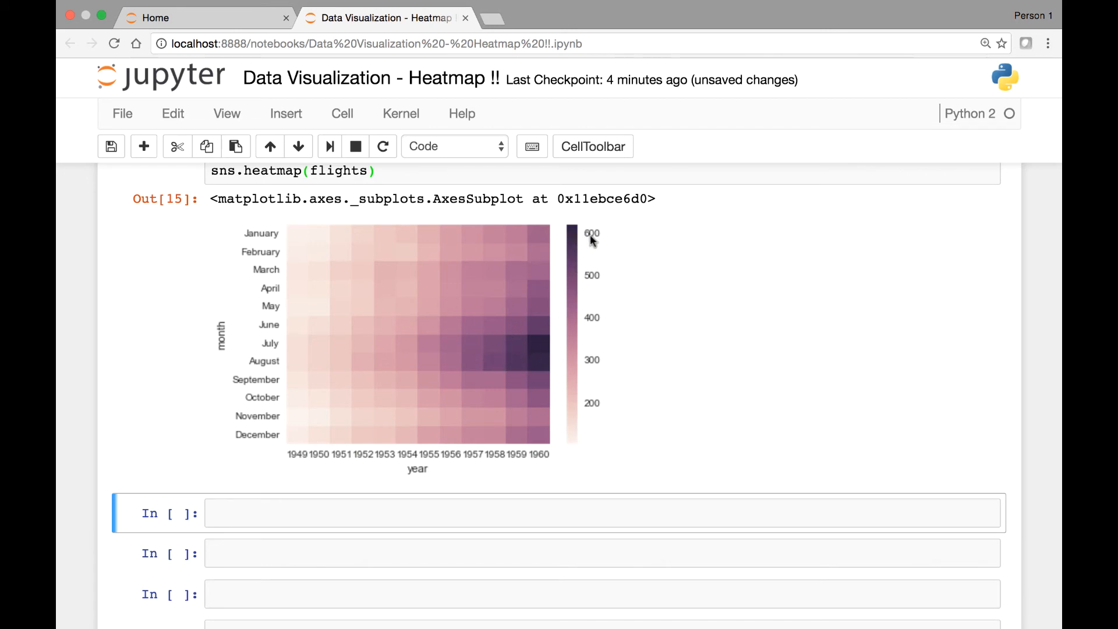
pyautogui.moveTo(355, 261)
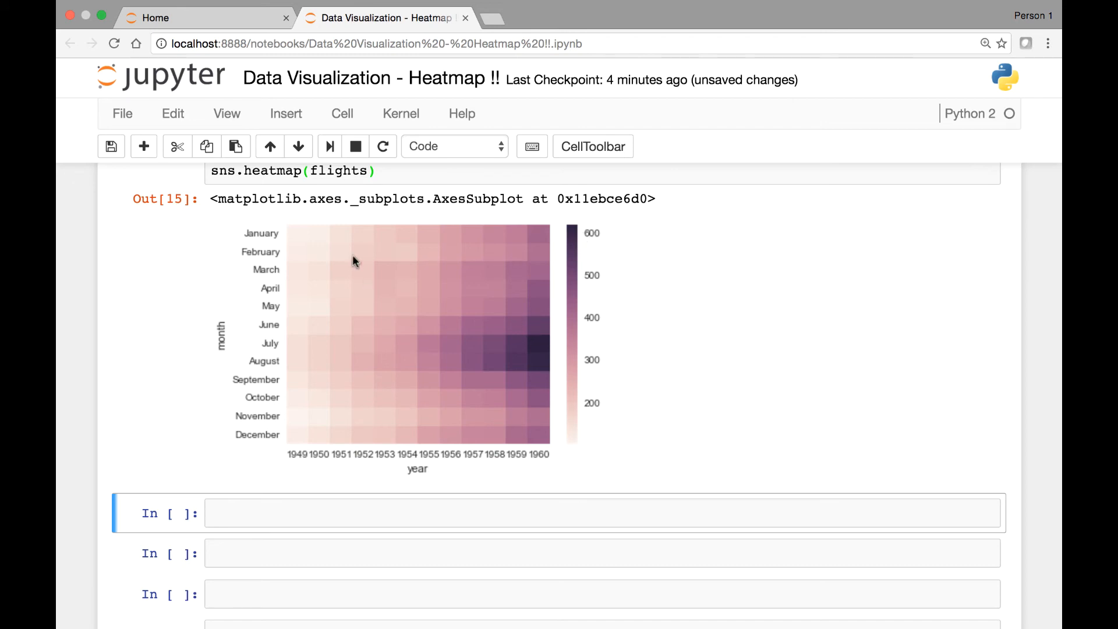
pyautogui.moveTo(310, 296)
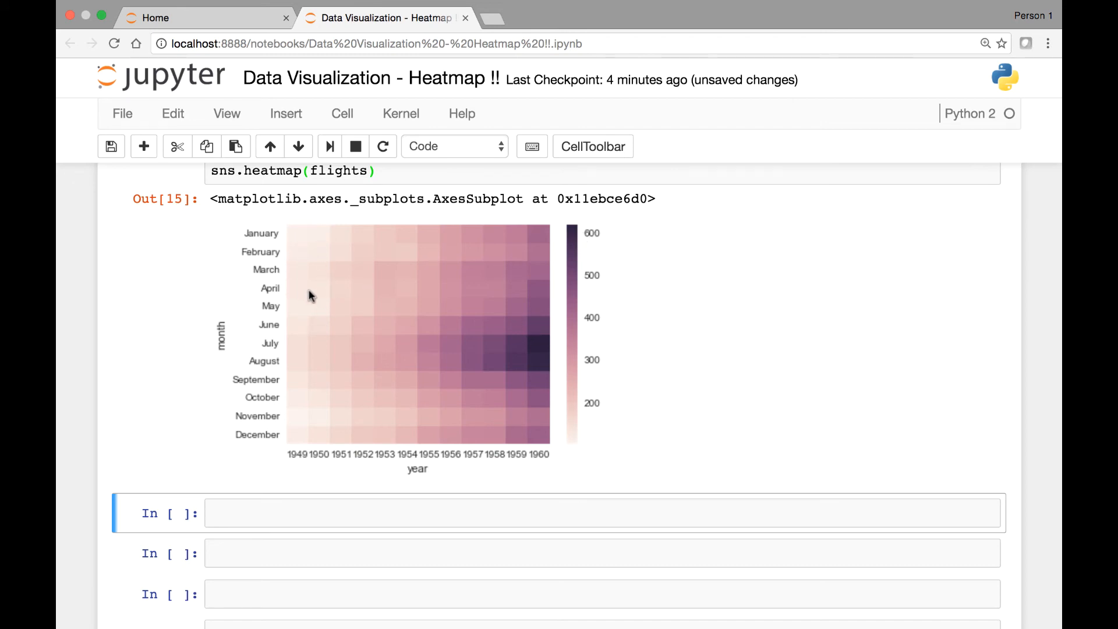
pyautogui.moveTo(310, 301)
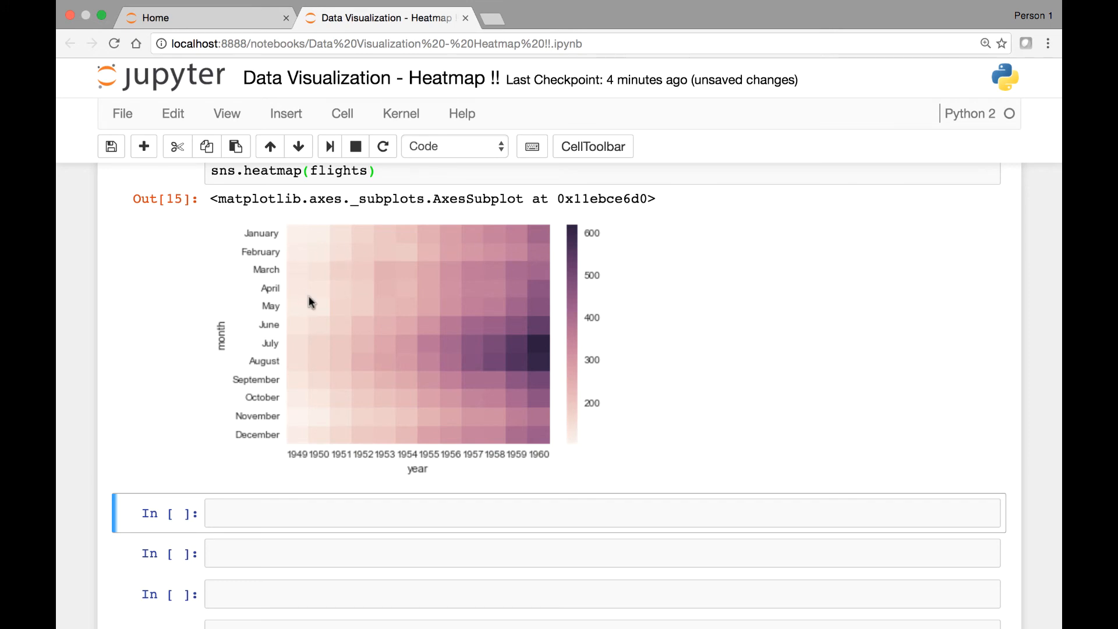
pyautogui.moveTo(319, 226)
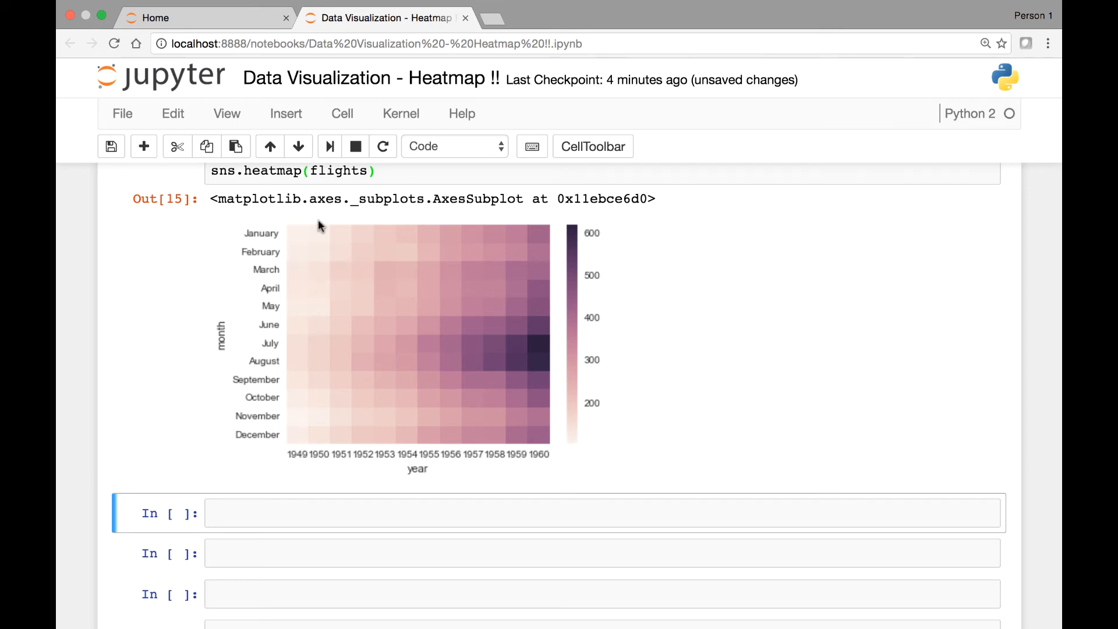
pyautogui.moveTo(580, 433)
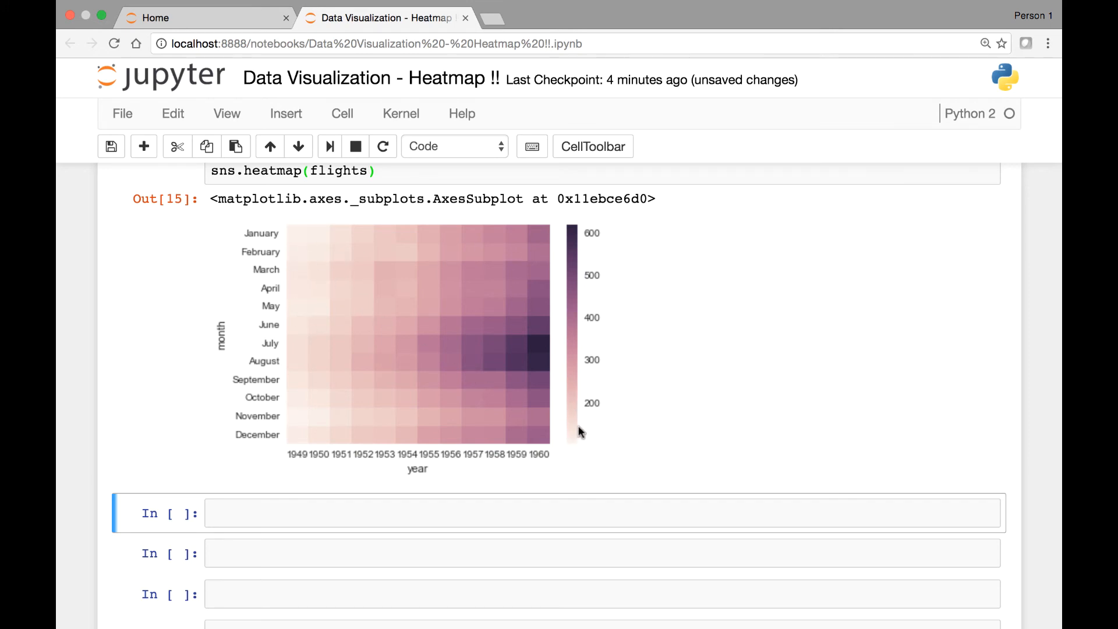
pyautogui.moveTo(576, 417)
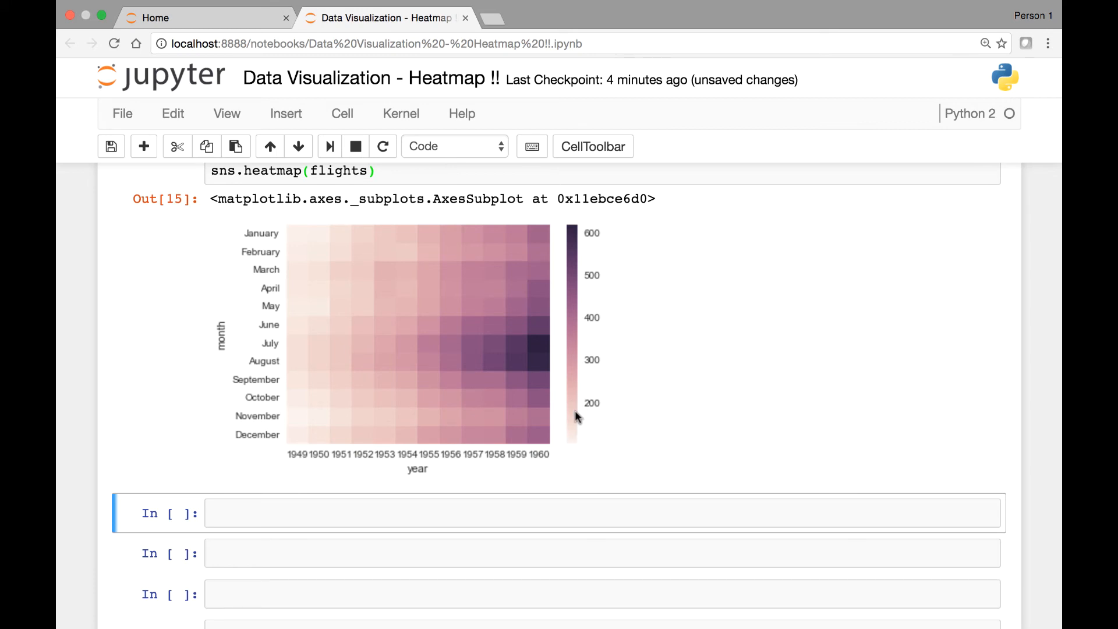
pyautogui.scroll(-3)
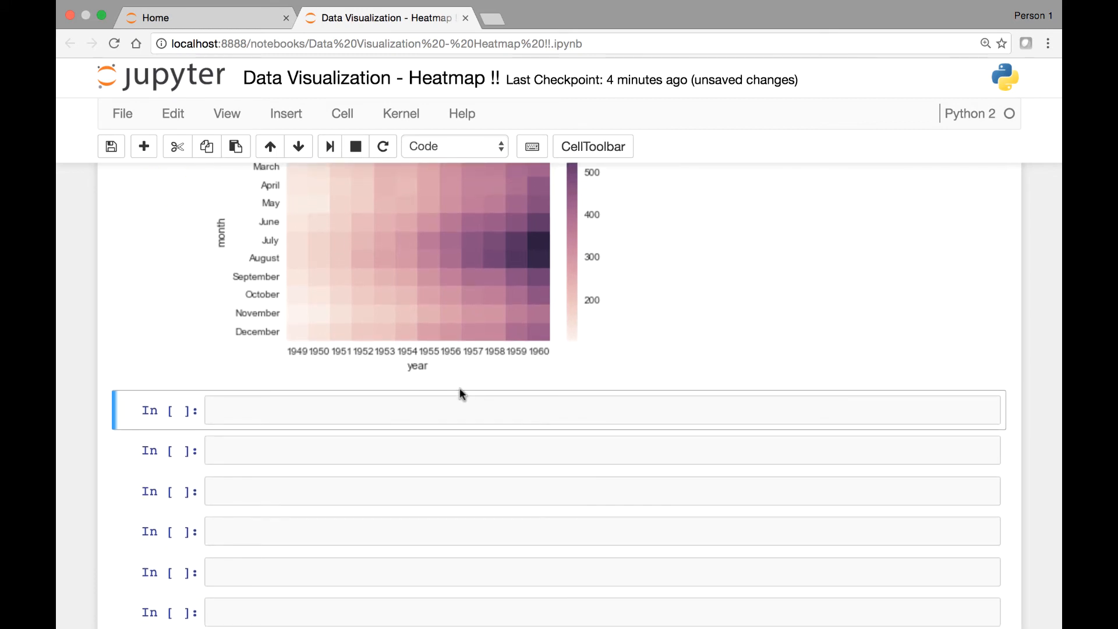
pyautogui.scroll(-3)
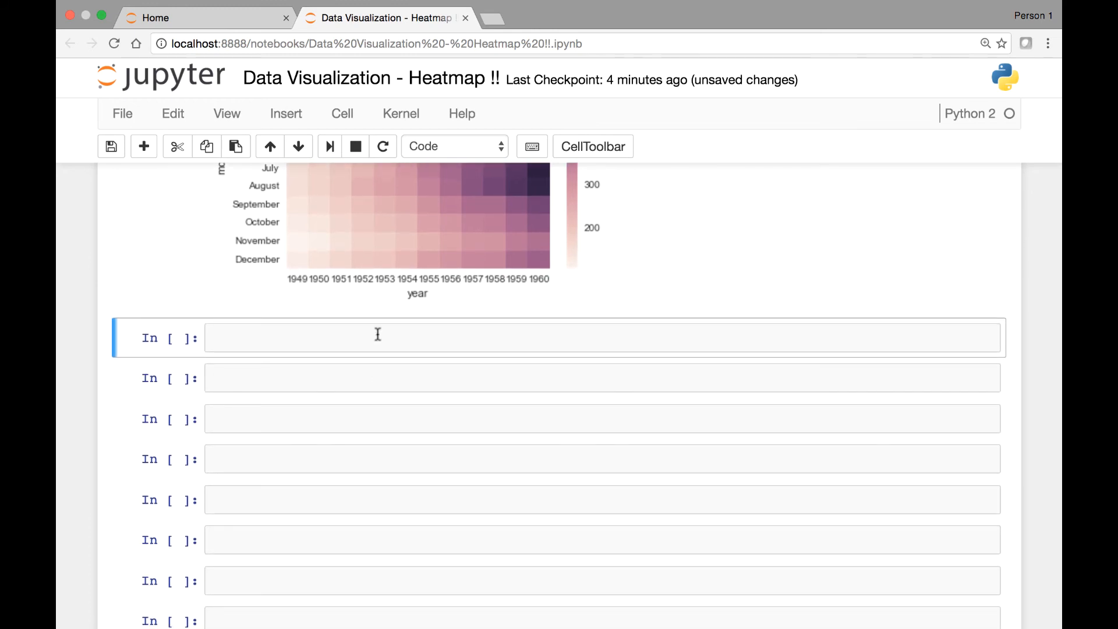
pyautogui.scroll(3)
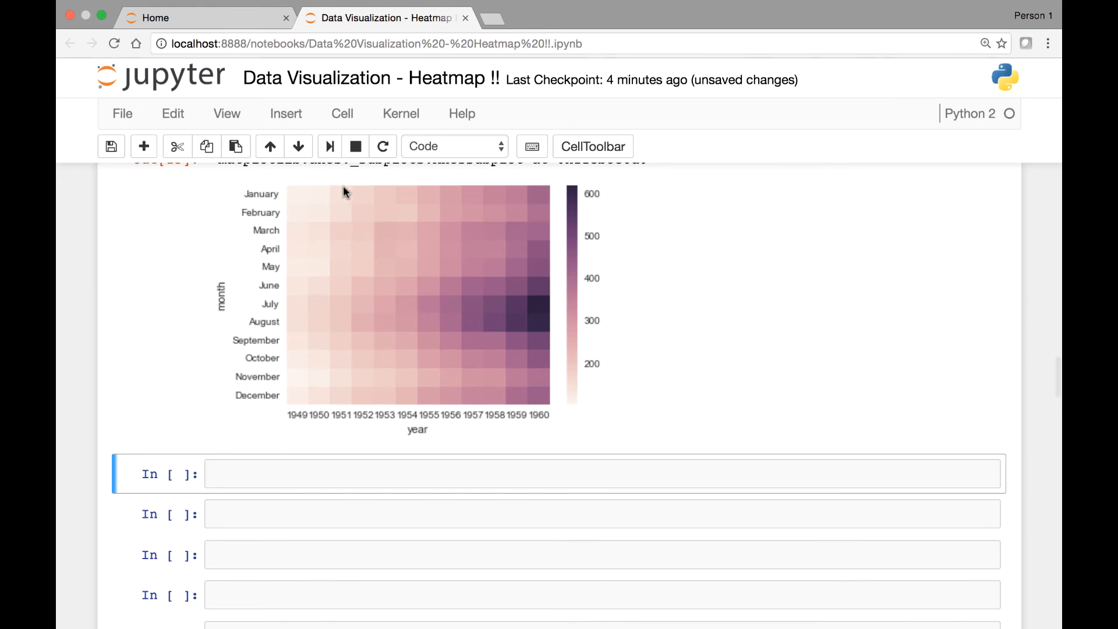
pyautogui.moveTo(319, 216)
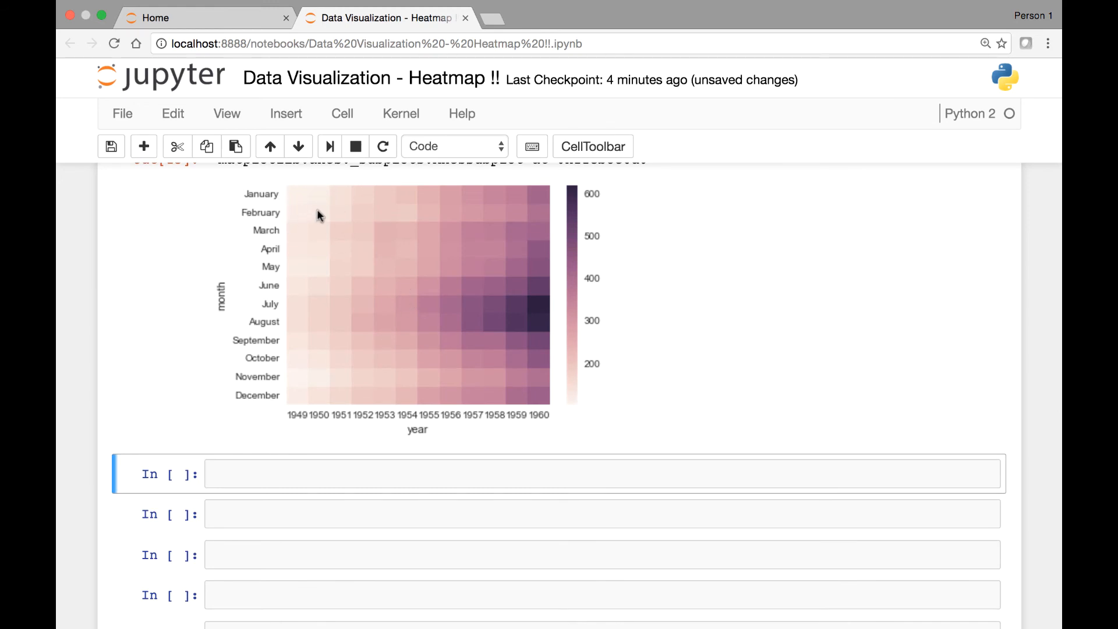
pyautogui.moveTo(309, 212)
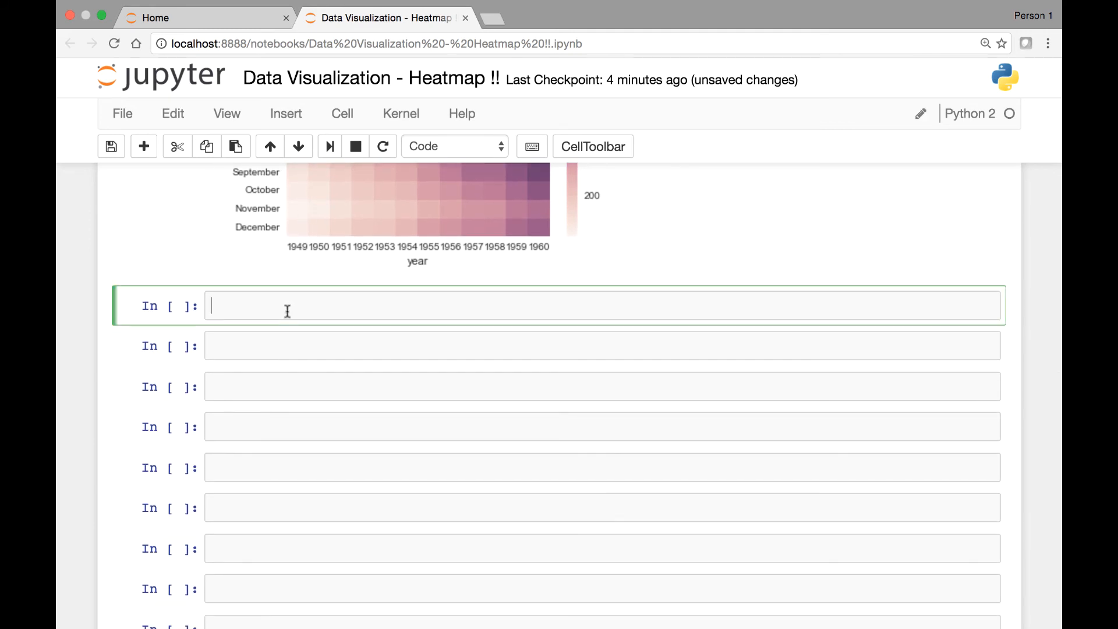
# - Run sns.heatmap(flights, annot=True) in a new cell and scroll to its output
pyautogui.write('sns.')
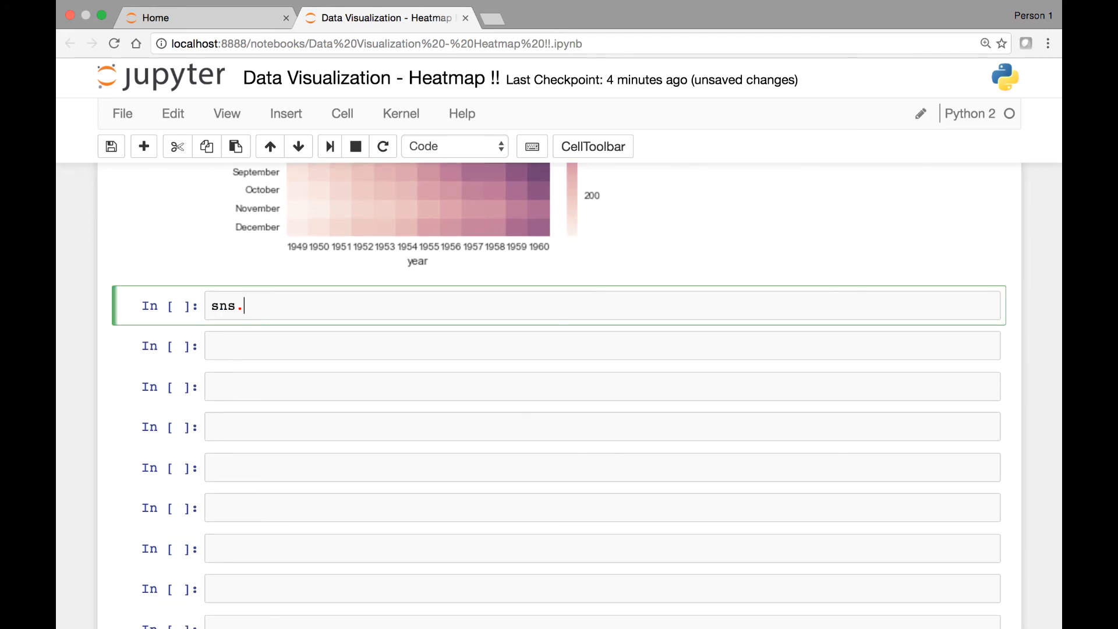
pyautogui.write('heatmap')
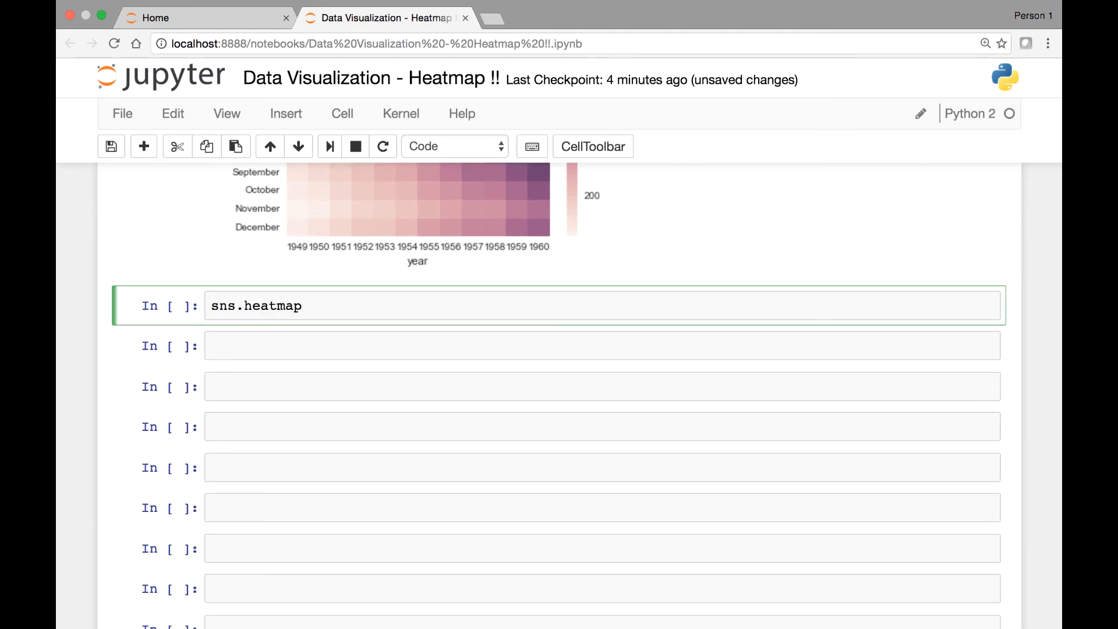
pyautogui.write('(flights)')
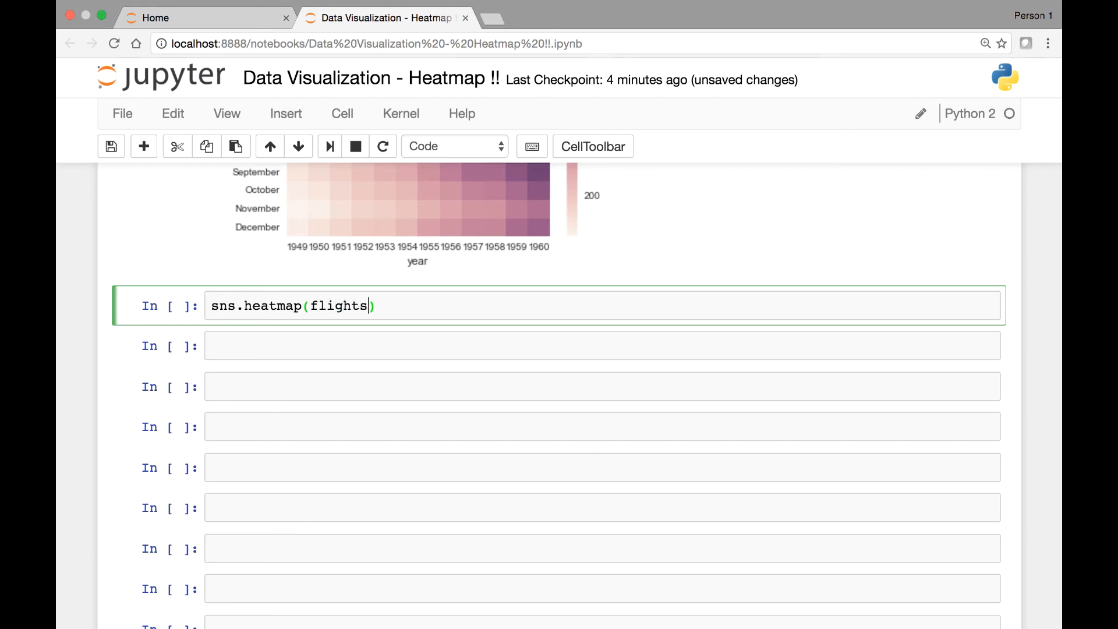
pyautogui.write(', annot=Tru')
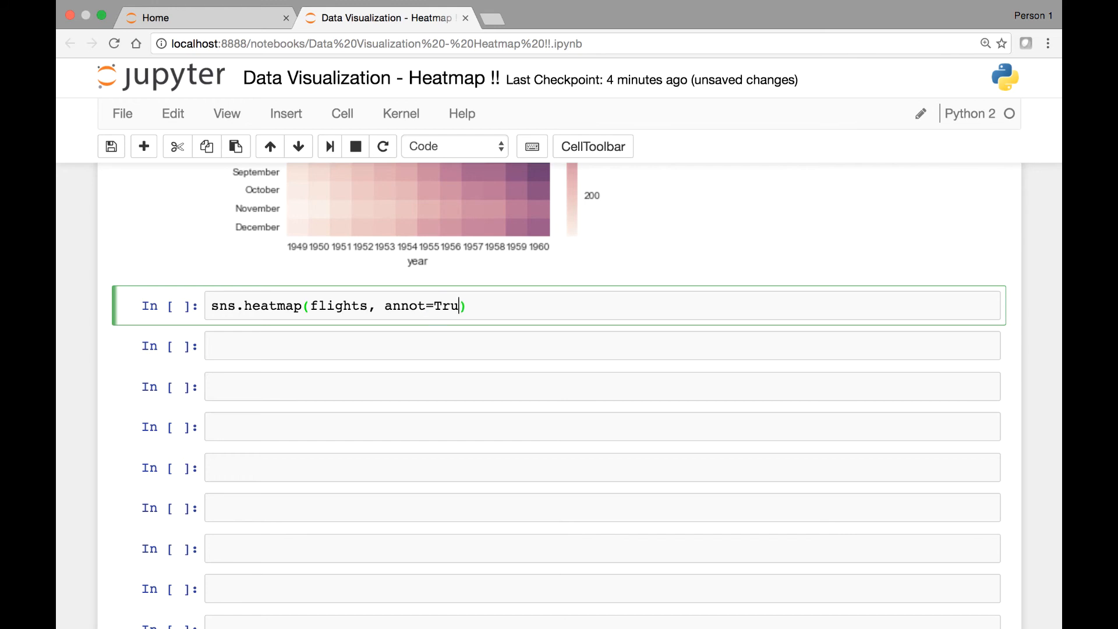
pyautogui.write('e')
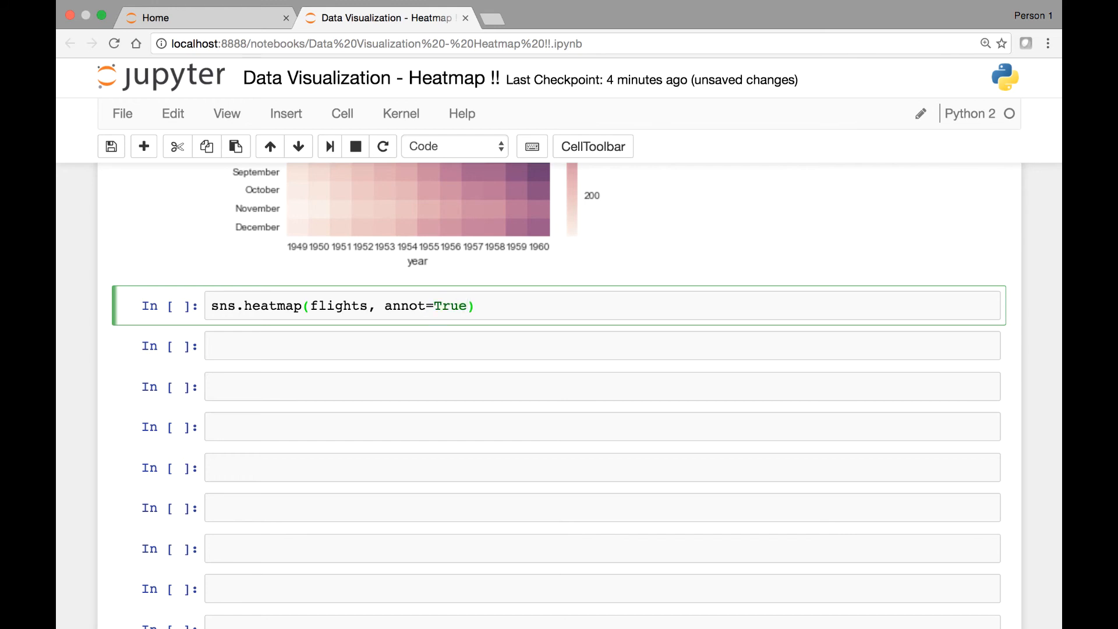
pyautogui.press('shift+Return')
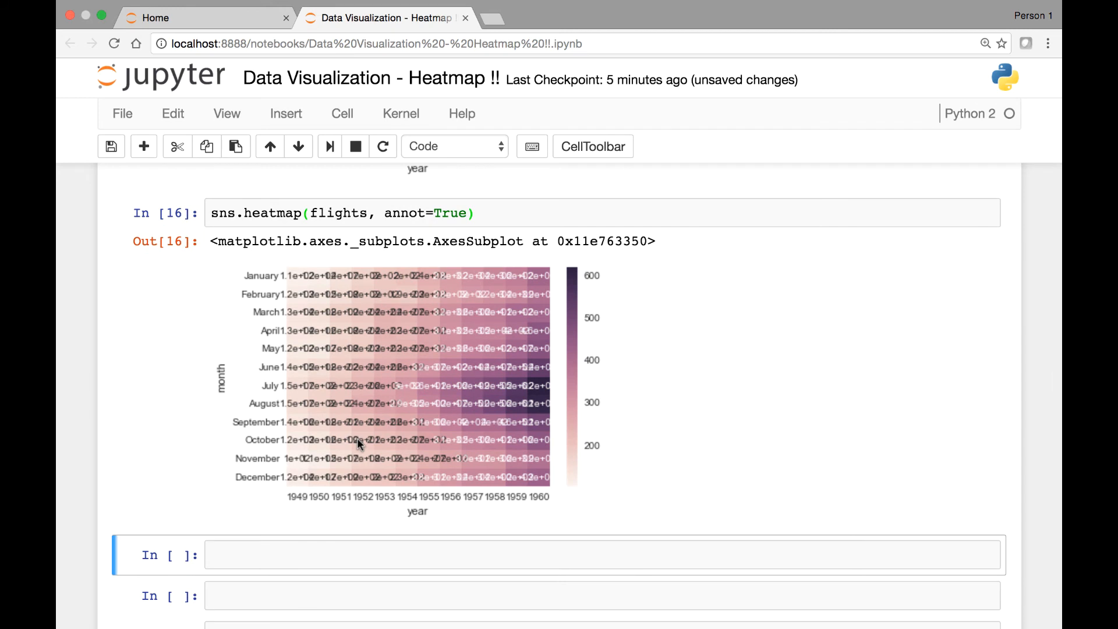
pyautogui.moveTo(330, 294)
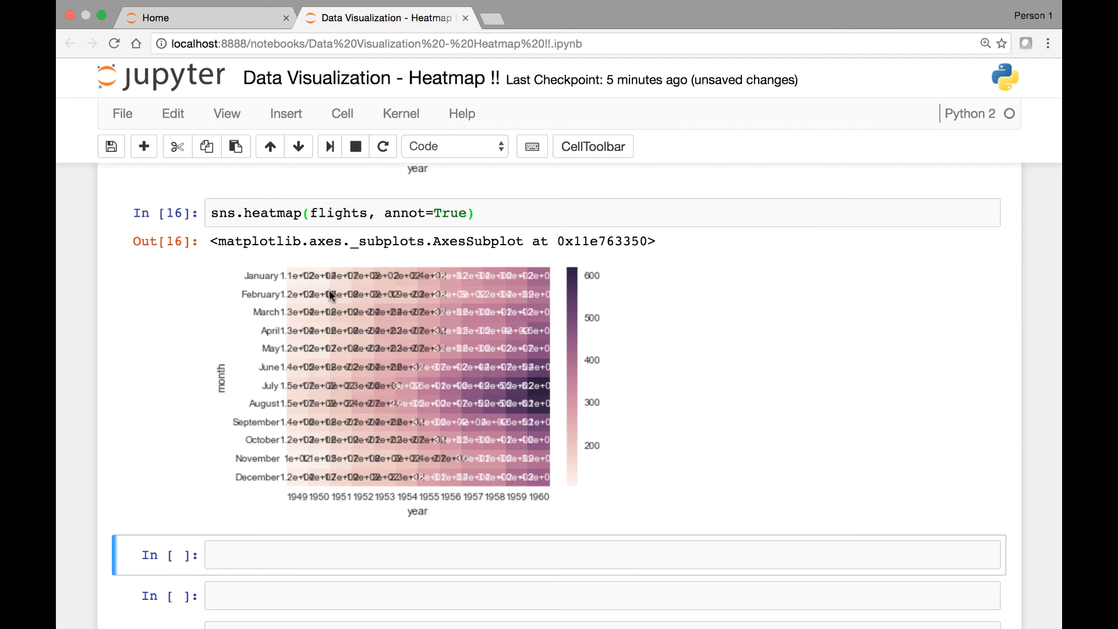
pyautogui.moveTo(419, 339)
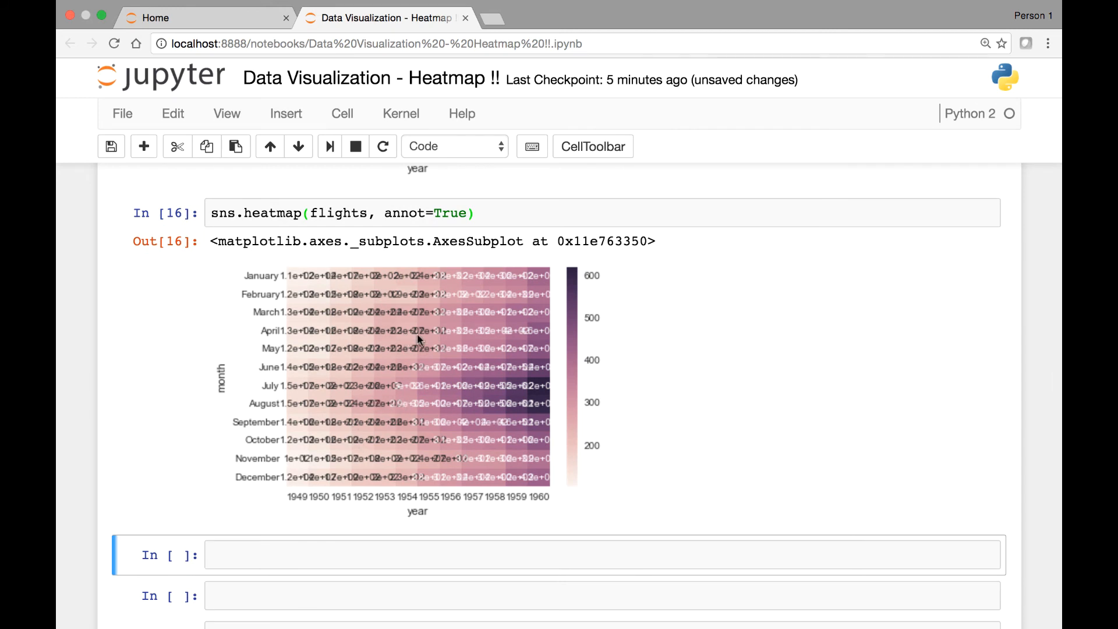
pyautogui.moveTo(477, 368)
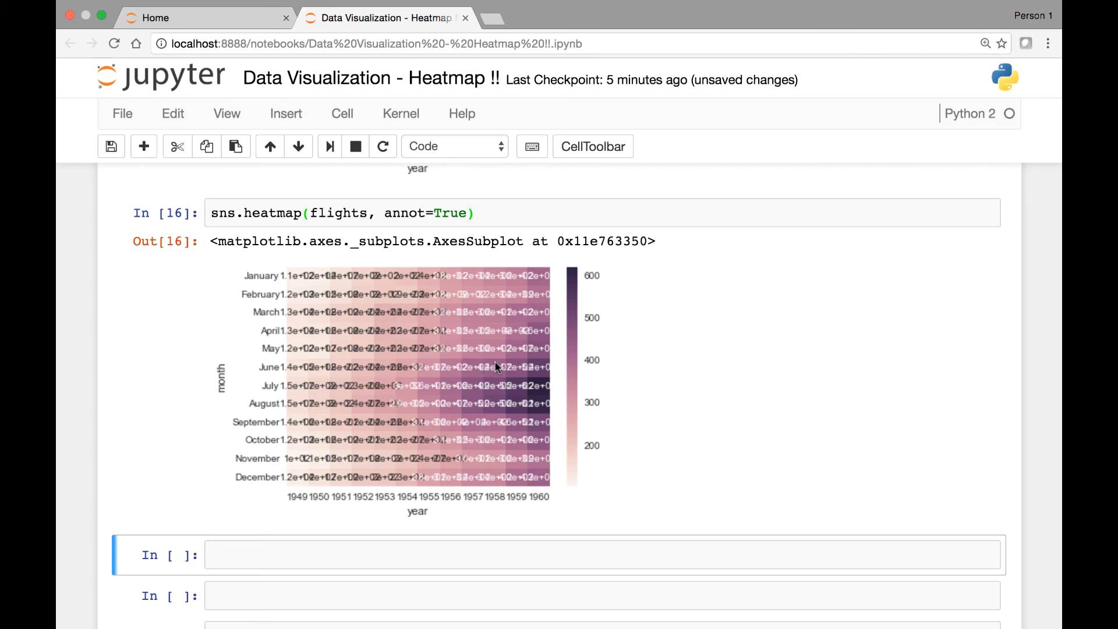
pyautogui.moveTo(442, 273)
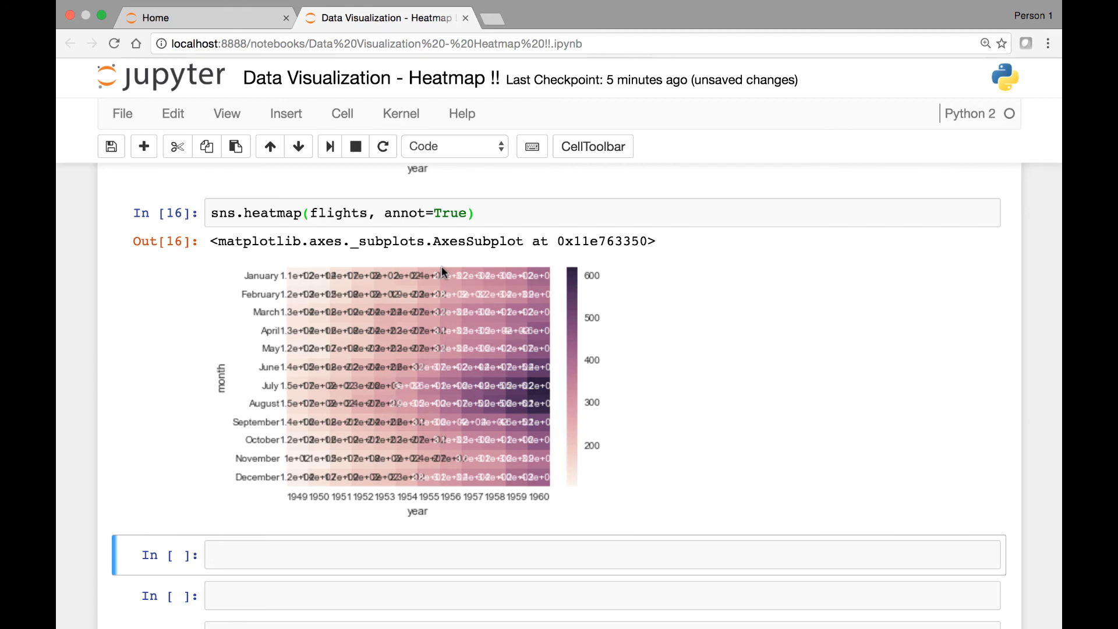
pyautogui.moveTo(605, 314)
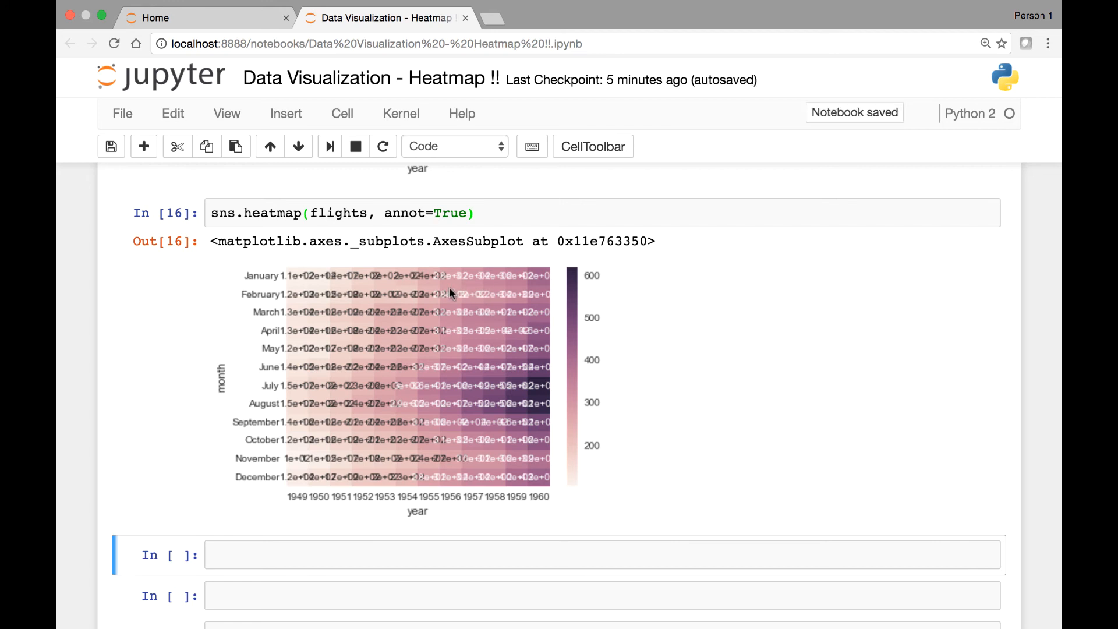
pyautogui.scroll(-3)
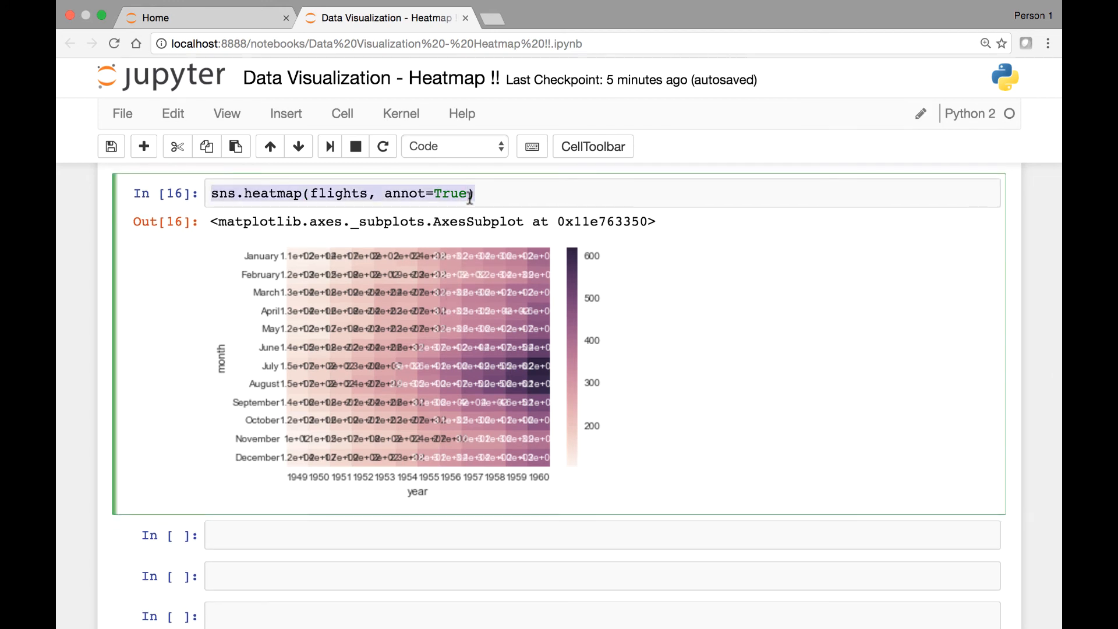
# - Extend the copied annotated heatmap call with fmt='d' for whole-number labels
pyautogui.scroll(-3)
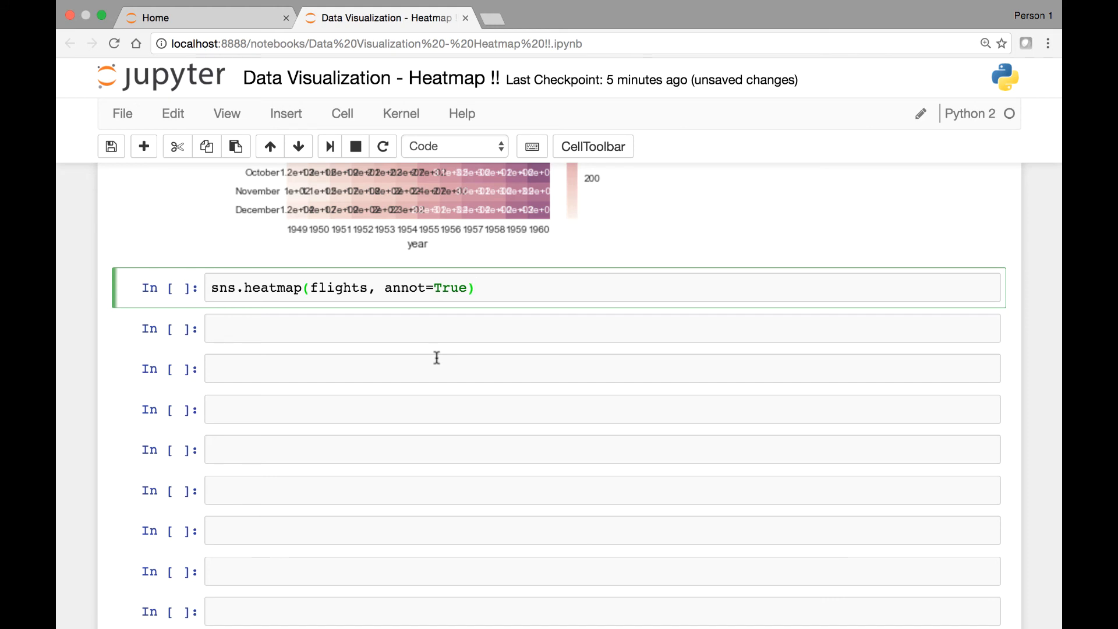
pyautogui.click(474, 287)
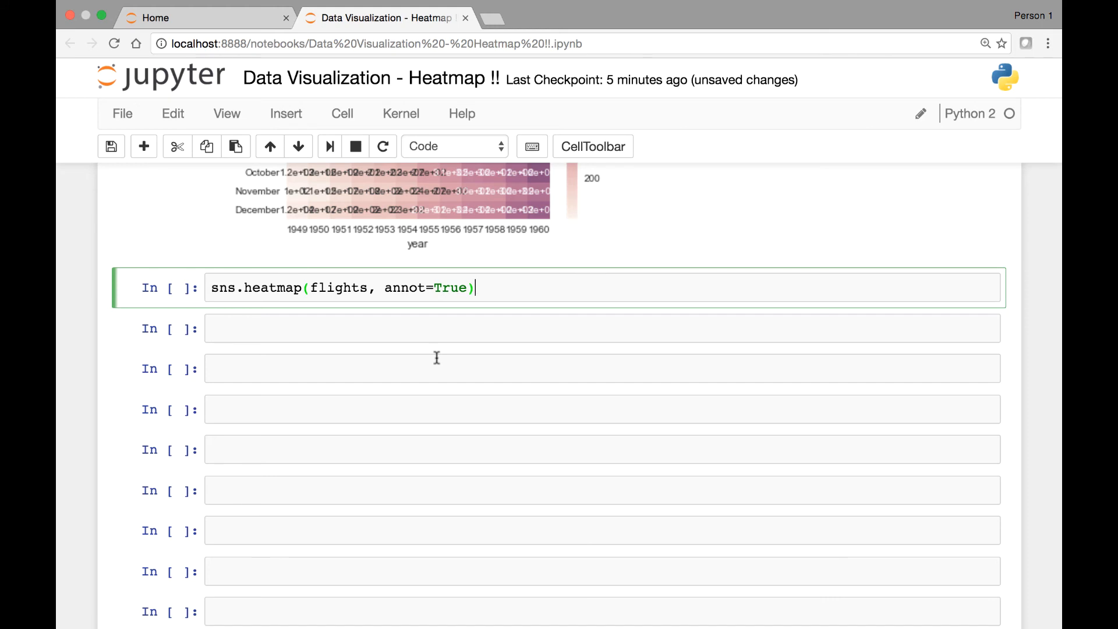
pyautogui.moveTo(440, 311)
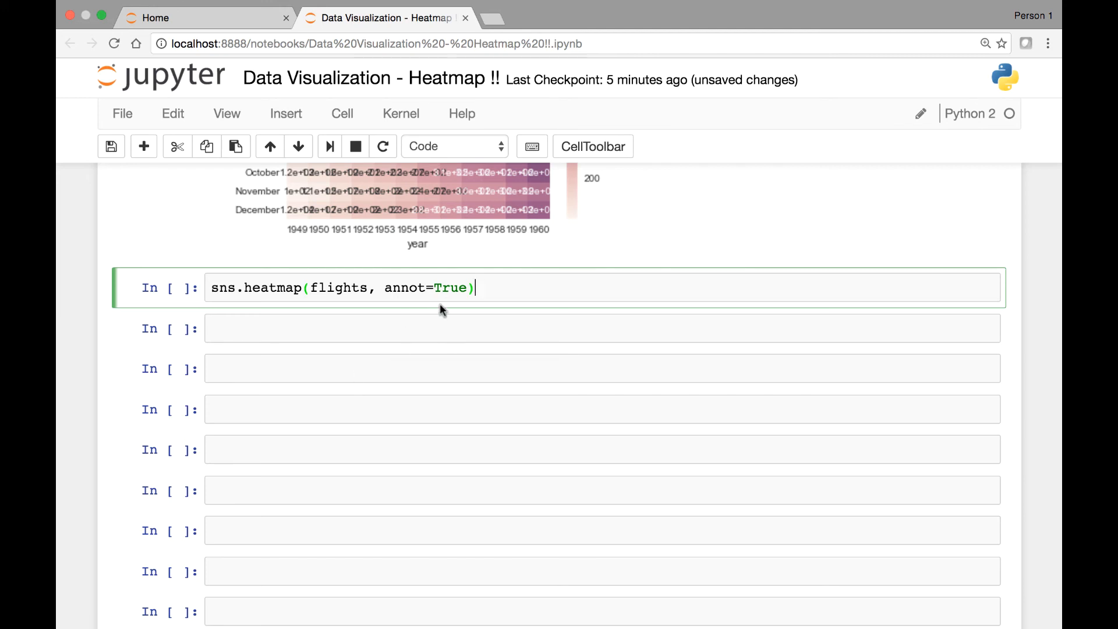
pyautogui.write(',')
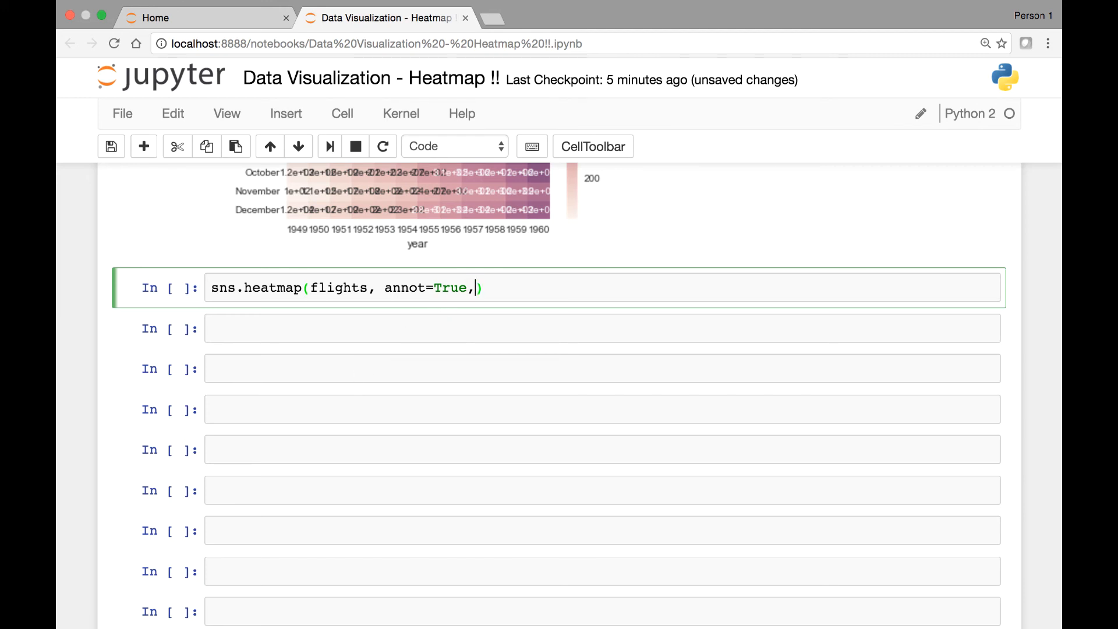
pyautogui.write('fmt=')
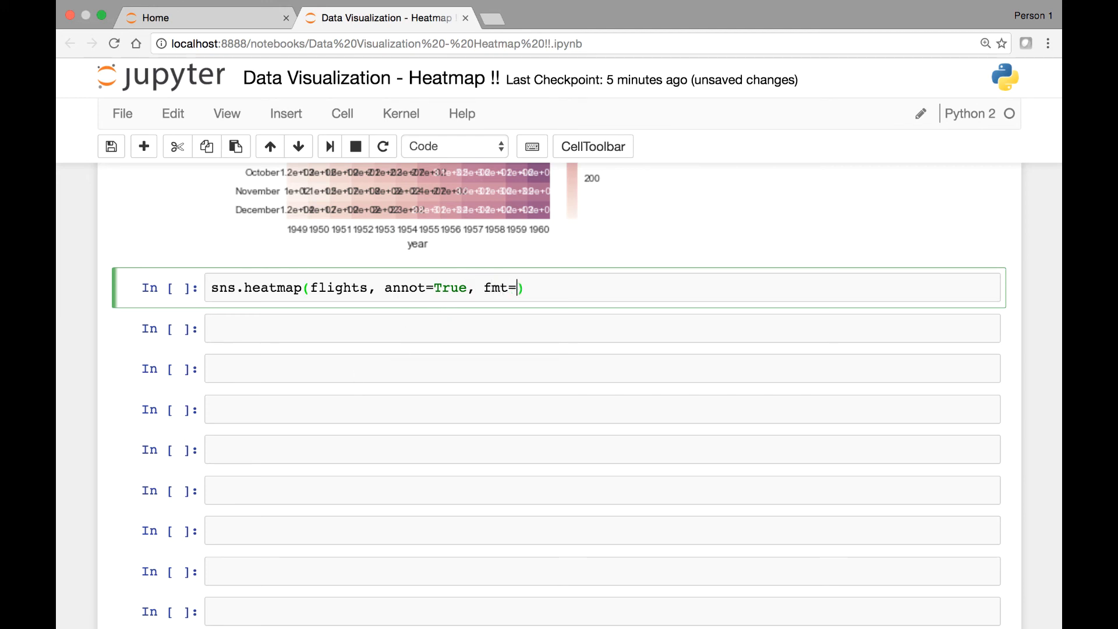
pyautogui.write("'d'")
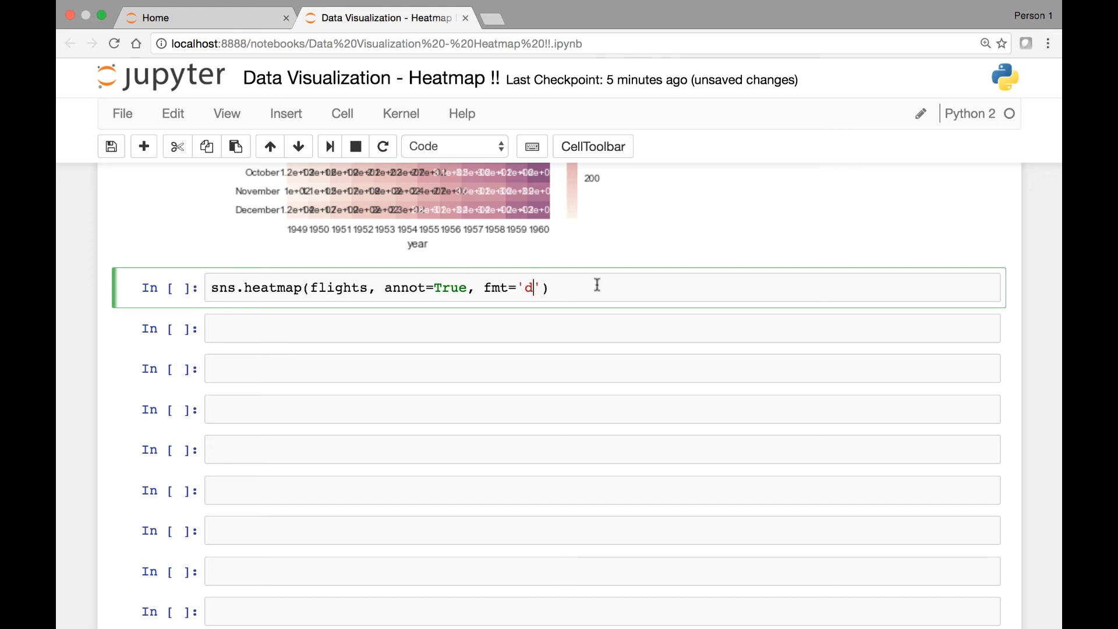
pyautogui.moveTo(599, 289)
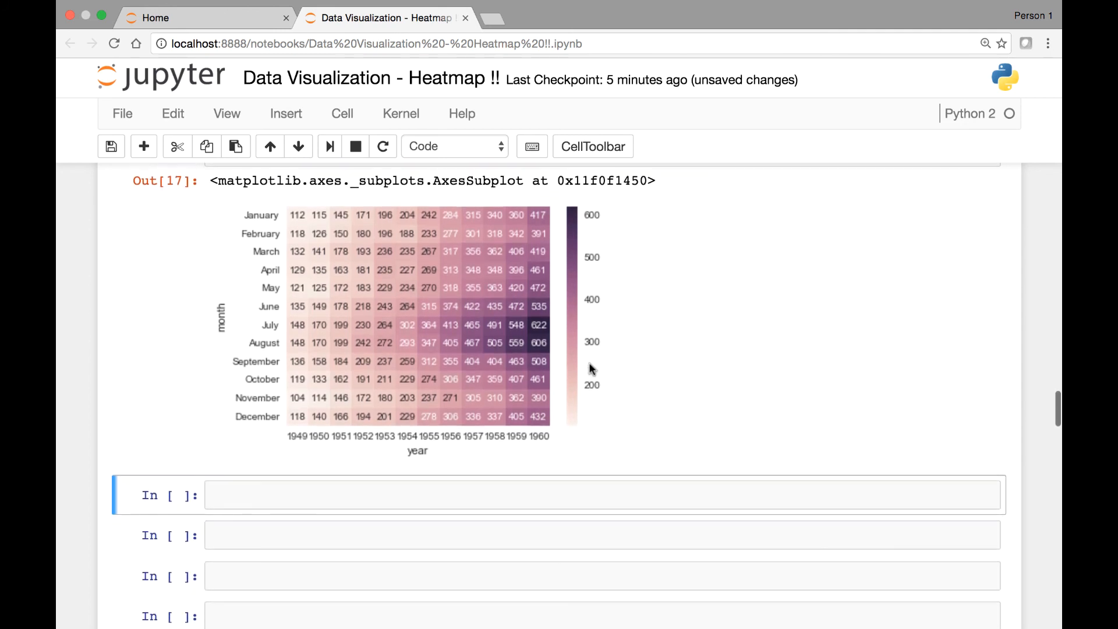
pyautogui.moveTo(497, 365)
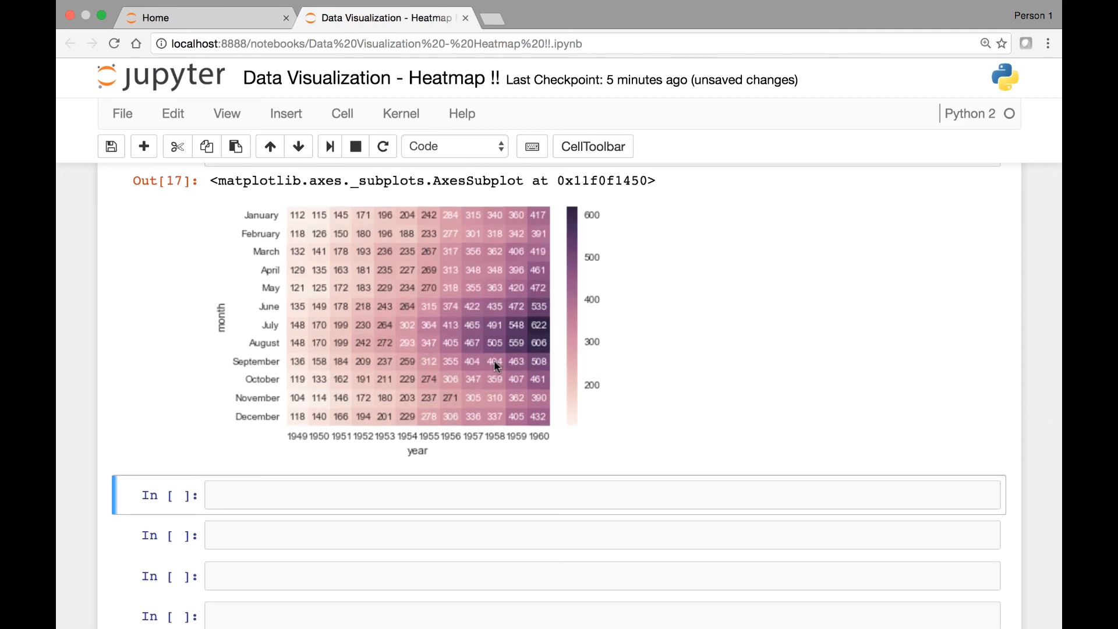
pyautogui.moveTo(550, 334)
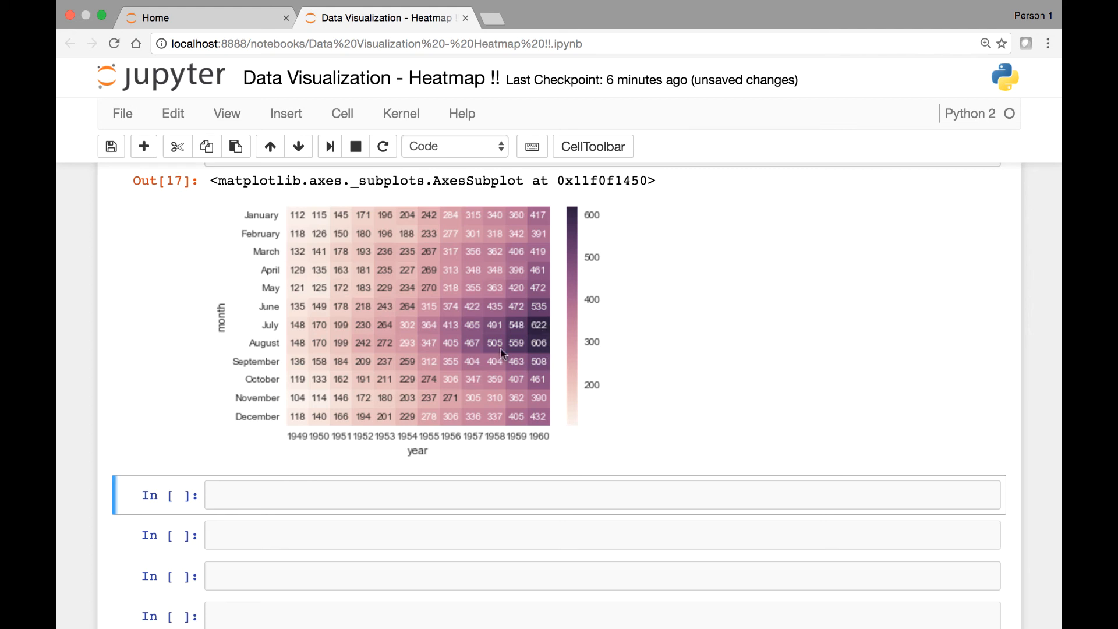
pyautogui.moveTo(611, 219)
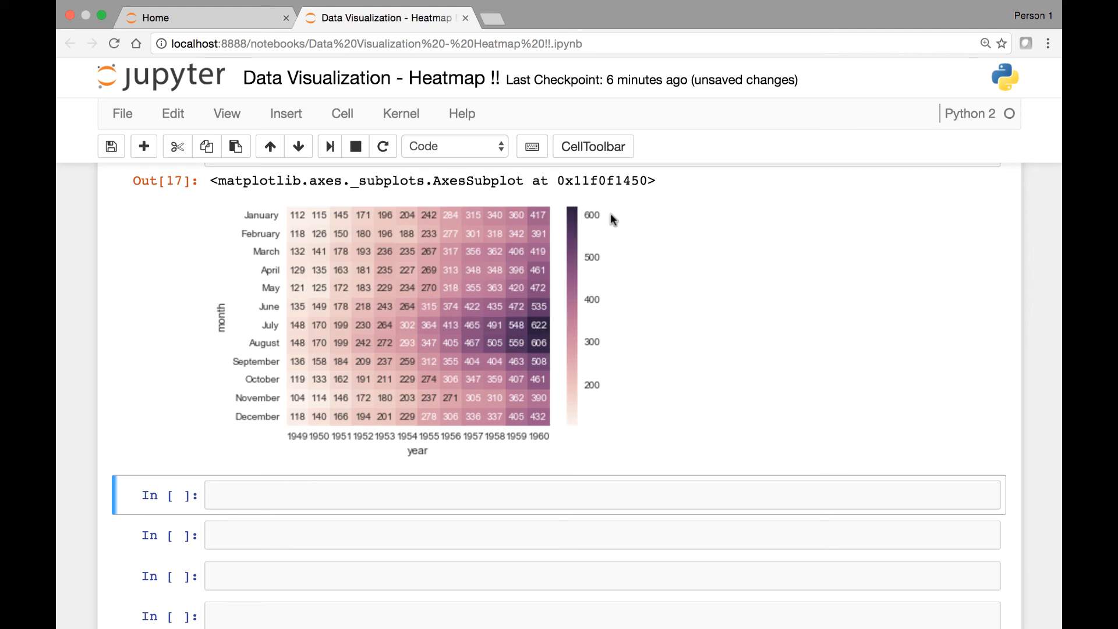
pyautogui.moveTo(302, 234)
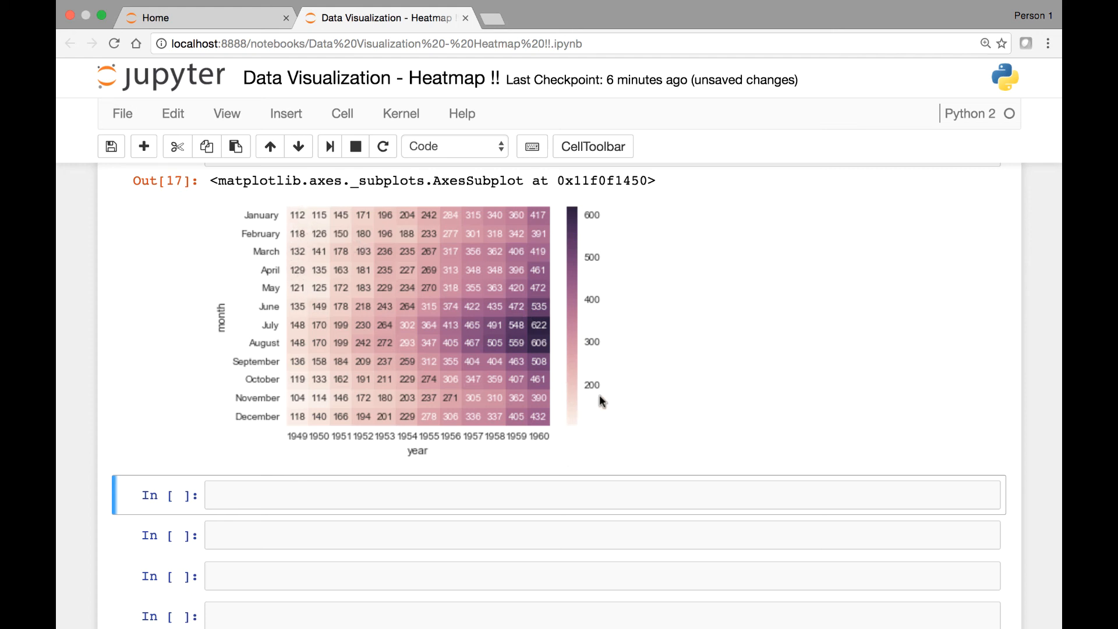
pyautogui.moveTo(578, 438)
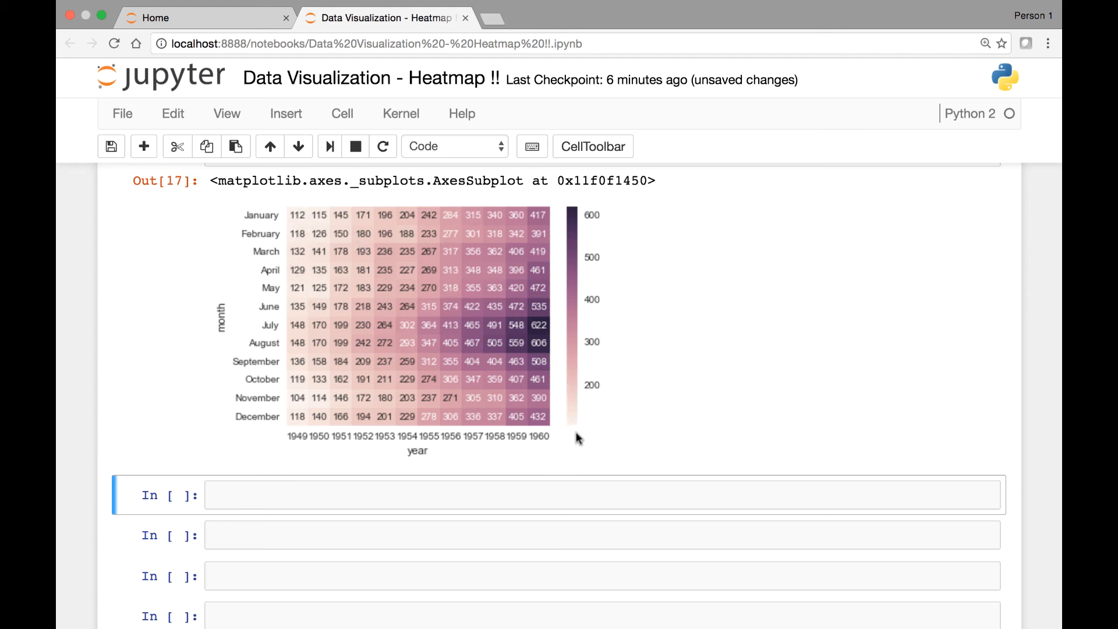
pyautogui.scroll(3)
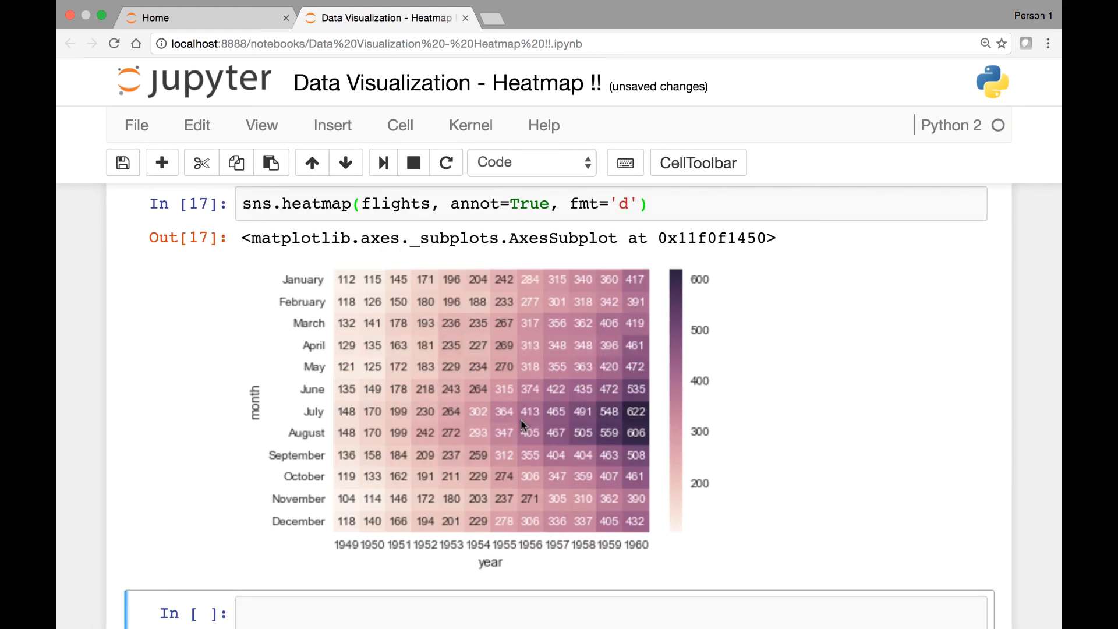
pyautogui.moveTo(504, 279)
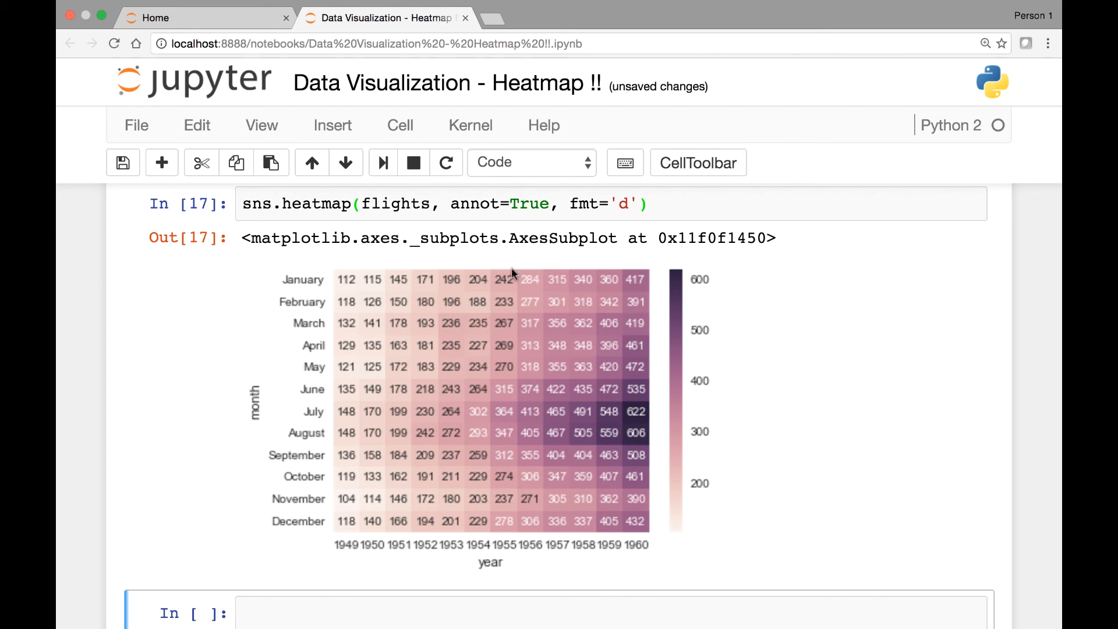
pyautogui.moveTo(458, 391)
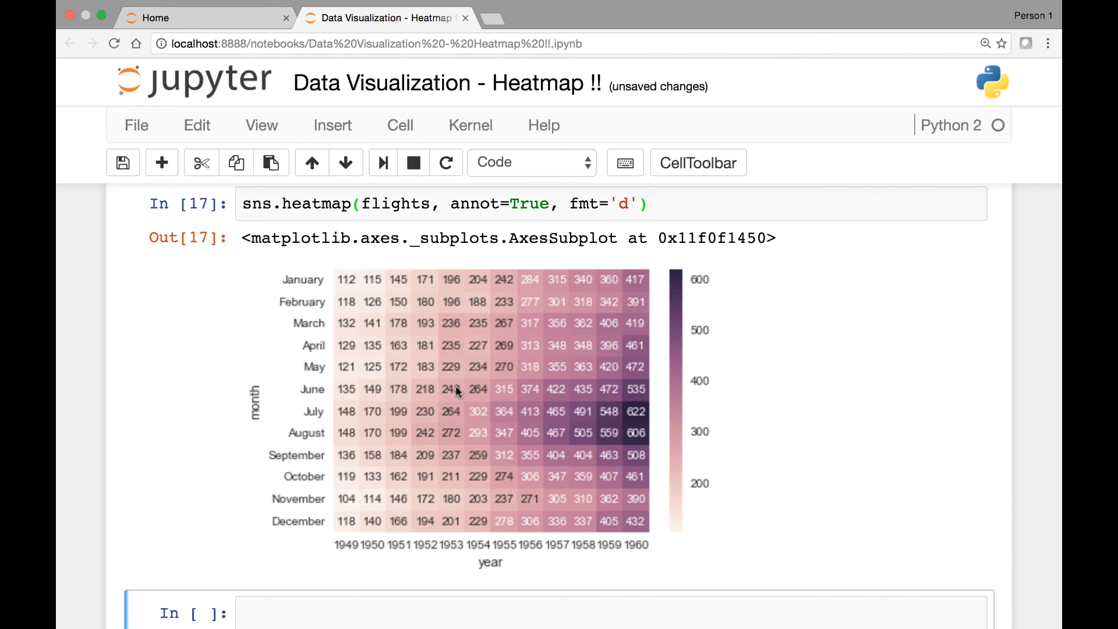
pyautogui.scroll(-3)
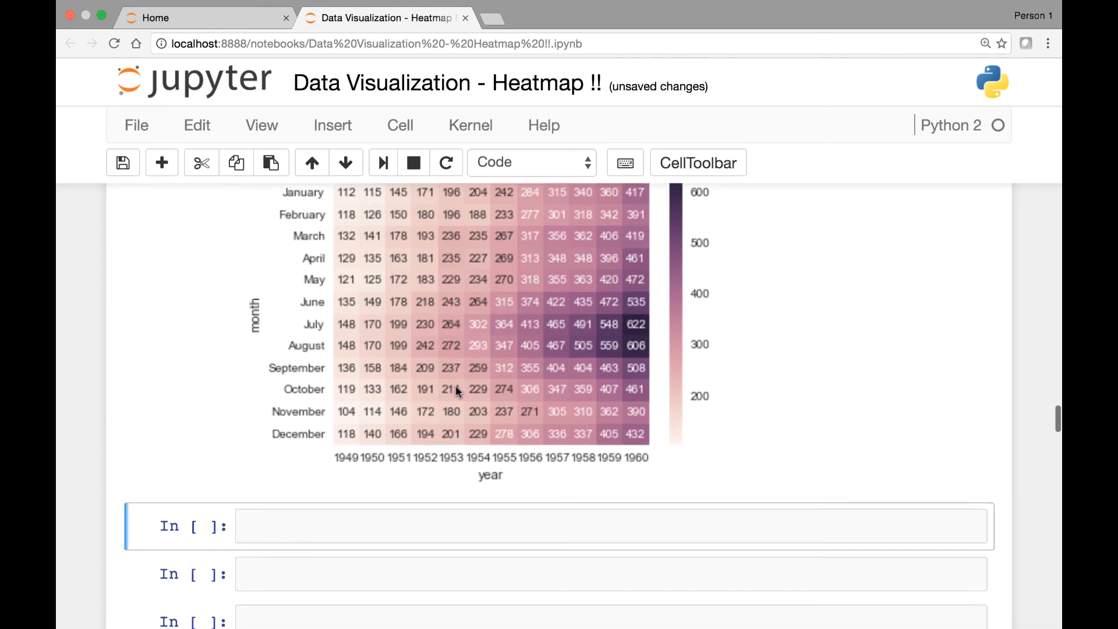
# - Write sns.heatmap(flights, linewidths=...) in the empty cell below
pyautogui.click(499, 526)
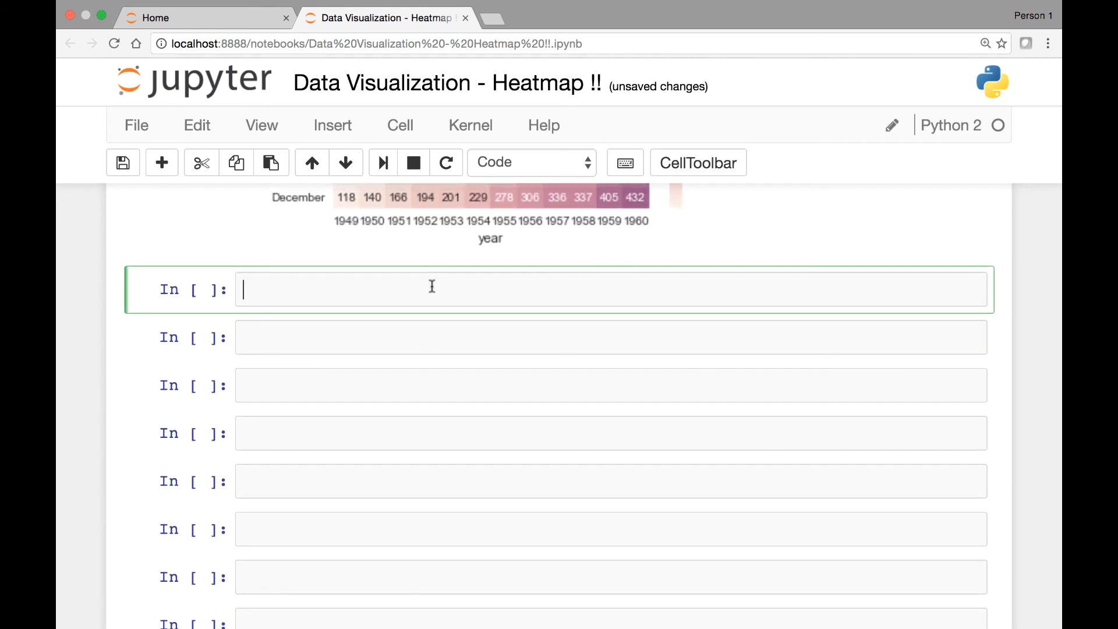
pyautogui.write('sns.')
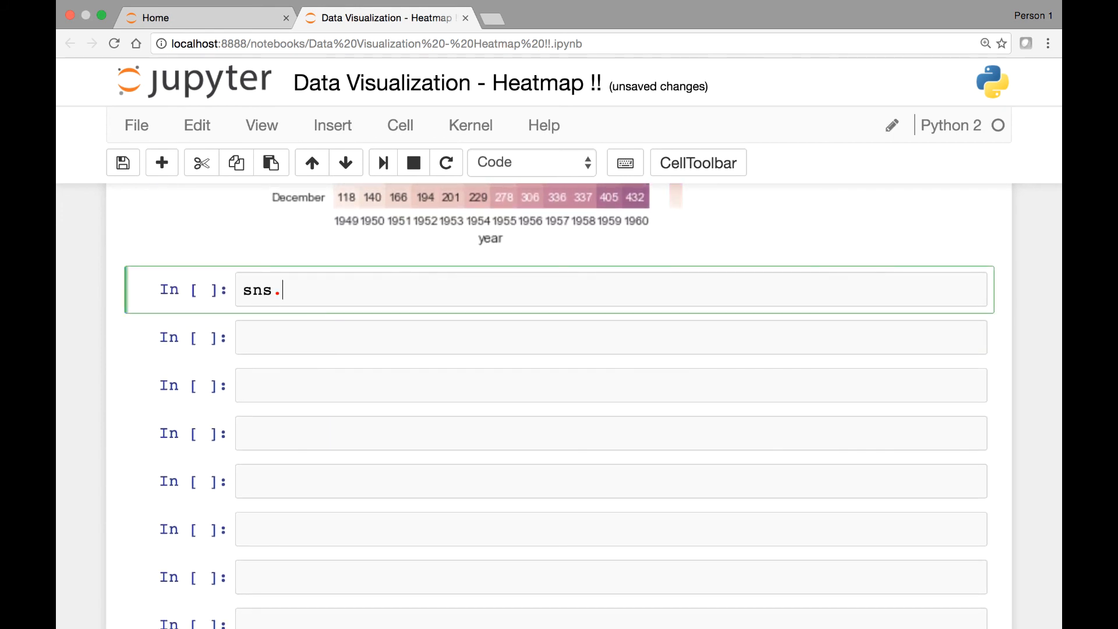
pyautogui.write('heatmap()')
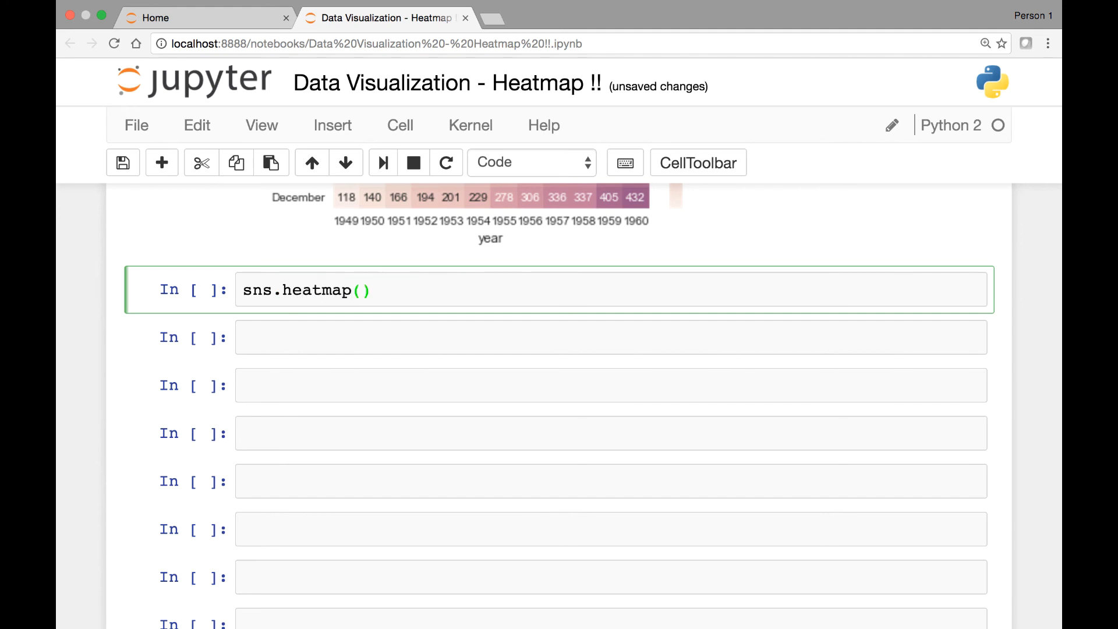
pyautogui.write('flights,')
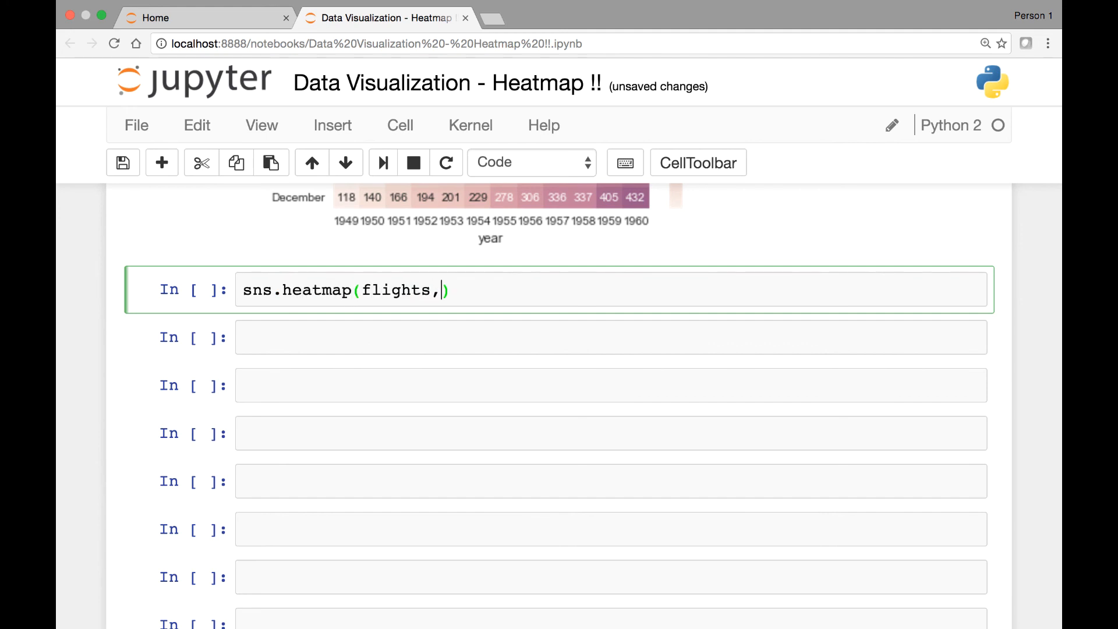
pyautogui.write('linew')
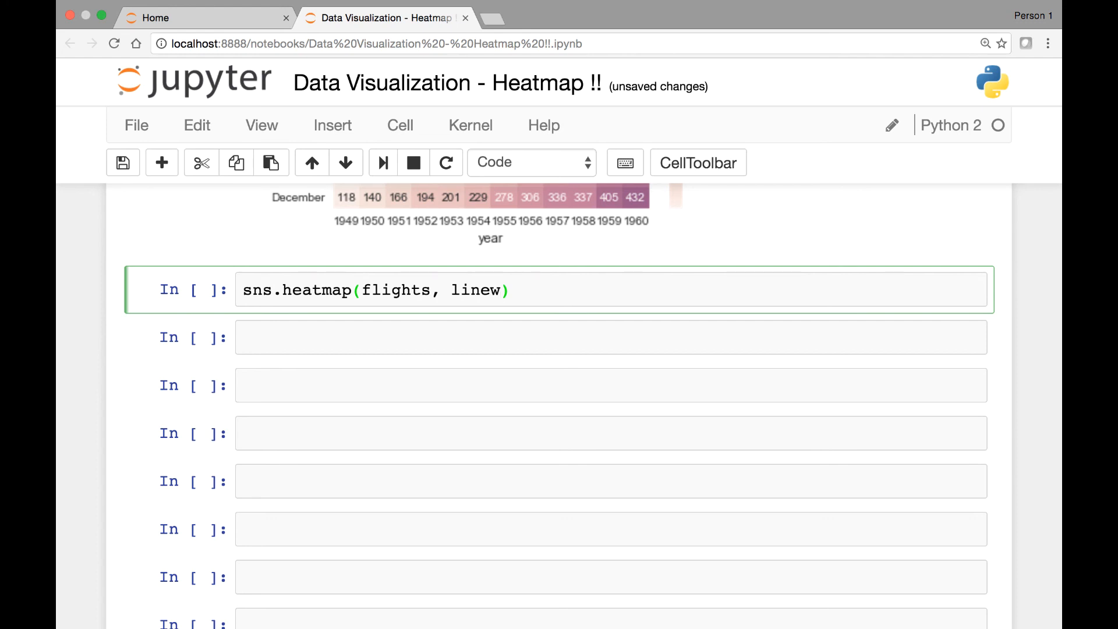
pyautogui.write('id')
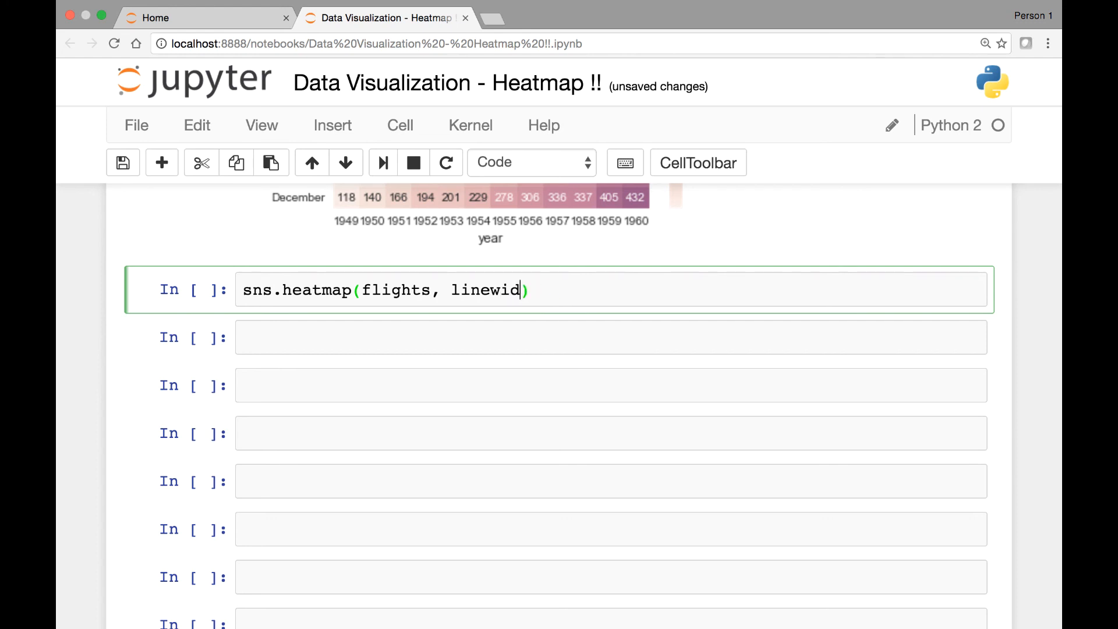
pyautogui.write('ths')
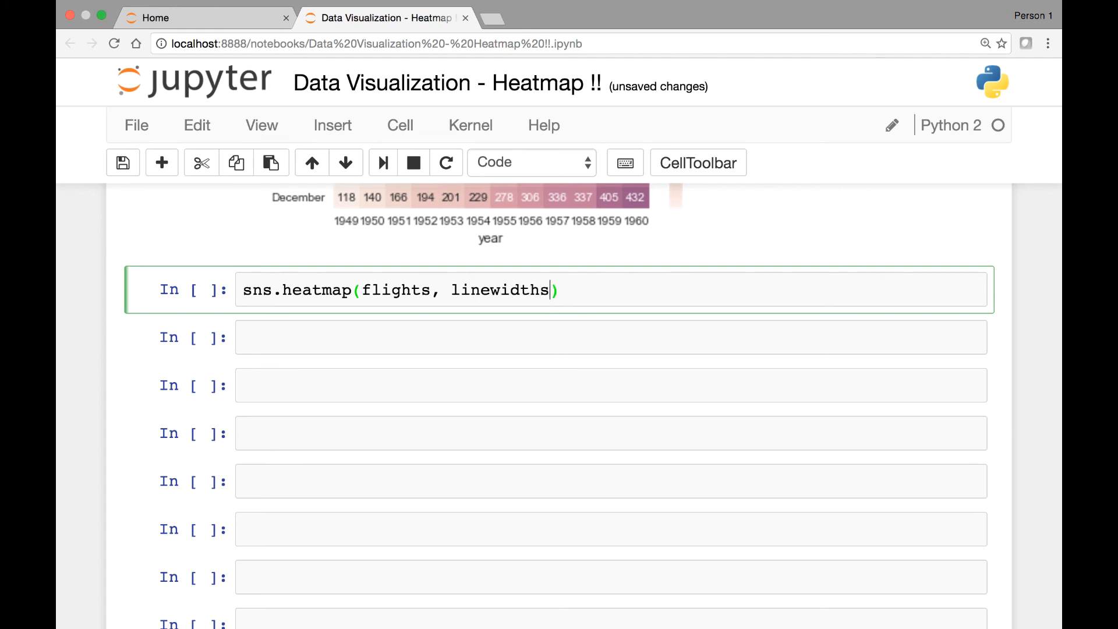
pyautogui.write('=')
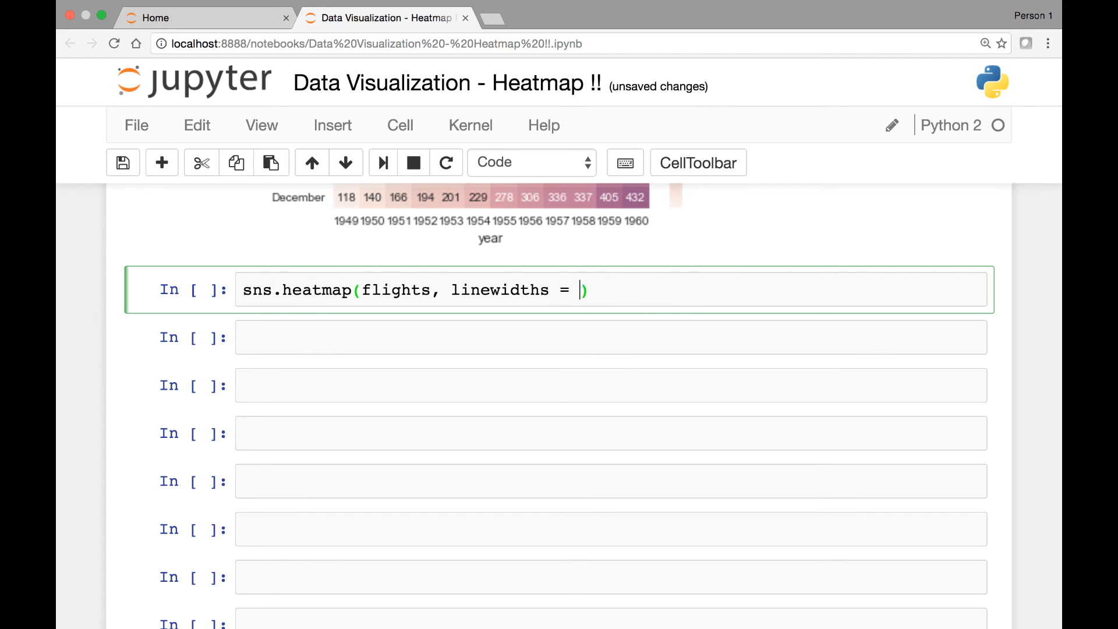
pyautogui.write('.9')
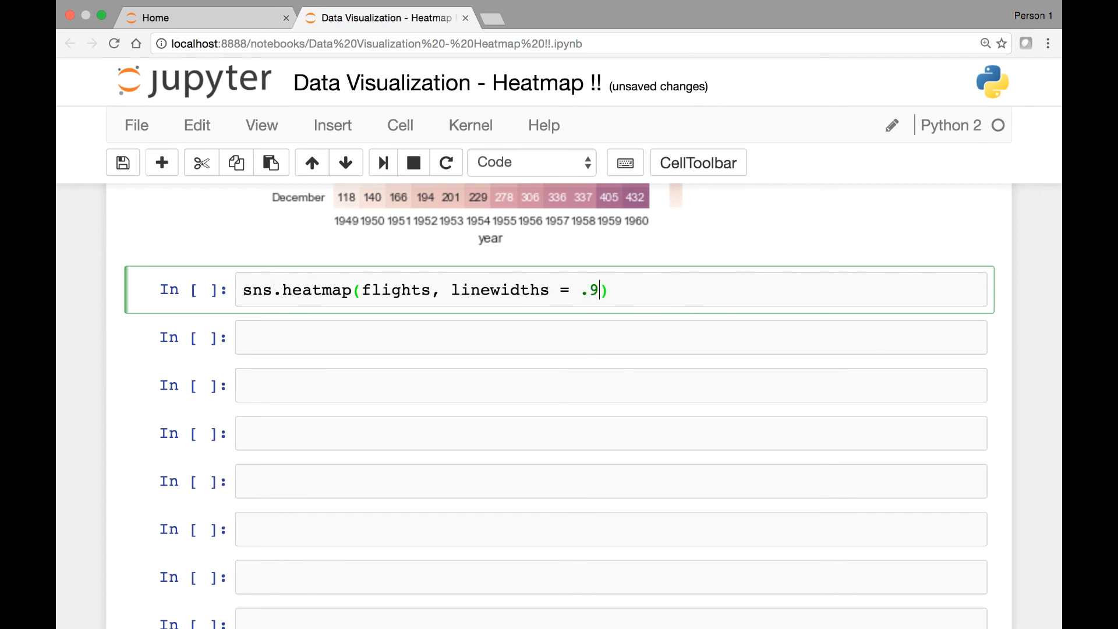
# - Correct the line width value to 0.9 and scroll to the lined heatmap
pyautogui.press('Backspace')
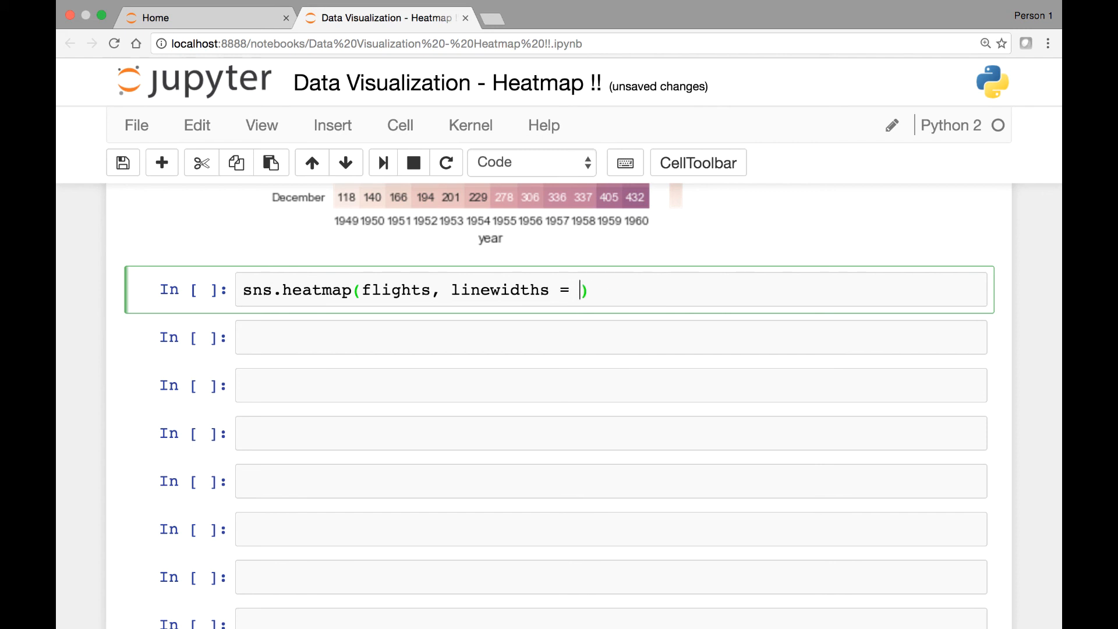
pyautogui.write('0.0')
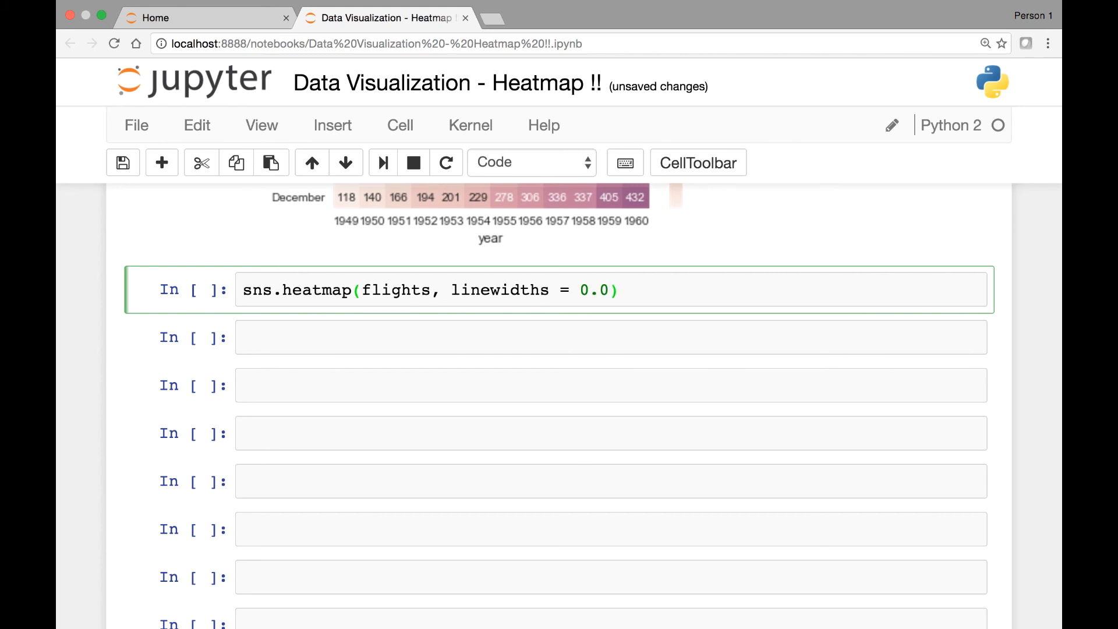
pyautogui.write('9')
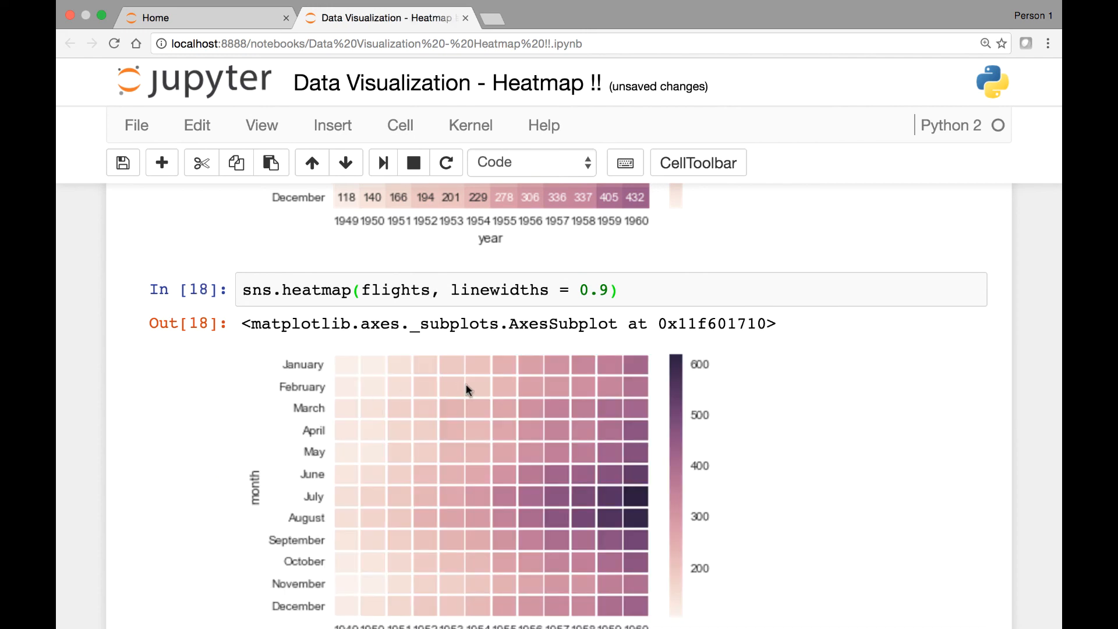
pyautogui.scroll(-3)
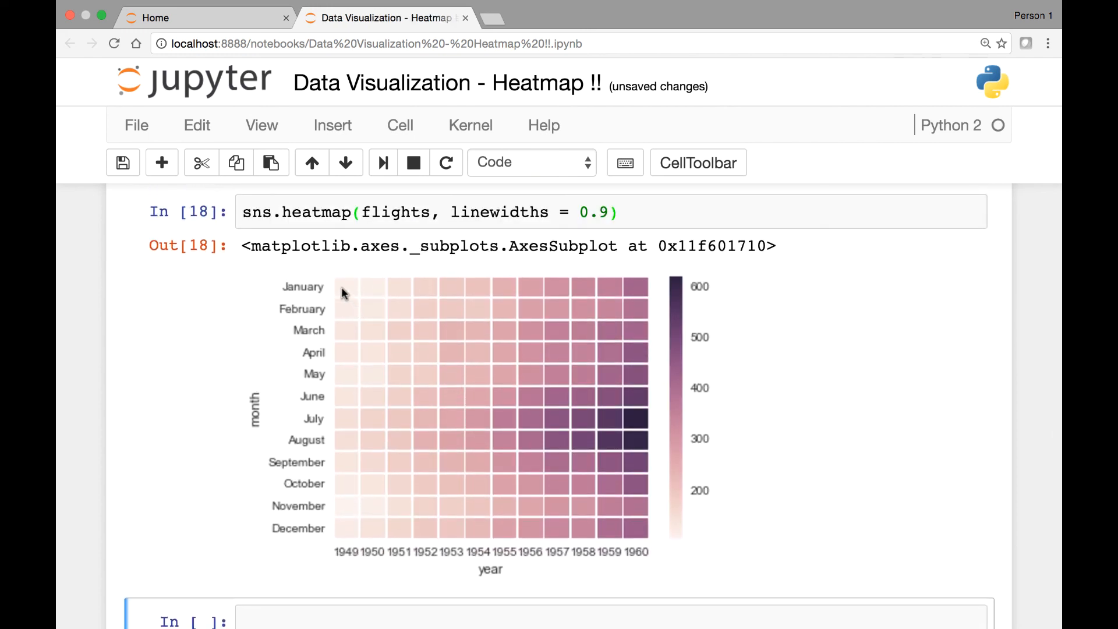
pyautogui.scroll(-3)
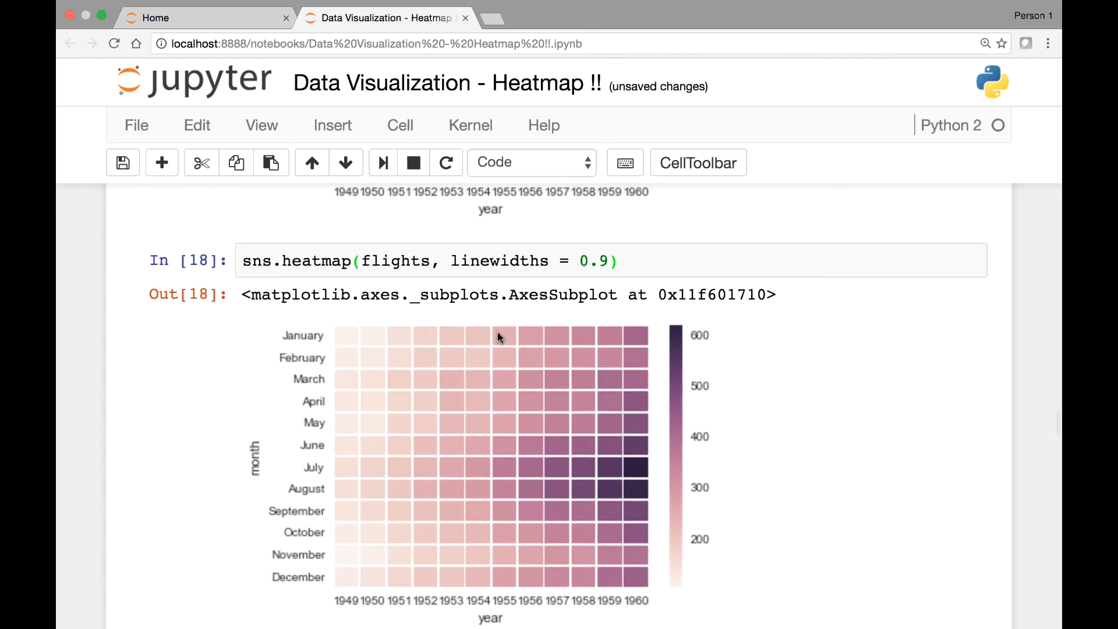
pyautogui.moveTo(489, 347)
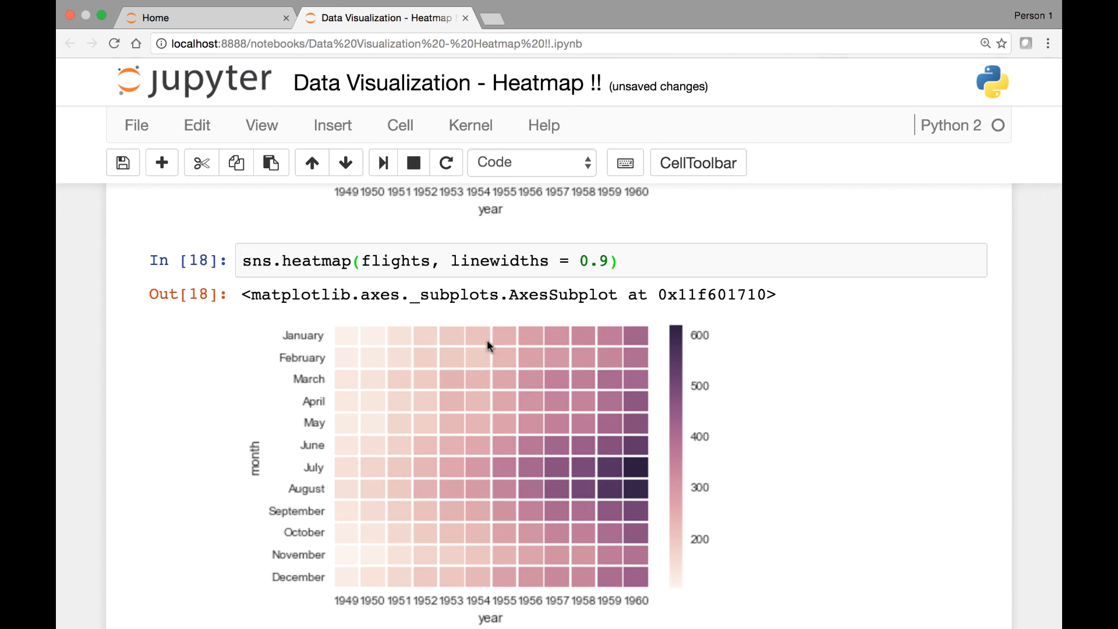
pyautogui.moveTo(570, 444)
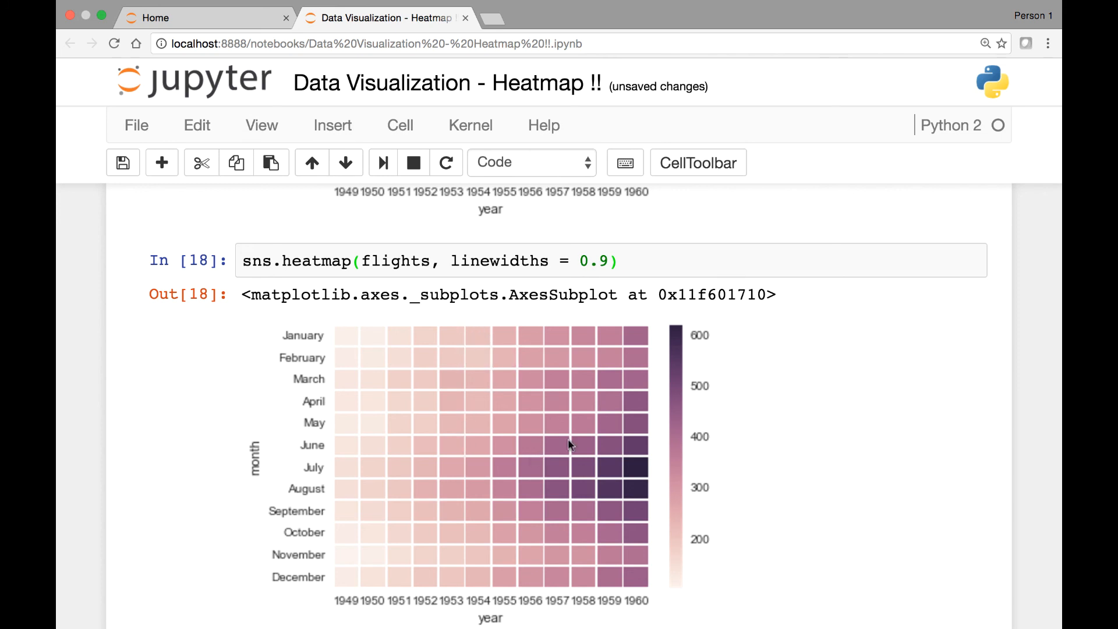
pyautogui.click(123, 162)
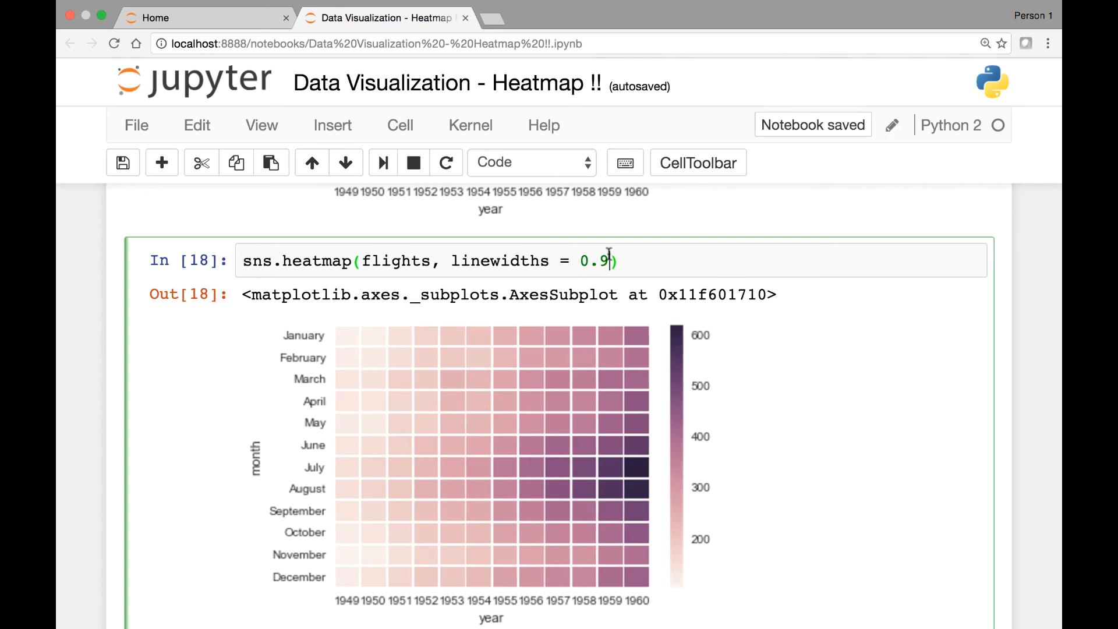
pyautogui.write(', annot')
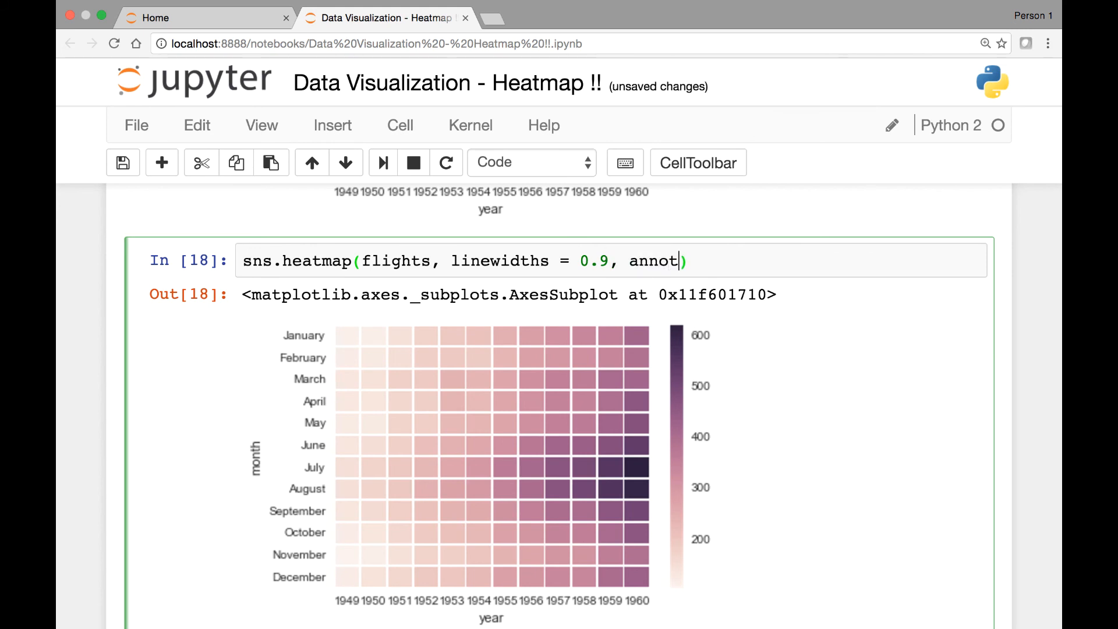
pyautogui.write('+')
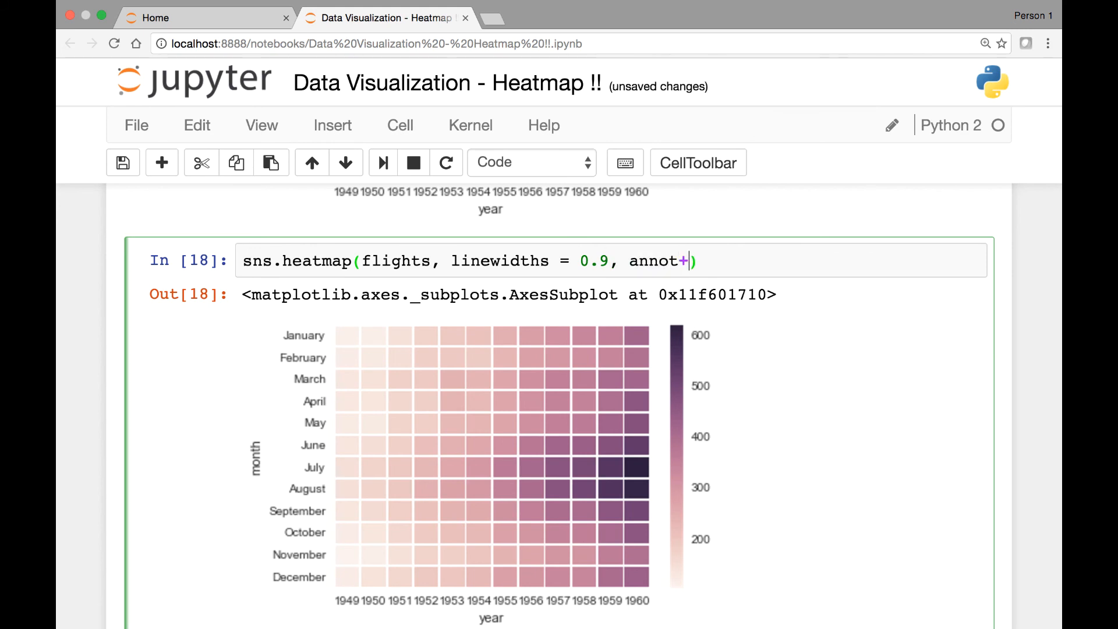
pyautogui.write('=Tru')
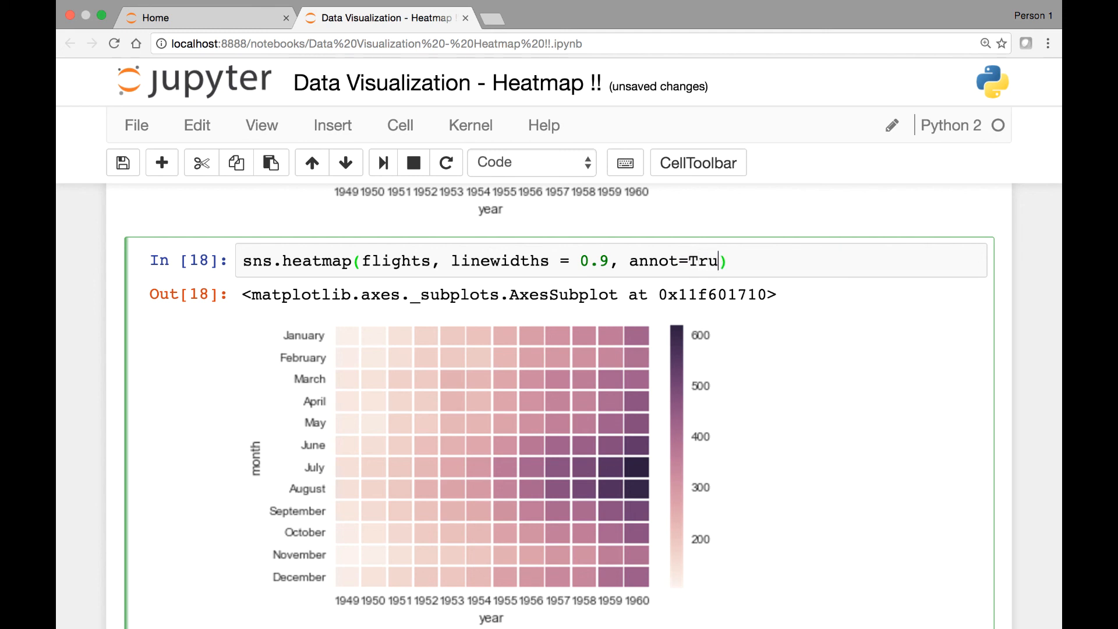
pyautogui.write('e, fmt')
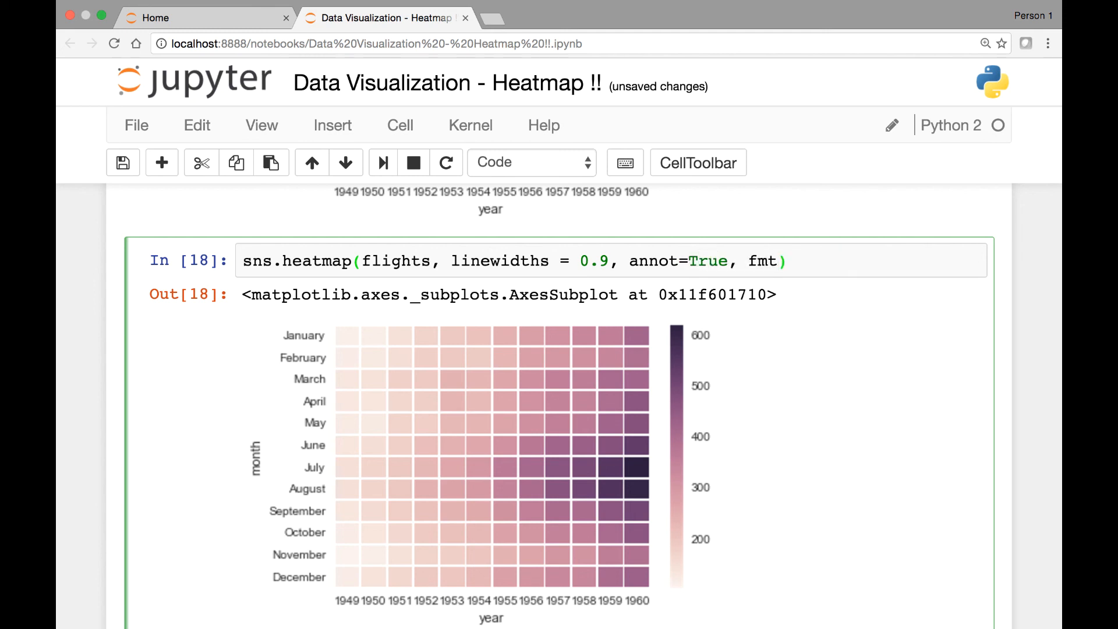
pyautogui.write("'d'")
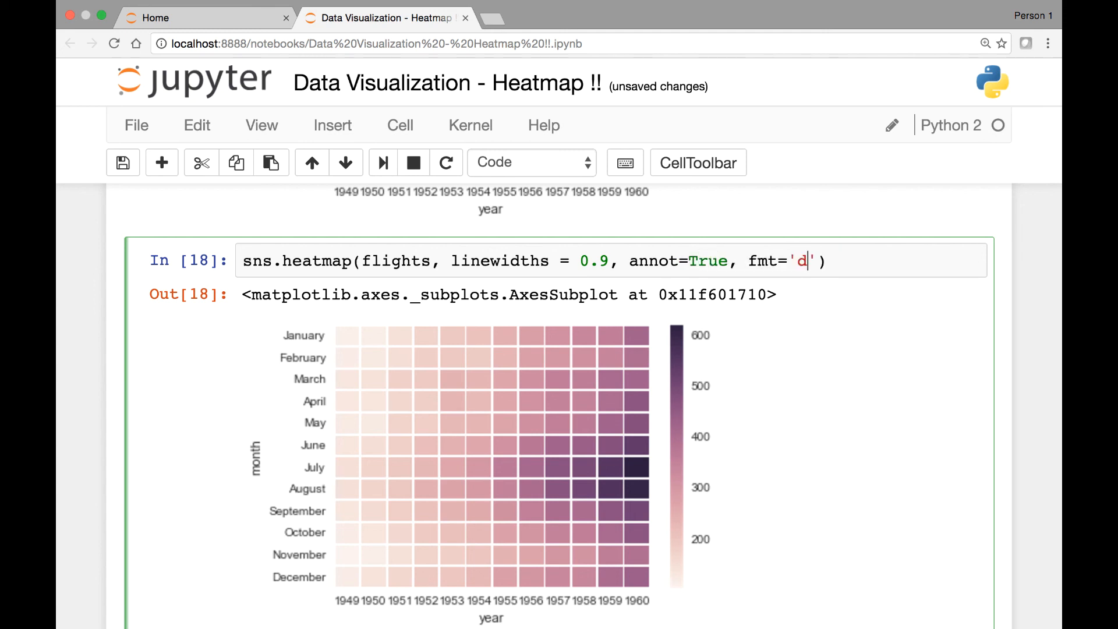
pyautogui.press('shift+Return')
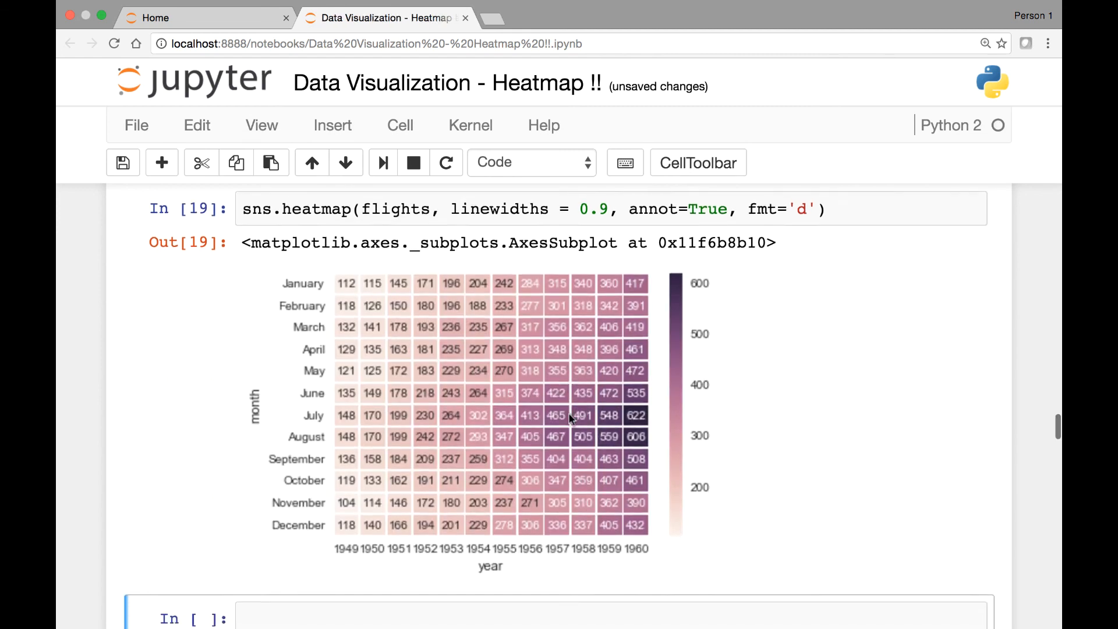
pyautogui.scroll(-3)
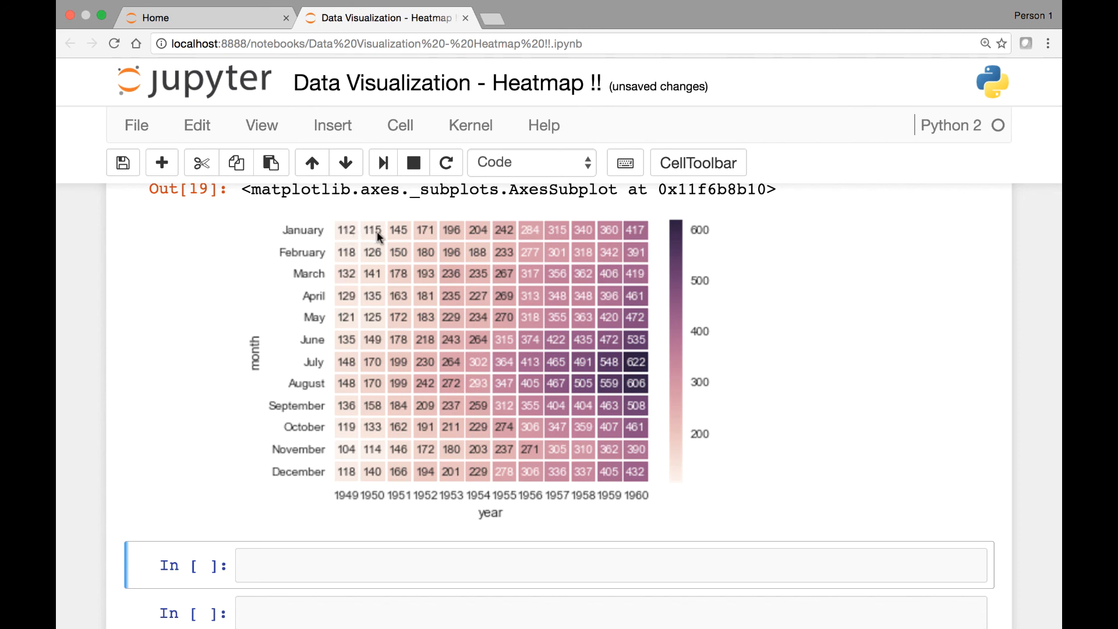
pyautogui.scroll(-3)
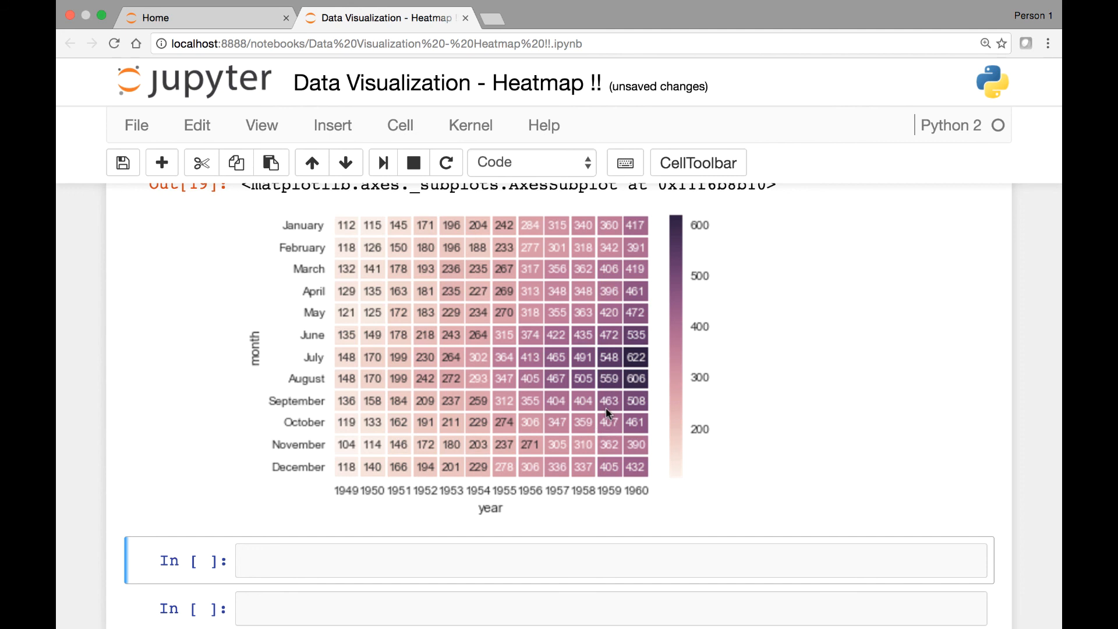
pyautogui.scroll(-3)
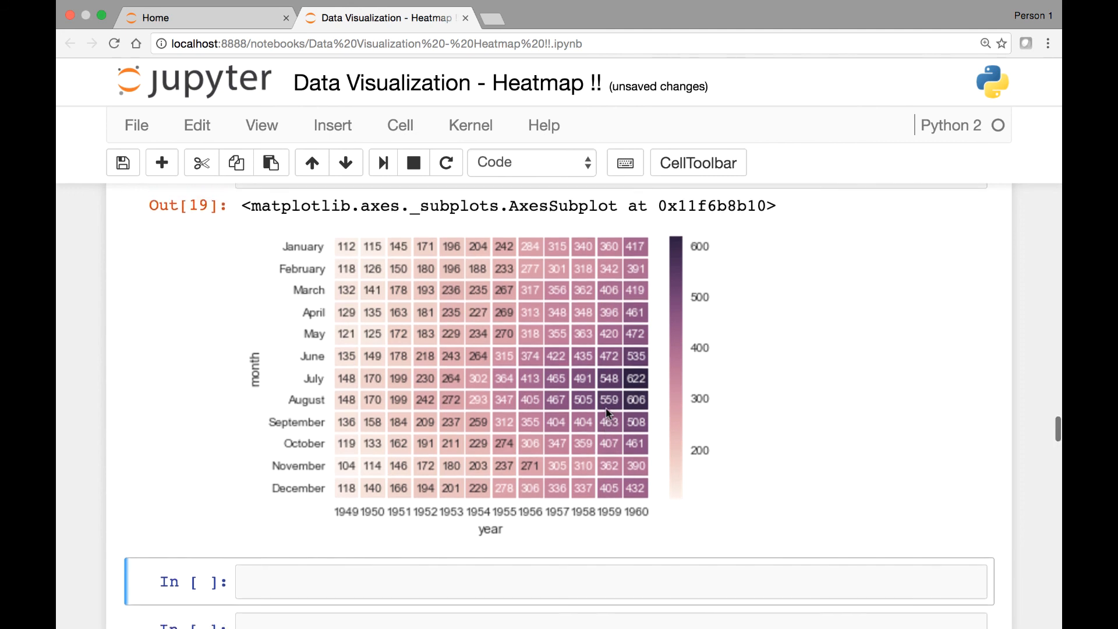
pyautogui.moveTo(676, 455)
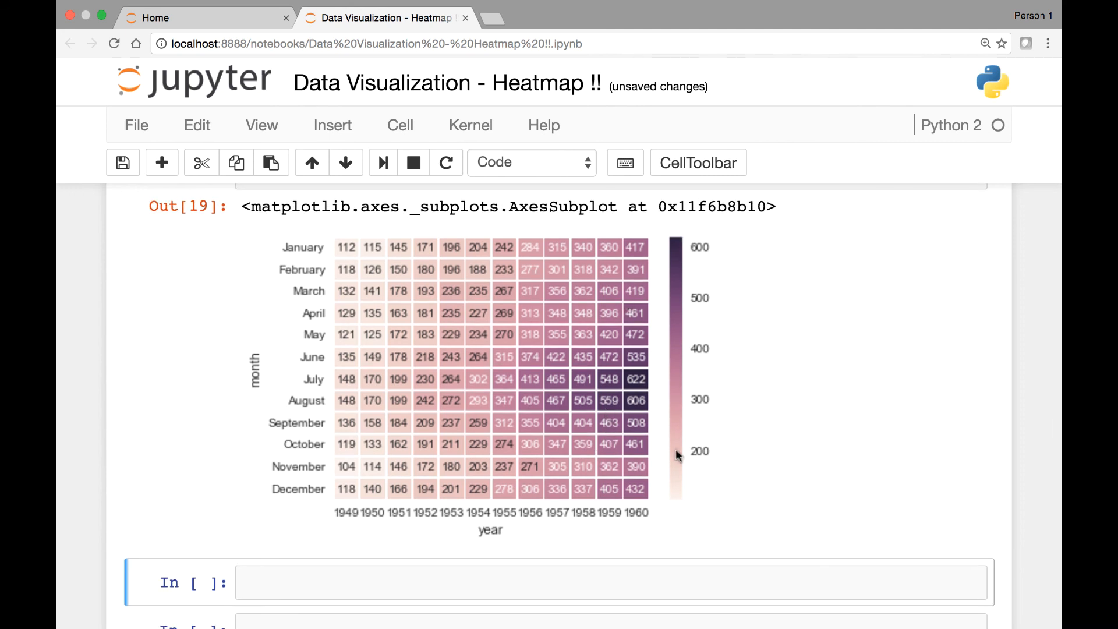
pyautogui.scroll(3)
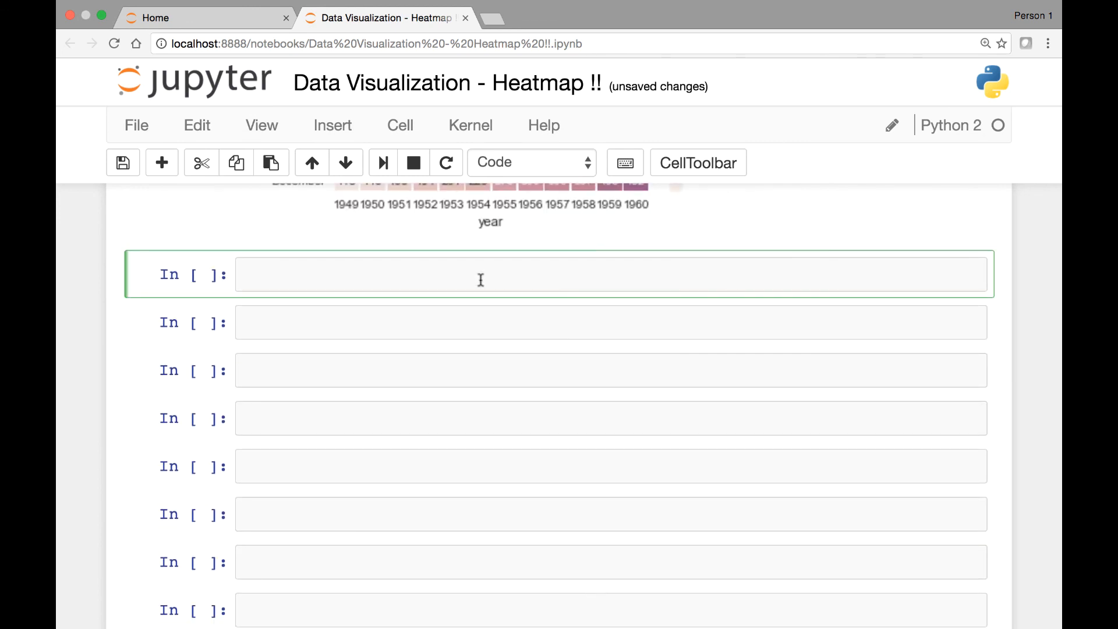
# - Type the heatmap call with linewidths 0.9, annot=True, fmt='d', vmin=100 and vmax=650
pyautogui.write("sns.heatmap(flights, linewidths = 0.9, annot=True, fmt='d')")
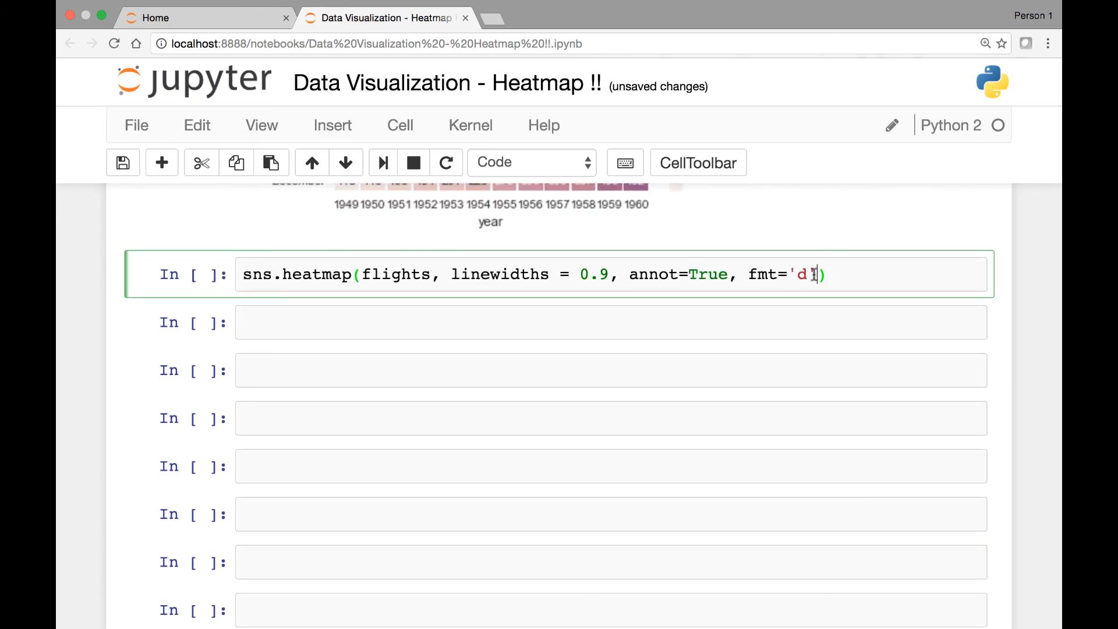
pyautogui.write(', vm')
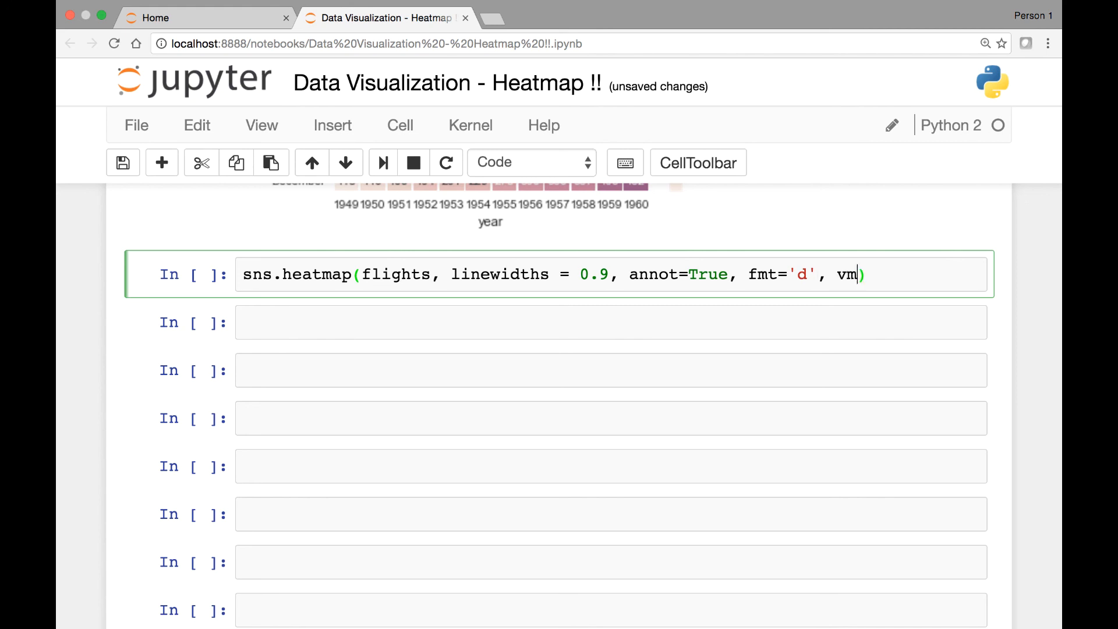
pyautogui.write('in=')
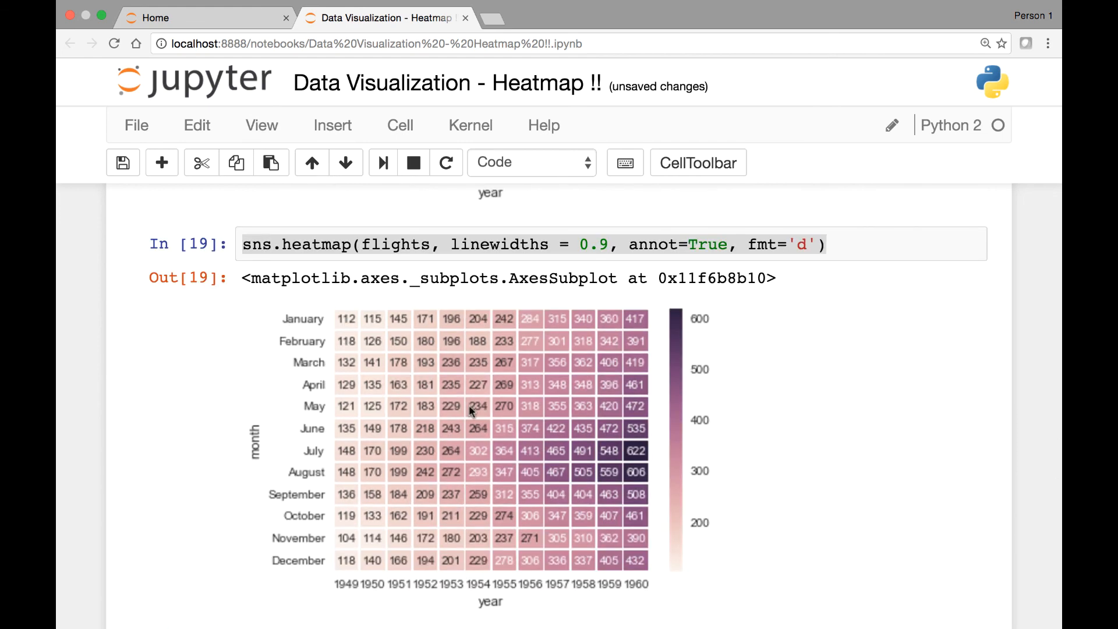
pyautogui.write(', vmin=')
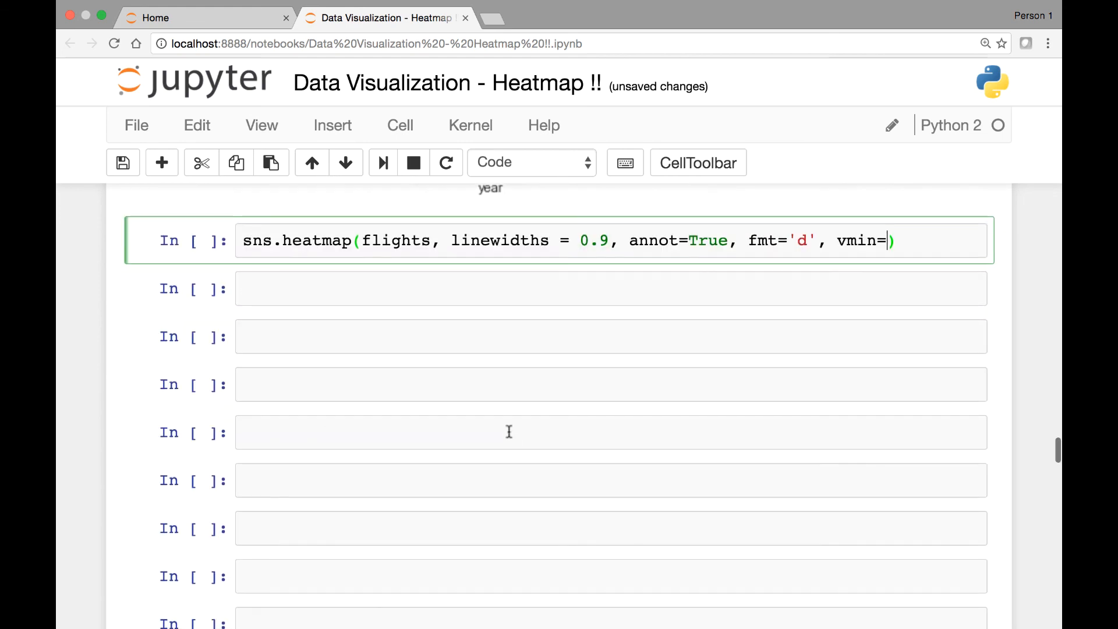
pyautogui.write('100')
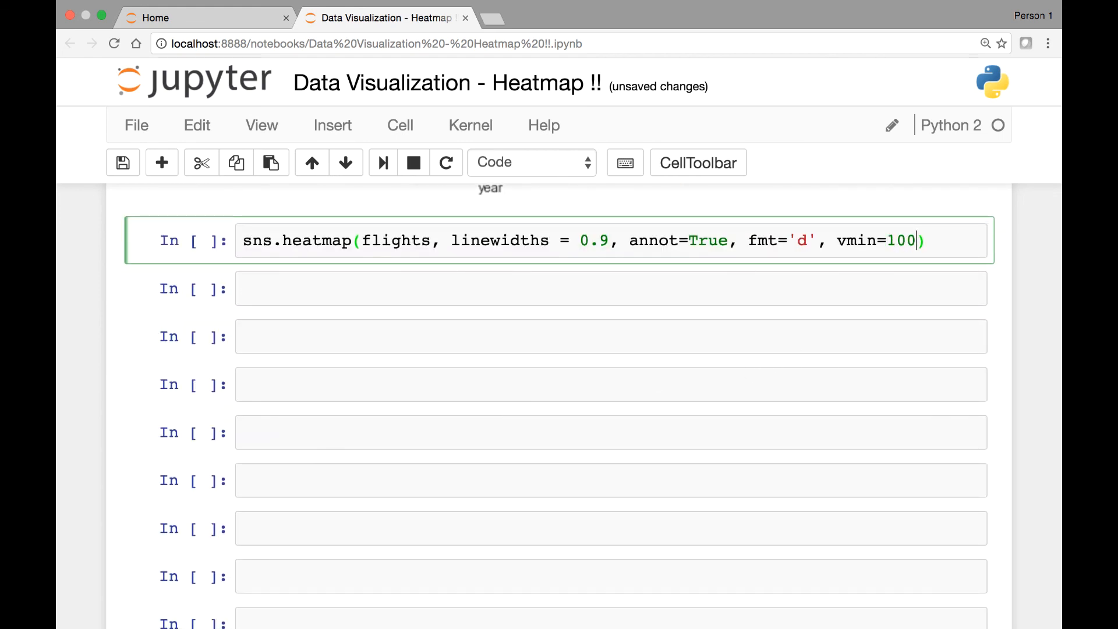
pyautogui.write(', vma')
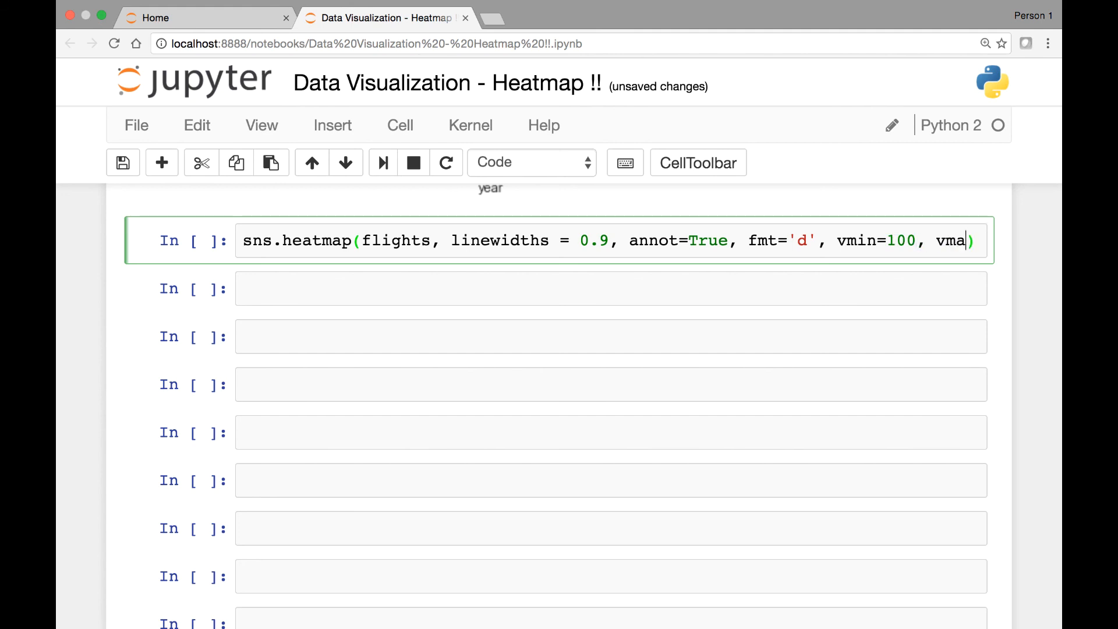
pyautogui.write('x=')
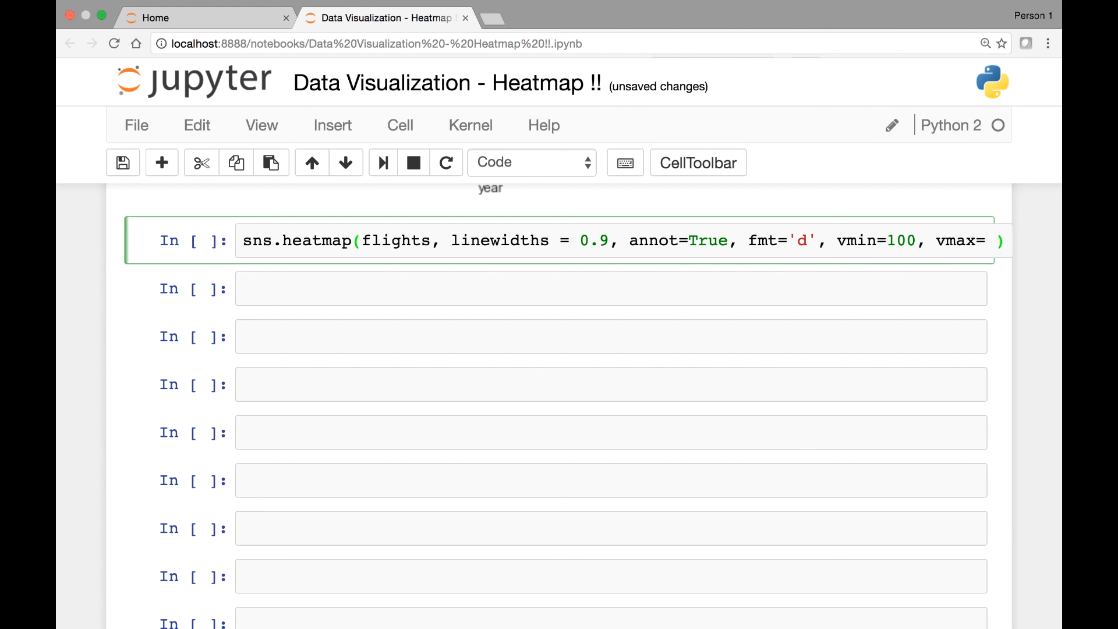
pyautogui.write('6')
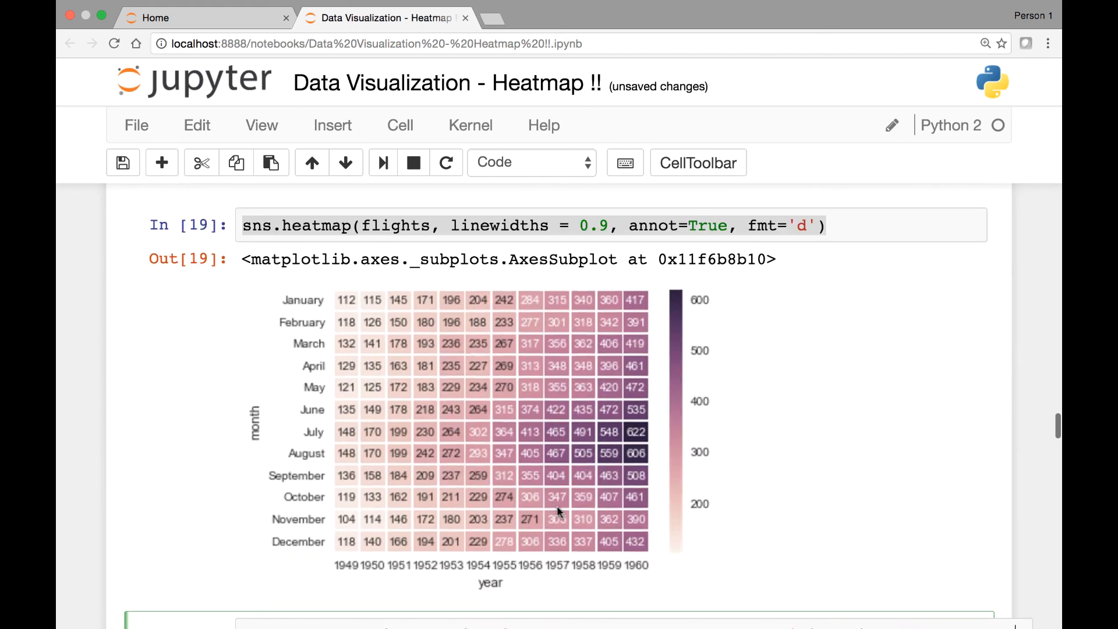
pyautogui.scroll(-3)
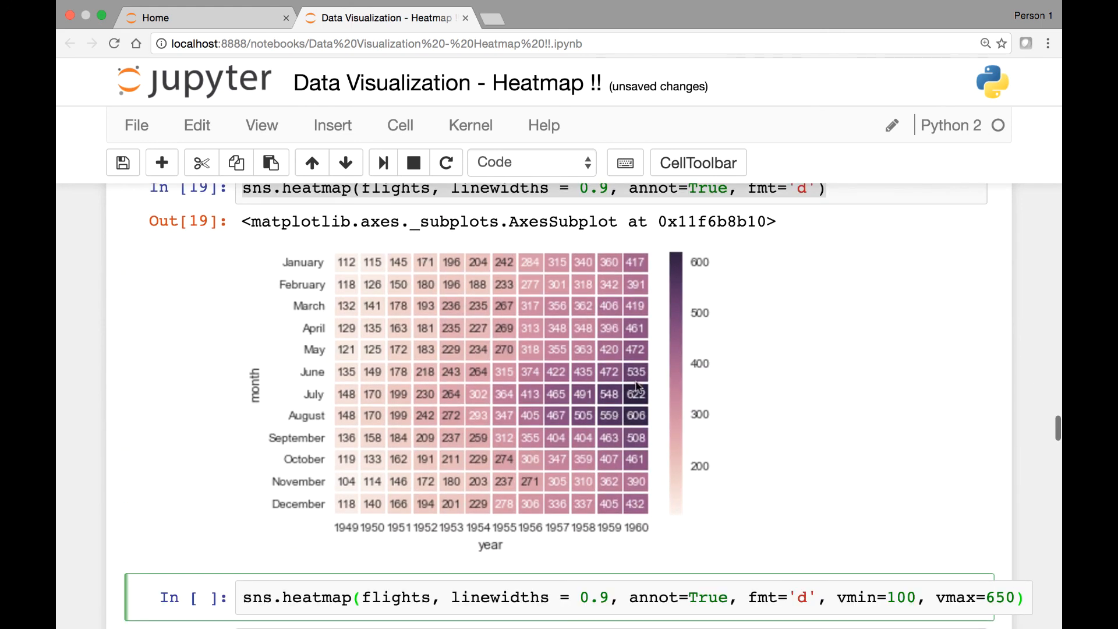
pyautogui.scroll(-3)
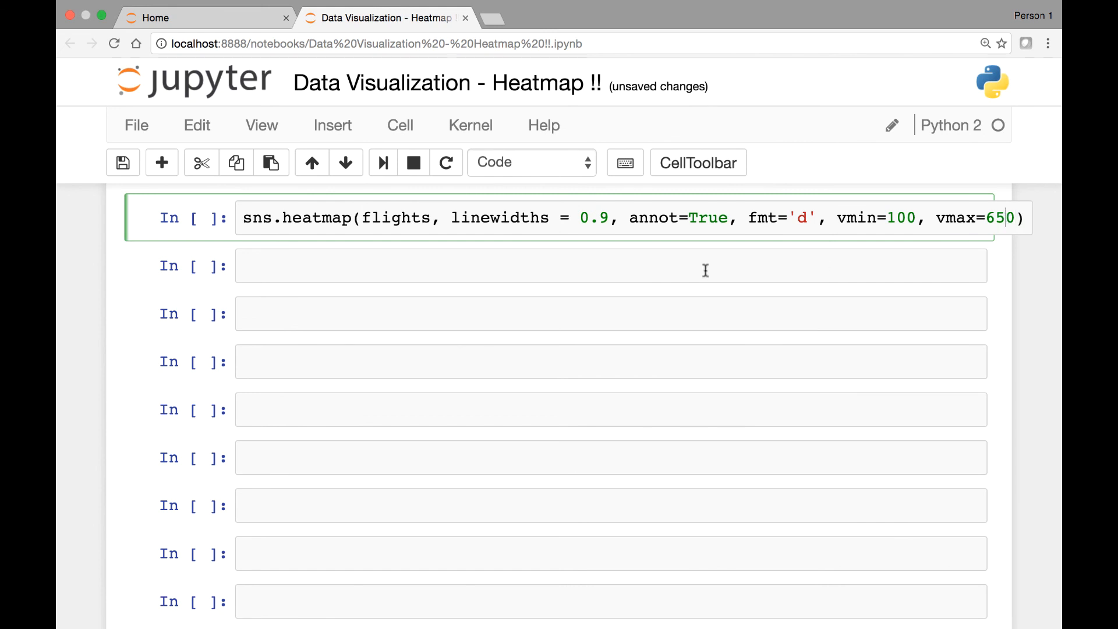
pyautogui.click(829, 217)
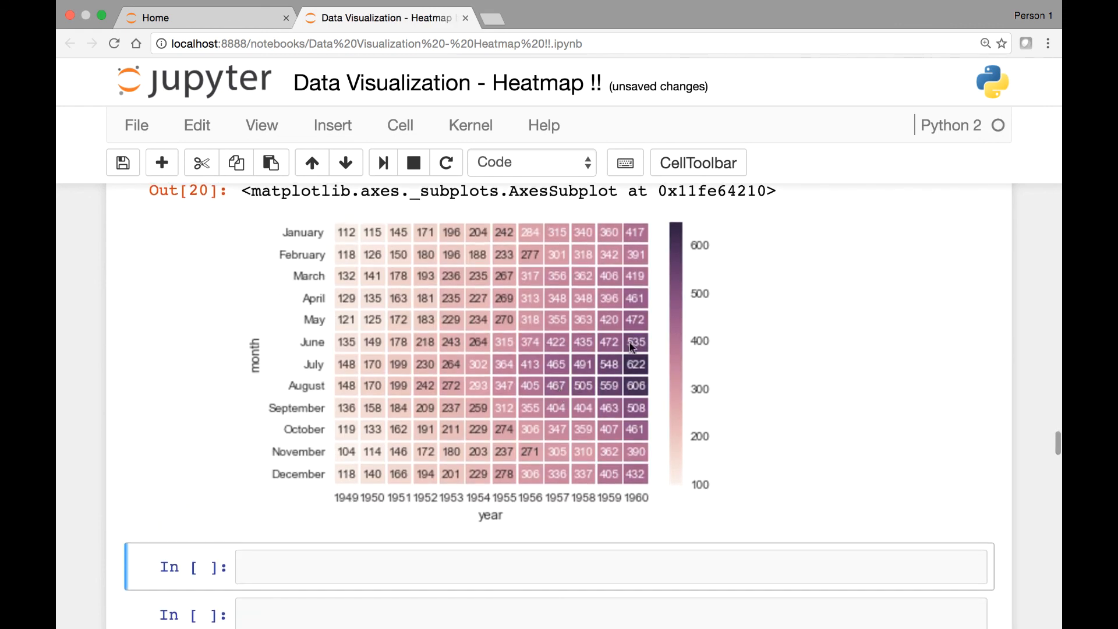
pyautogui.moveTo(705, 490)
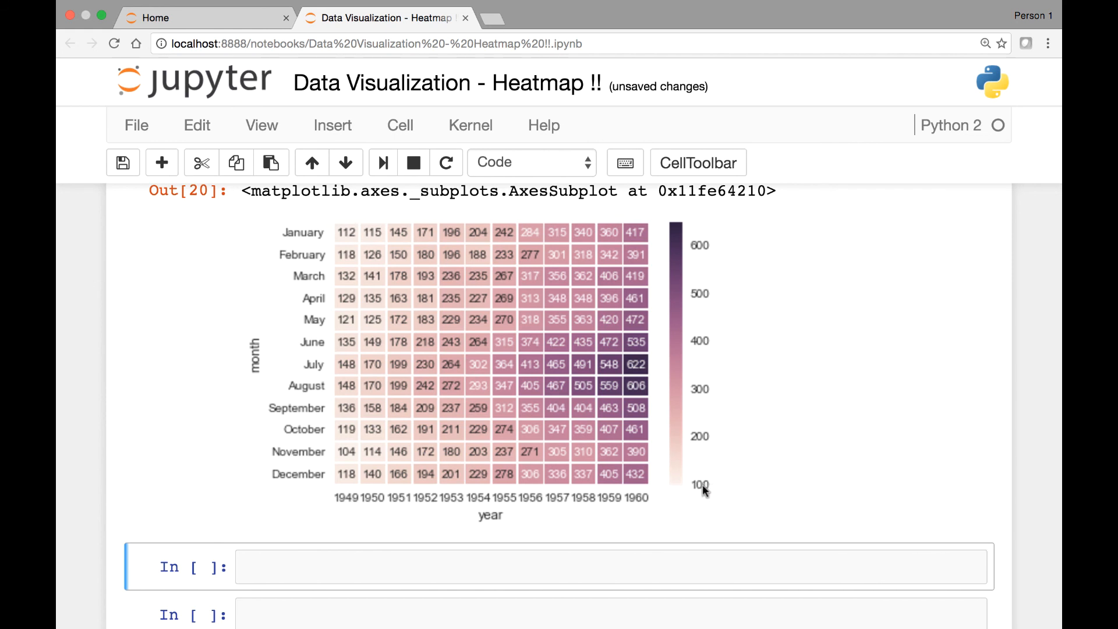
pyautogui.moveTo(670, 455)
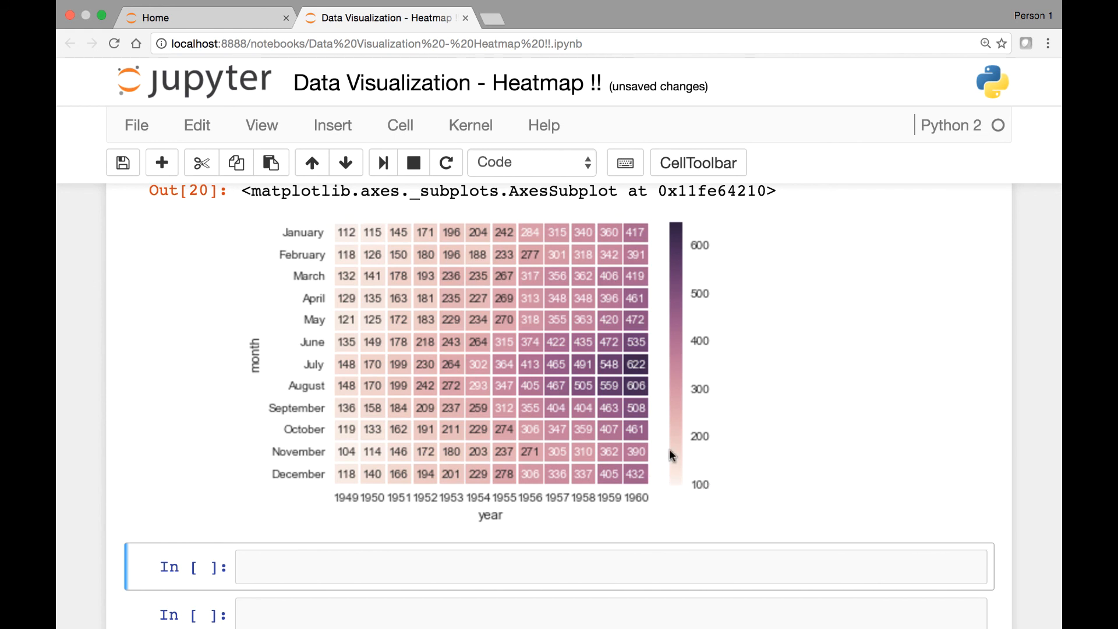
# - Scroll to review the annotated heatmap with its 100–650 colour scale
pyautogui.scroll(3)
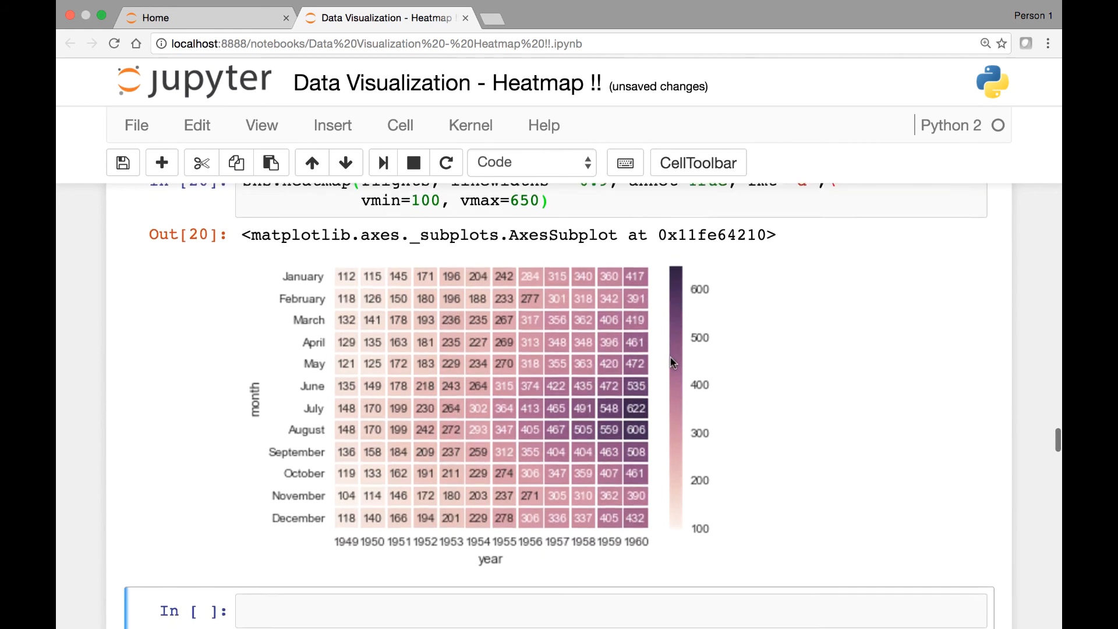
pyautogui.moveTo(701, 530)
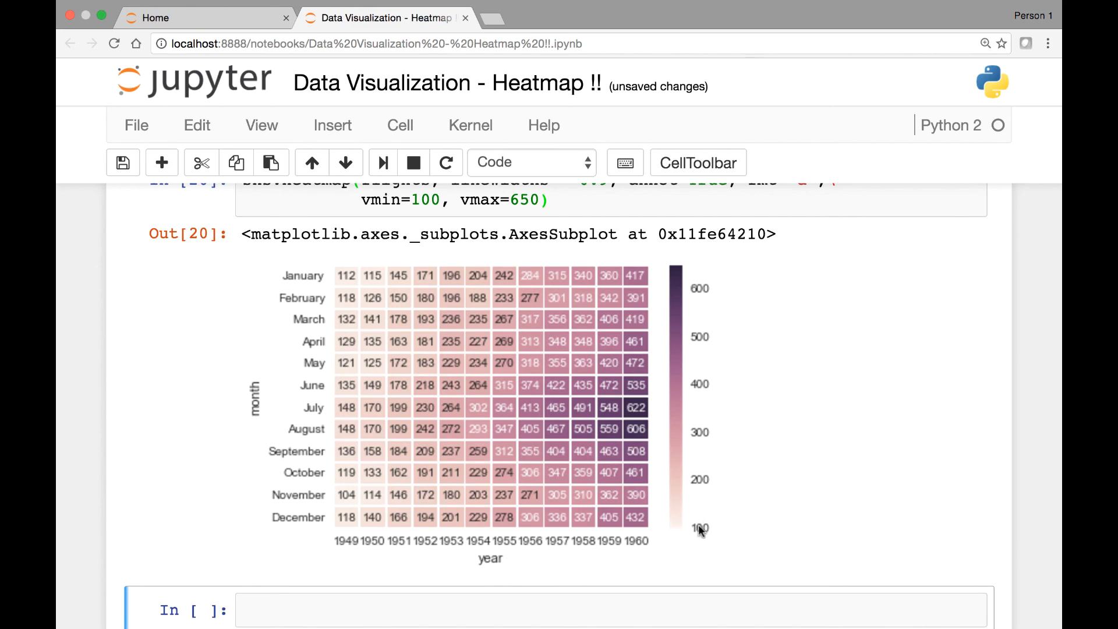
pyautogui.scroll(3)
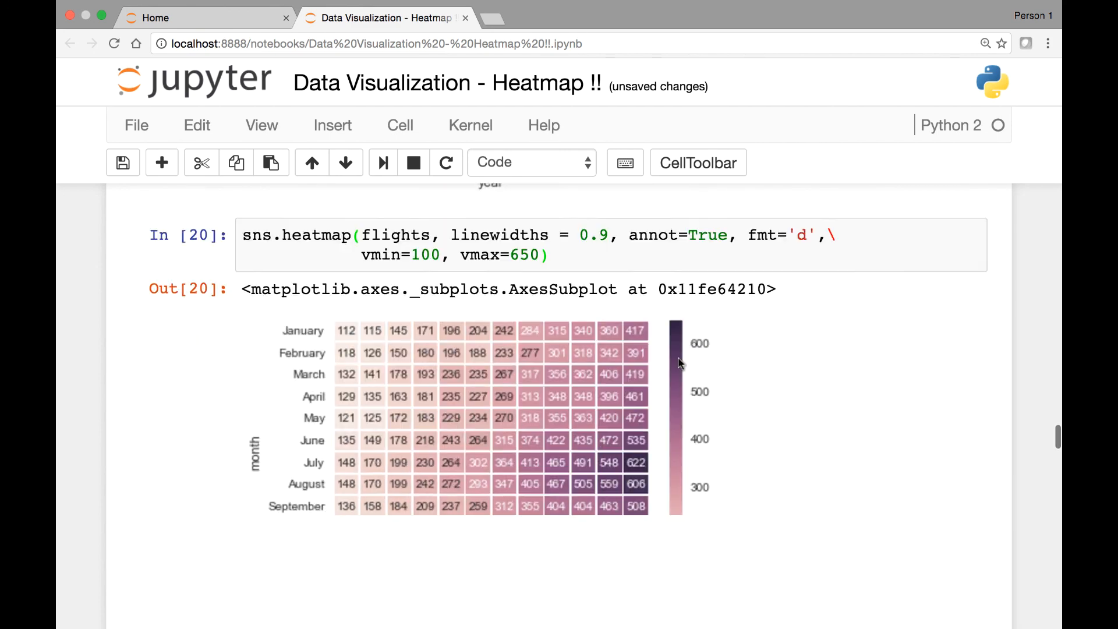
pyautogui.scroll(-3)
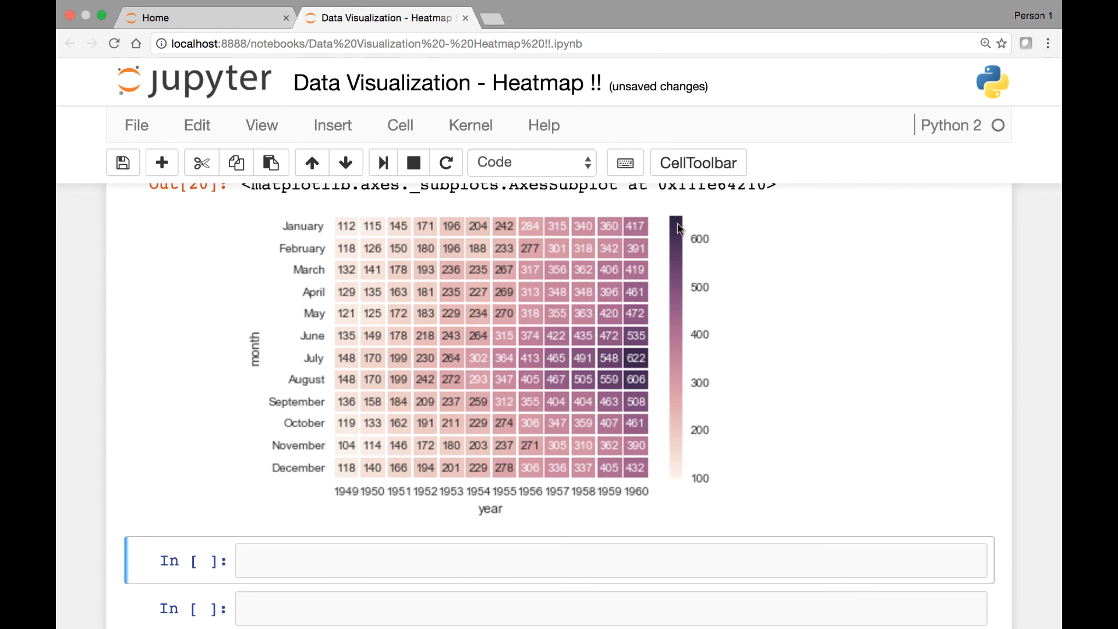
pyautogui.moveTo(568, 346)
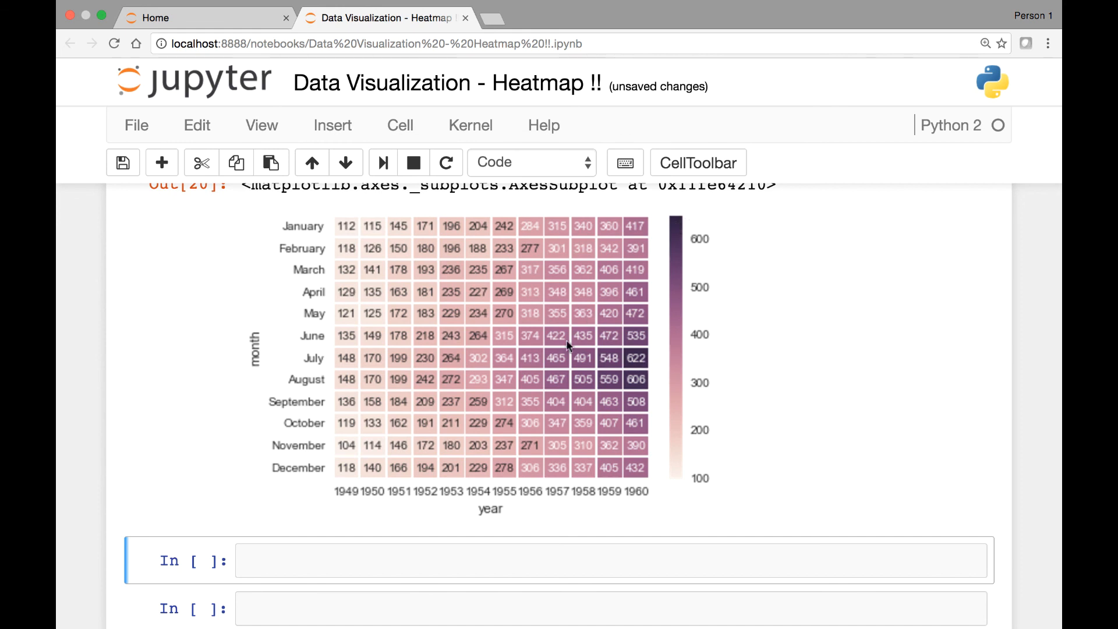
pyautogui.moveTo(635, 327)
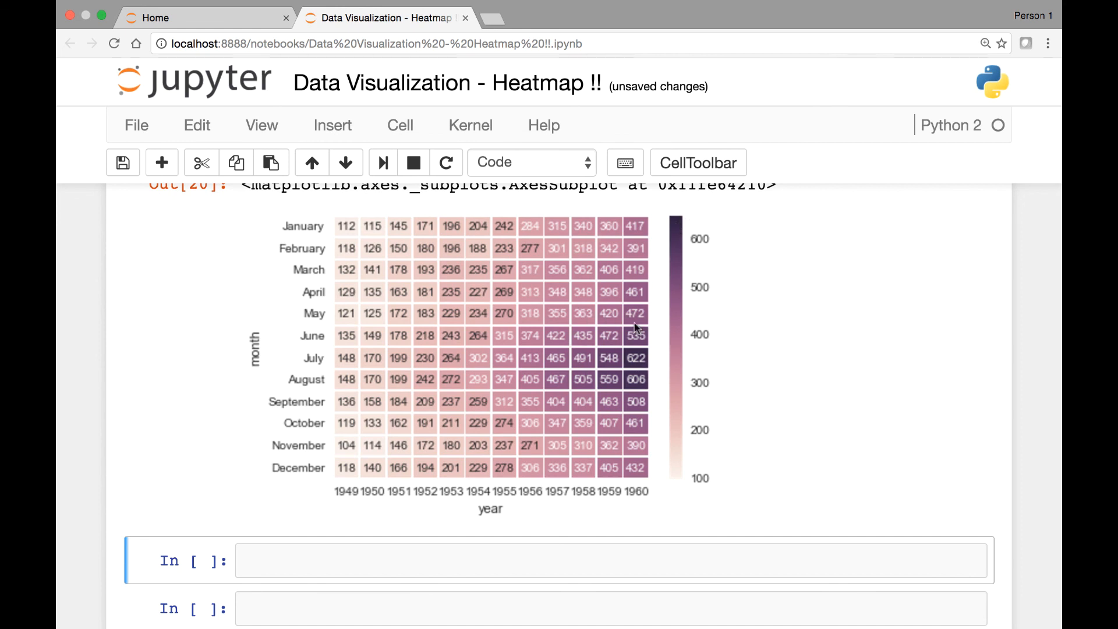
pyautogui.scroll(3)
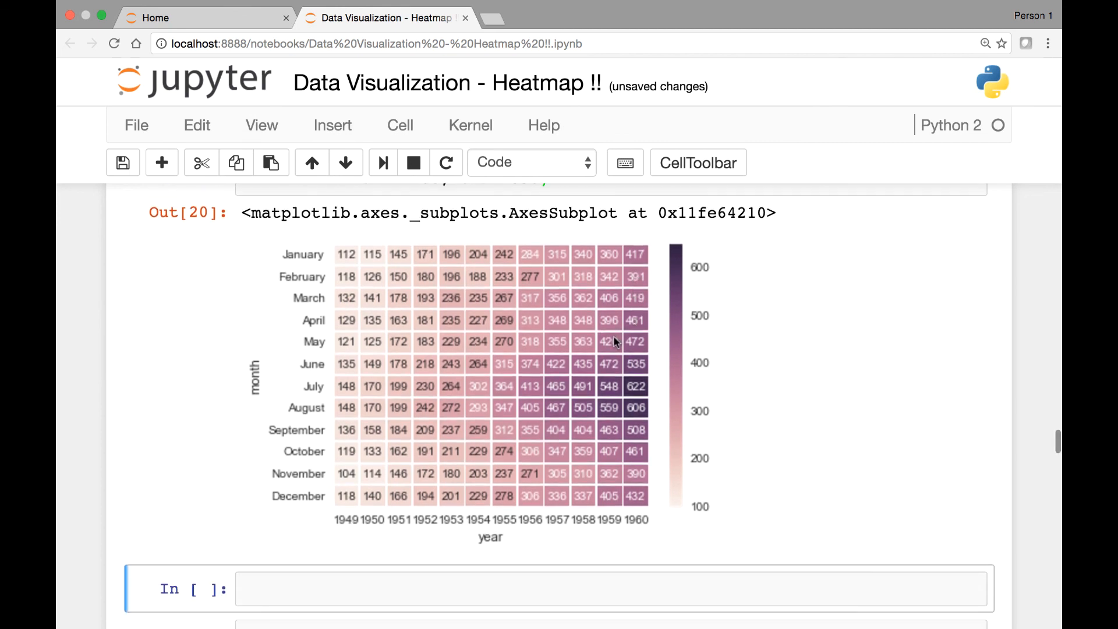
pyautogui.scroll(3)
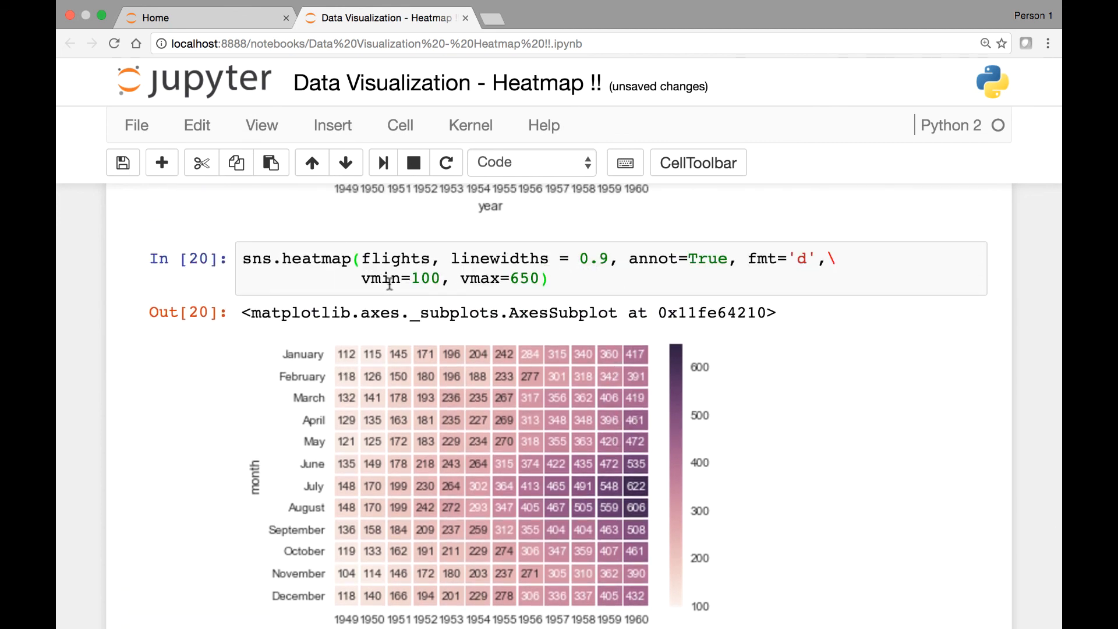
pyautogui.moveTo(499, 294)
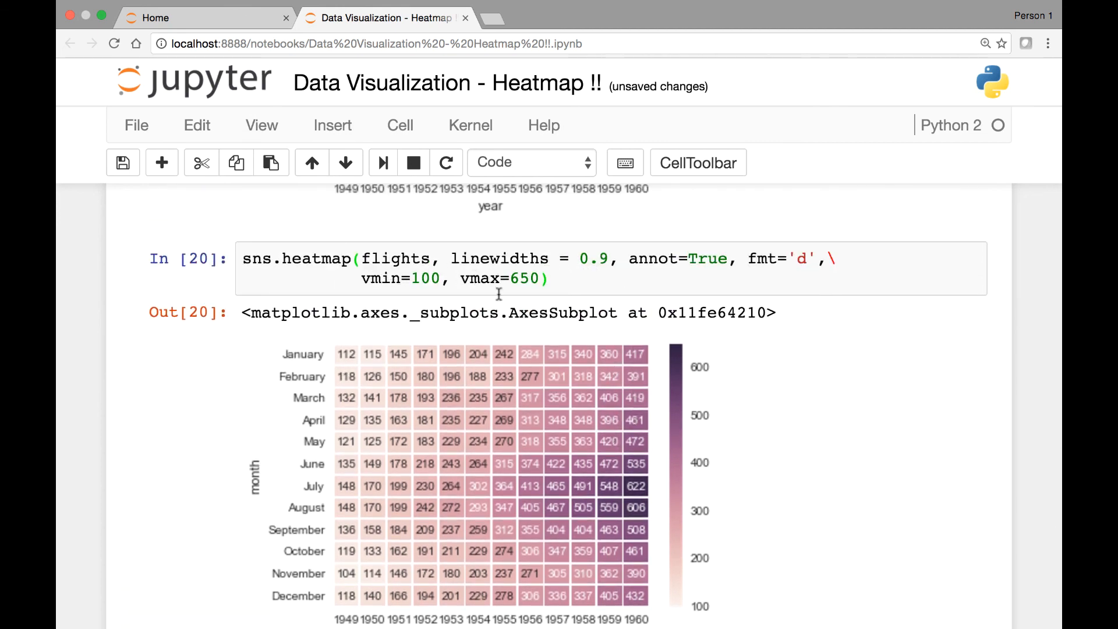
pyautogui.moveTo(490, 398)
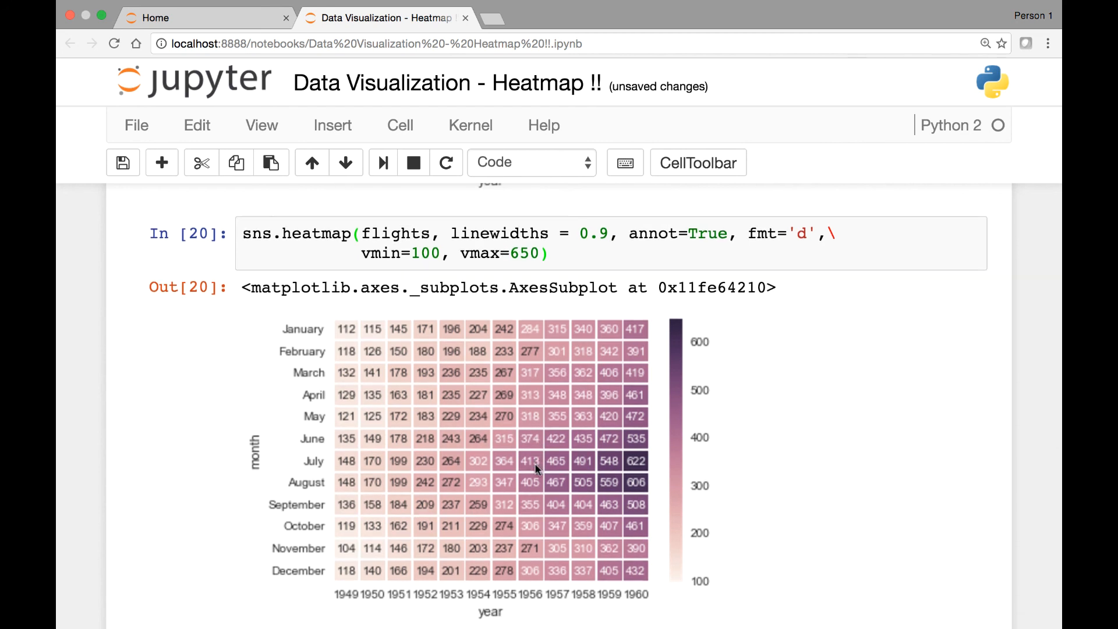
pyautogui.moveTo(446, 406)
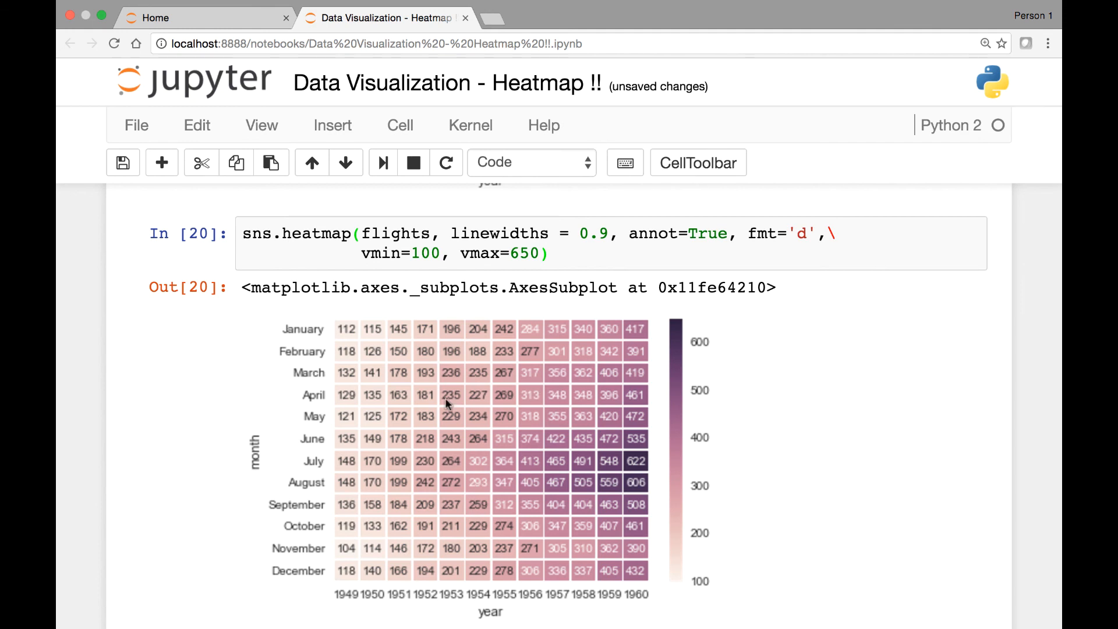